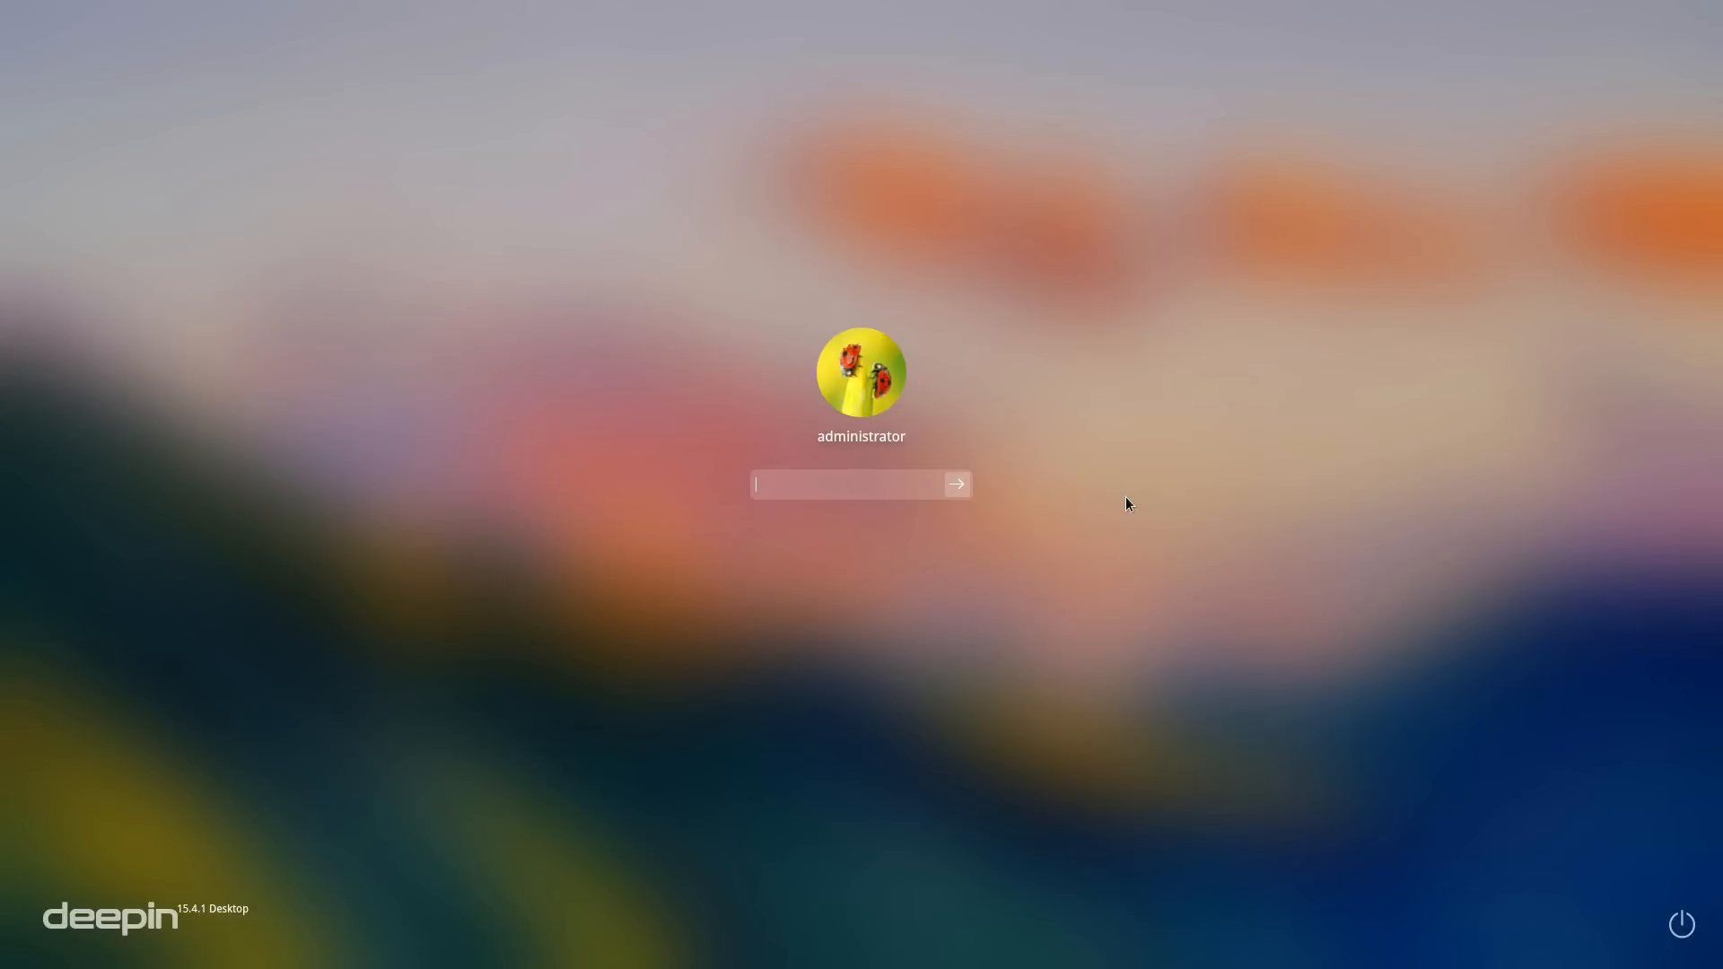
Log into the administrator account by submitting its password on the login screen
{"action": "type", "text": "password"}
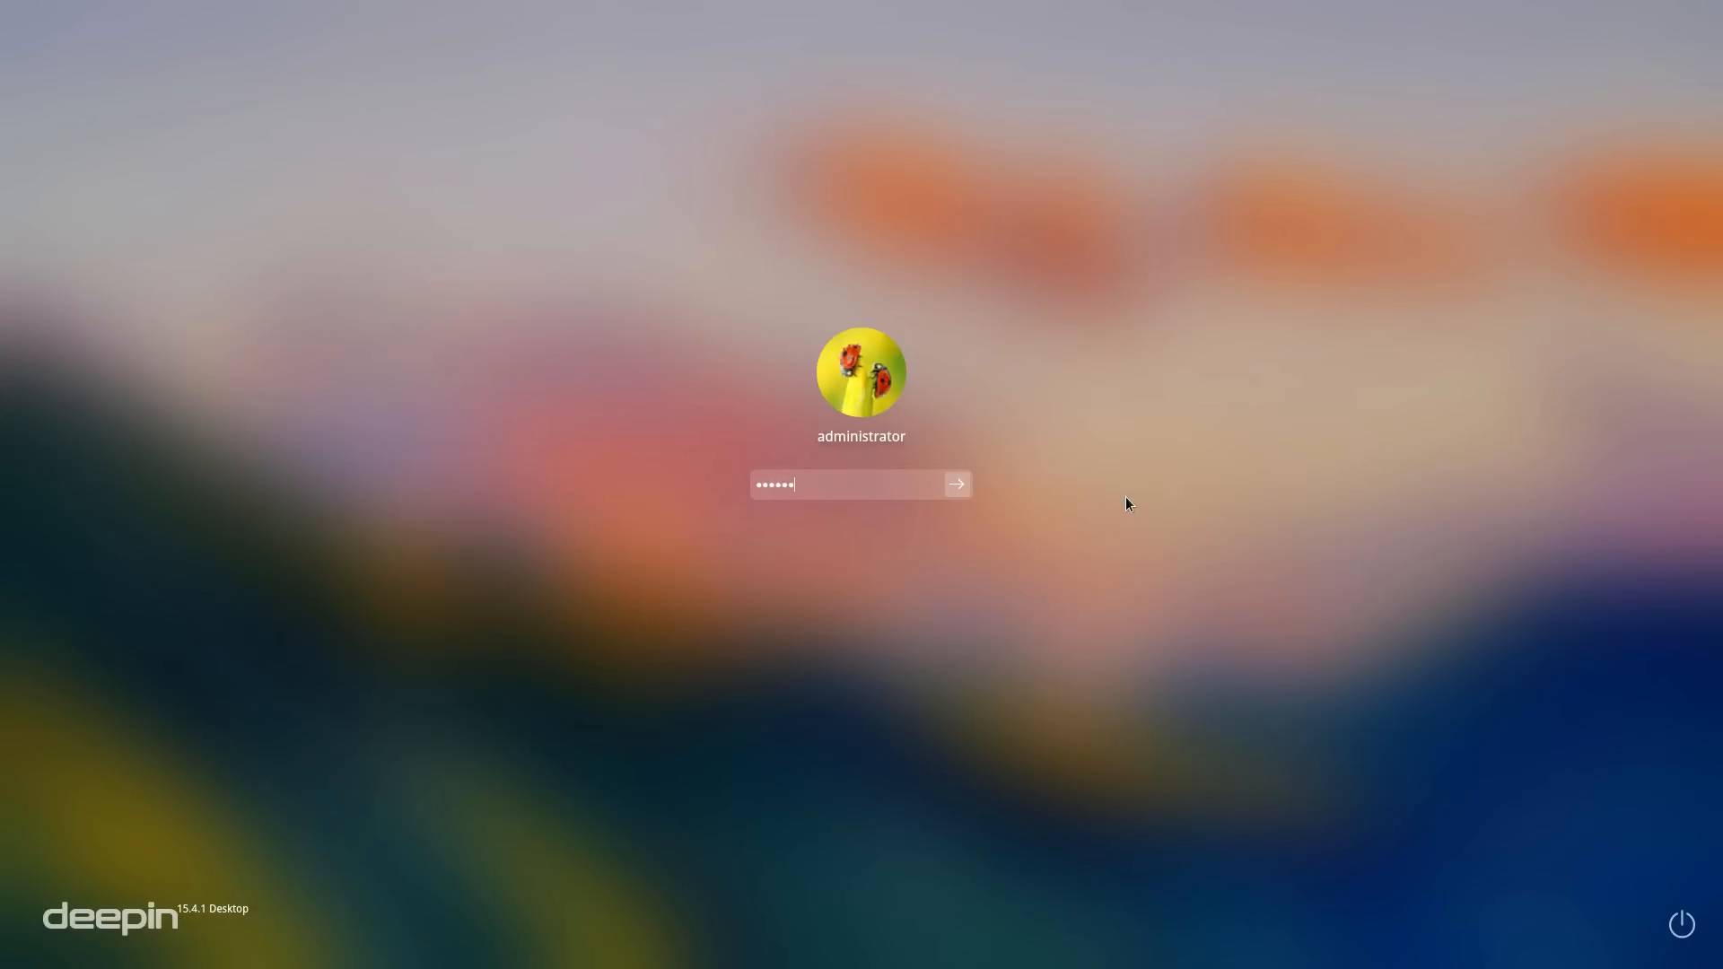
{"action": "left_click", "coordinate": [955, 483]}
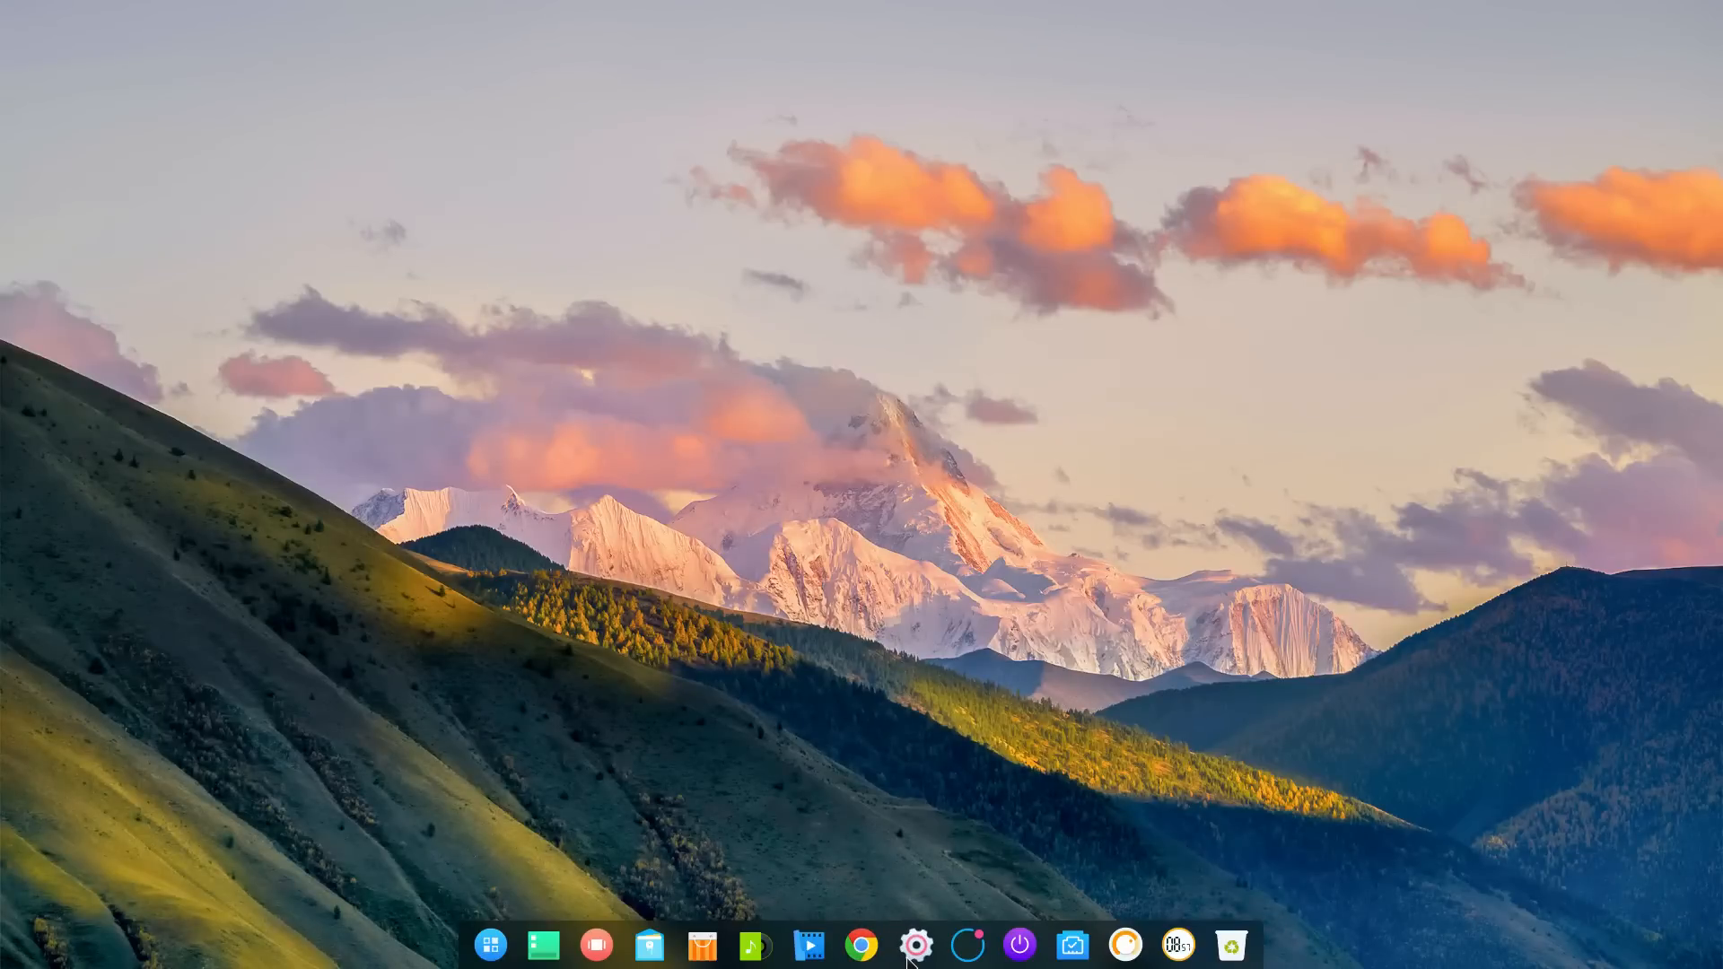
Bring up Deepin Control Center's full All Settings list and scroll down to the window effect setting
{"action": "left_click", "coordinate": [915, 945]}
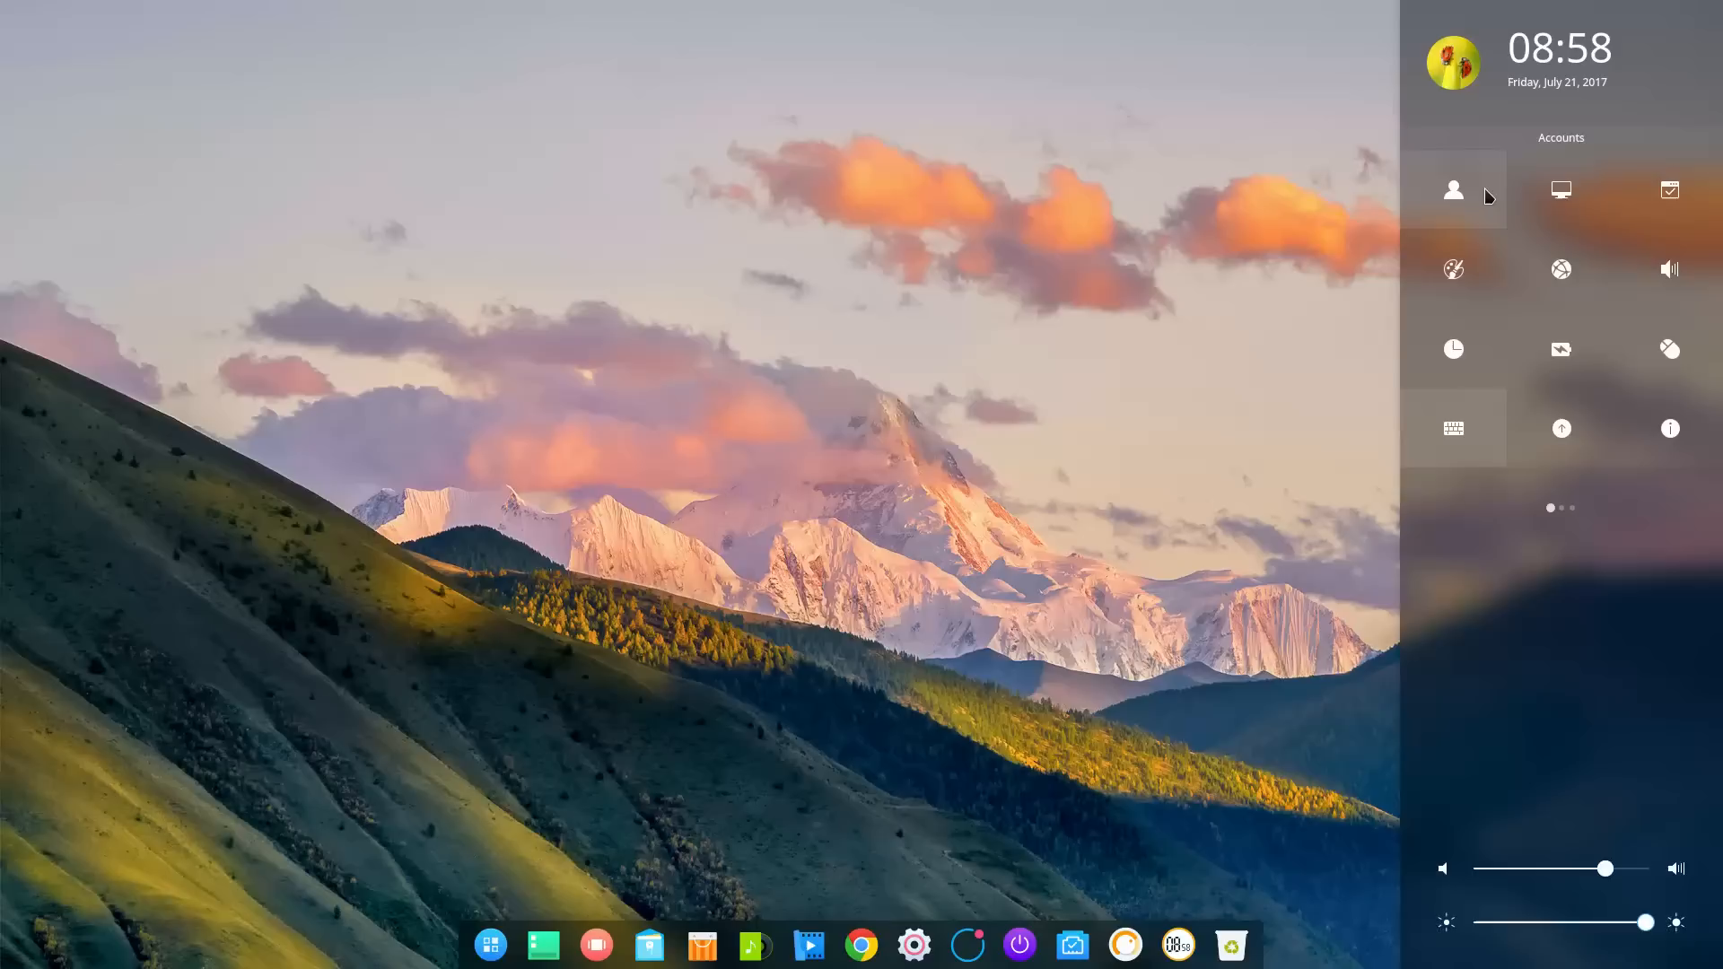
{"action": "left_click", "coordinate": [1452, 188]}
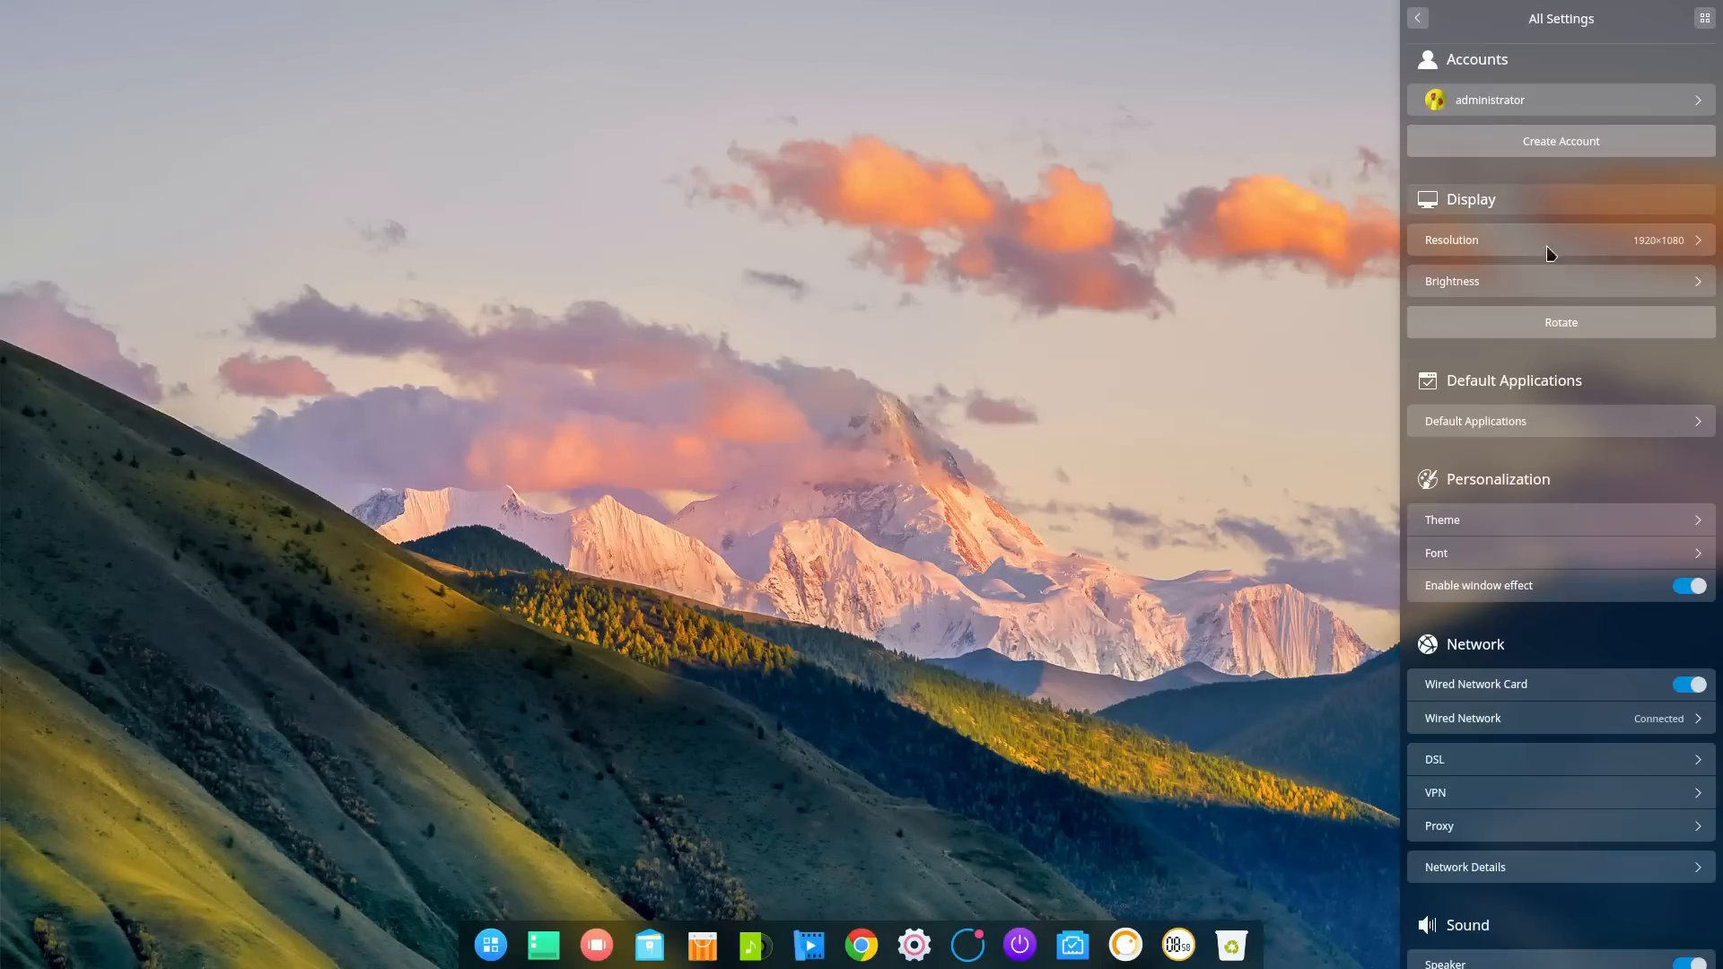
{"action": "mouse_move", "coordinate": [1580, 496]}
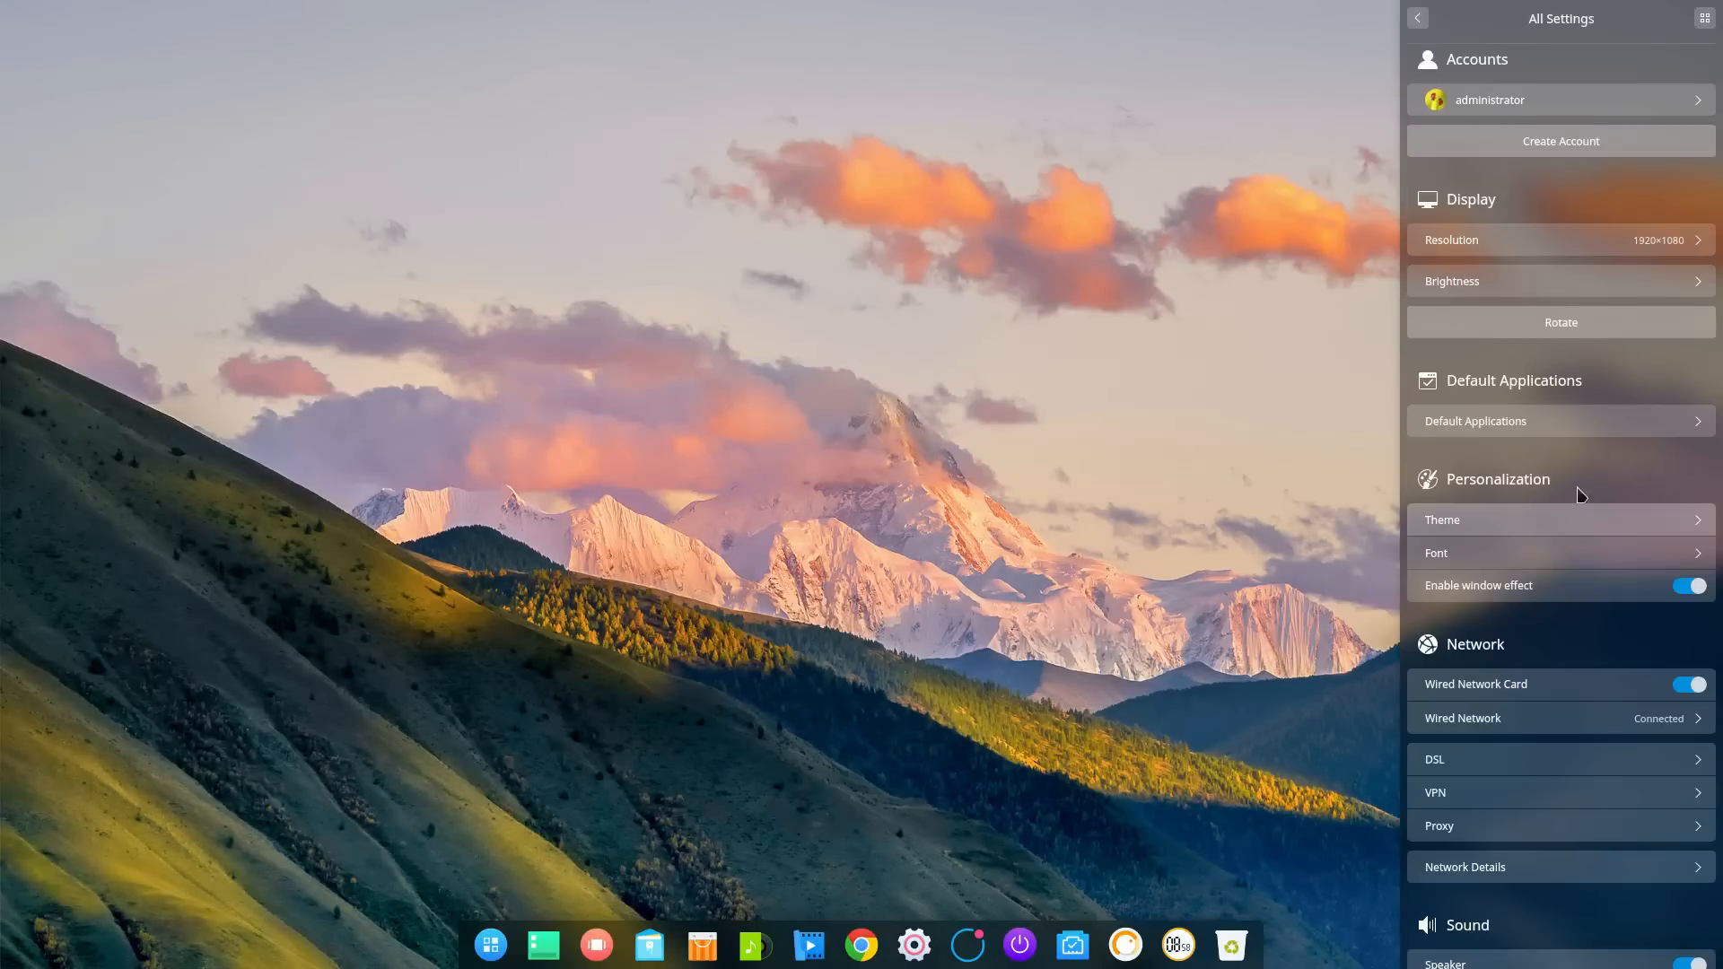
{"action": "mouse_move", "coordinate": [1621, 836]}
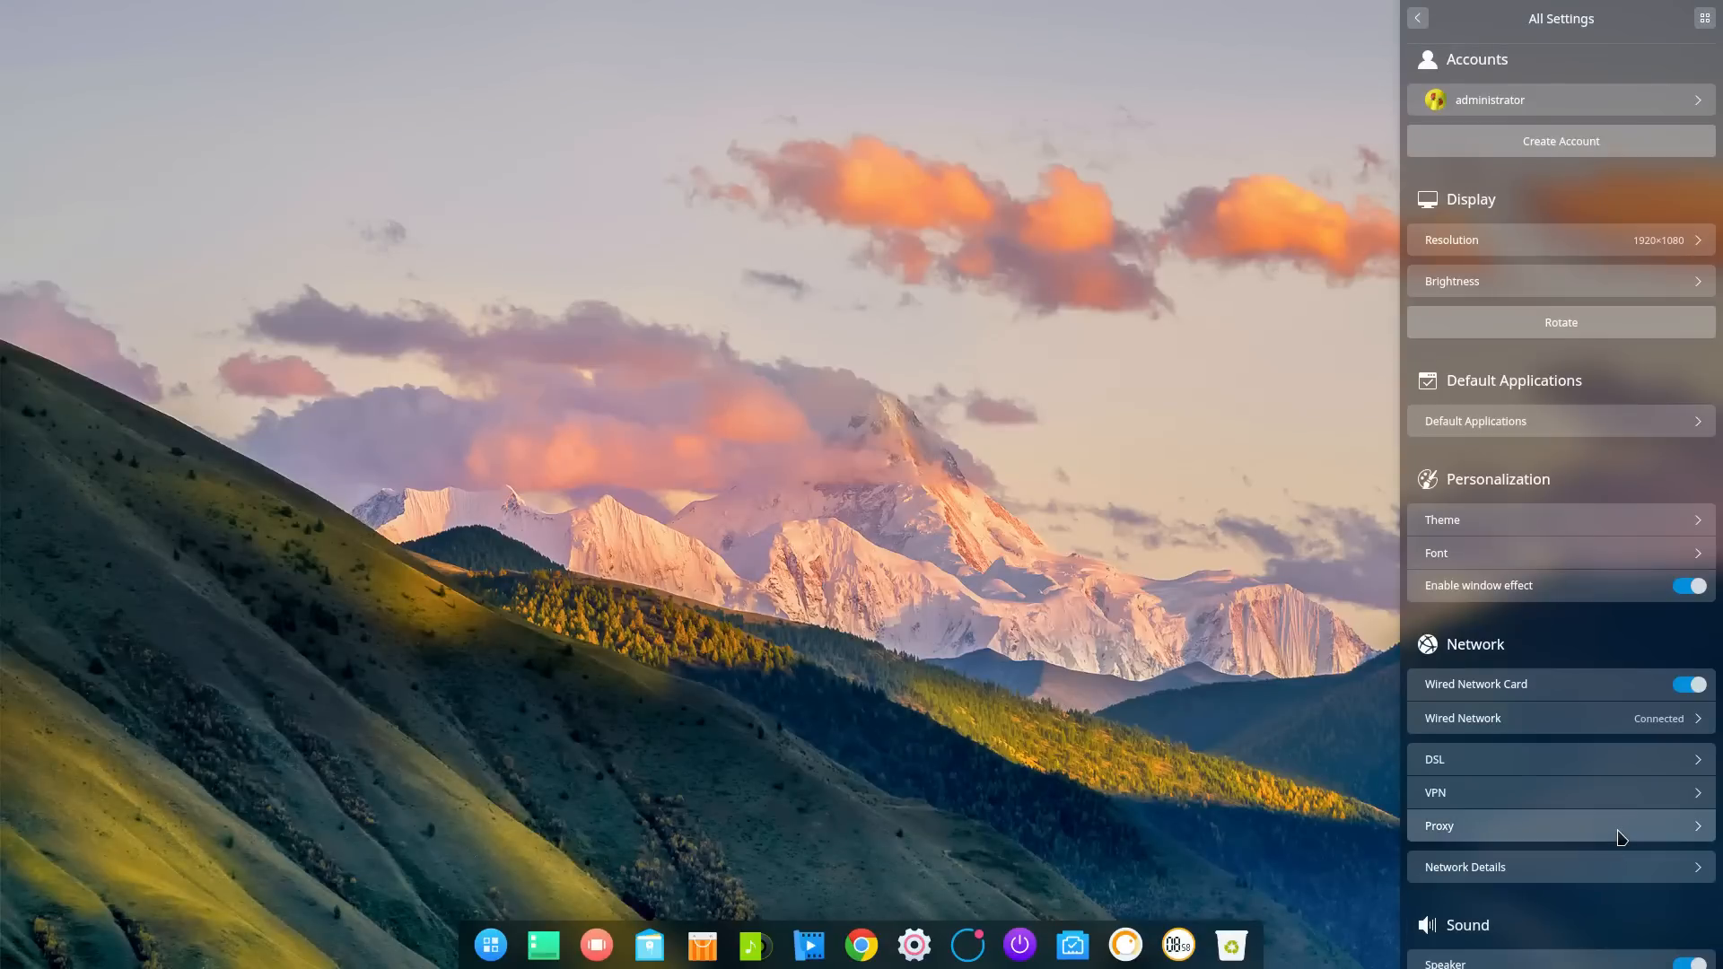
{"action": "scroll", "scroll_direction": "down", "scroll_amount": 3}
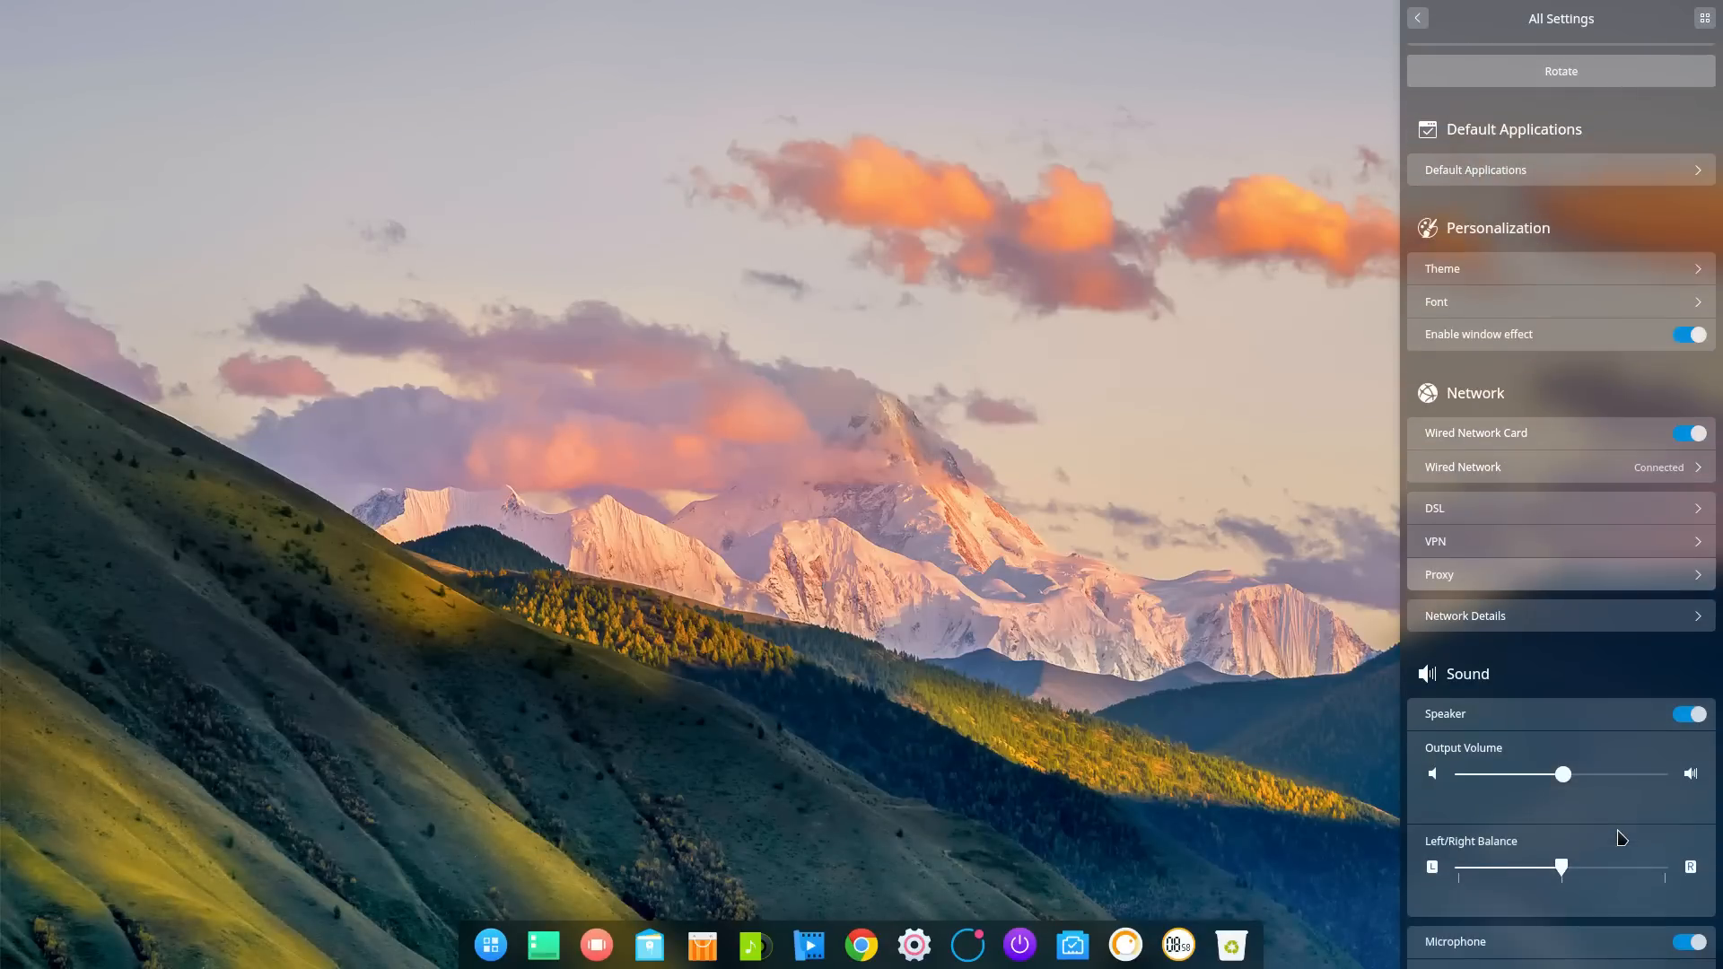
{"action": "scroll", "scroll_direction": "down", "scroll_amount": 3}
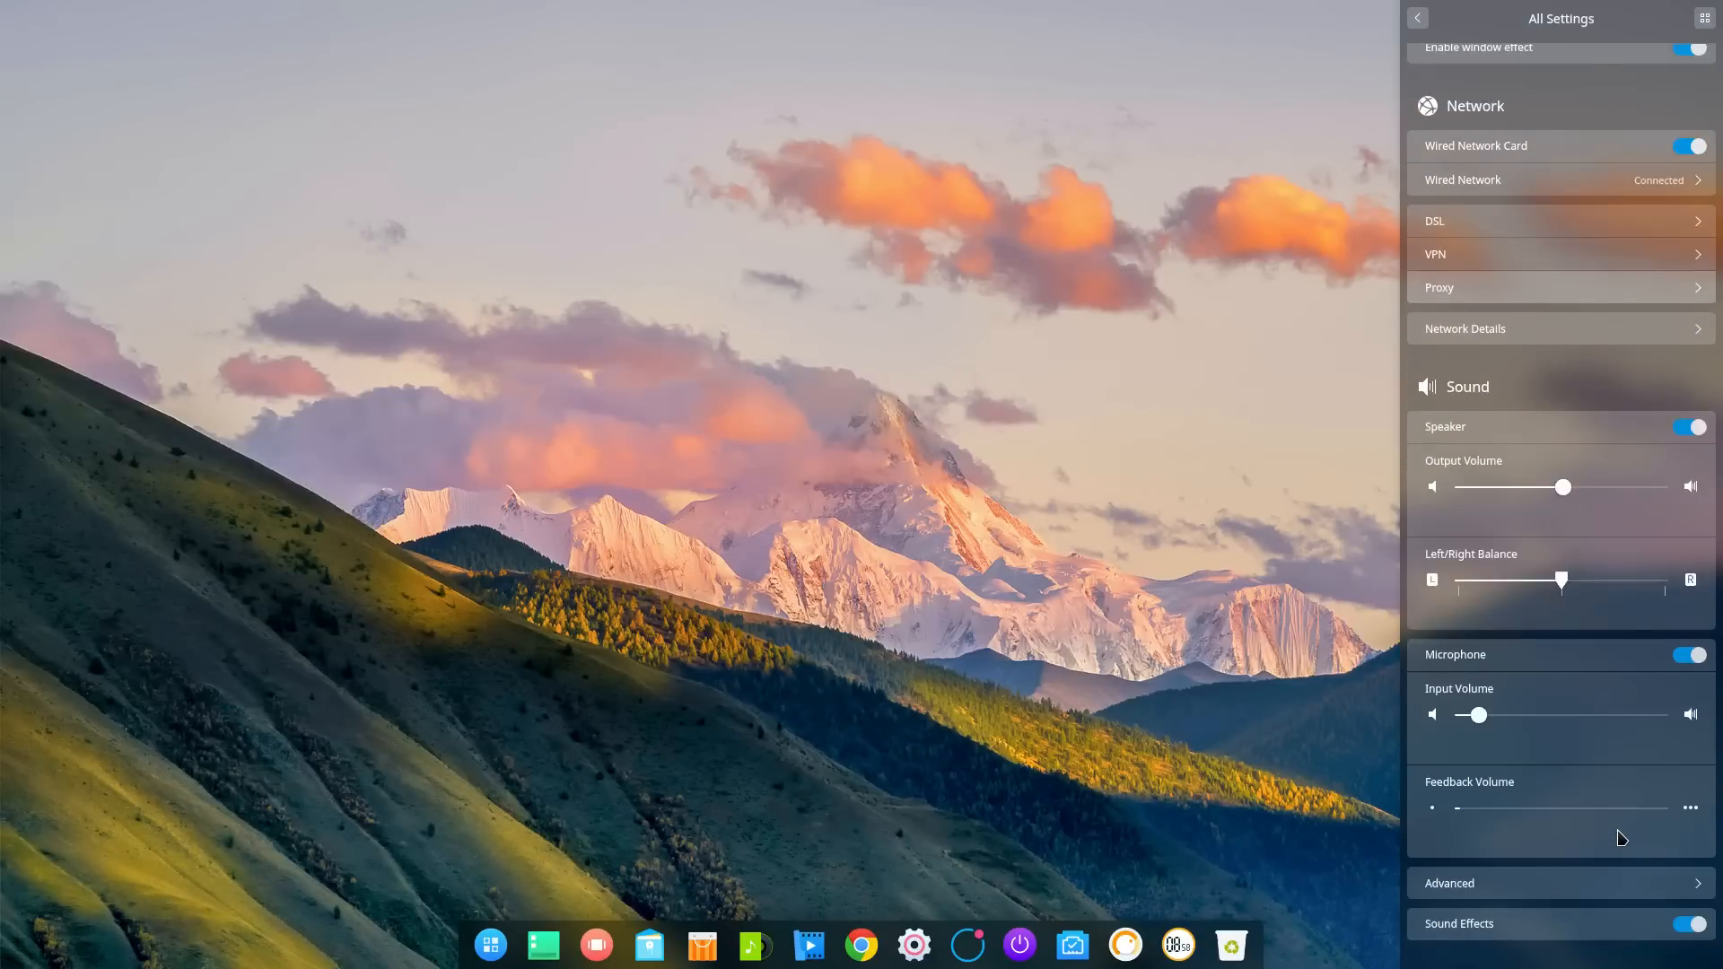
{"action": "scroll", "scroll_direction": "down", "scroll_amount": 3}
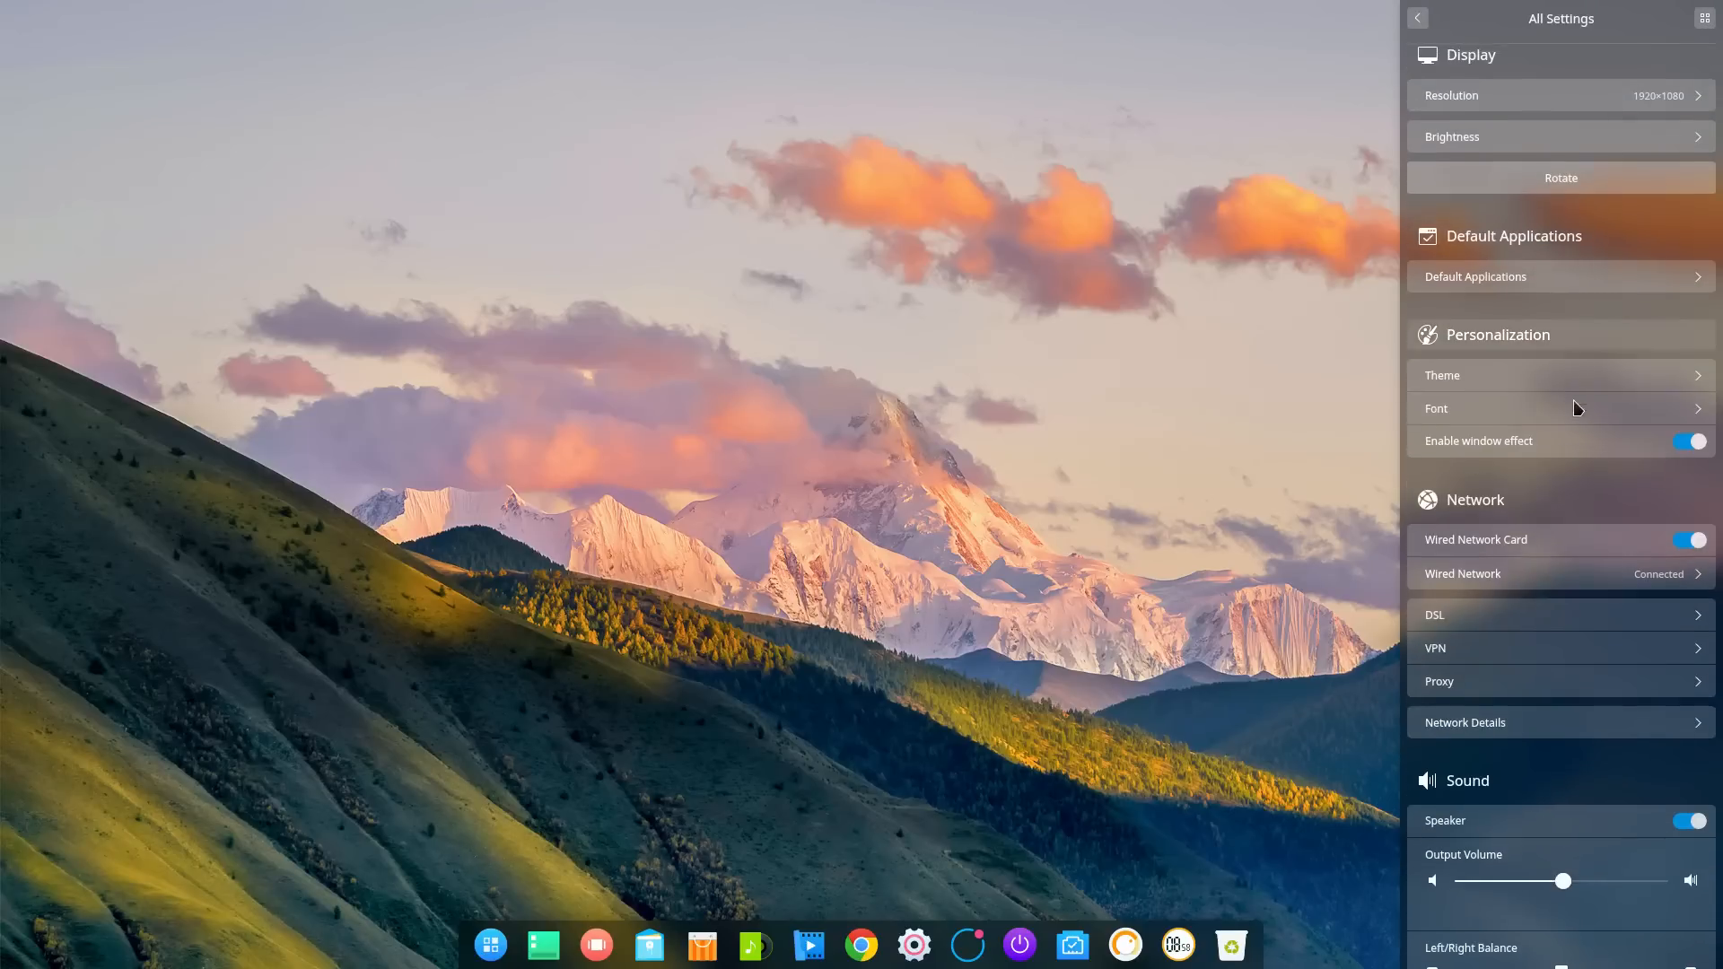
Toggle 'Enable window effect' off, on and finally off, then dismiss the settings panel
{"action": "left_click", "coordinate": [1691, 441]}
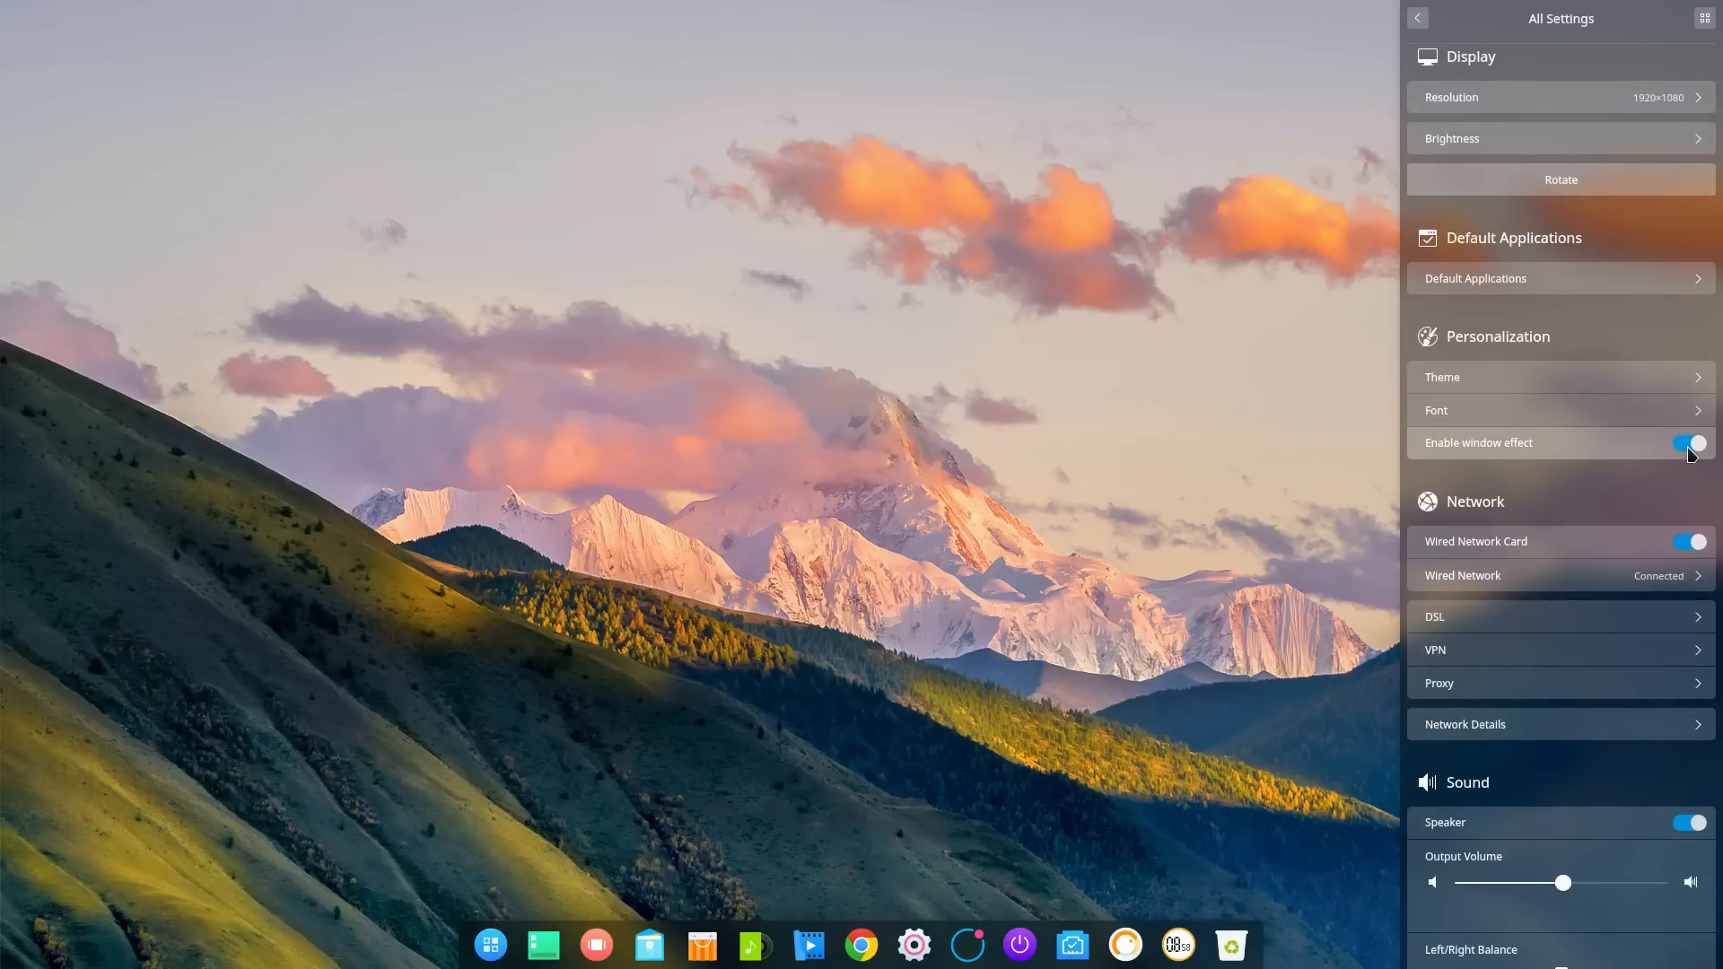
{"action": "left_click", "coordinate": [1690, 443]}
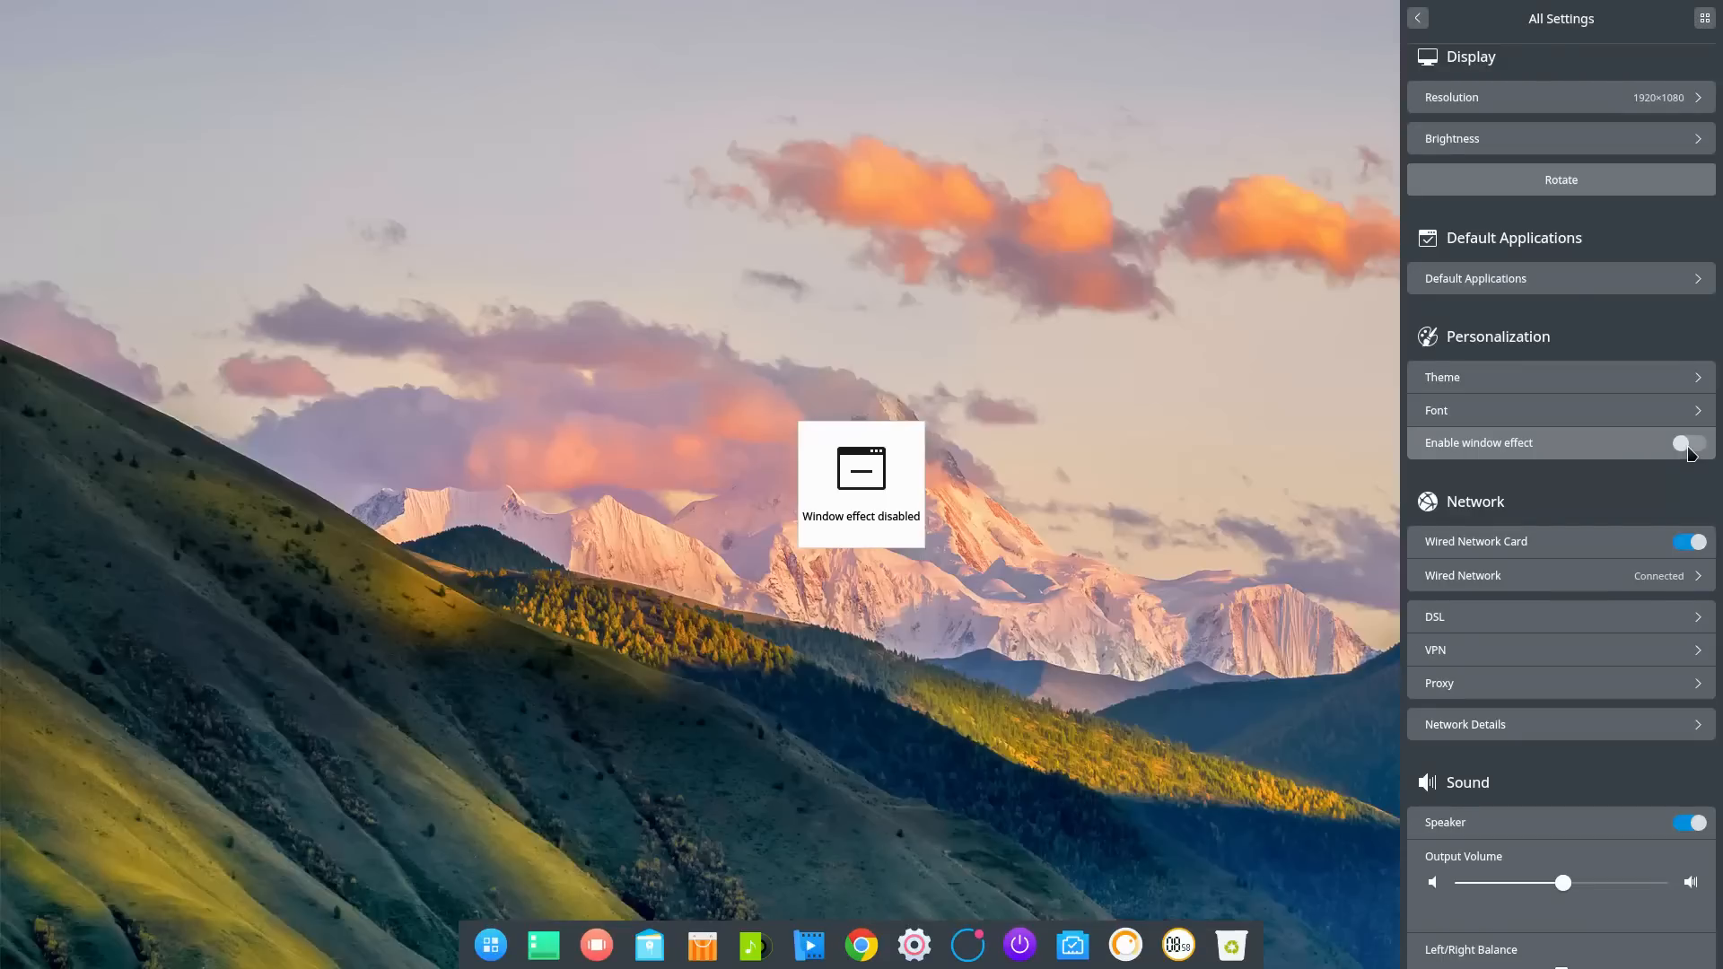
{"action": "left_click", "coordinate": [1684, 444]}
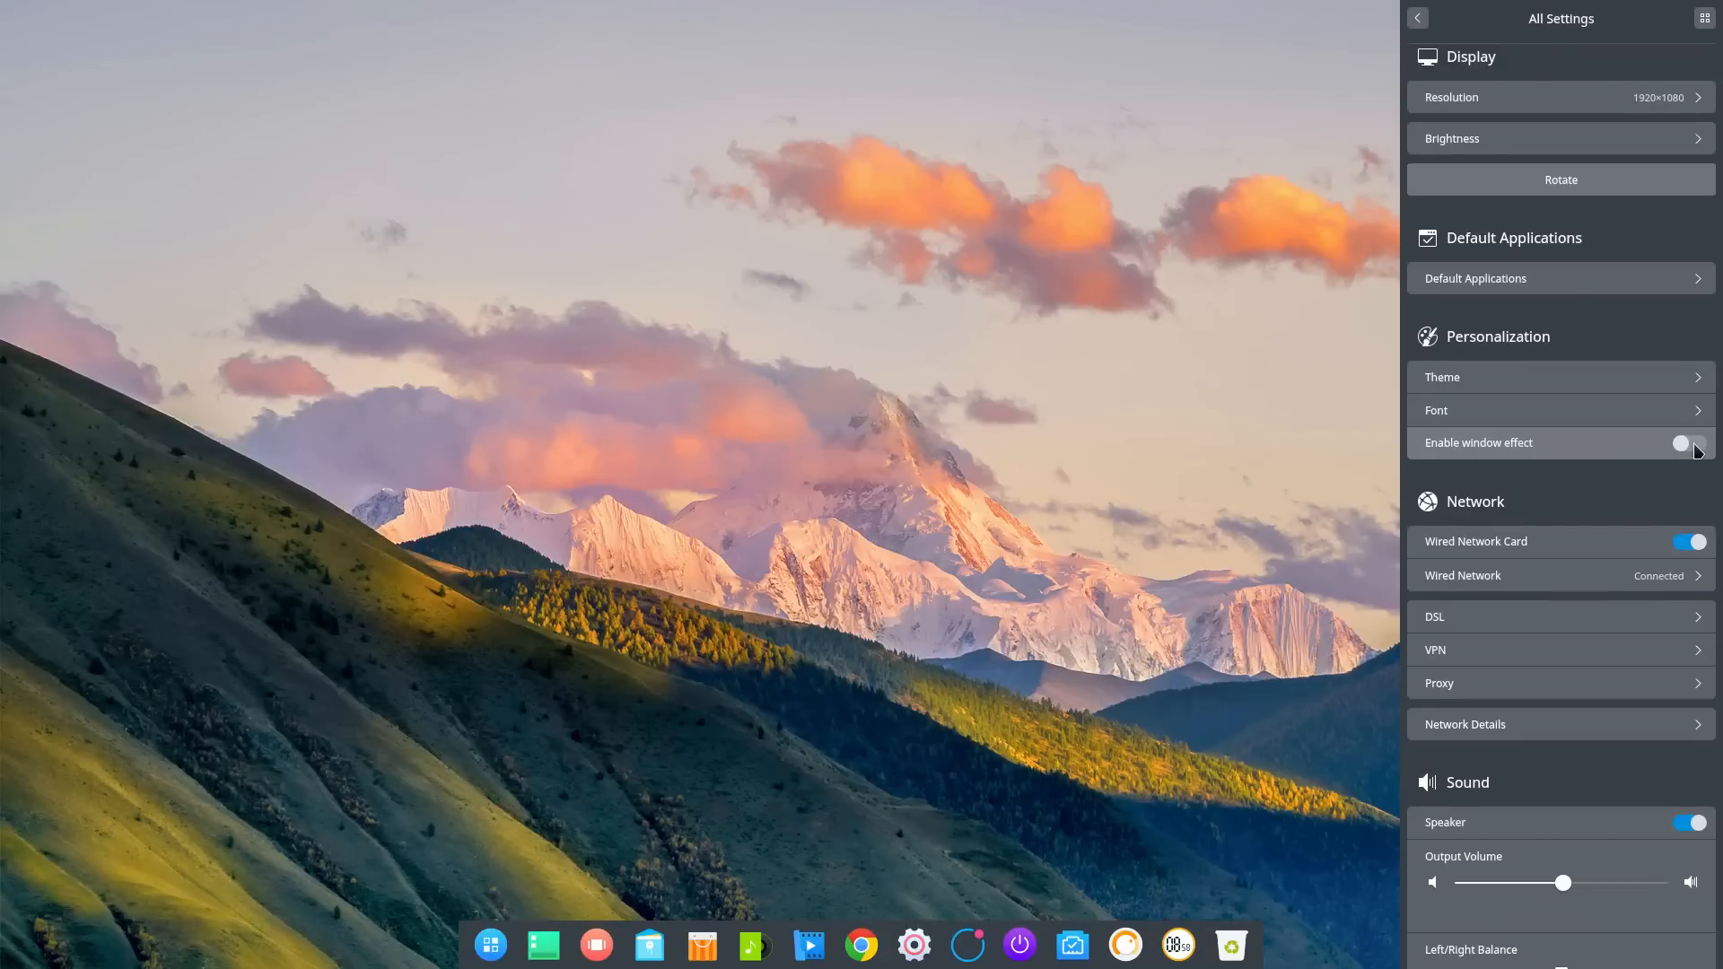
{"action": "left_click", "coordinate": [1686, 443]}
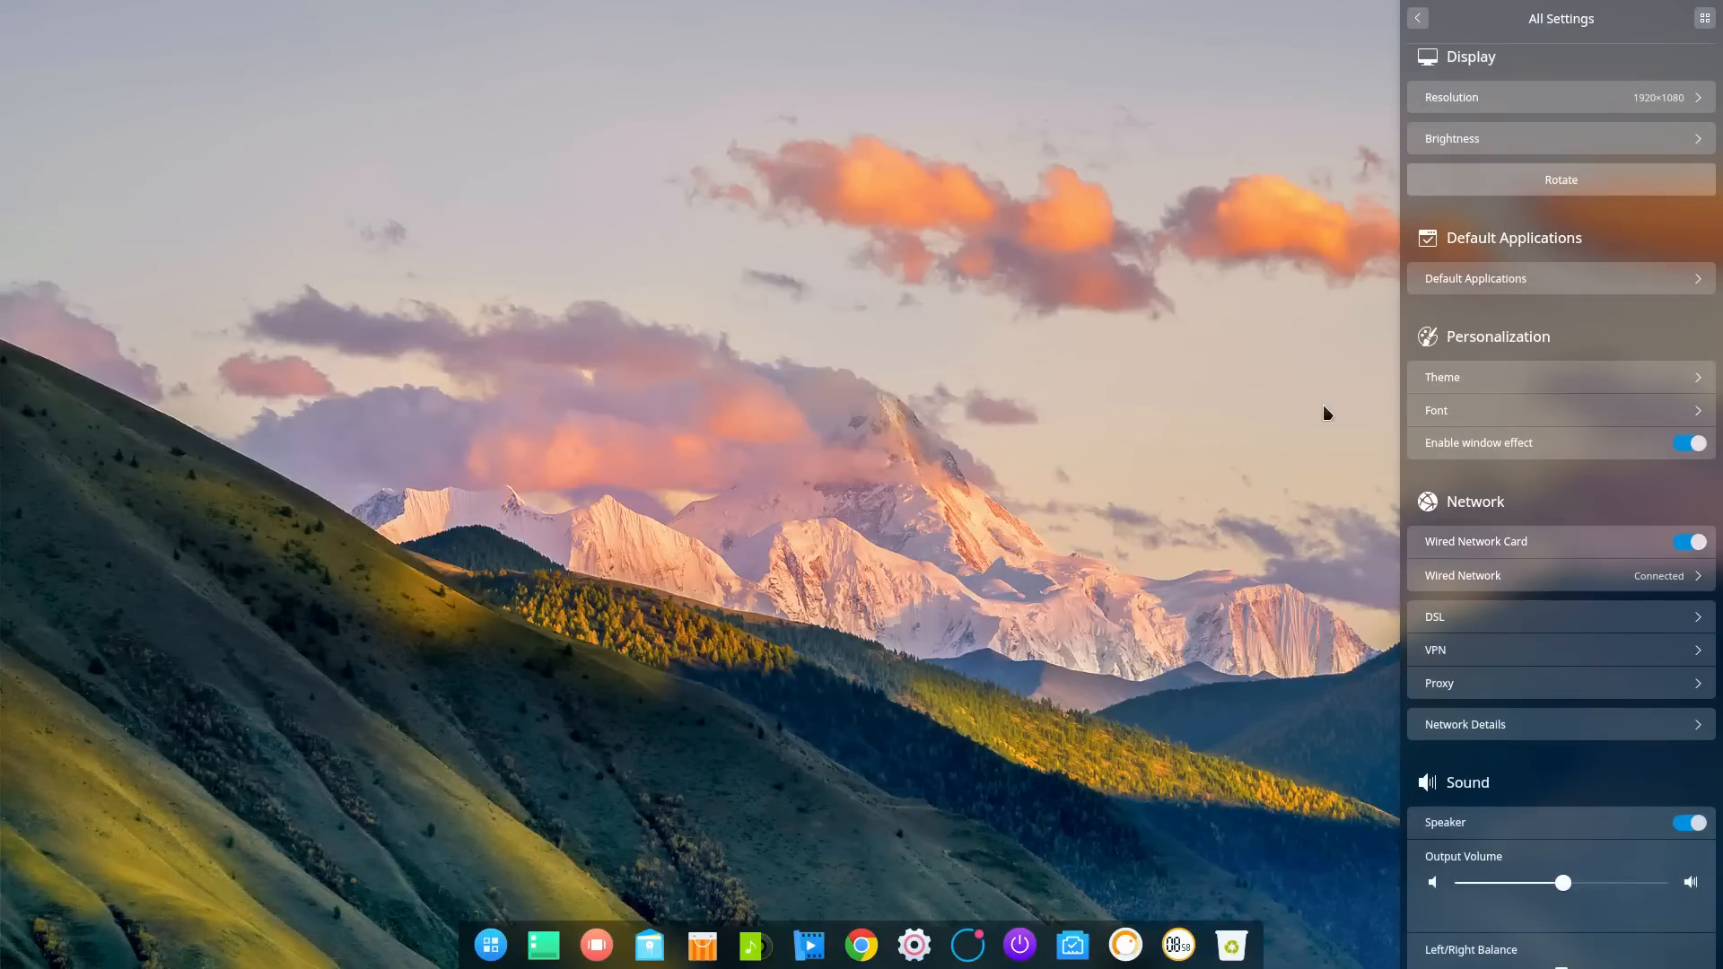
{"action": "mouse_move", "coordinate": [1579, 431]}
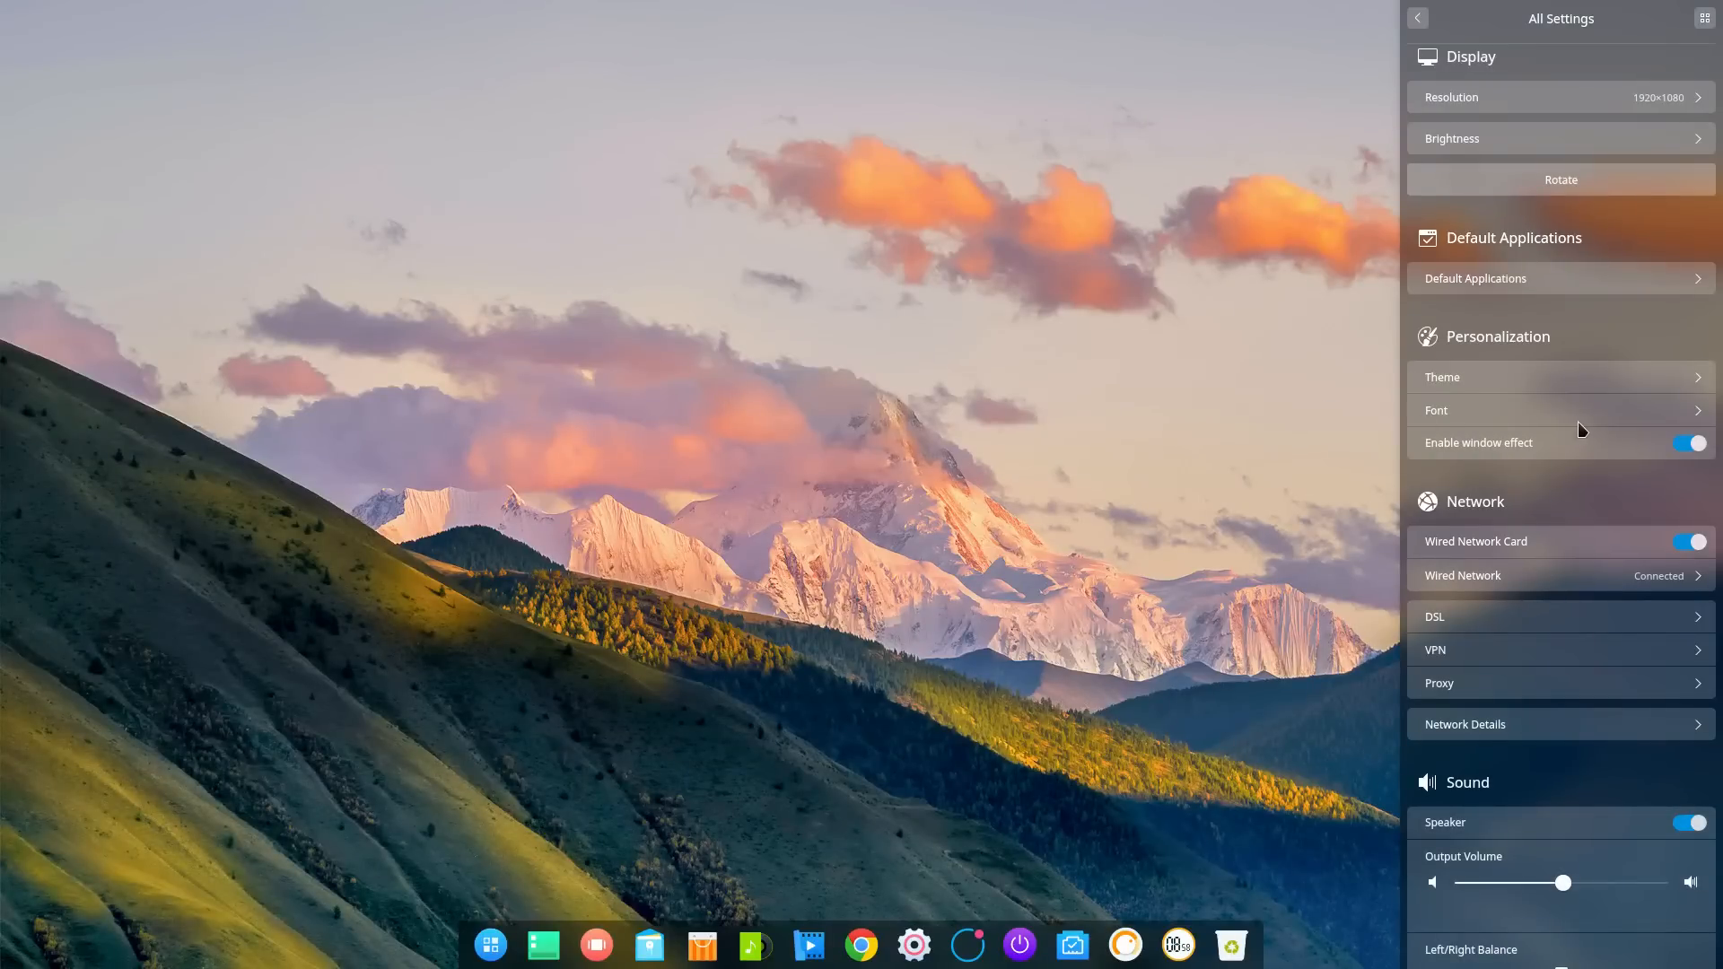
{"action": "left_click", "coordinate": [1691, 443]}
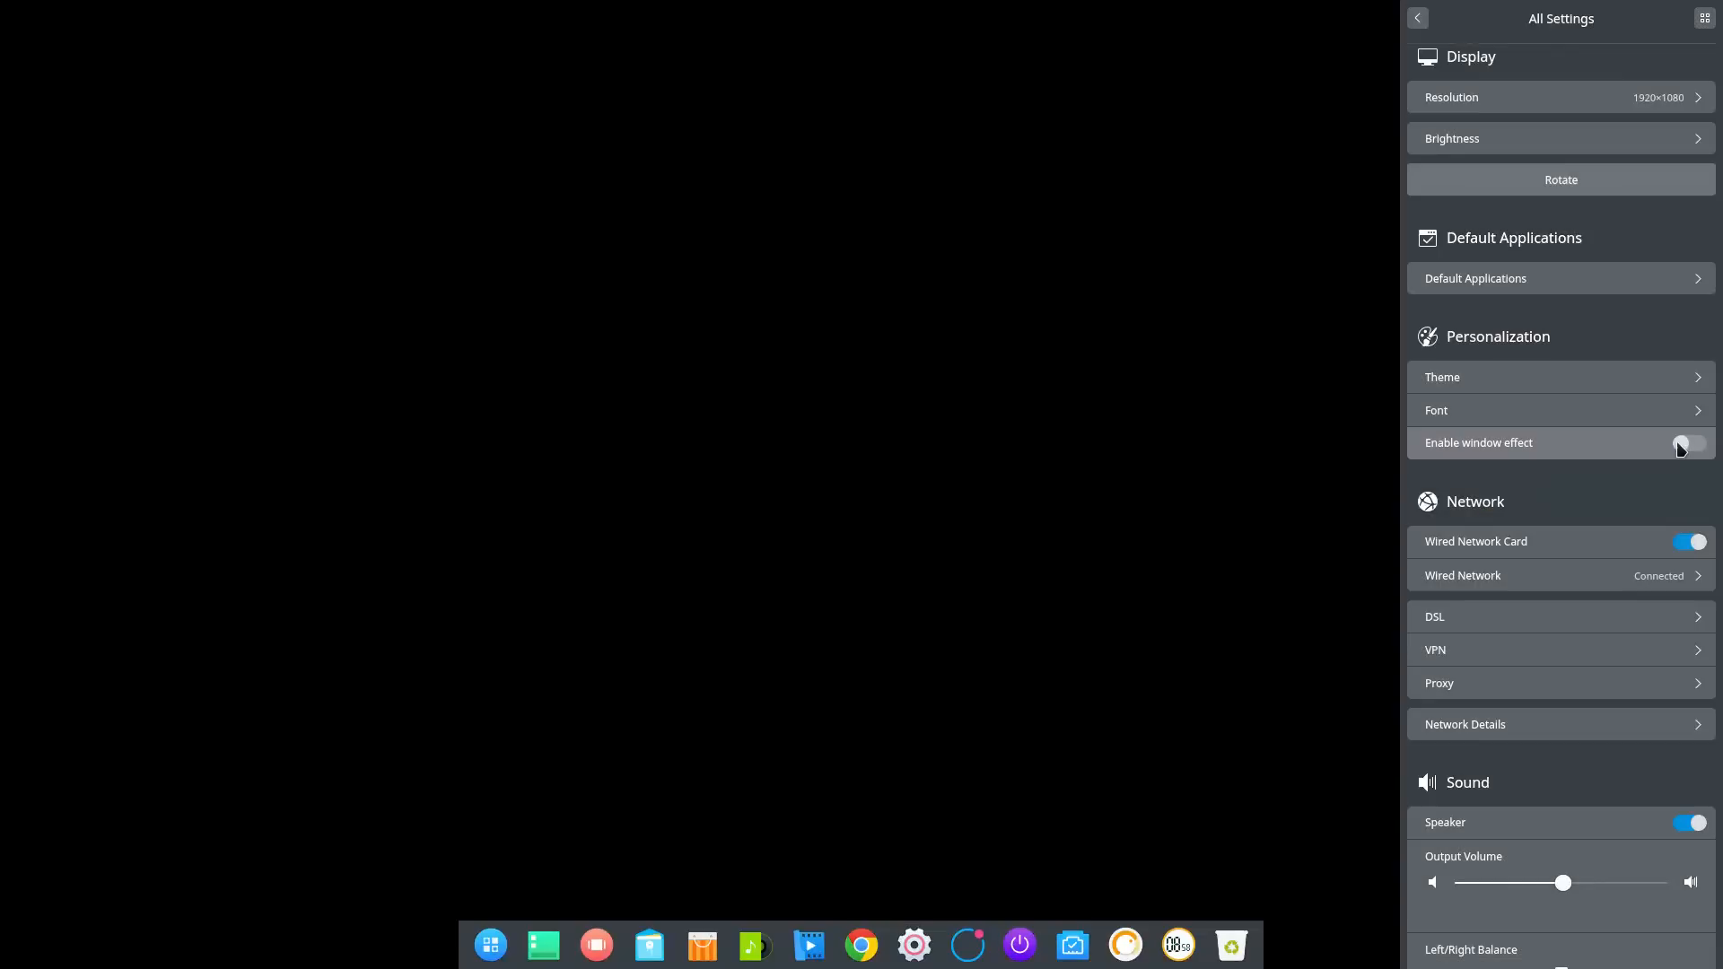
{"action": "left_click", "coordinate": [1685, 444]}
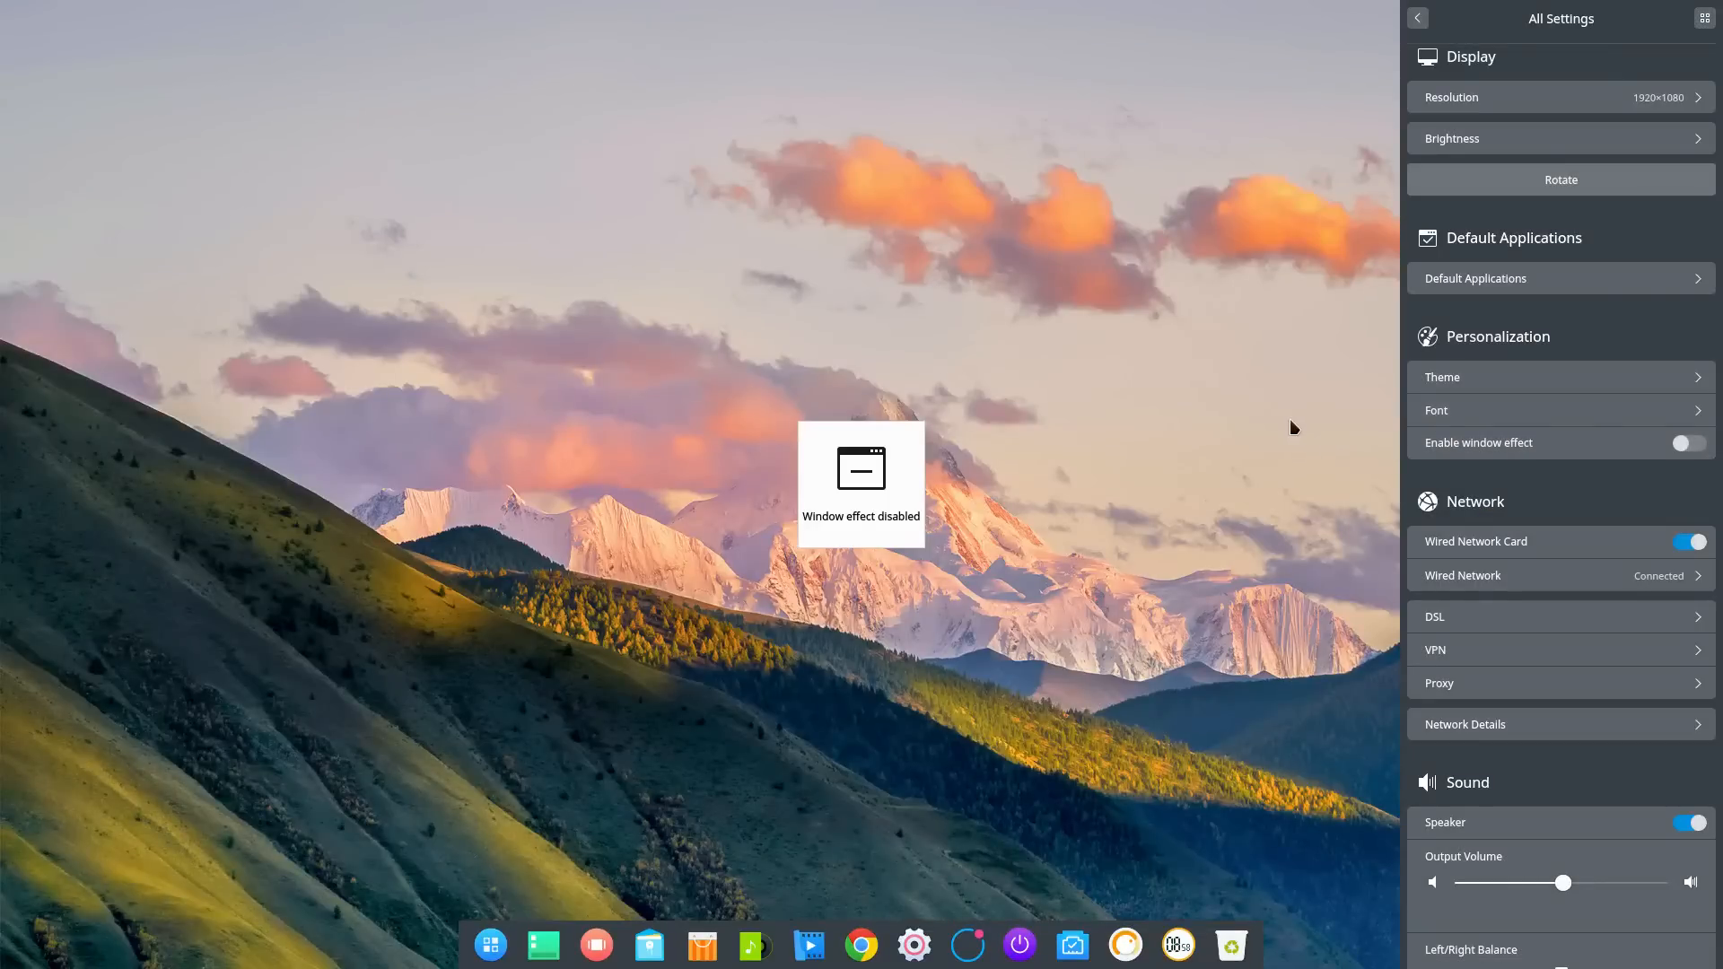
{"action": "left_click", "coordinate": [1686, 444]}
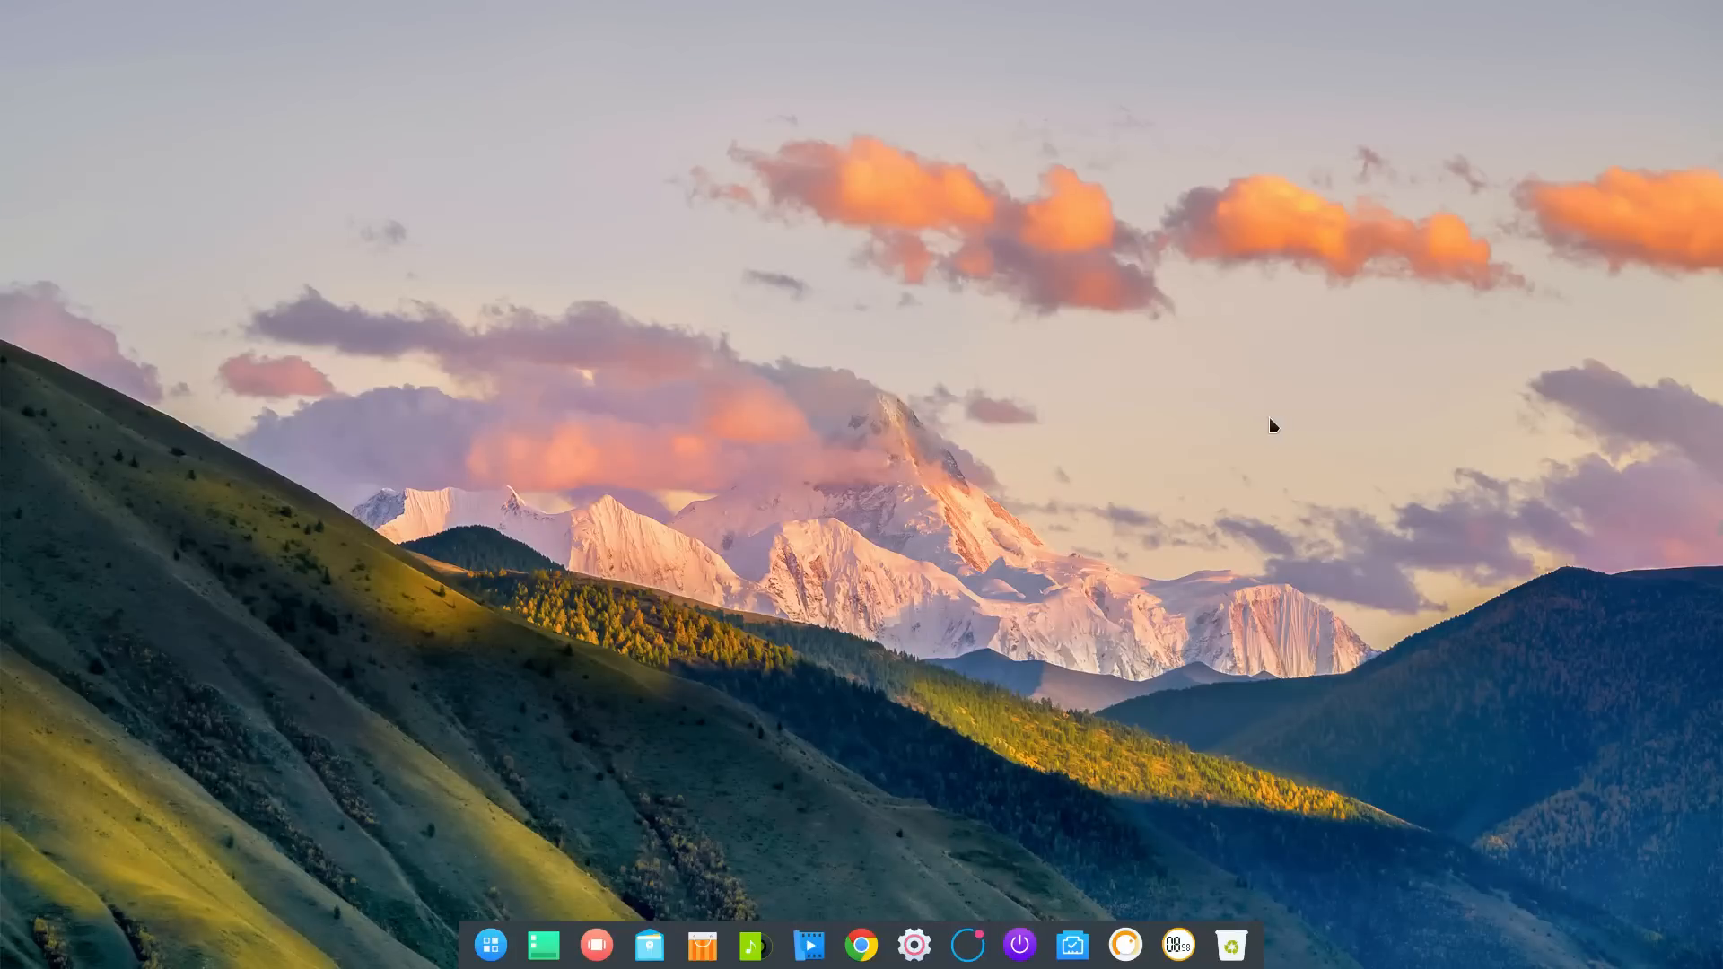
{"action": "mouse_move", "coordinate": [844, 384]}
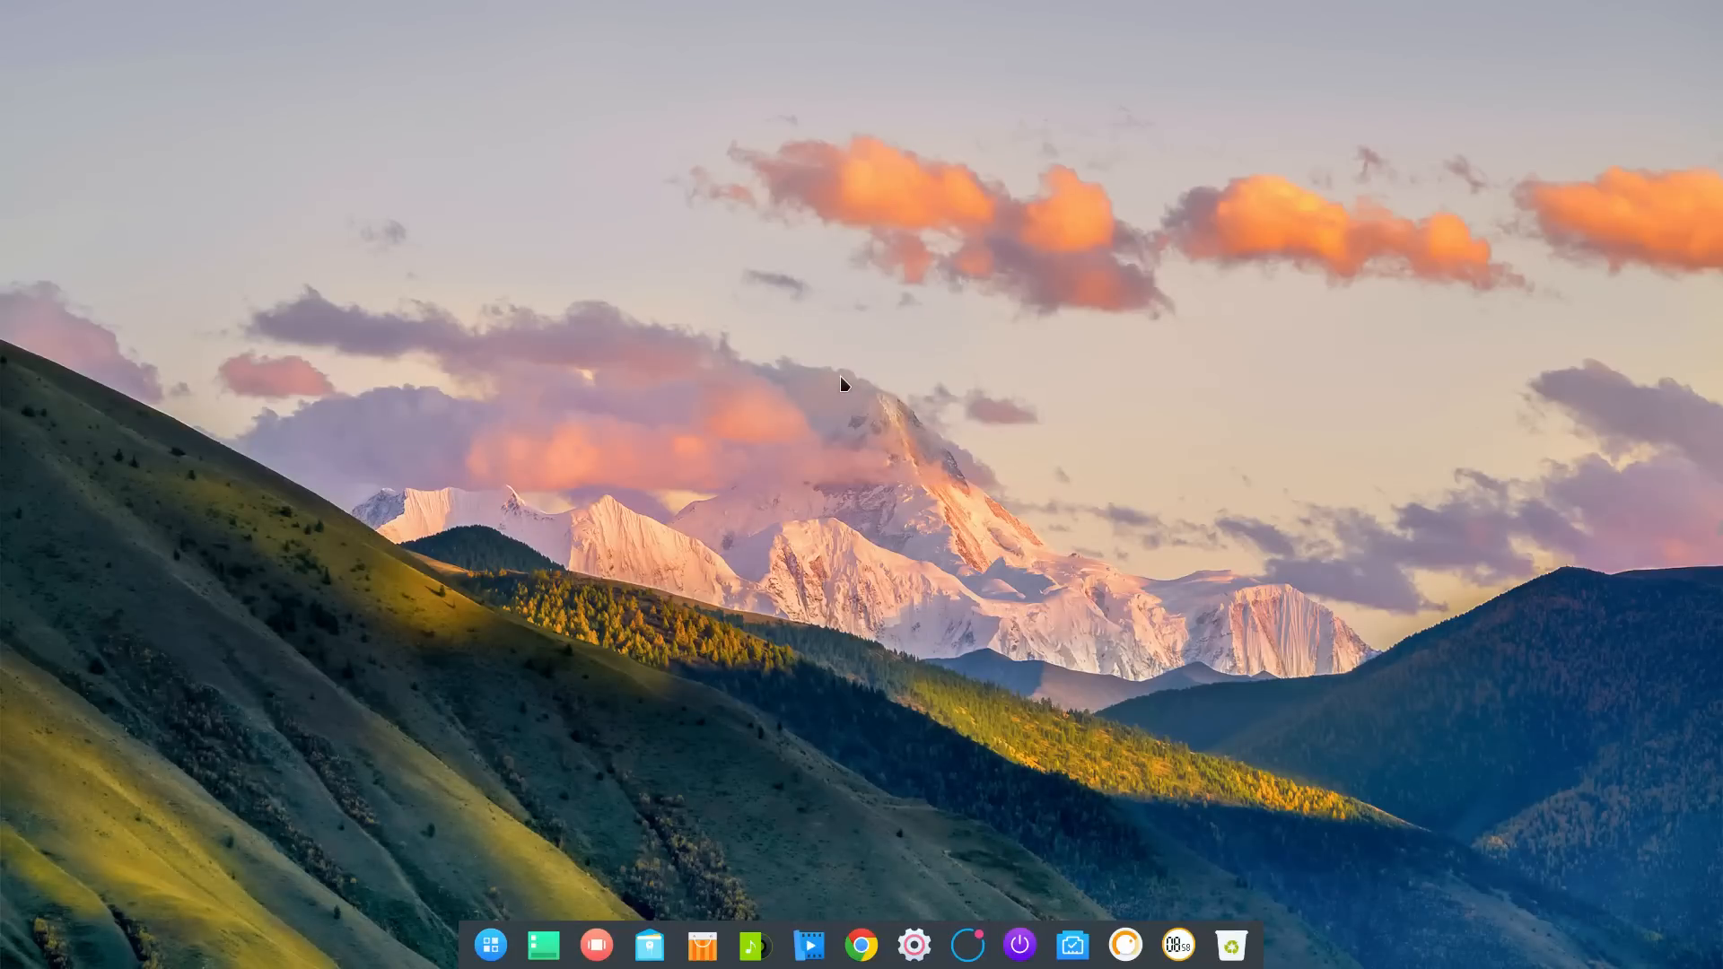
Create a new Office Text Document on the desktop from its context menu
{"action": "right_click", "coordinate": [840, 395]}
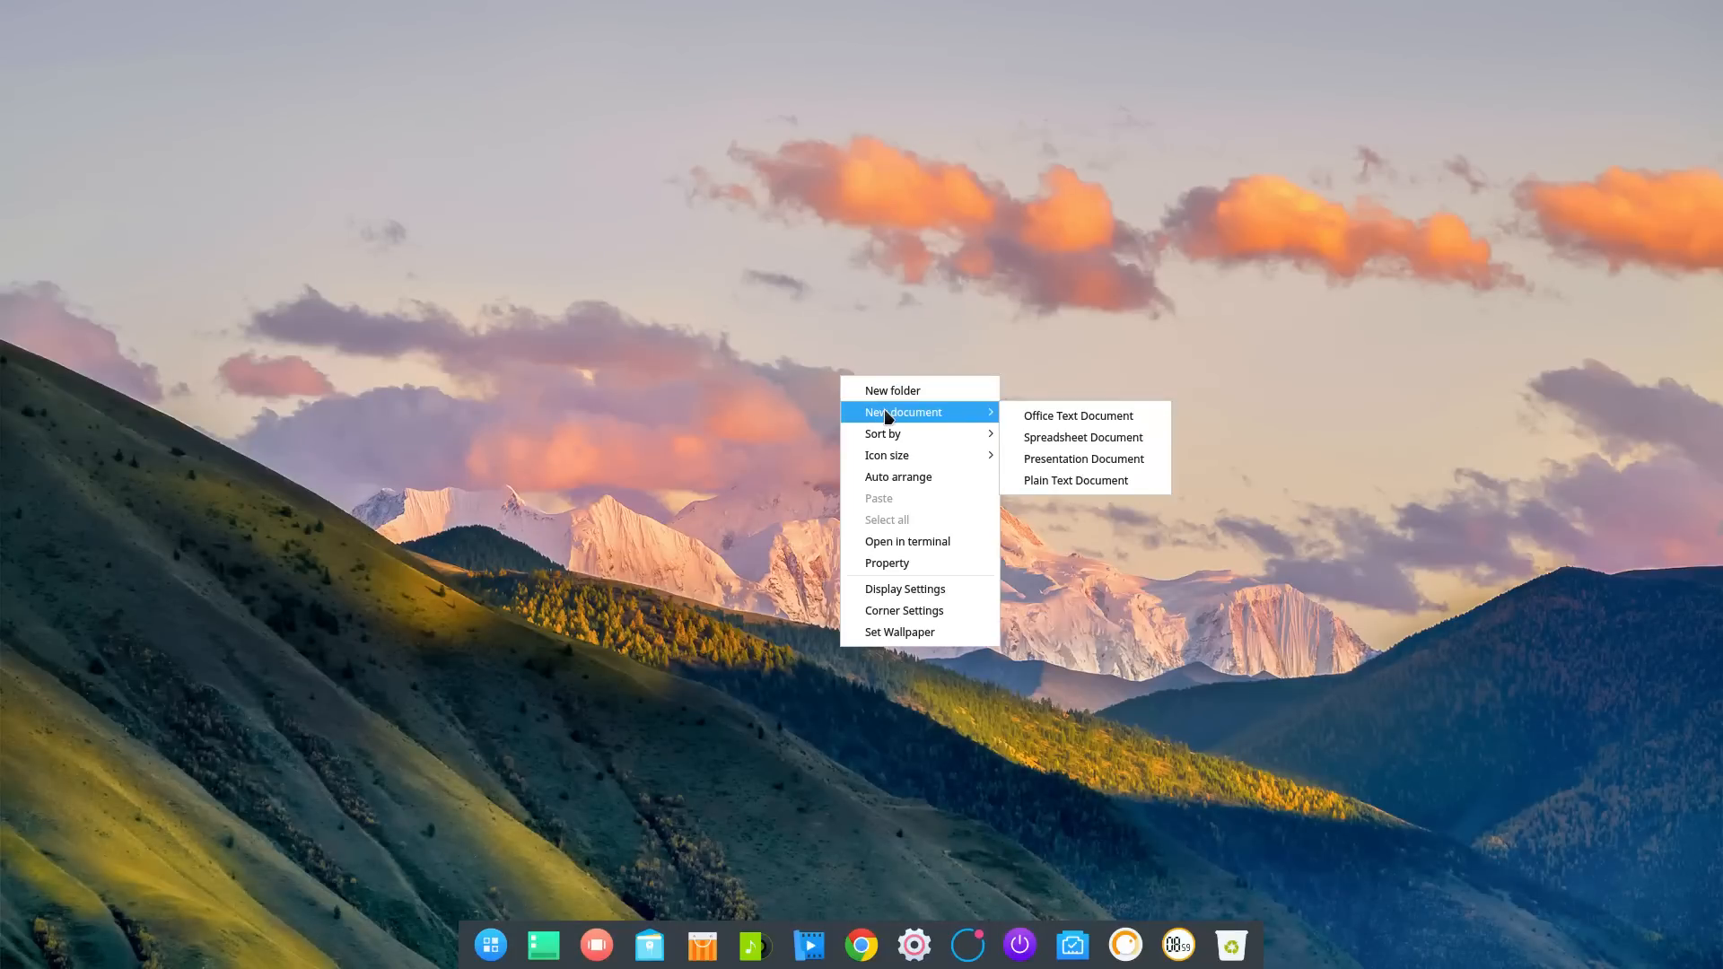
{"action": "mouse_move", "coordinate": [1083, 438]}
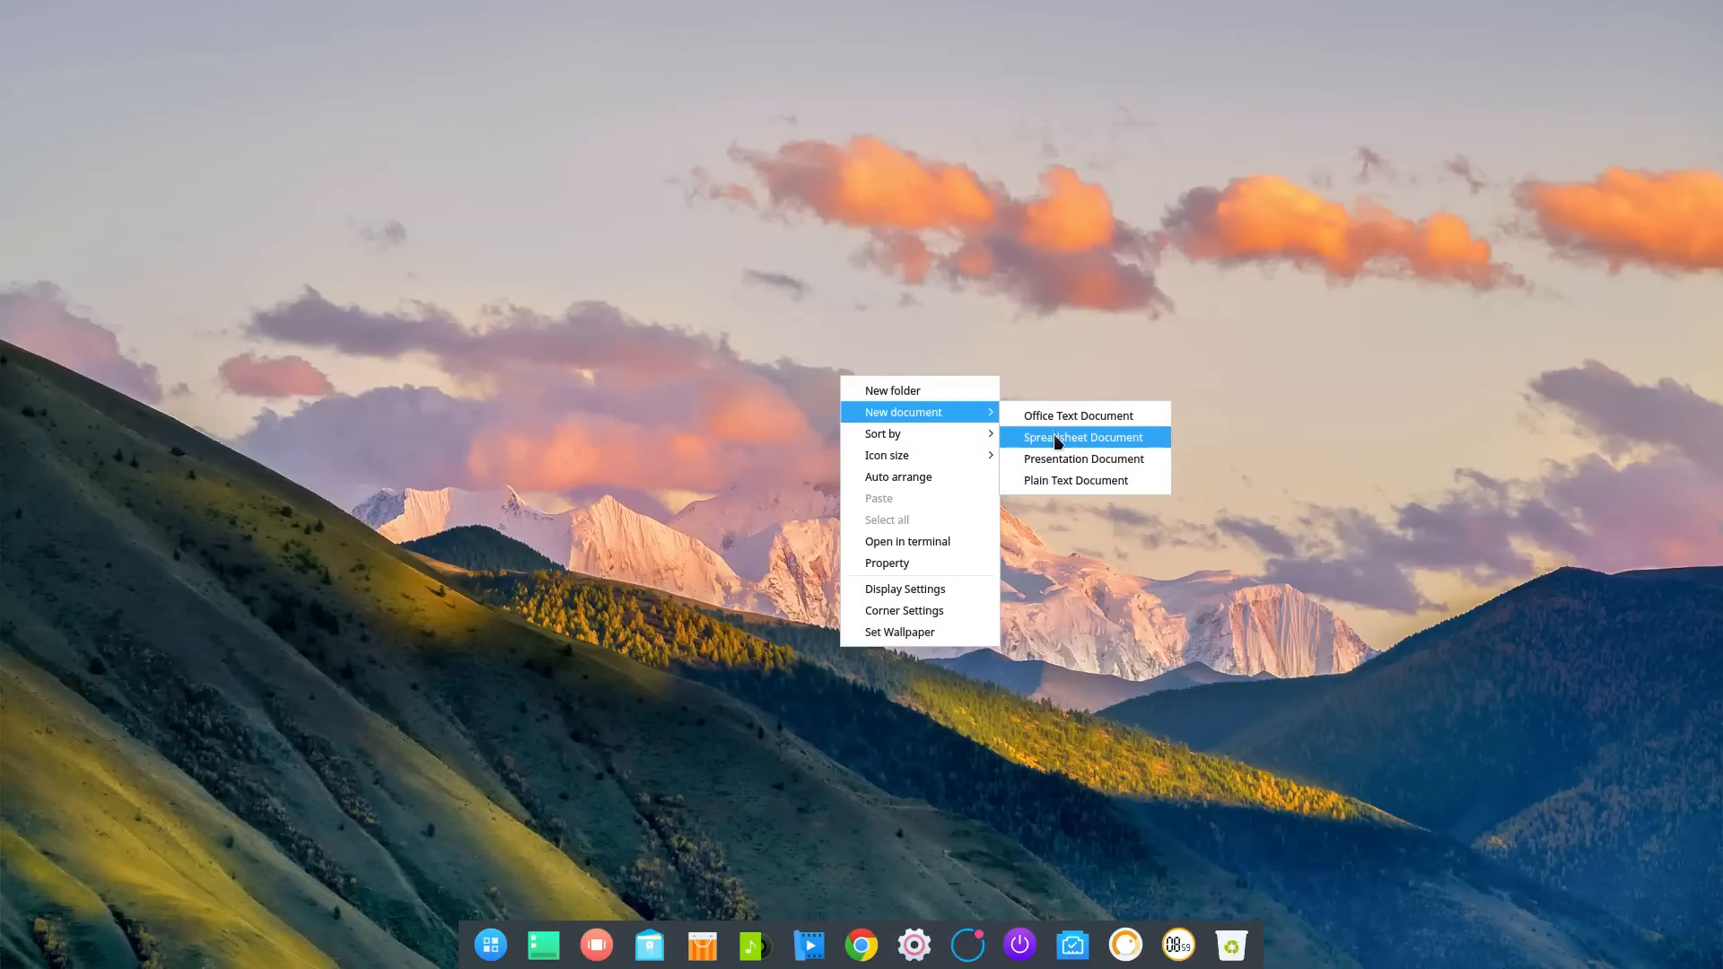
{"action": "left_click", "coordinate": [1077, 415]}
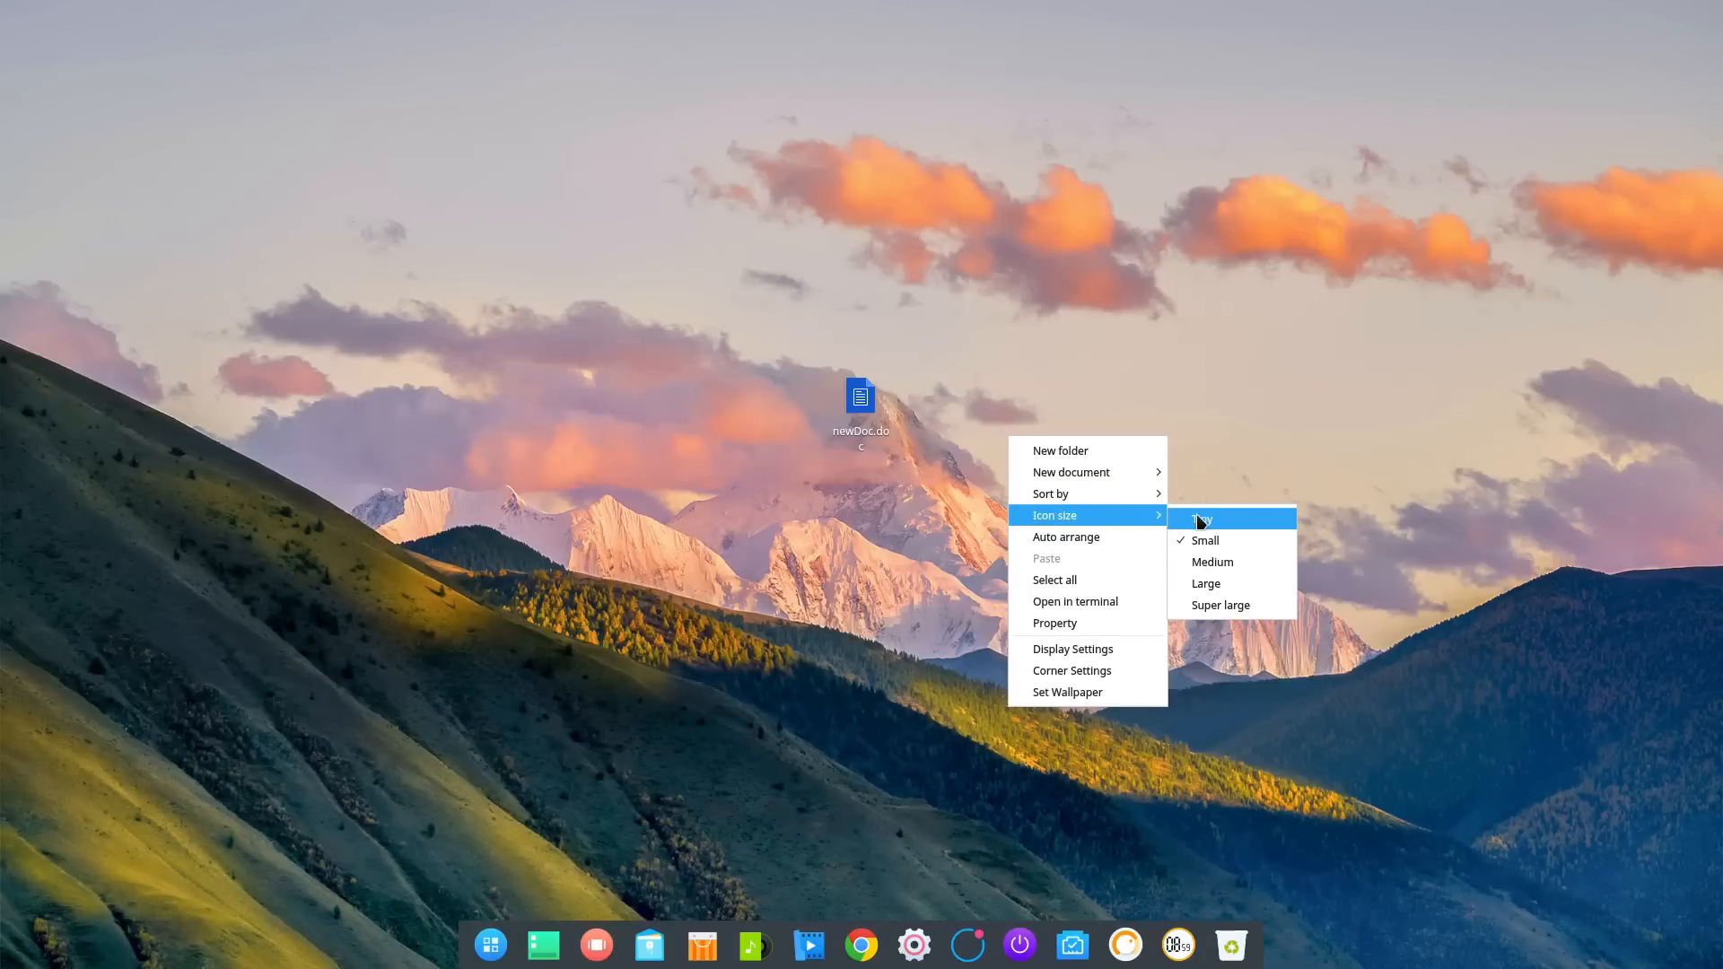
{"action": "mouse_move", "coordinate": [1221, 605]}
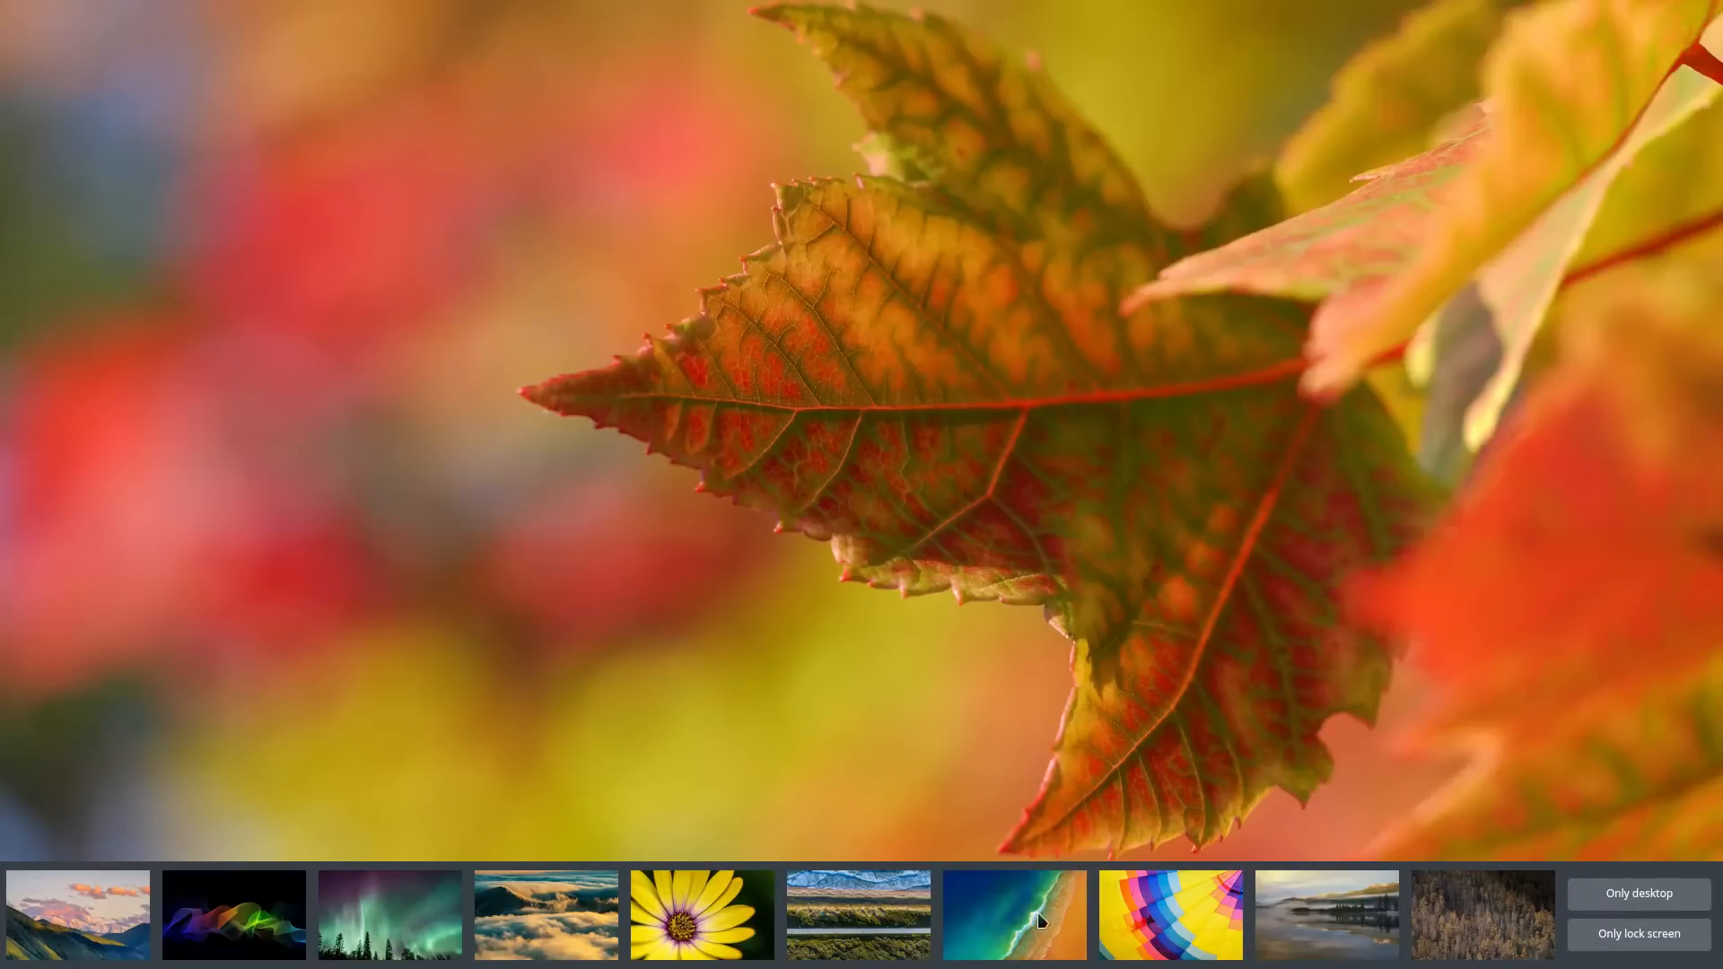
Make the ocean shoreline image the desktop wallpaper
{"action": "left_click", "coordinate": [1010, 916]}
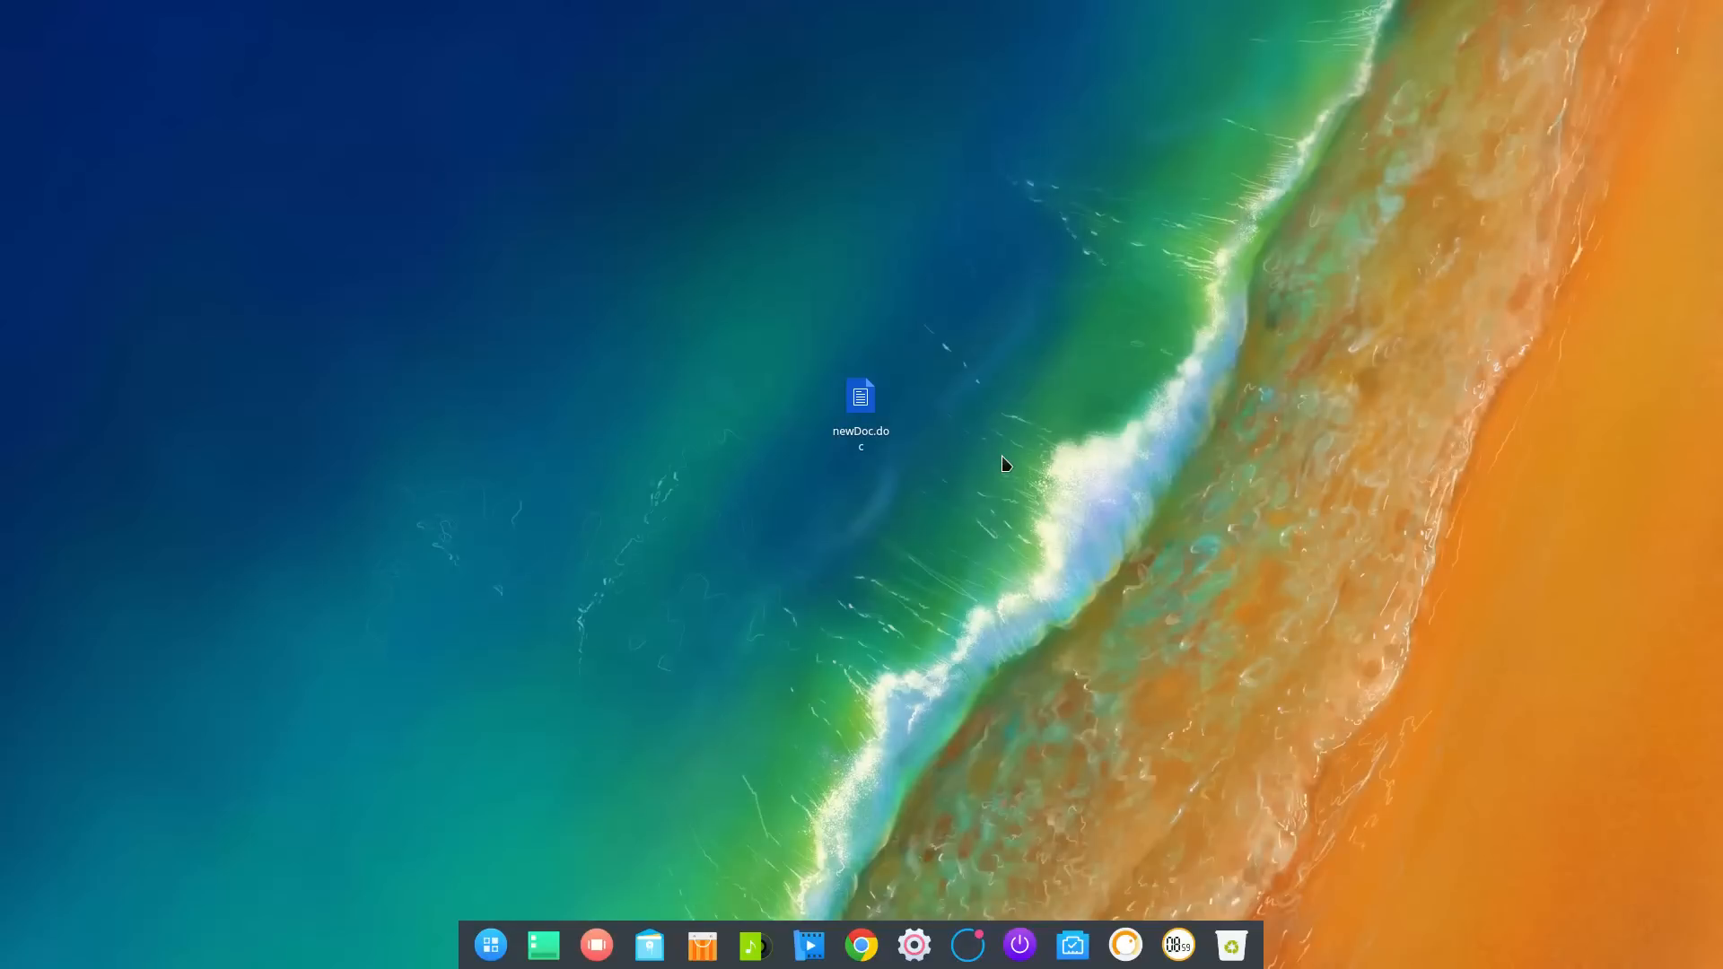
{"action": "mouse_move", "coordinate": [977, 767]}
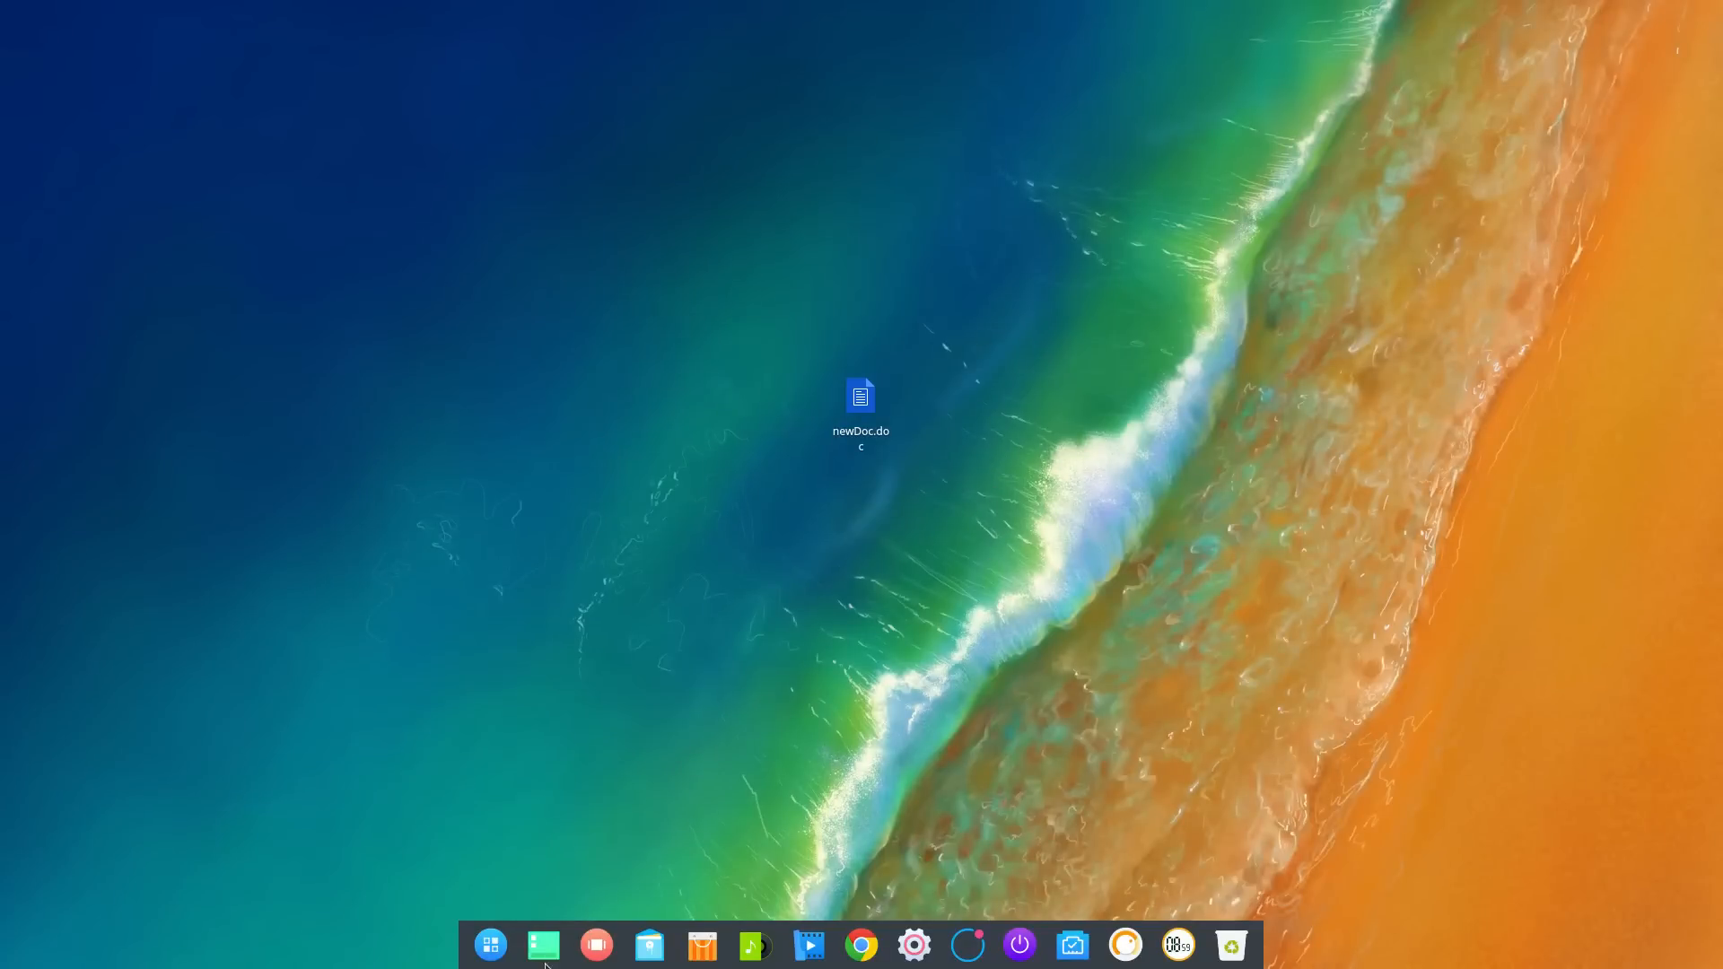
Cycle the launcher between full-screen and compact modes and show apps by category
{"action": "left_click", "coordinate": [490, 946]}
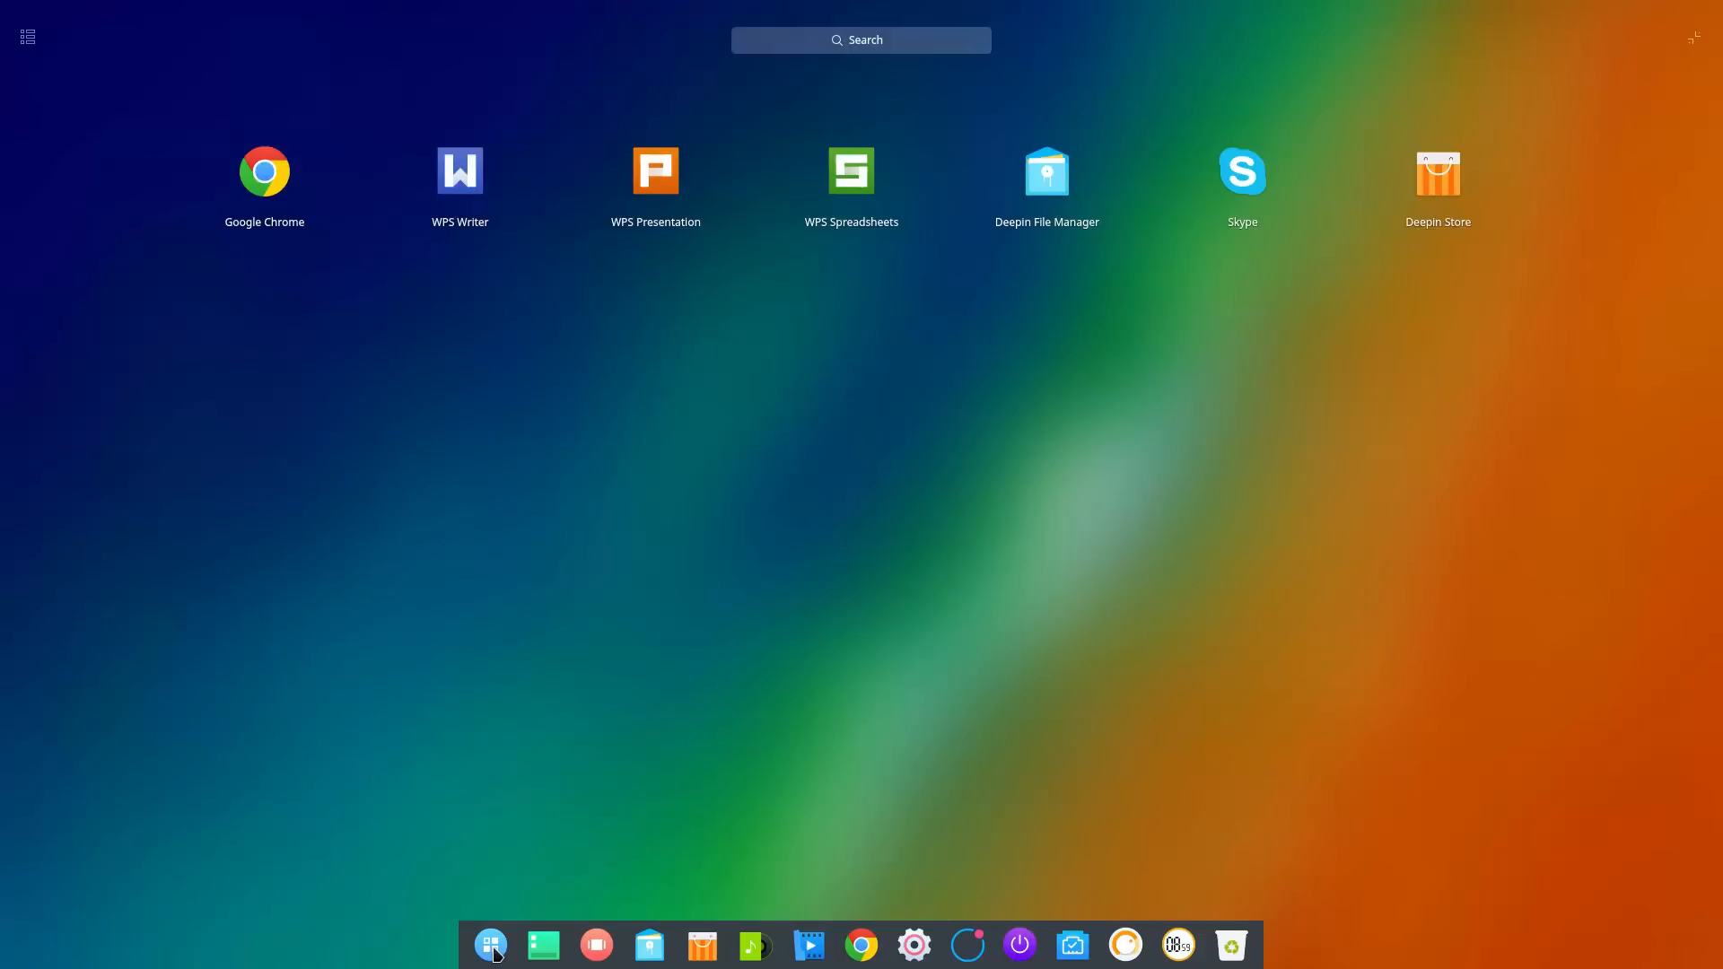
{"action": "left_click", "coordinate": [490, 946]}
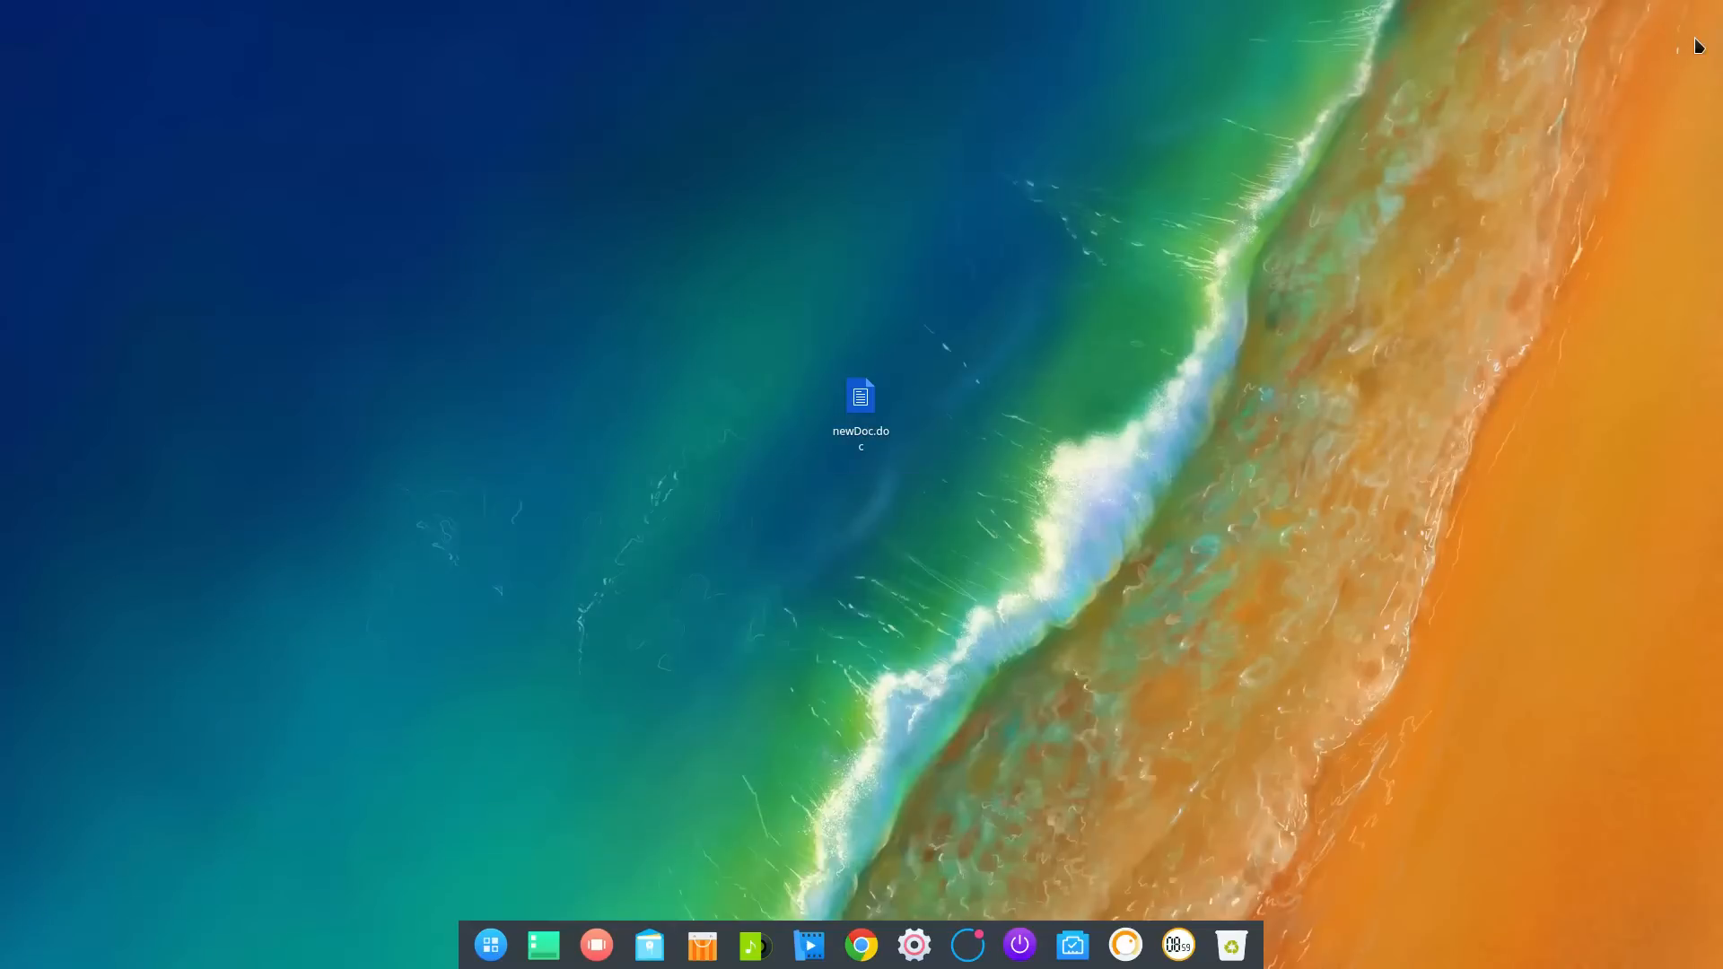
{"action": "left_click", "coordinate": [490, 946]}
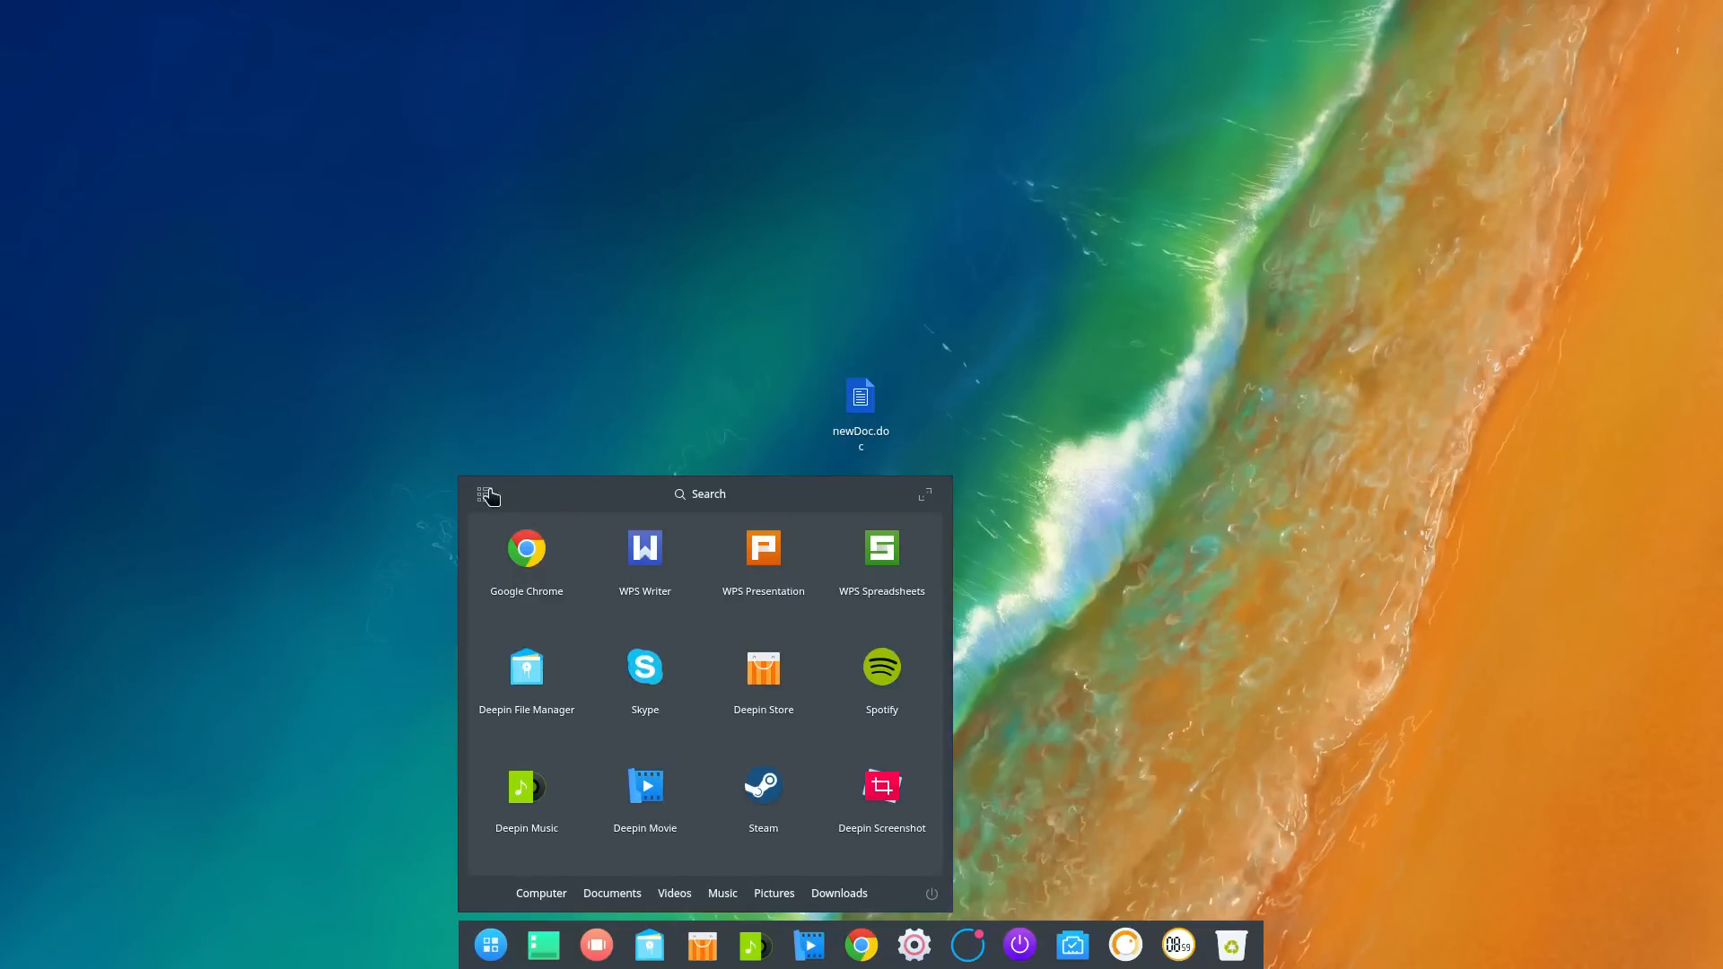
{"action": "left_click", "coordinate": [487, 494]}
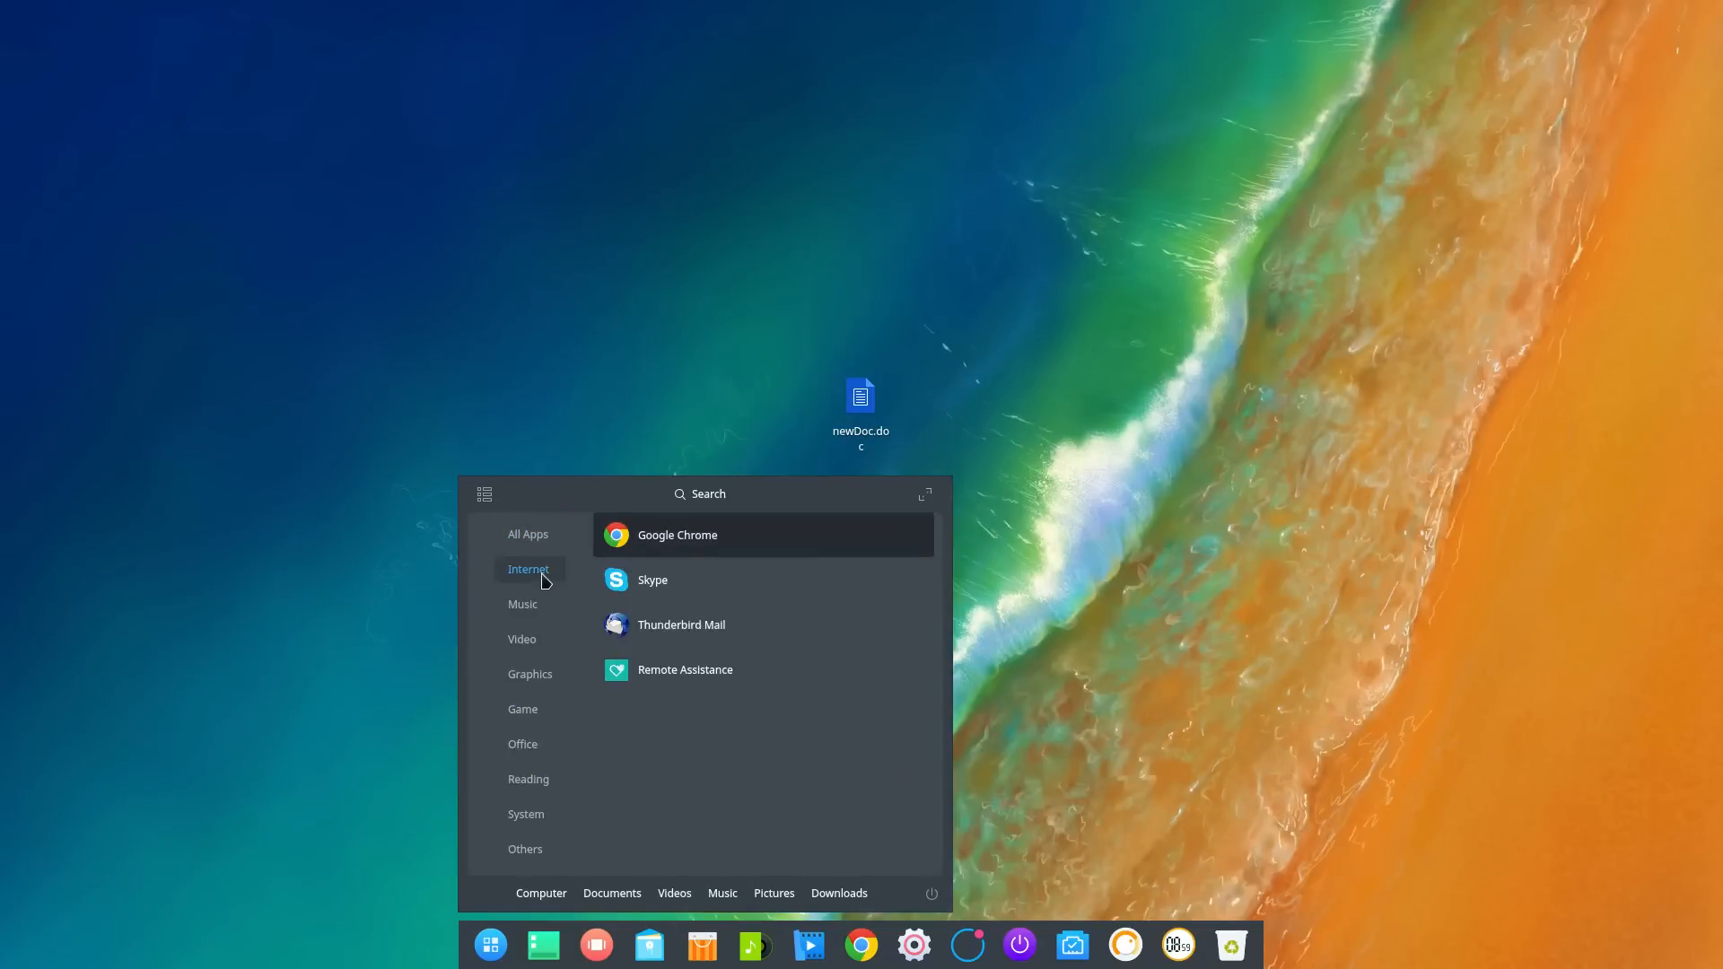
Browse the Video, Reading, System and Others categories, then close the Computer file window
{"action": "left_click", "coordinate": [521, 639]}
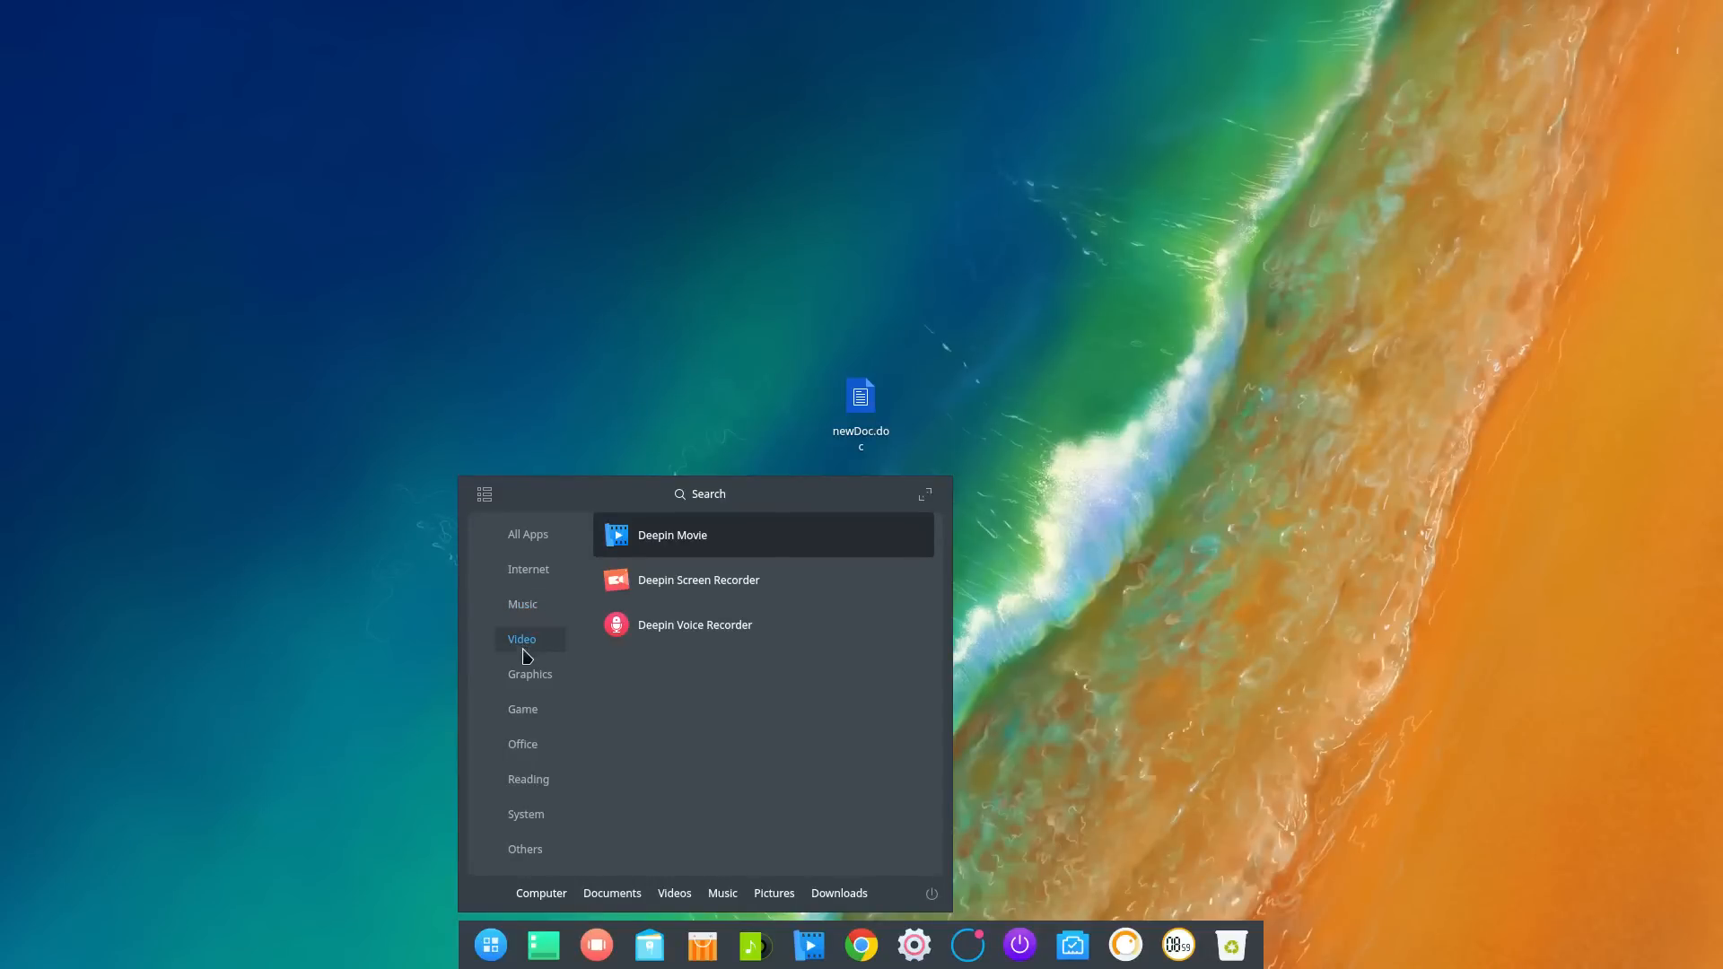
{"action": "left_click", "coordinate": [522, 709]}
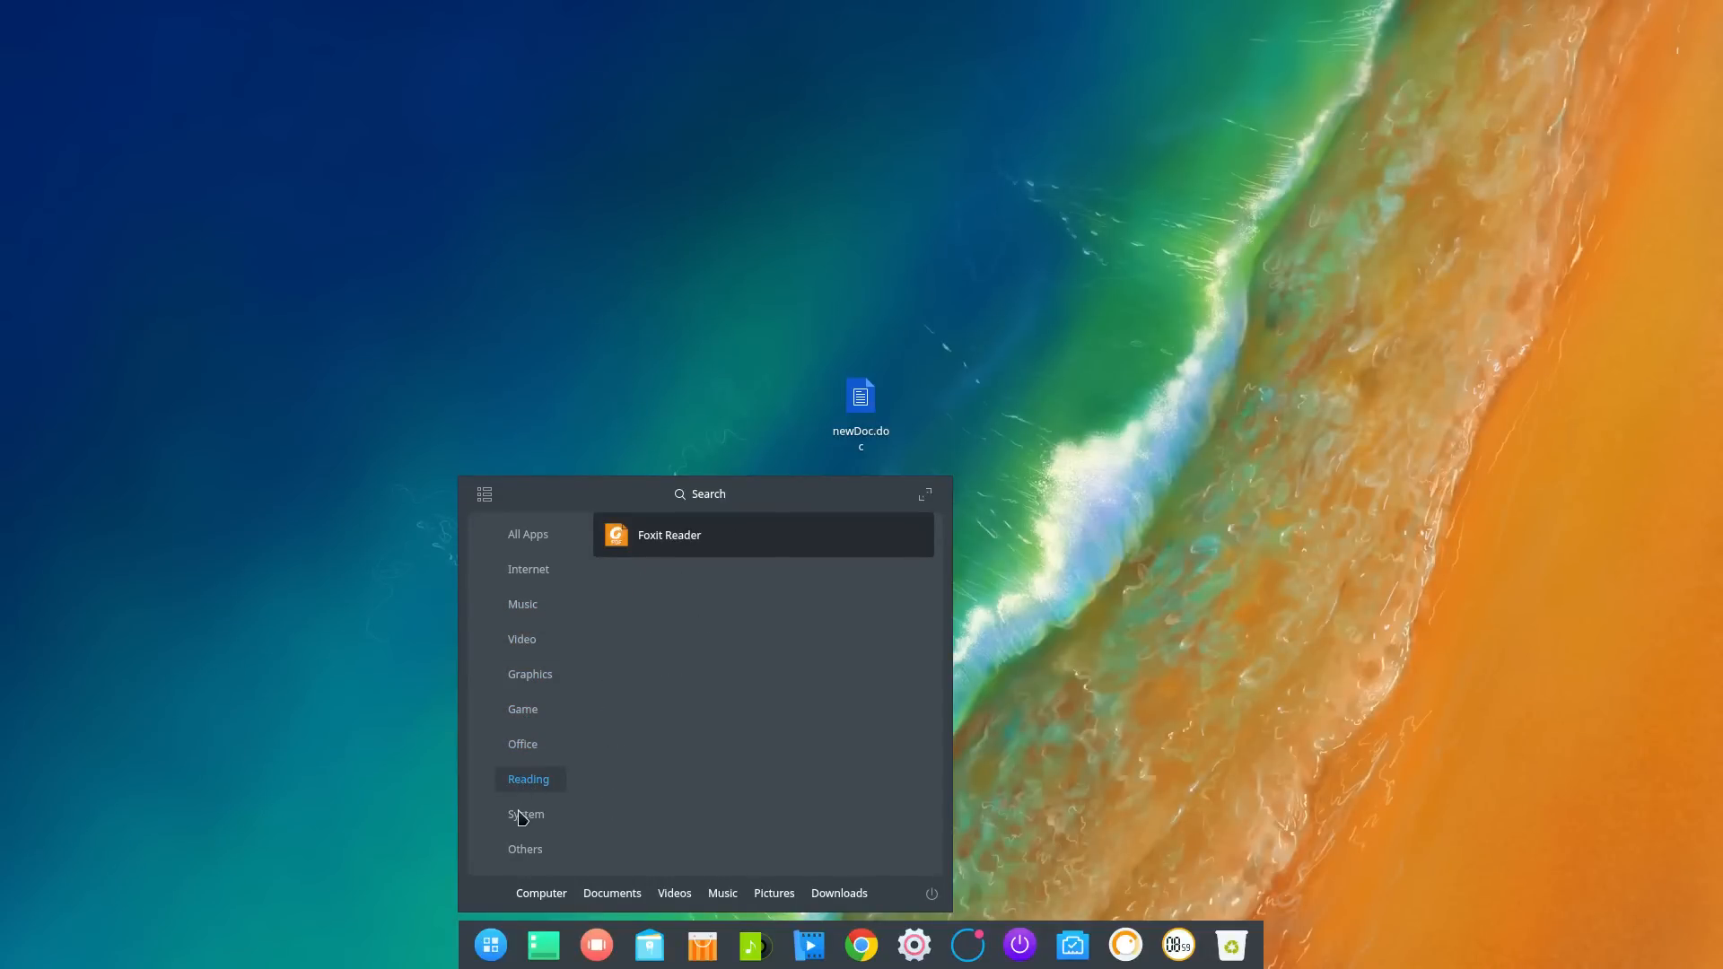
{"action": "left_click", "coordinate": [526, 815]}
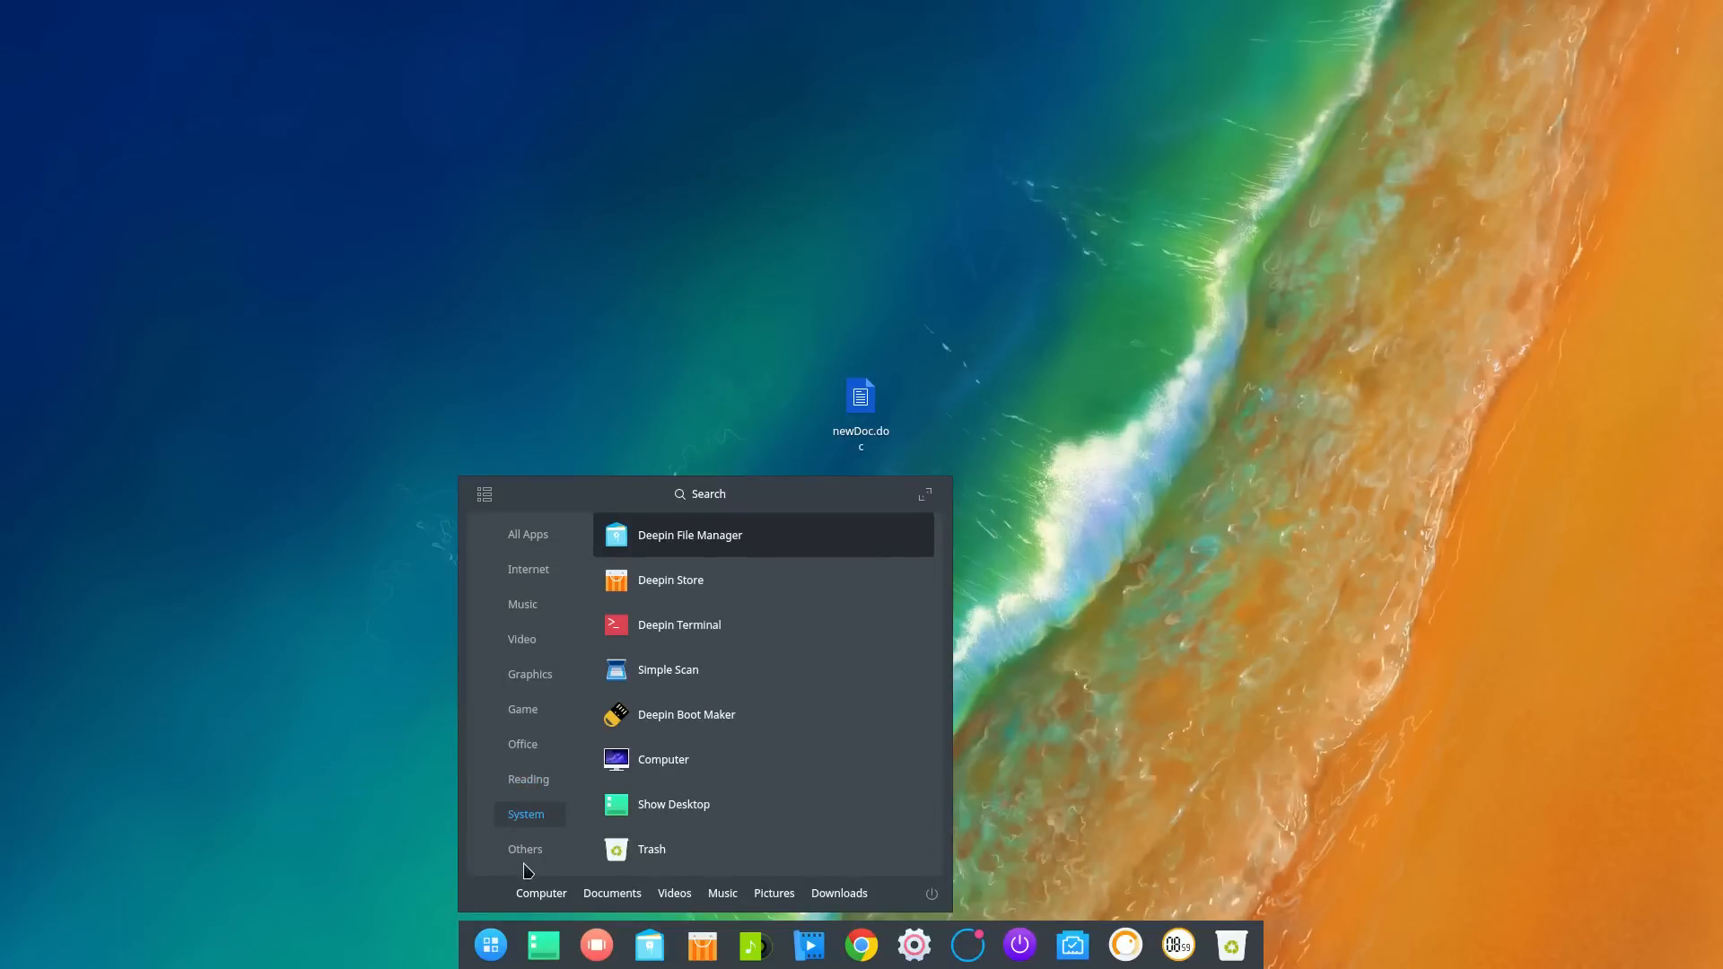
{"action": "left_click", "coordinate": [526, 849]}
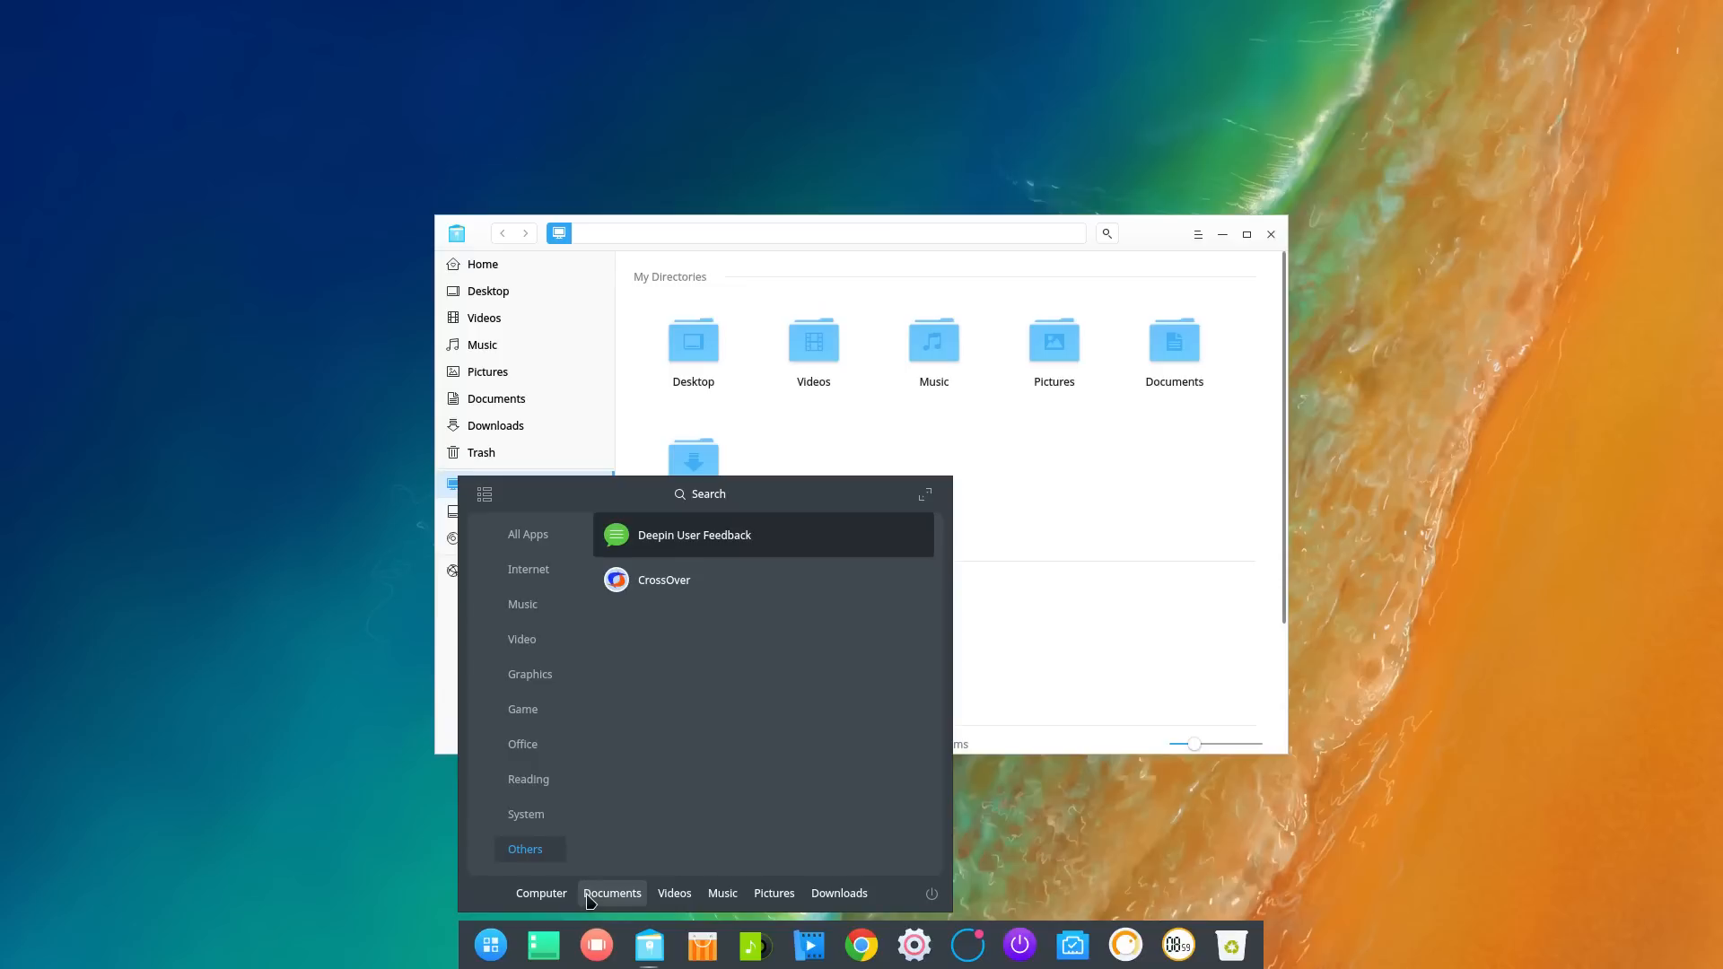
{"action": "mouse_move", "coordinate": [1269, 234]}
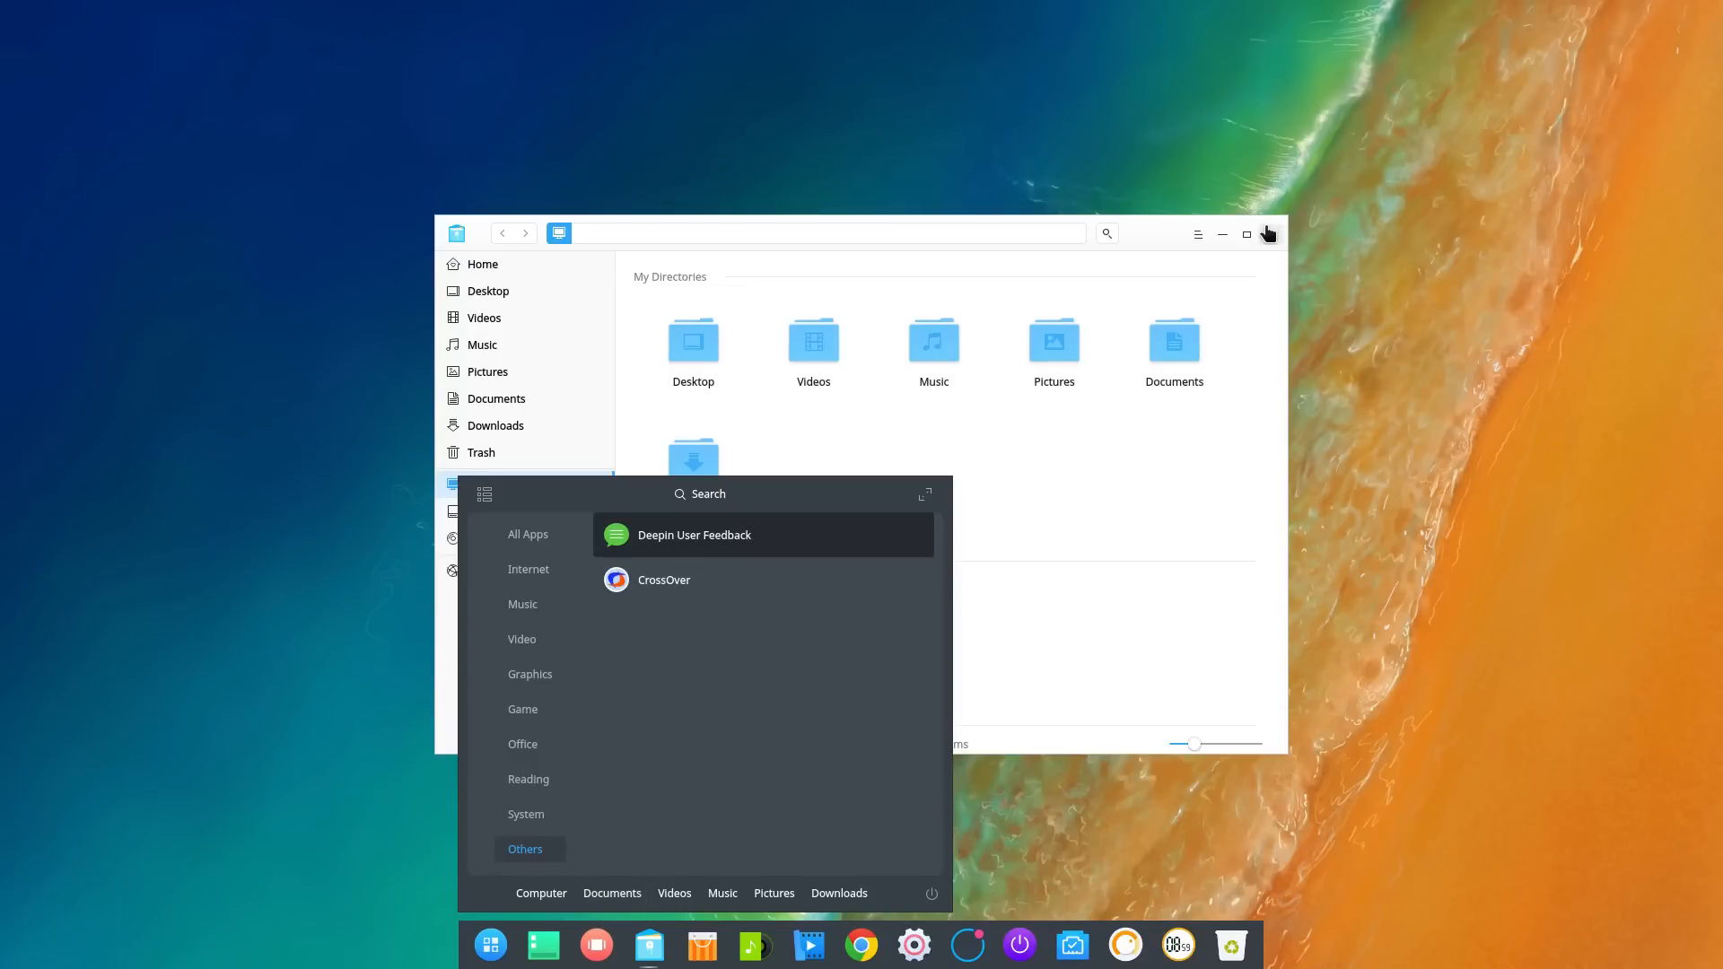
{"action": "mouse_move", "coordinate": [824, 525]}
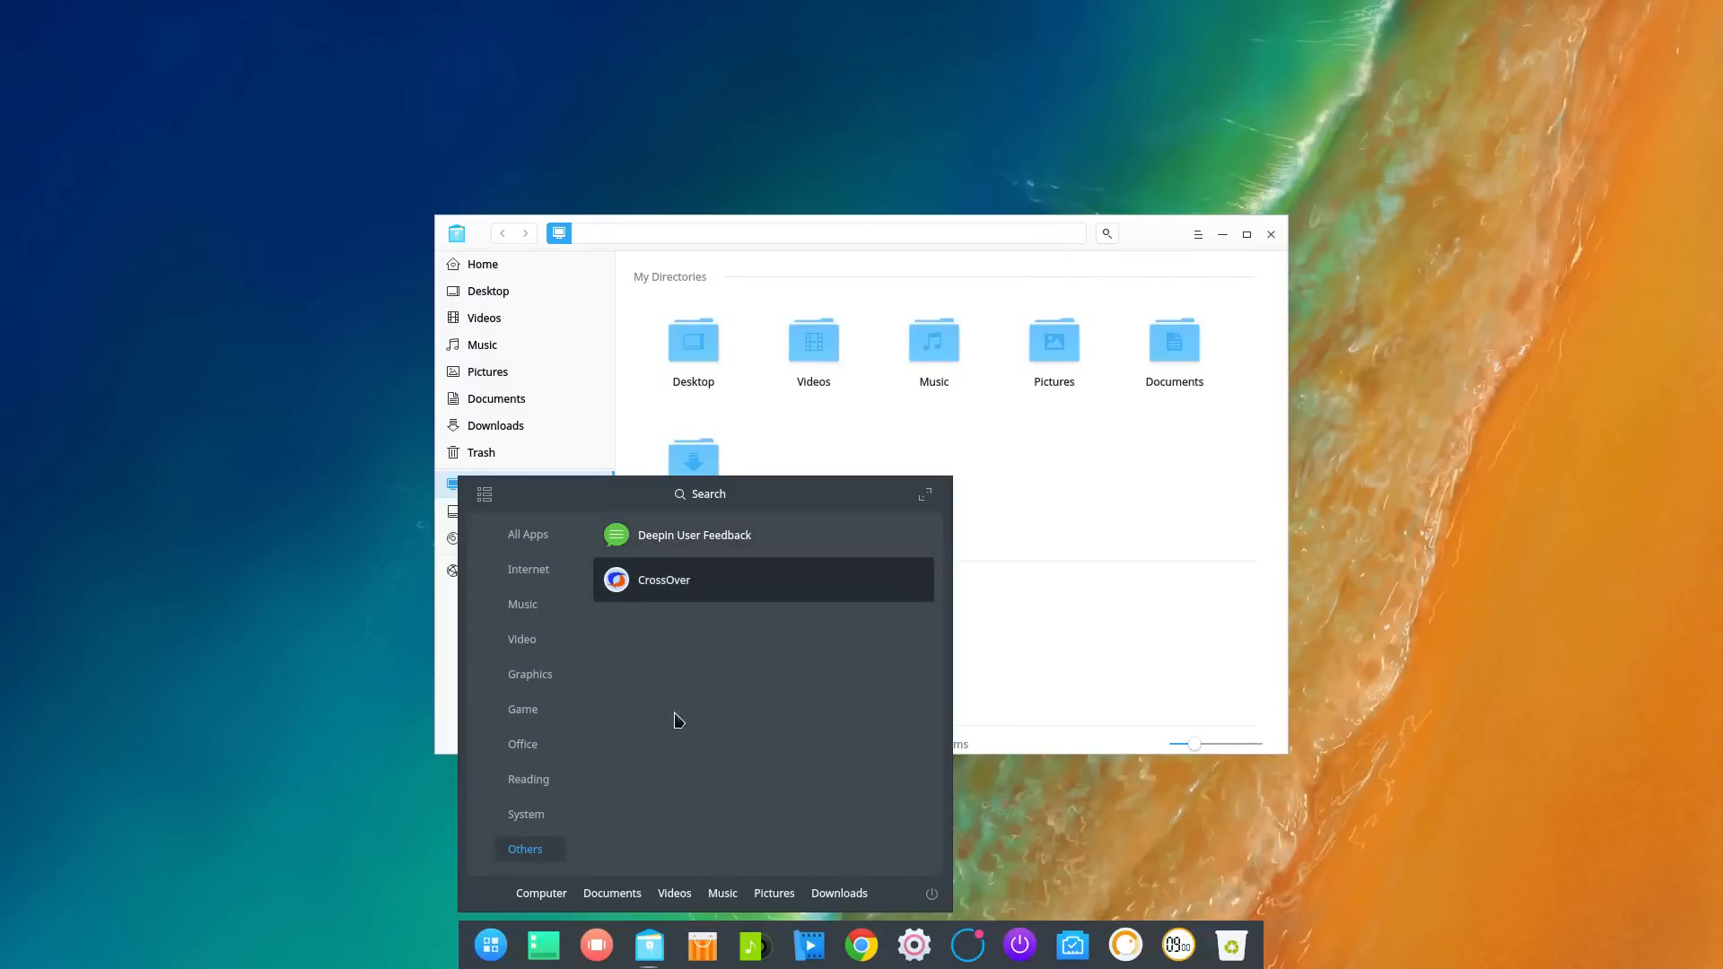
{"action": "mouse_move", "coordinate": [627, 636]}
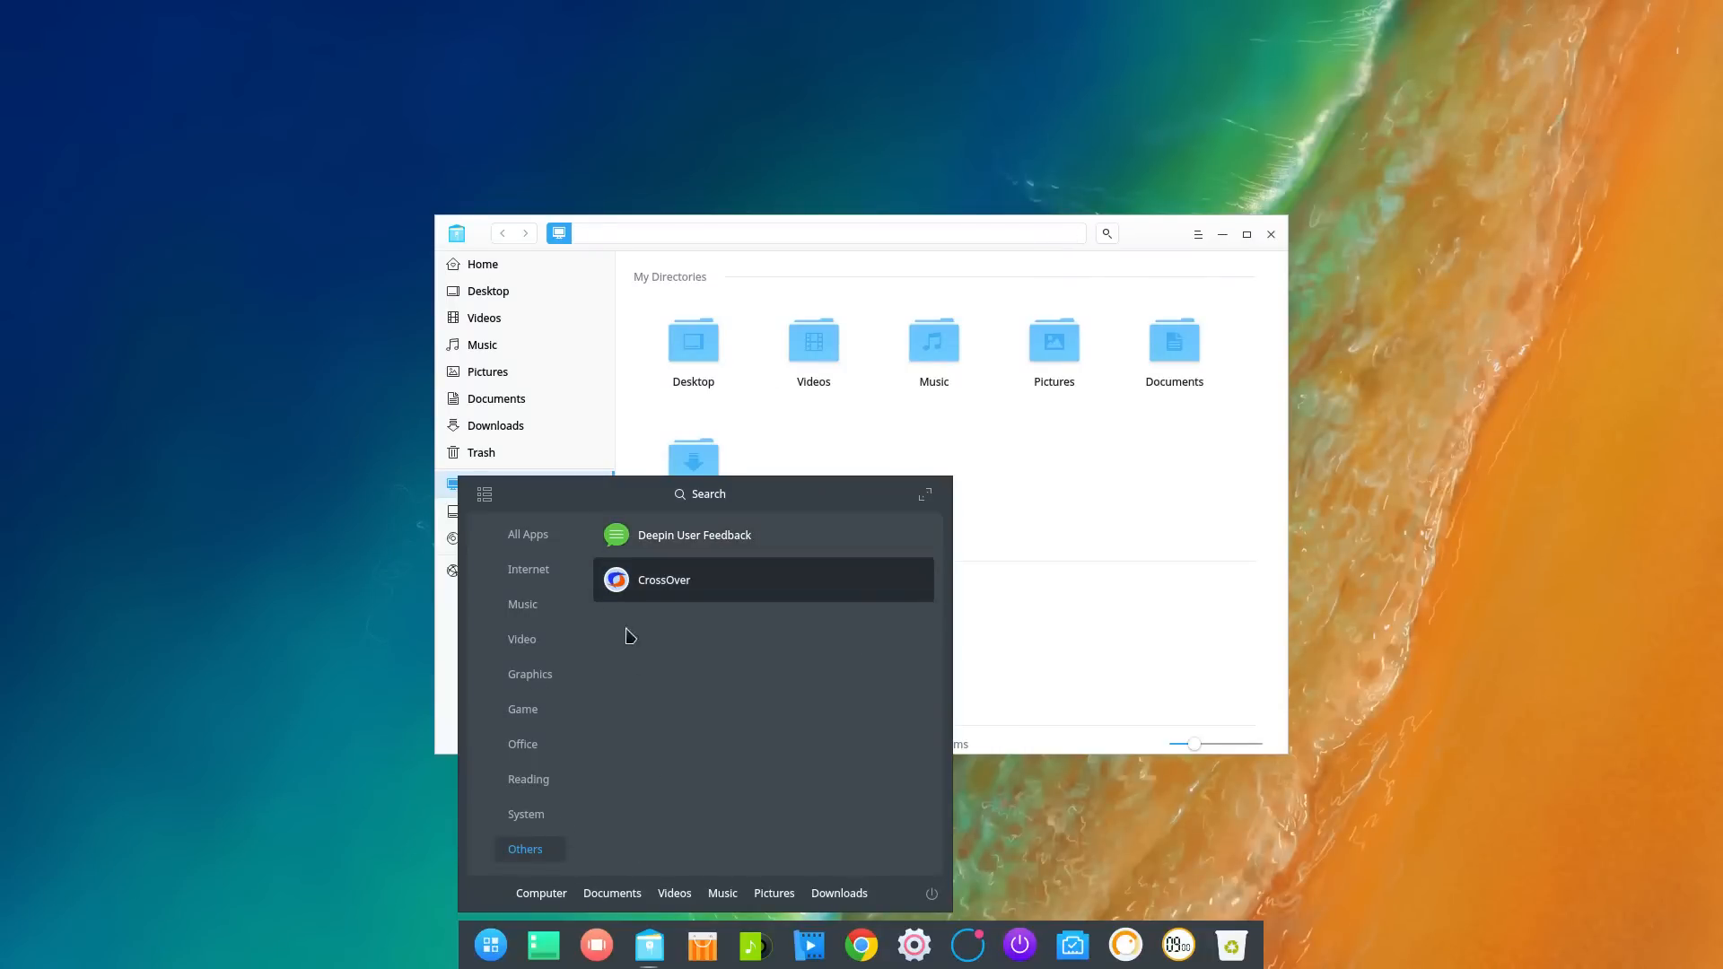
{"action": "mouse_move", "coordinate": [765, 671]}
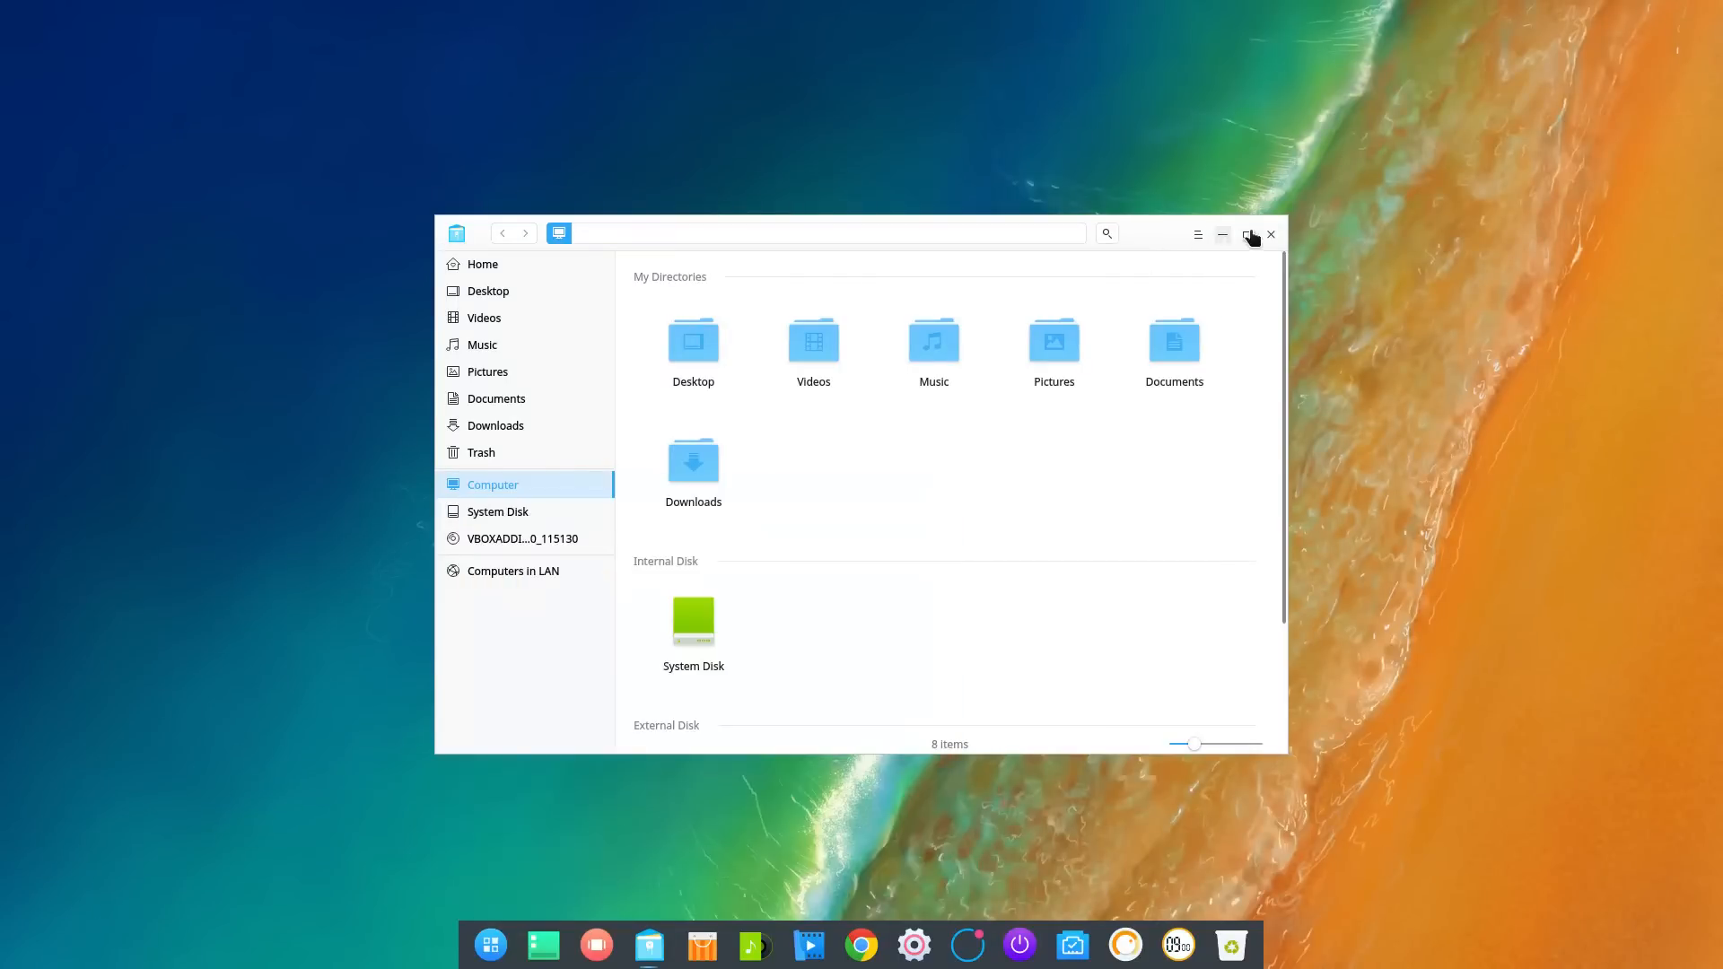
{"action": "left_click", "coordinate": [1271, 234]}
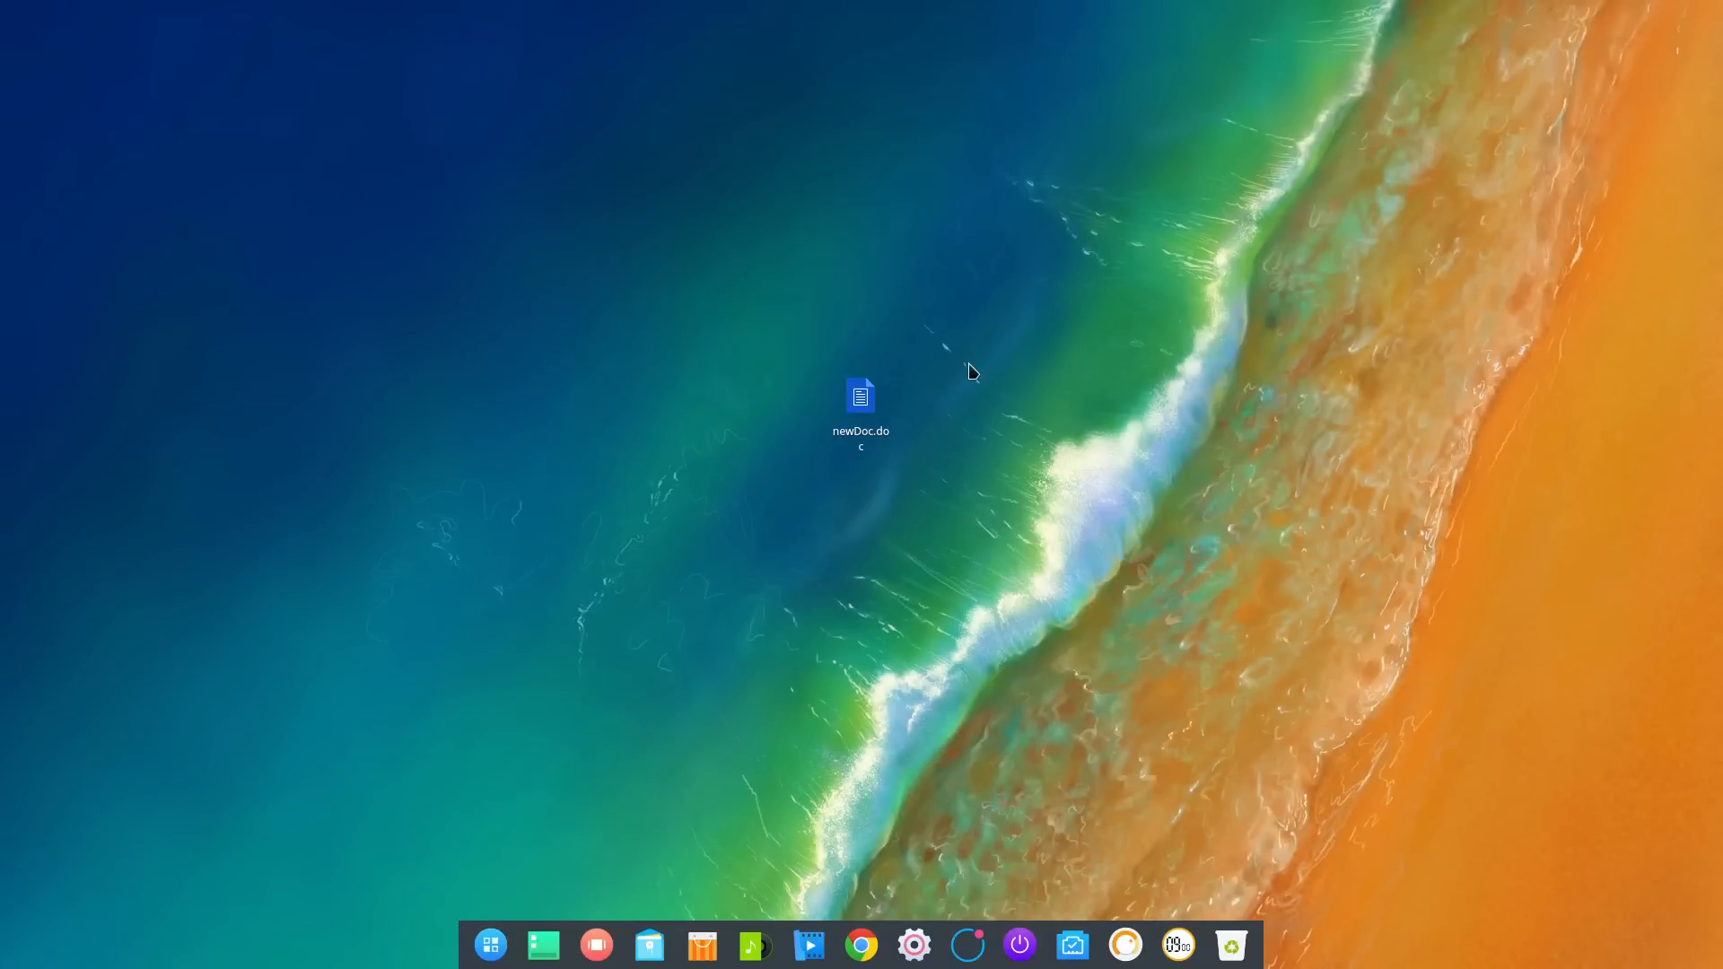
{"action": "mouse_move", "coordinate": [535, 927]}
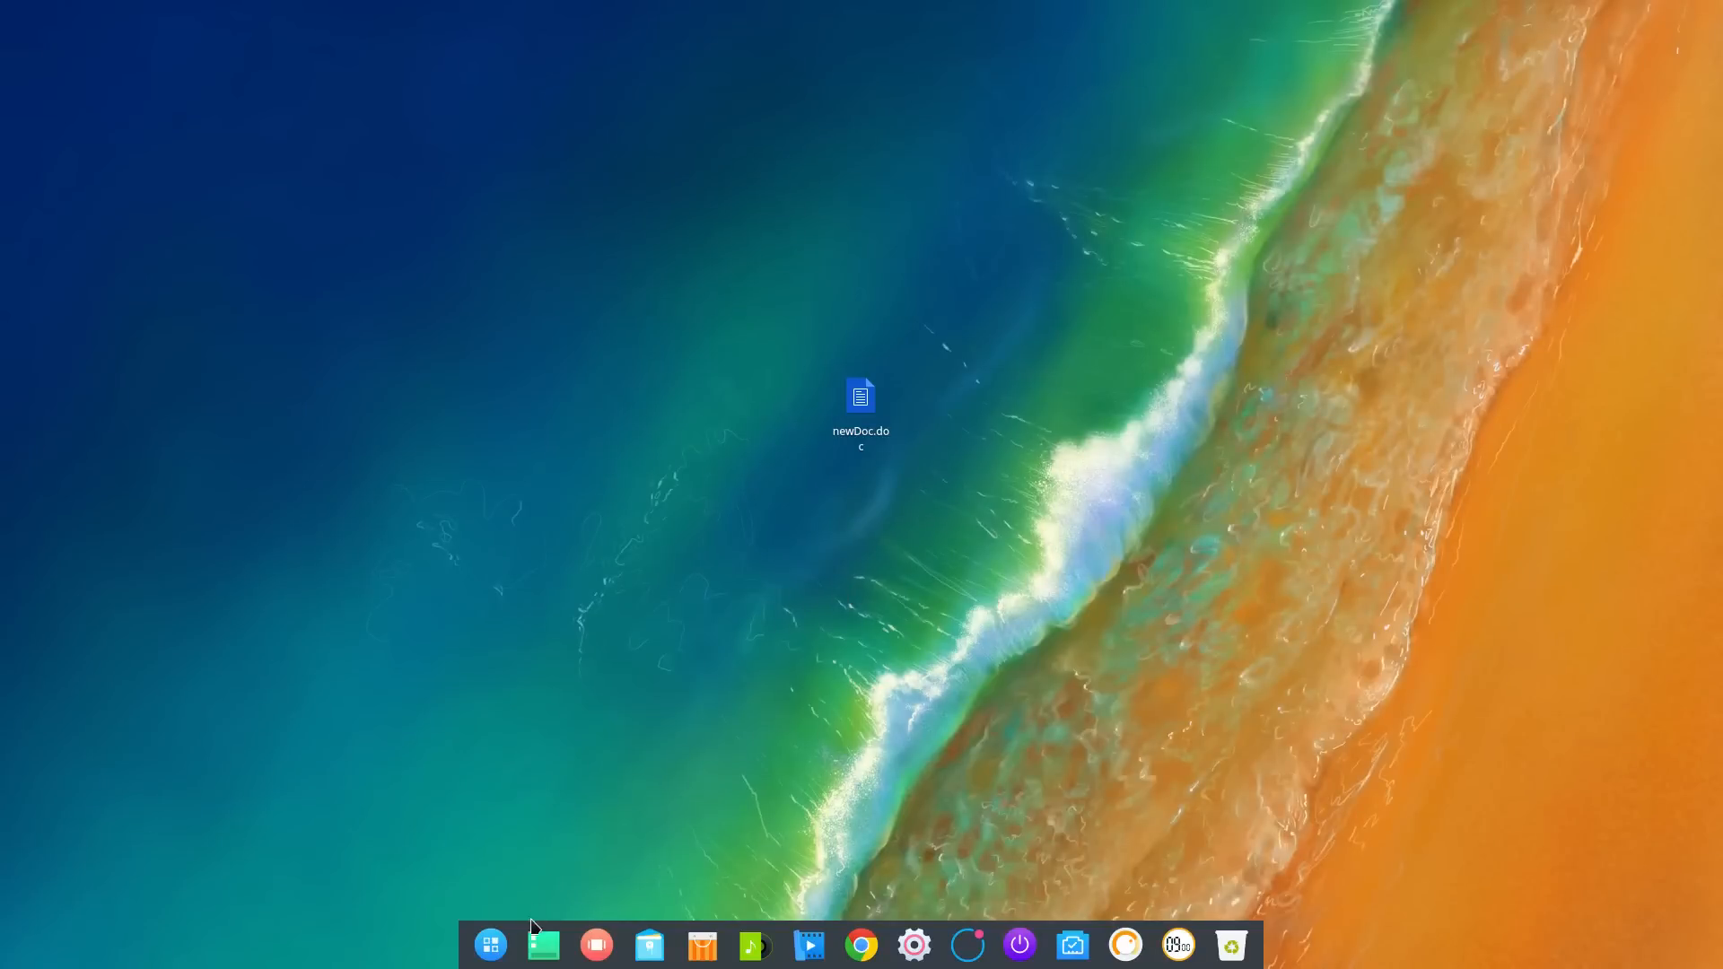
{"action": "mouse_move", "coordinate": [490, 945]}
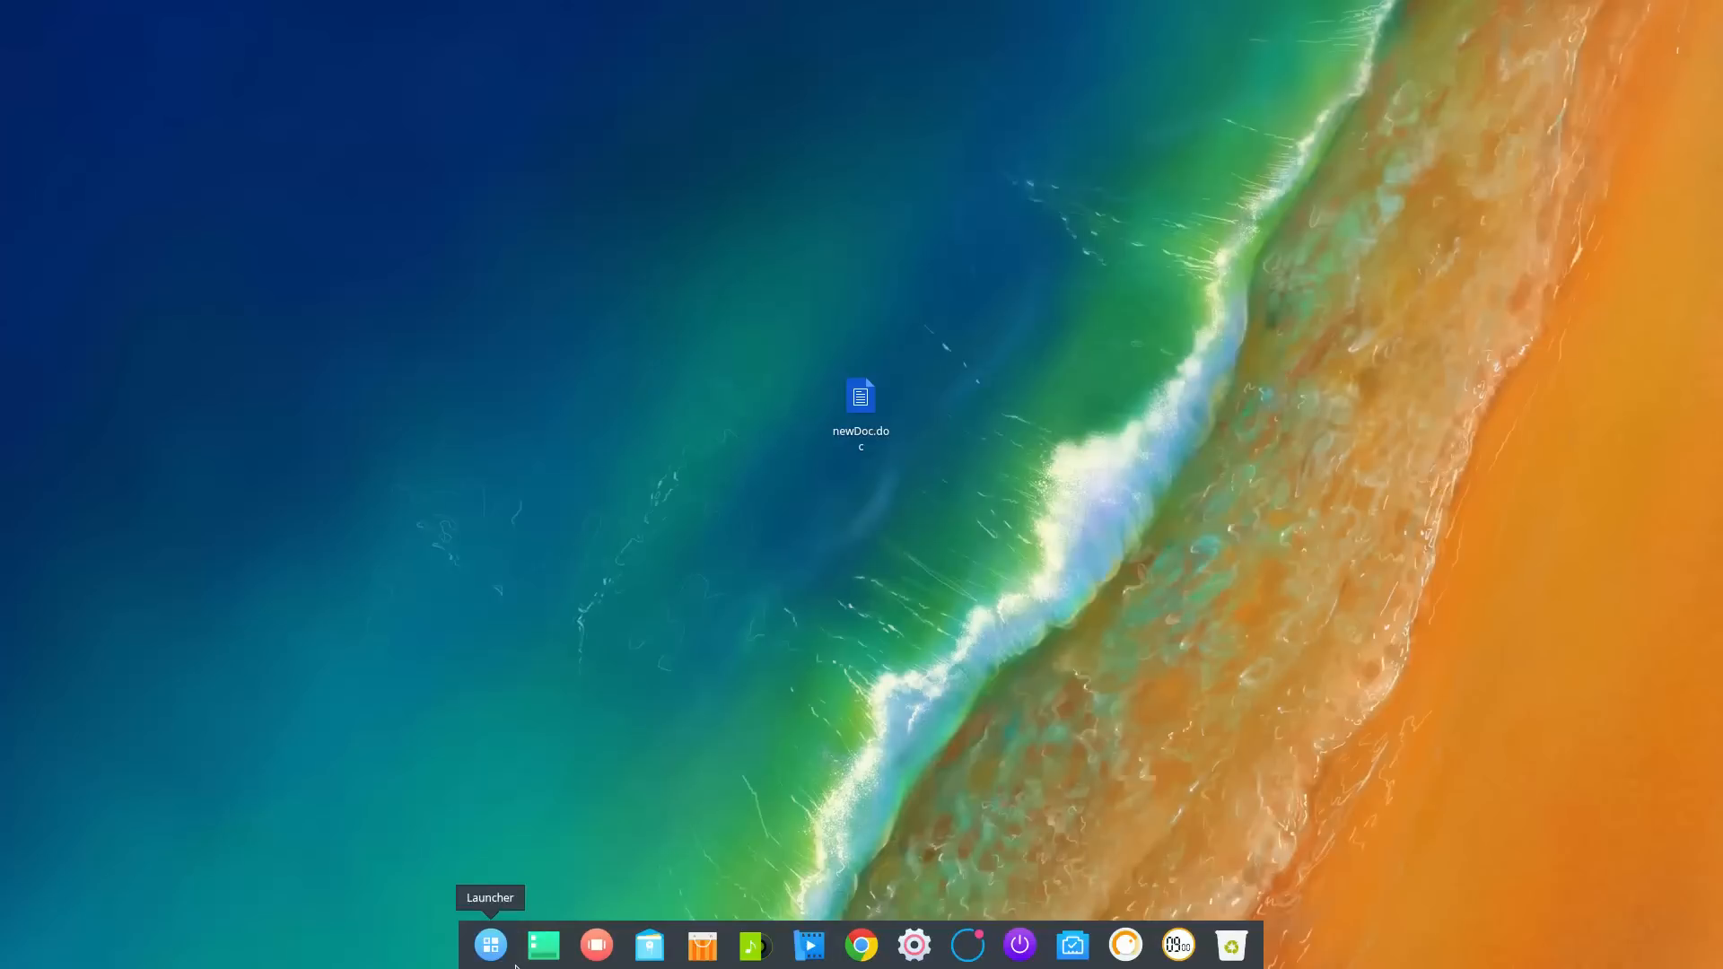
{"action": "mouse_move", "coordinate": [1231, 942]}
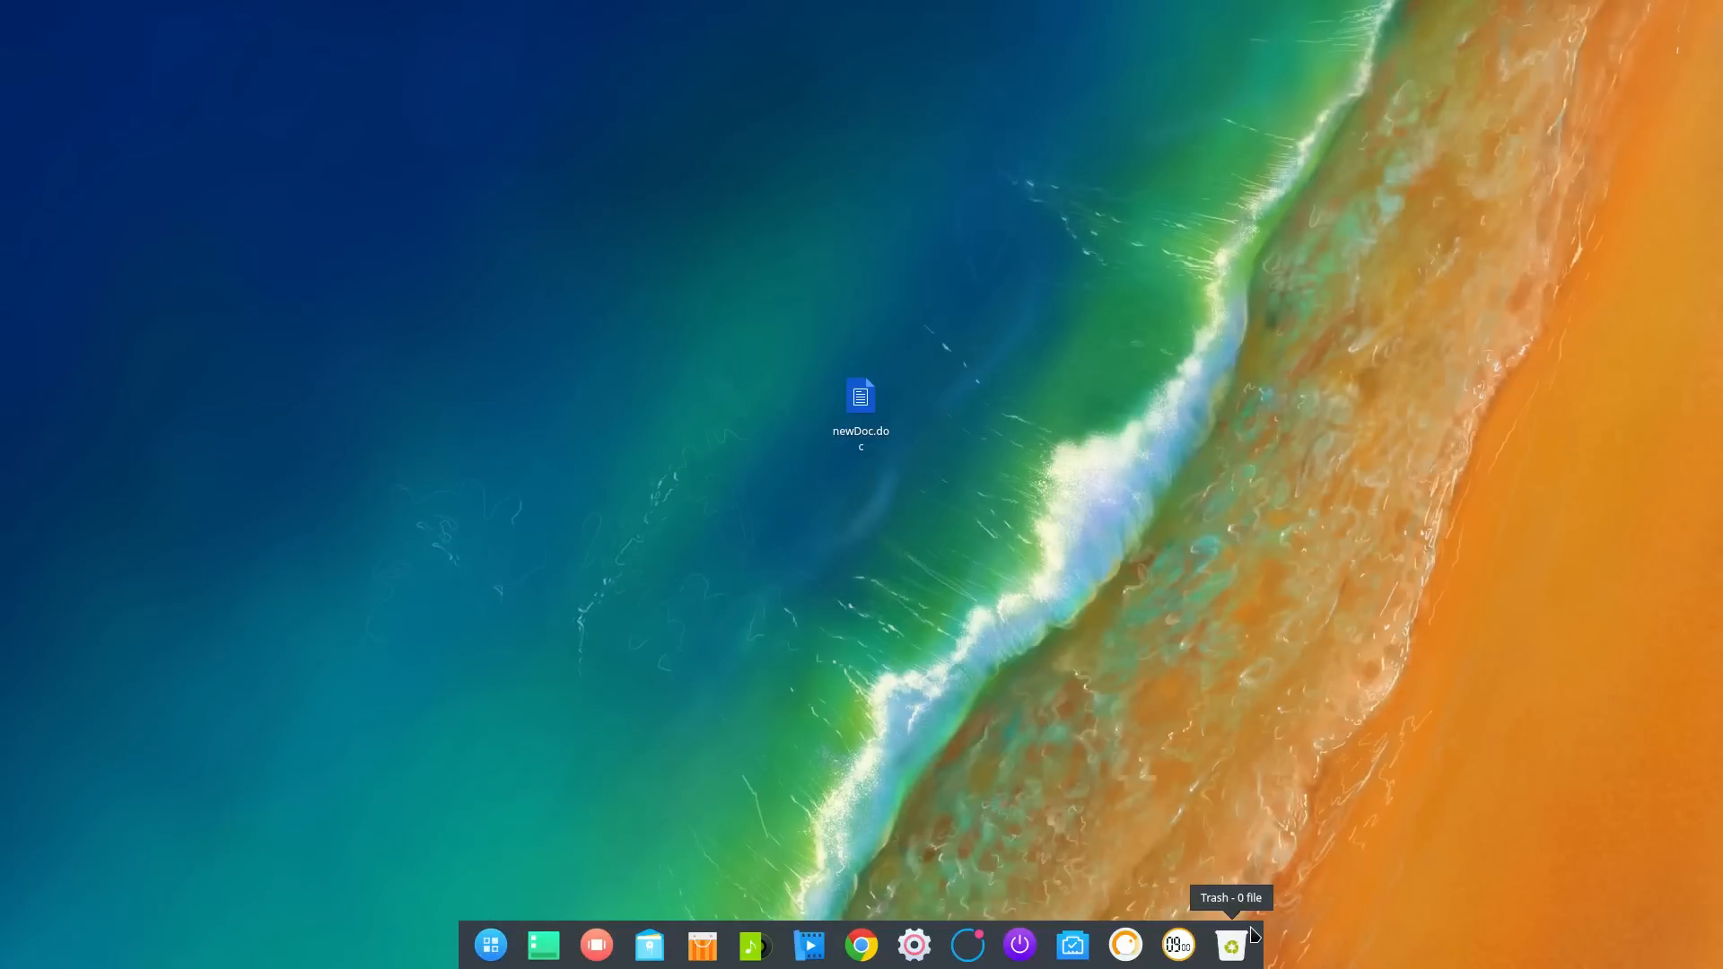
{"action": "mouse_move", "coordinate": [1260, 964]}
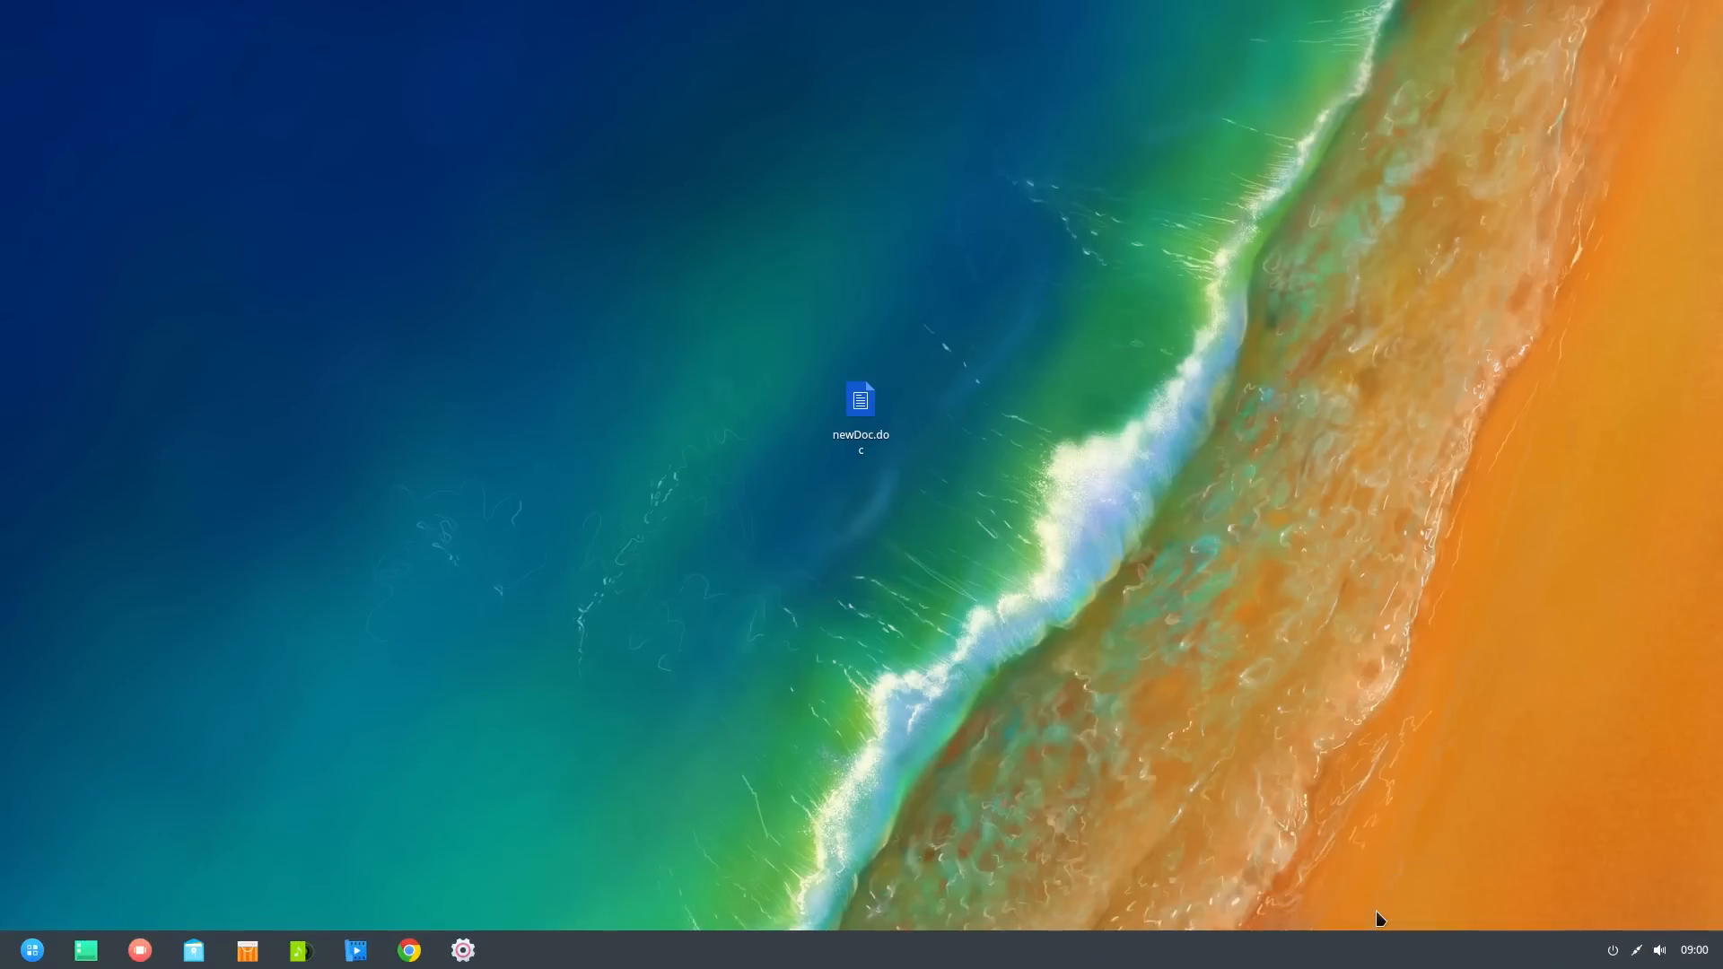
{"action": "mouse_move", "coordinate": [1355, 912]}
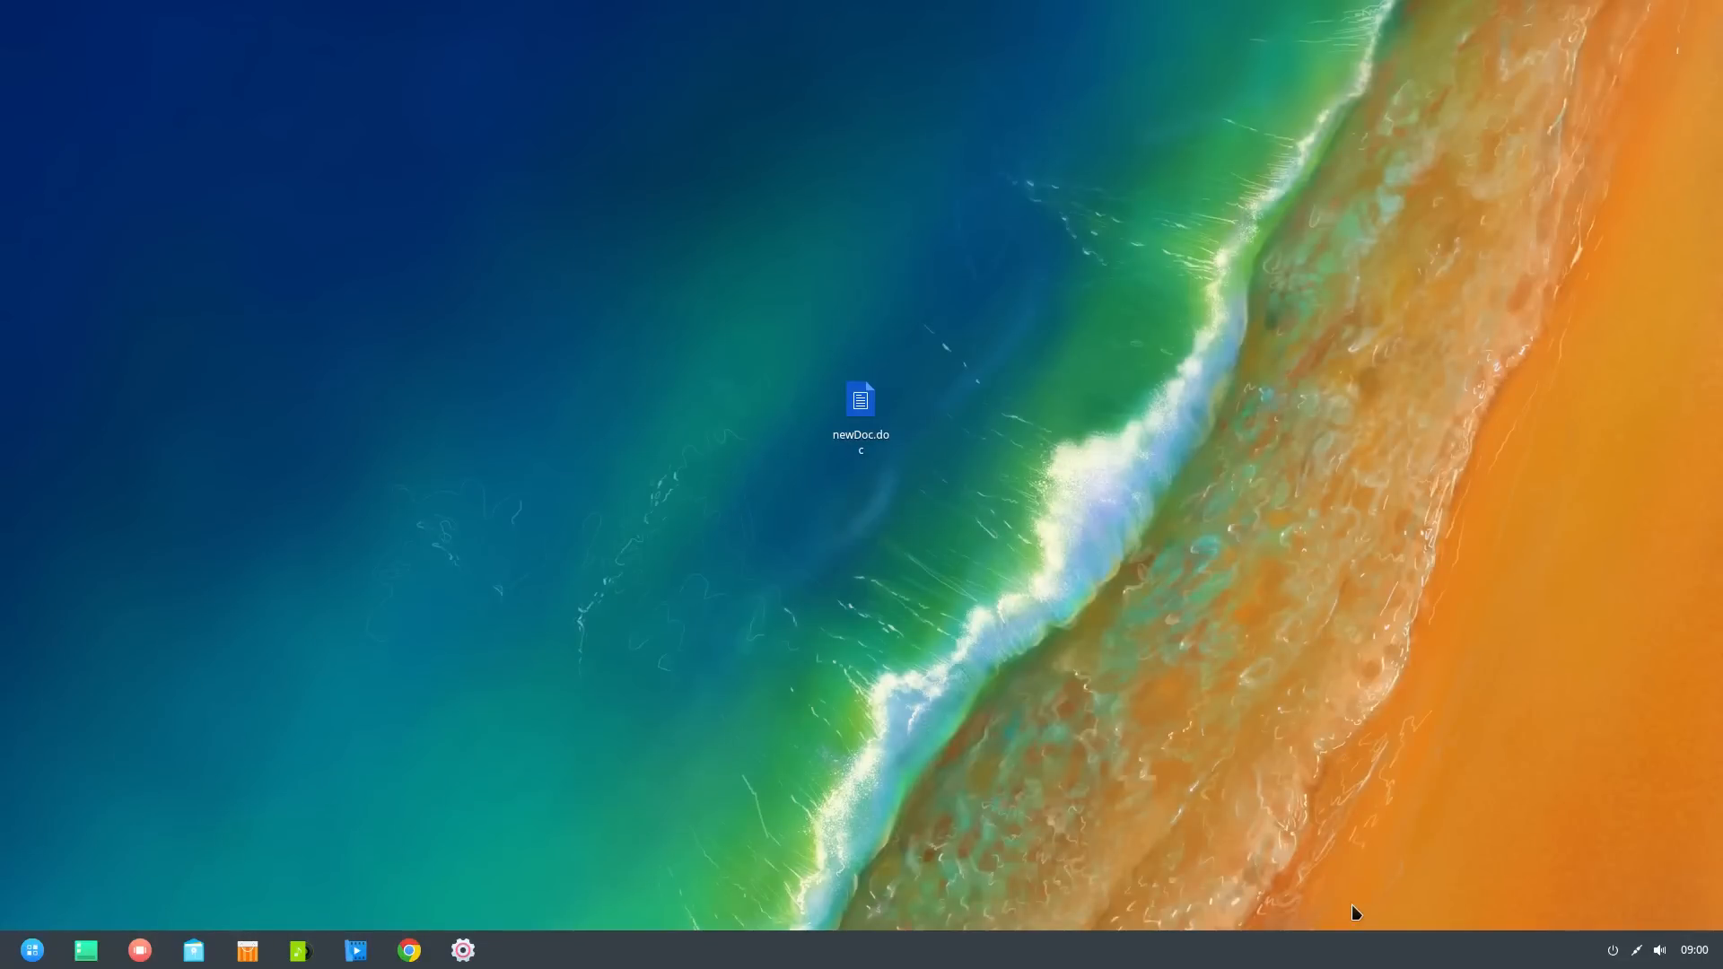
{"action": "mouse_move", "coordinate": [1201, 953]}
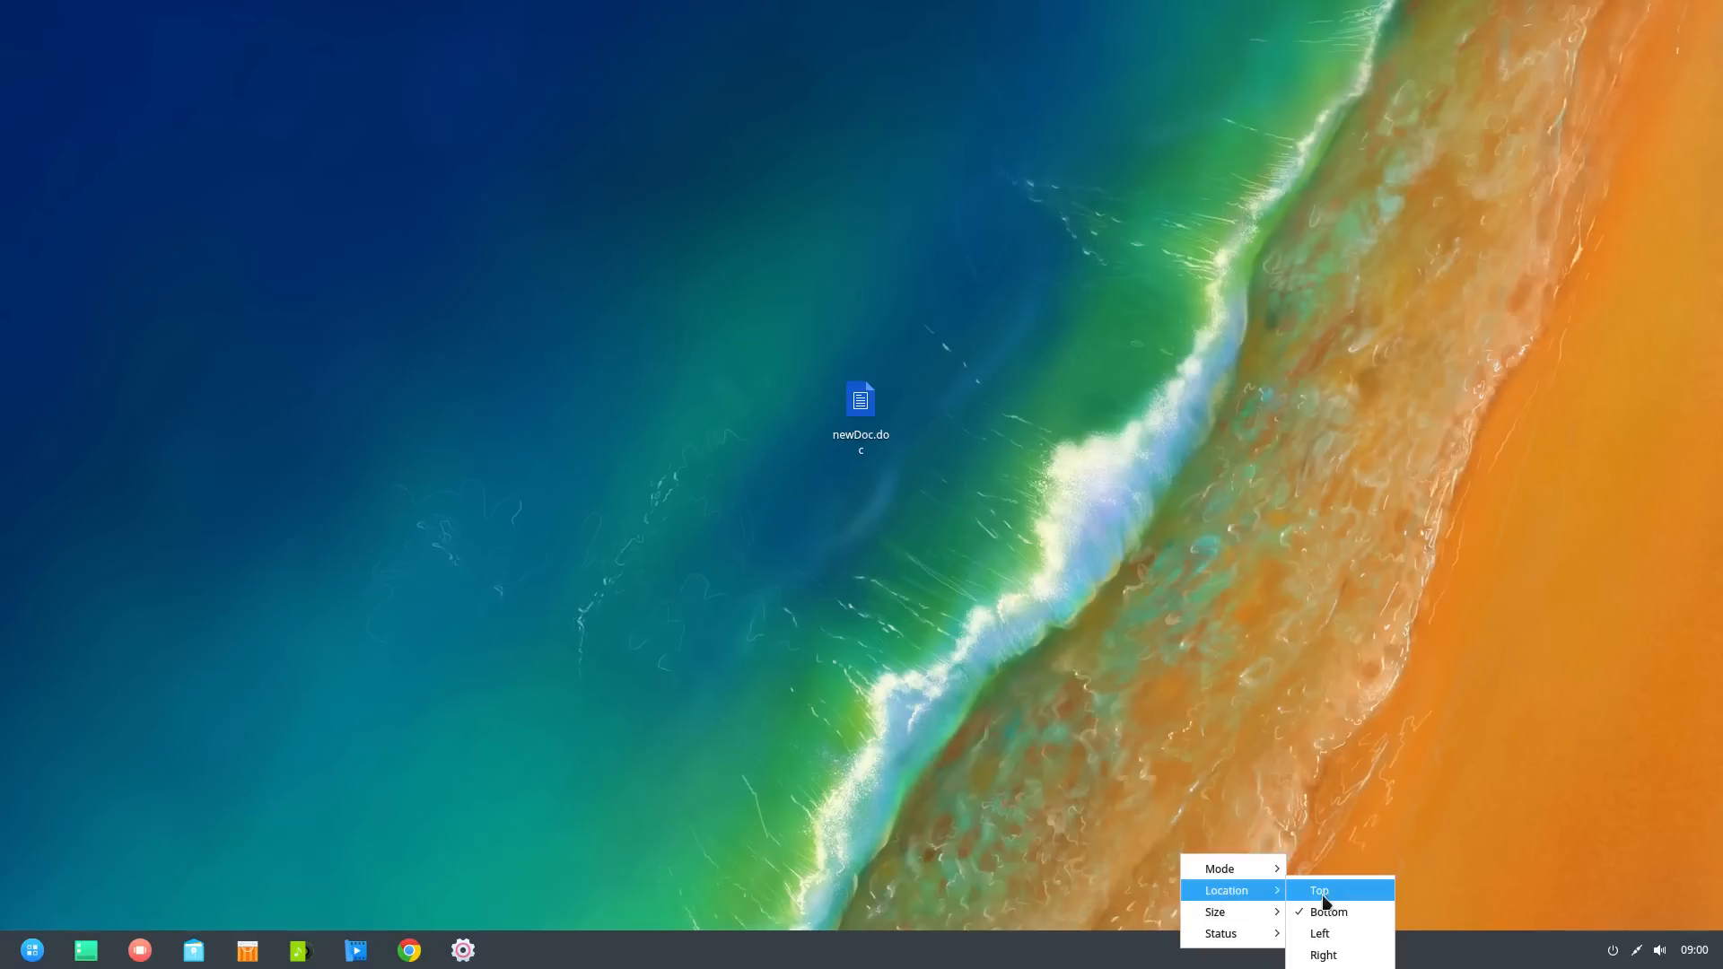
Move the dock to the left screen edge, then return it to the bottom edge
{"action": "left_click", "coordinate": [1320, 933]}
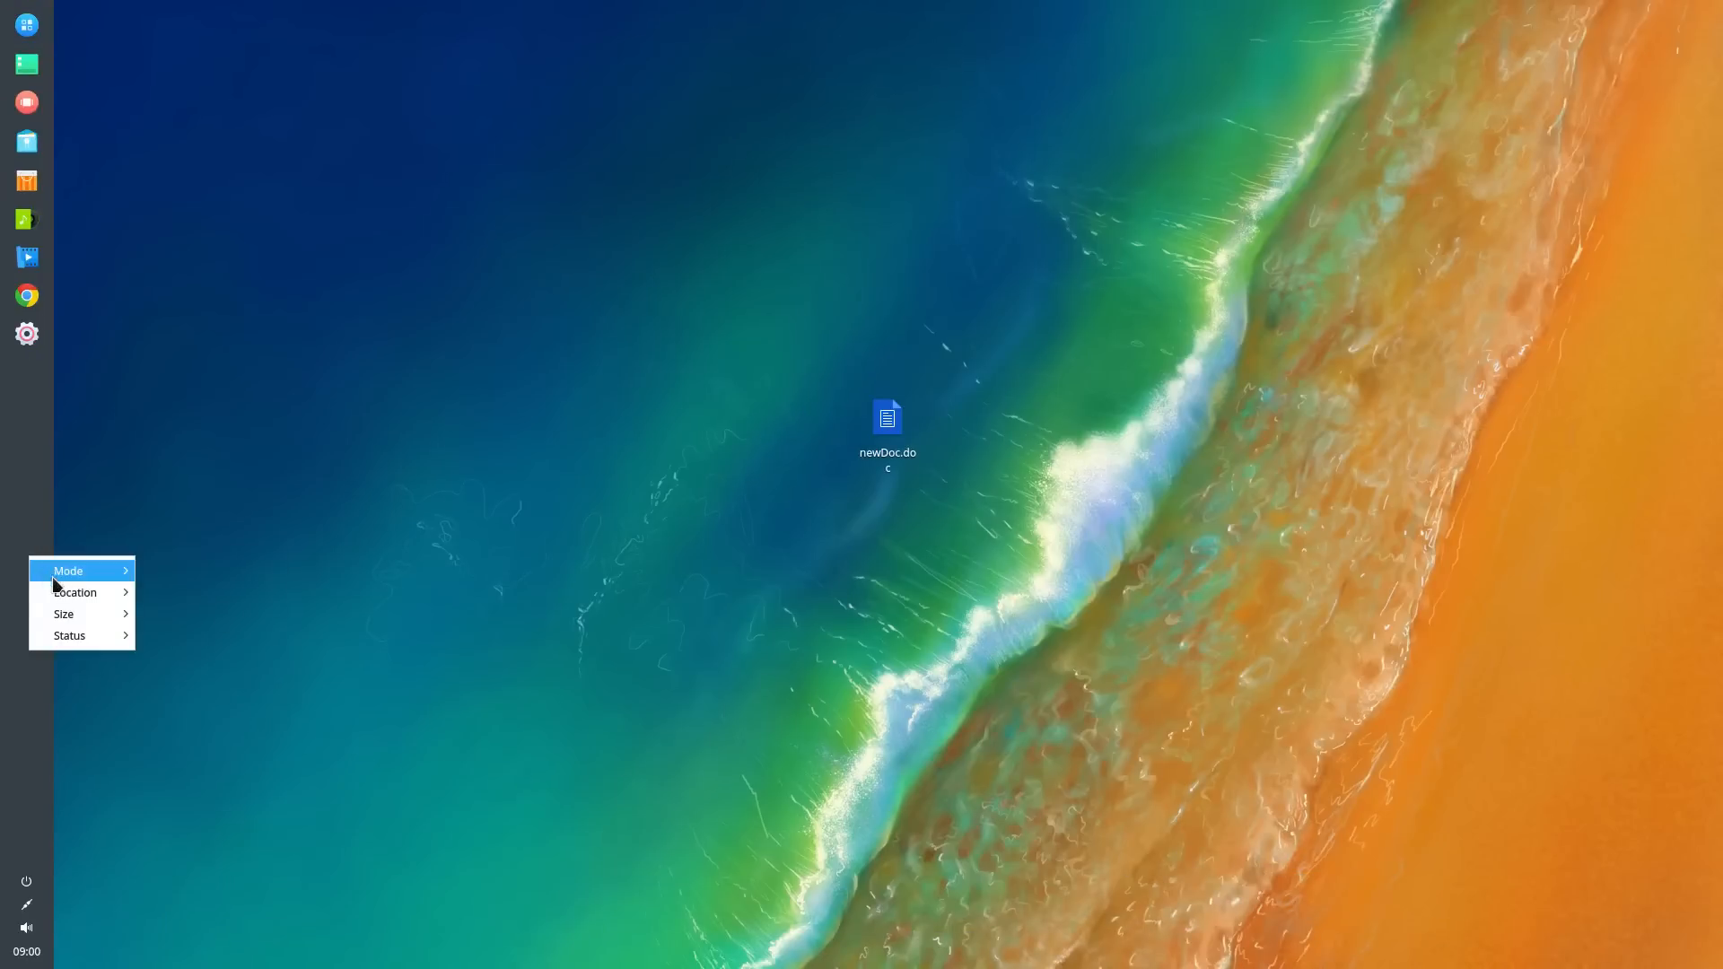
{"action": "mouse_move", "coordinate": [68, 571]}
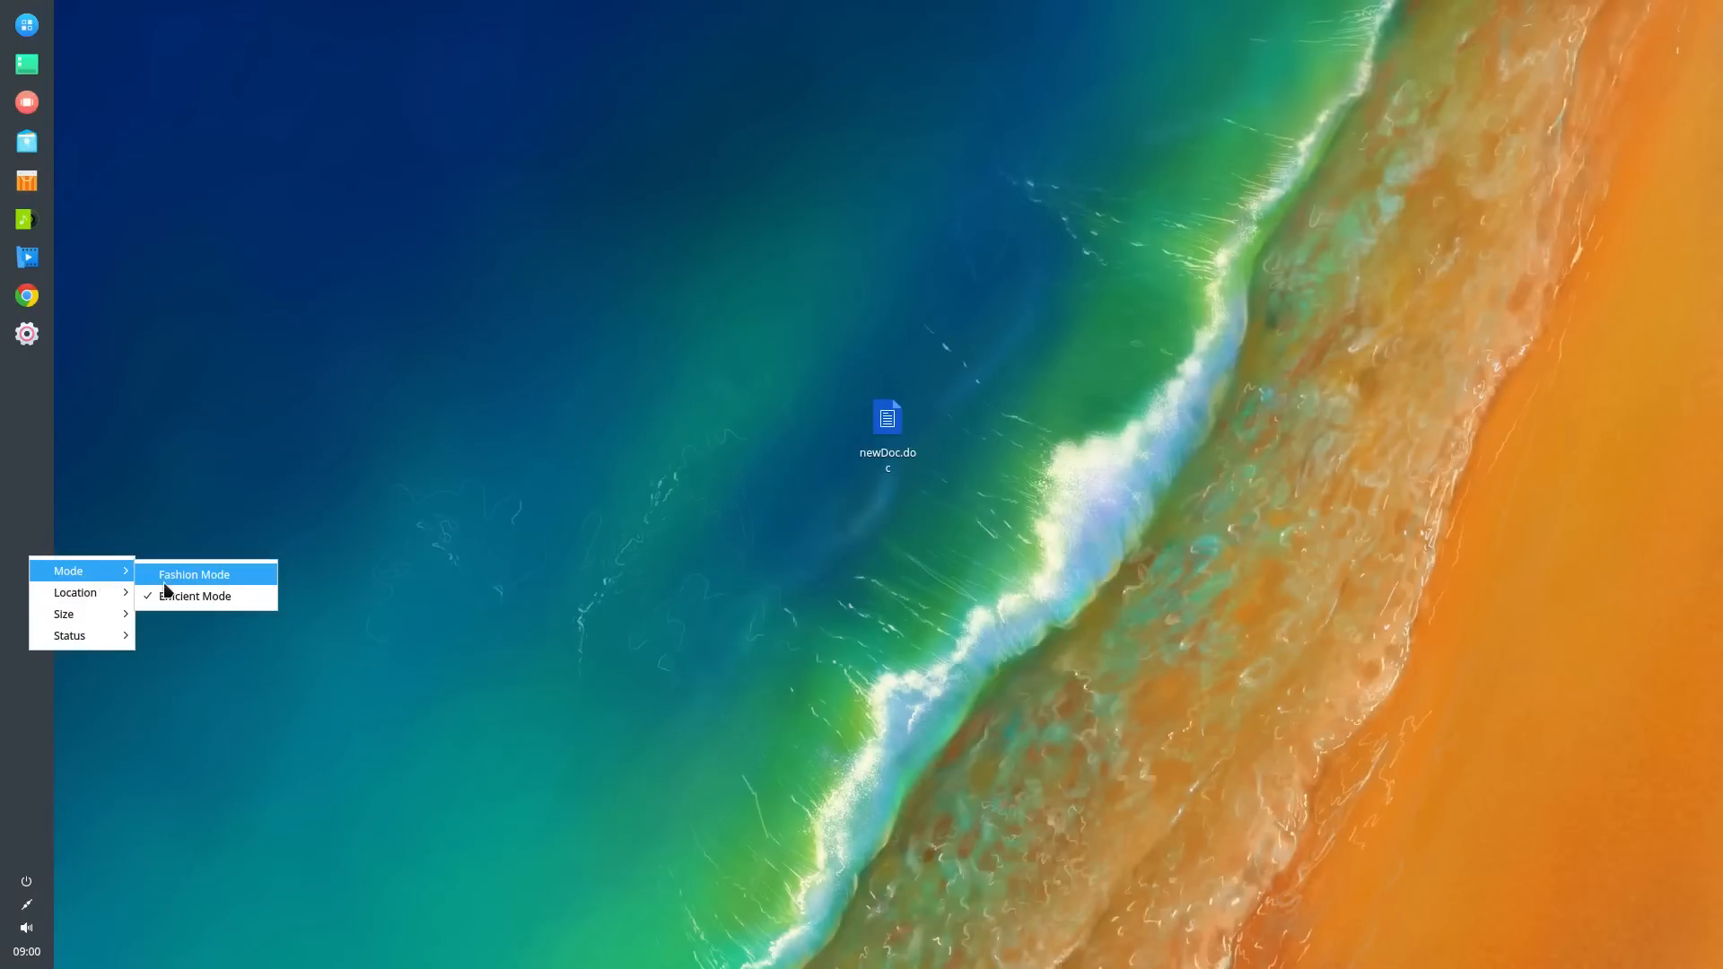
{"action": "mouse_move", "coordinate": [74, 592]}
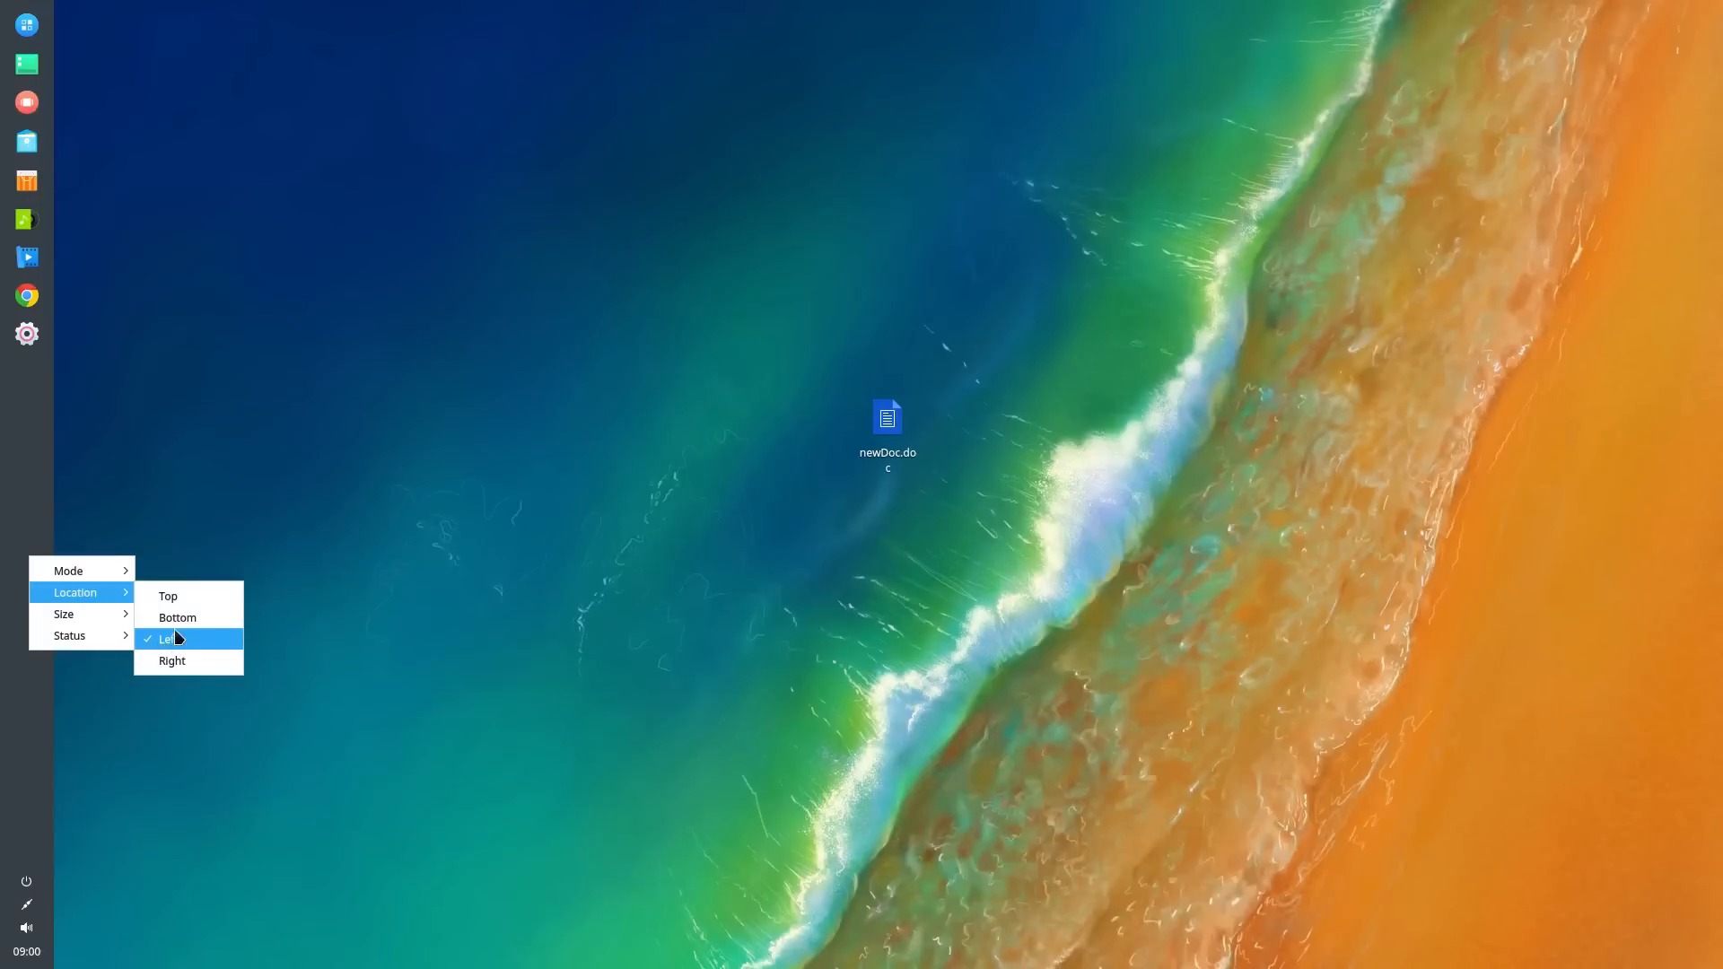
{"action": "left_click", "coordinate": [178, 615]}
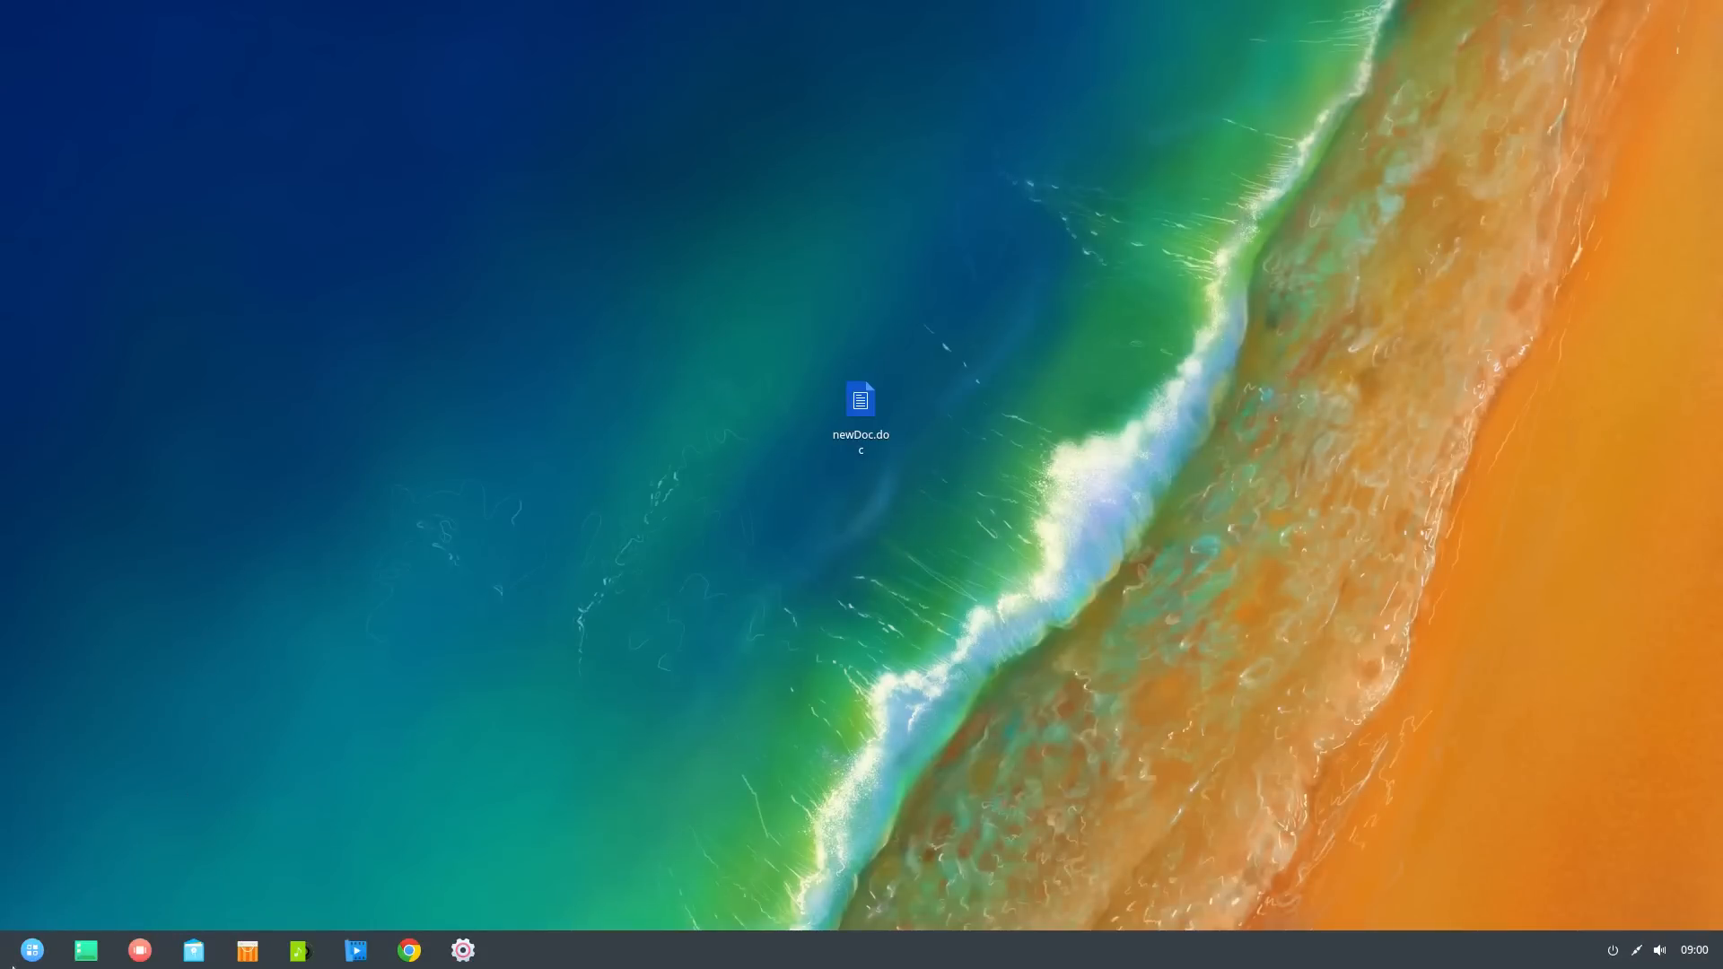
Start WPS Writer from the launcher's All Apps list
{"action": "left_click", "coordinate": [31, 950]}
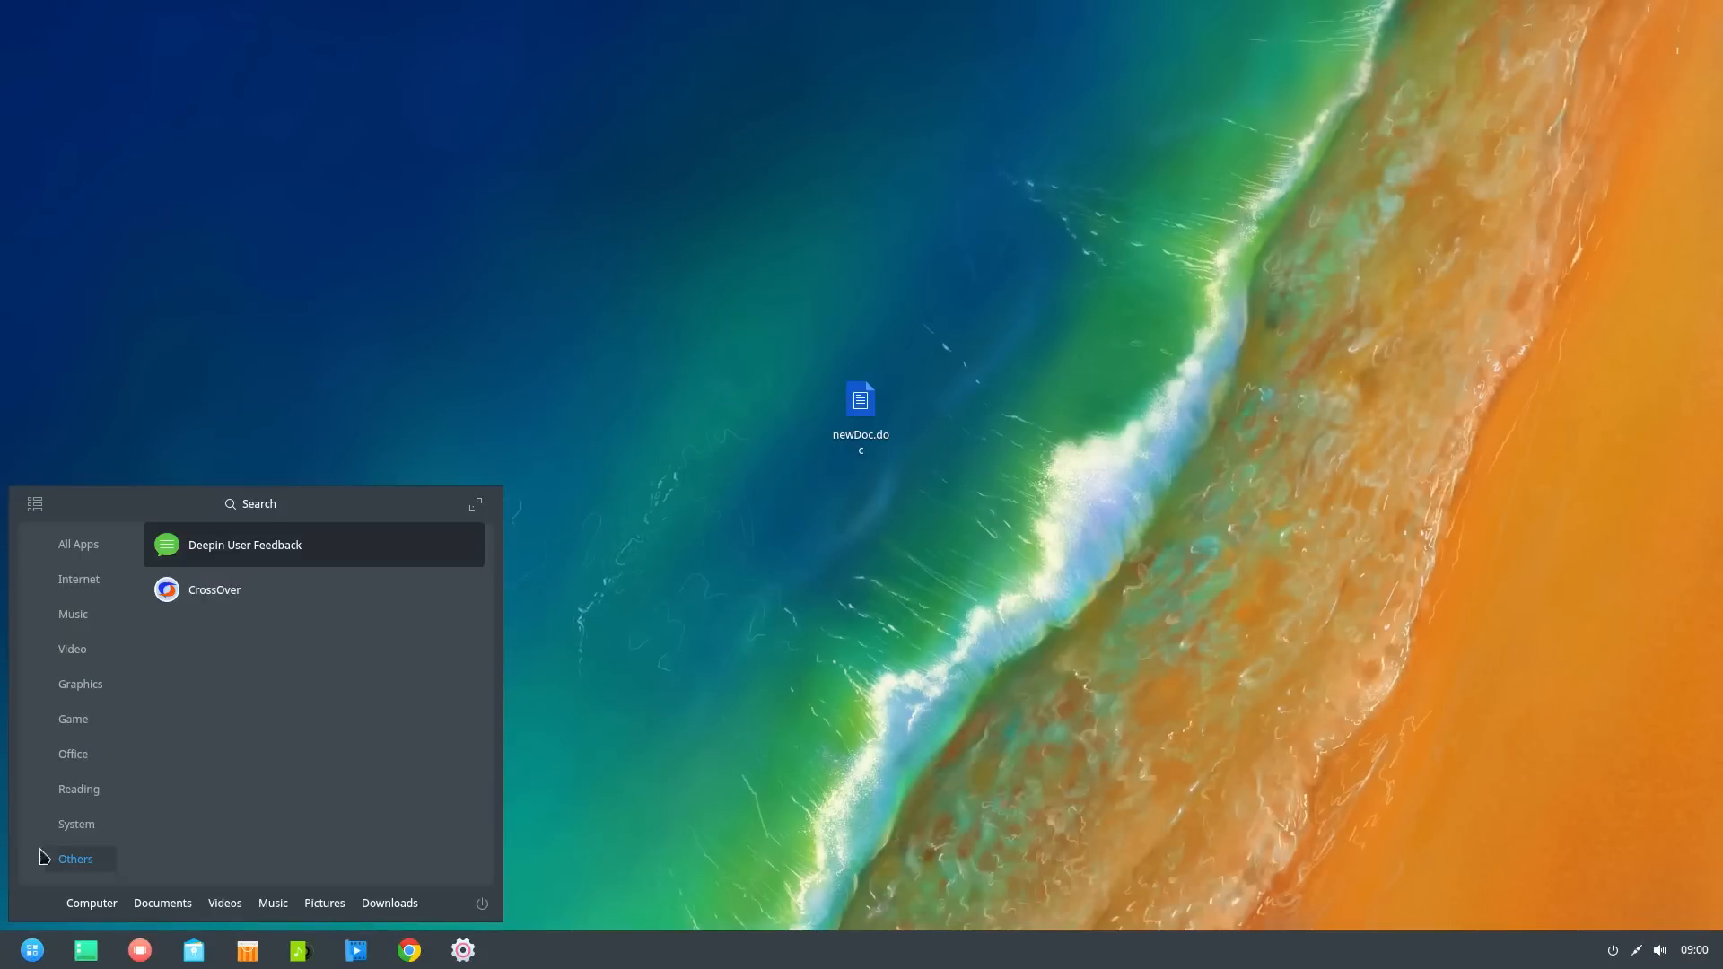
{"action": "left_click", "coordinate": [77, 544]}
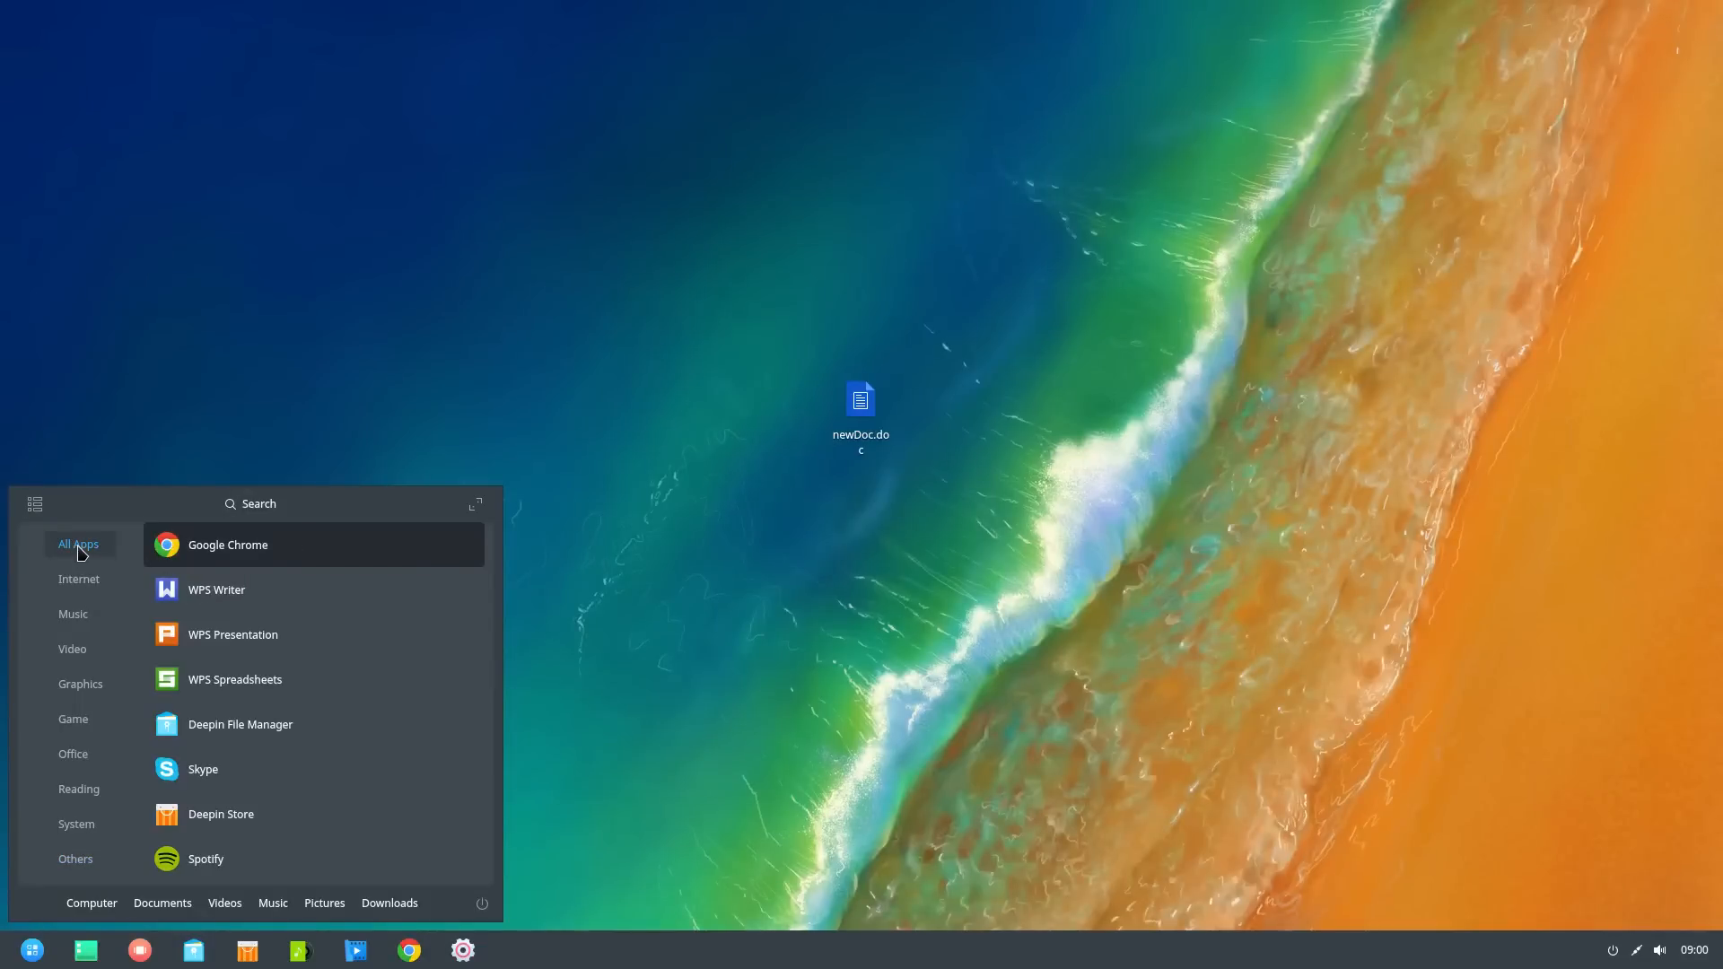
{"action": "mouse_move", "coordinate": [217, 589]}
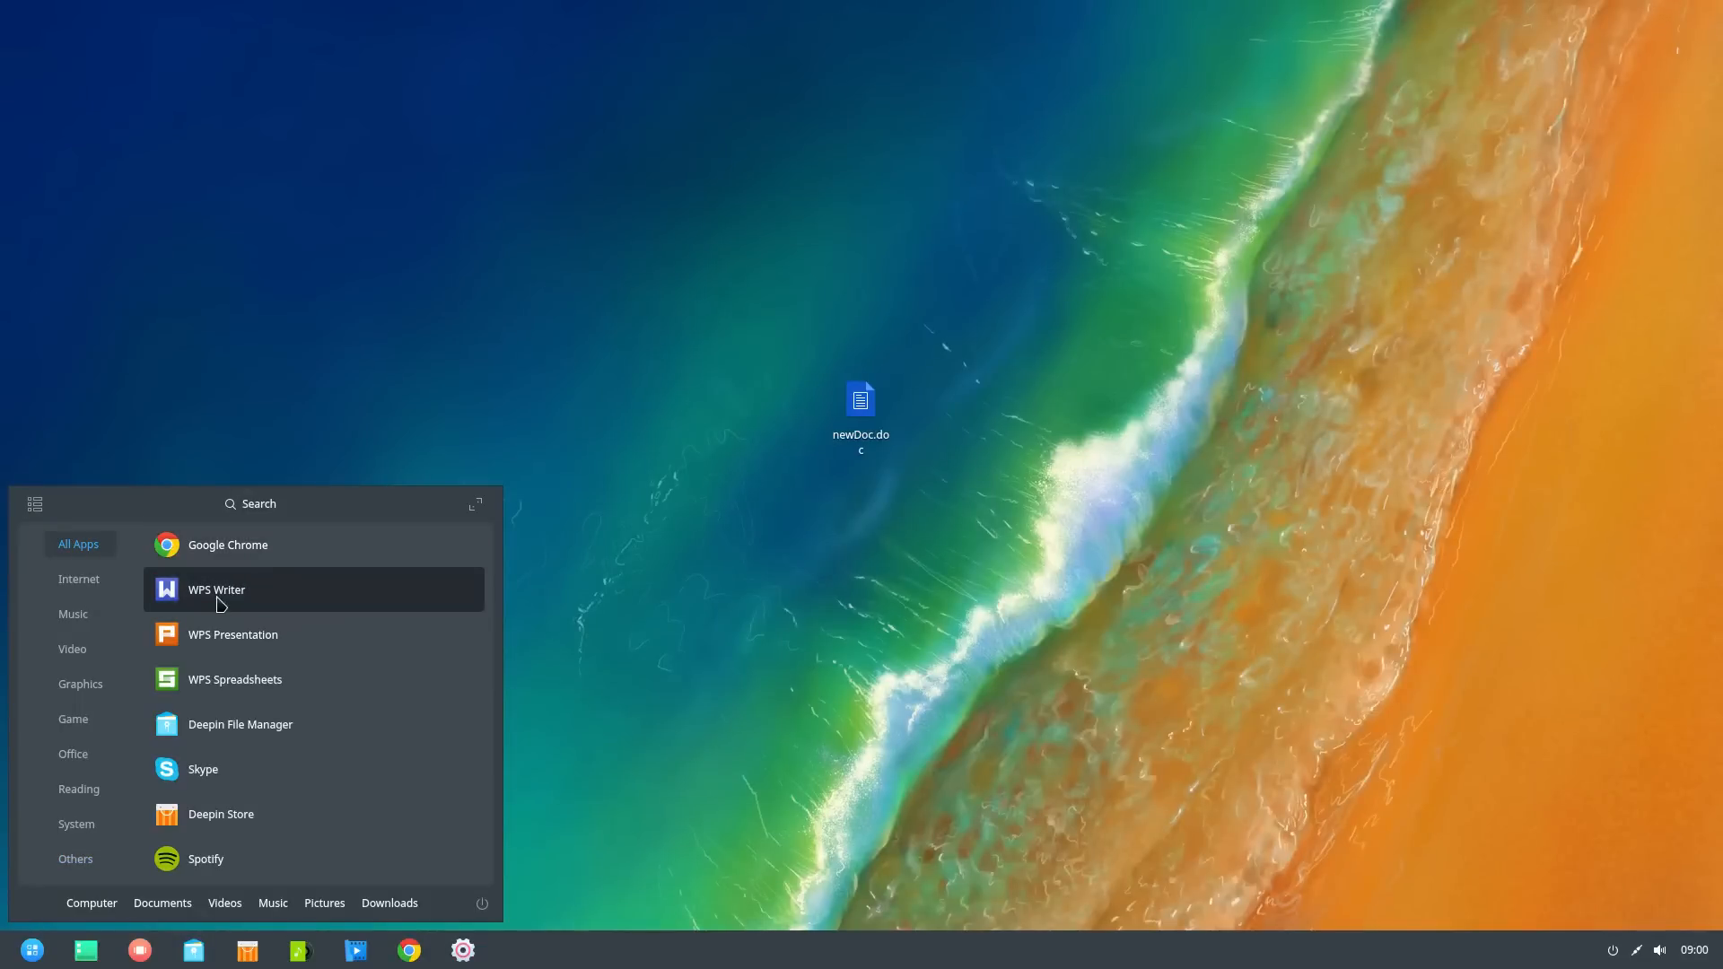
{"action": "left_click", "coordinate": [31, 950]}
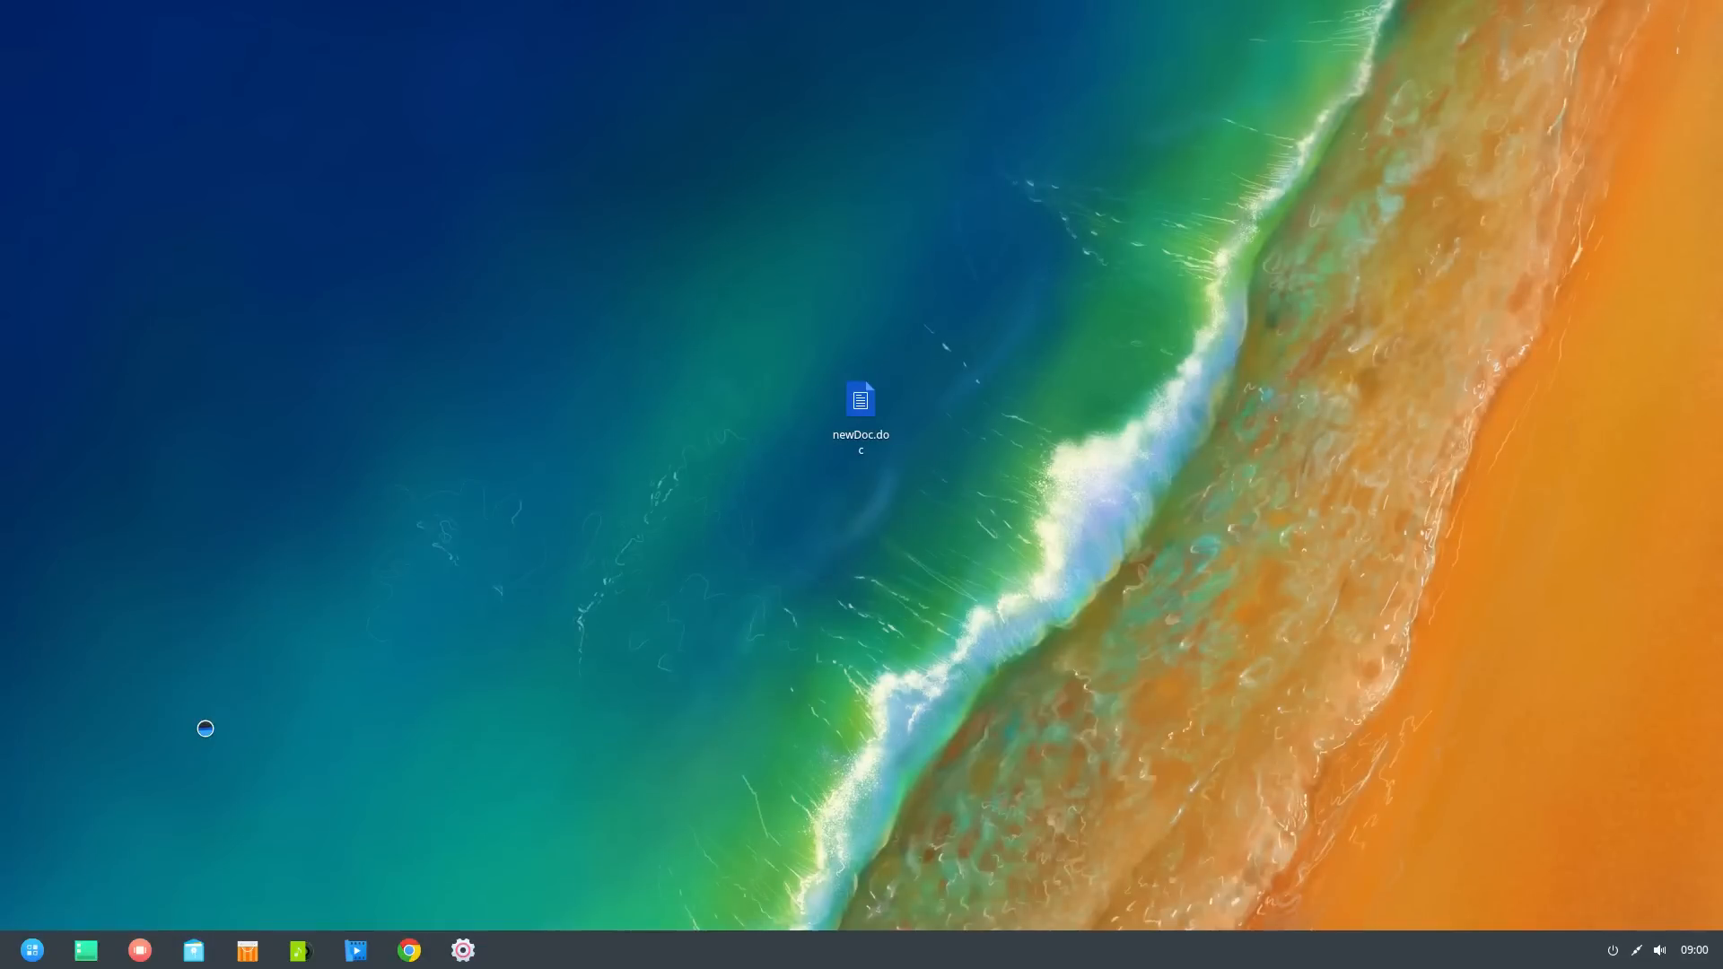
Show, hide and restore the file manager, view Computer from its main menu, then close it
{"action": "left_click", "coordinate": [192, 952]}
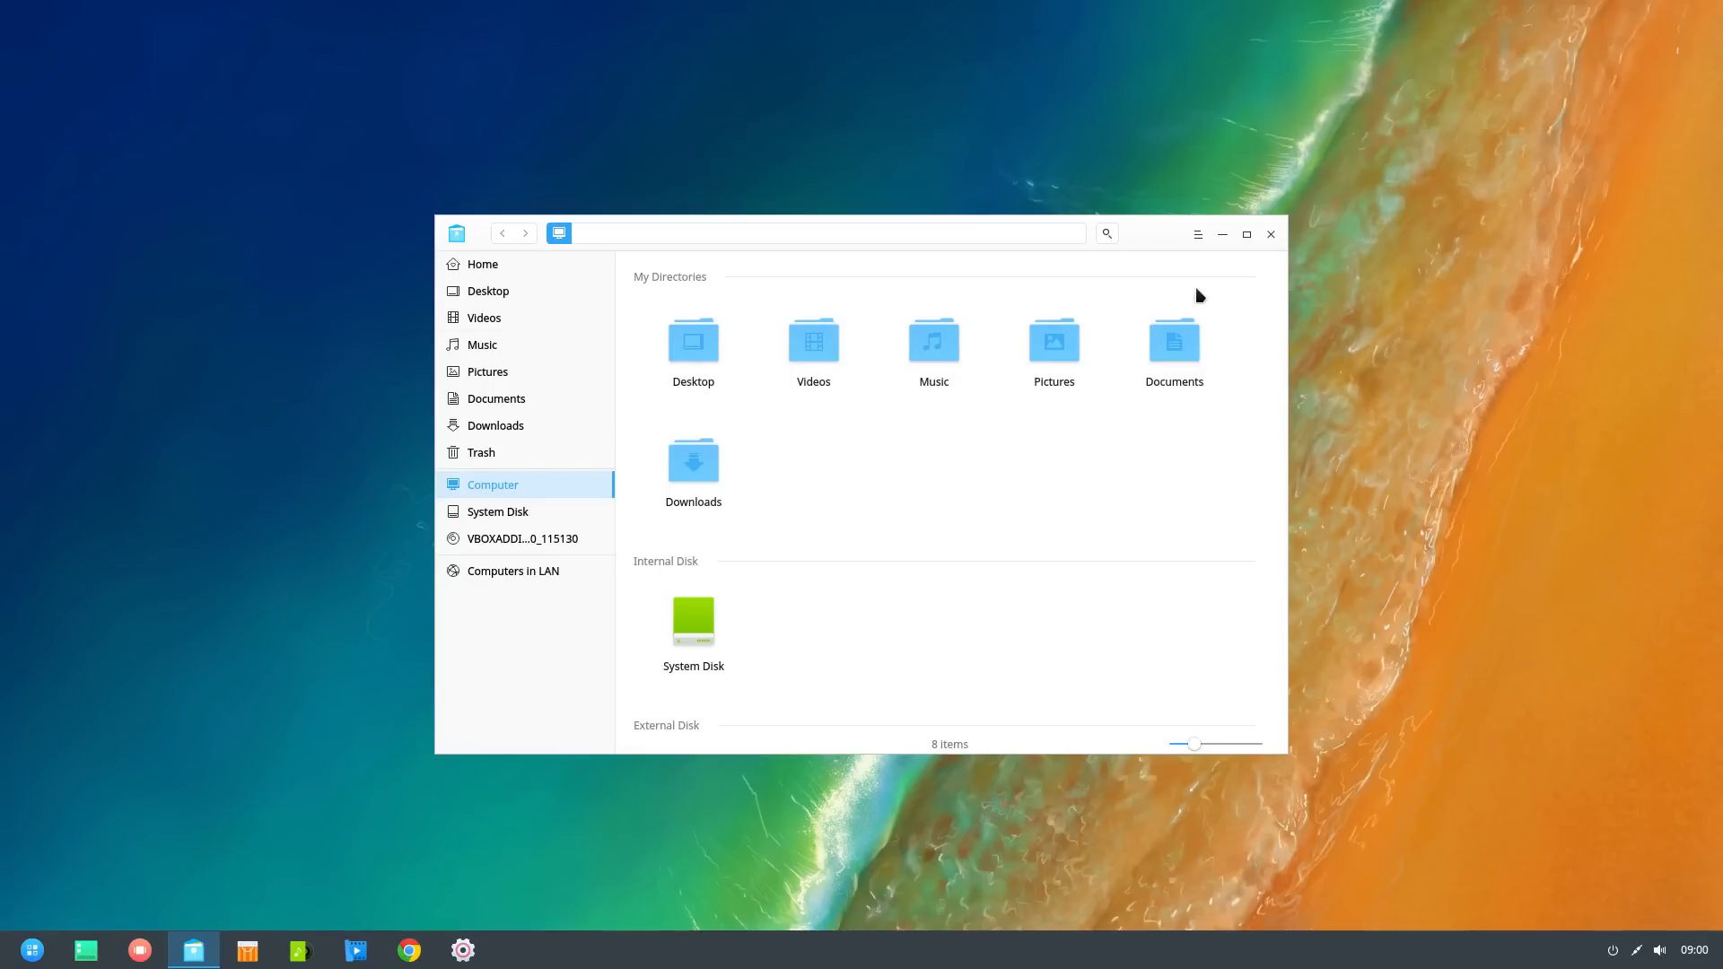
{"action": "mouse_move", "coordinate": [1223, 355]}
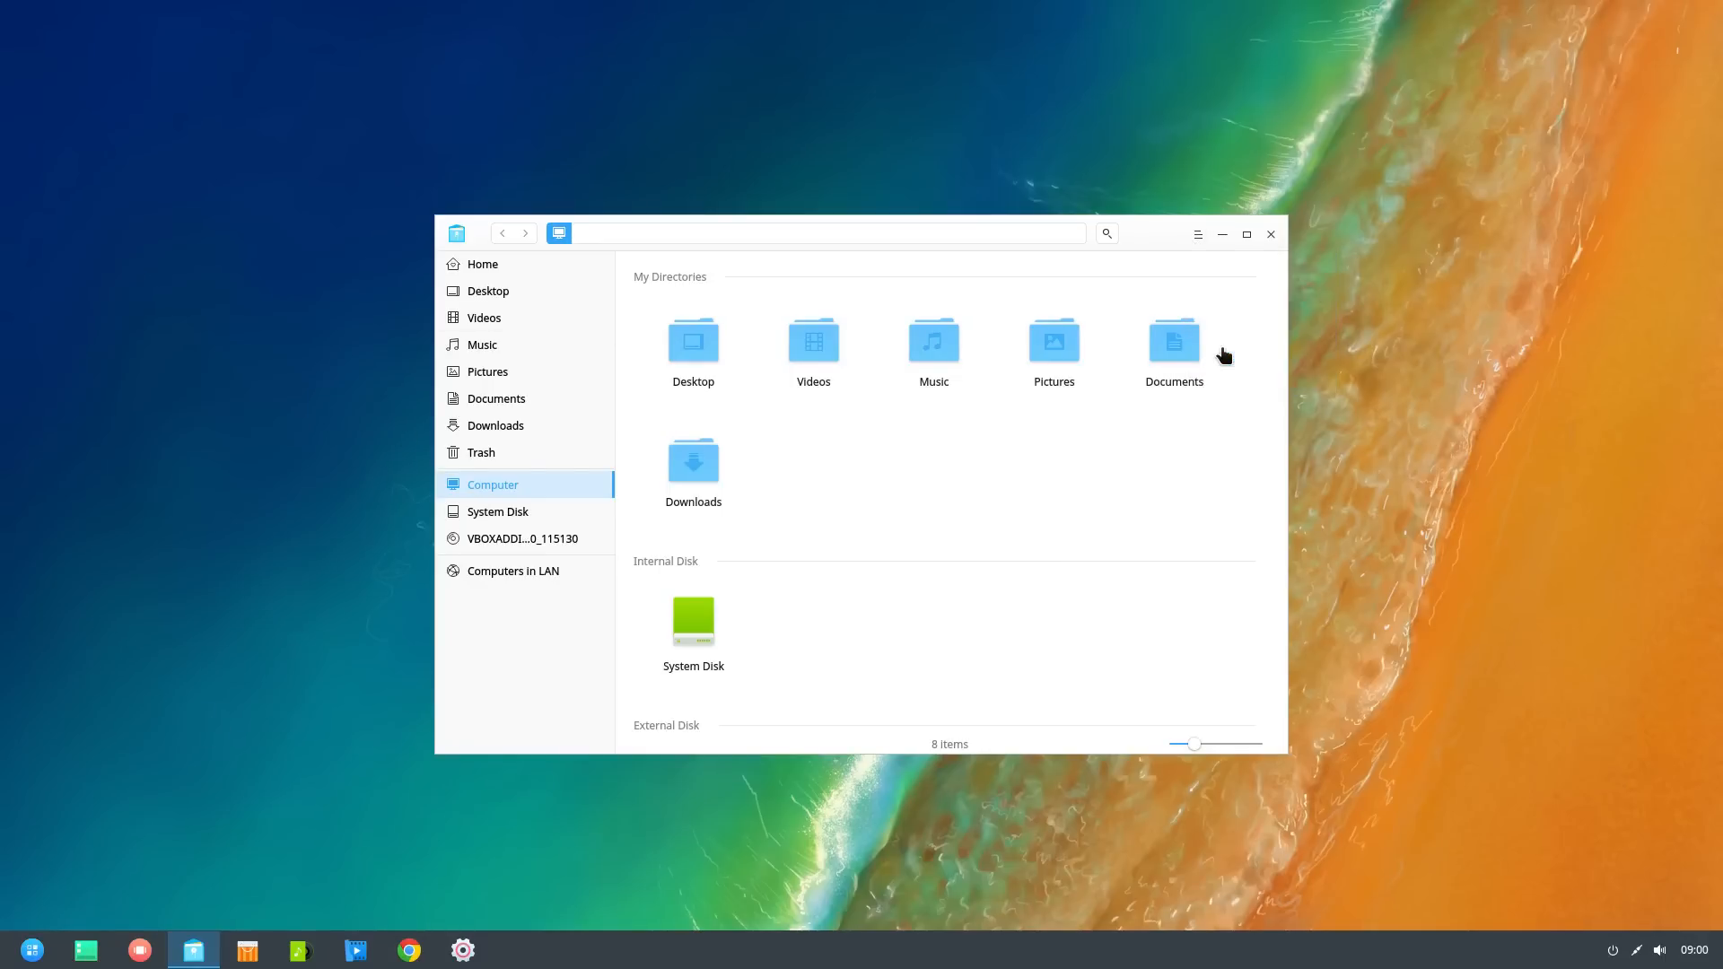
{"action": "mouse_move", "coordinate": [583, 909]}
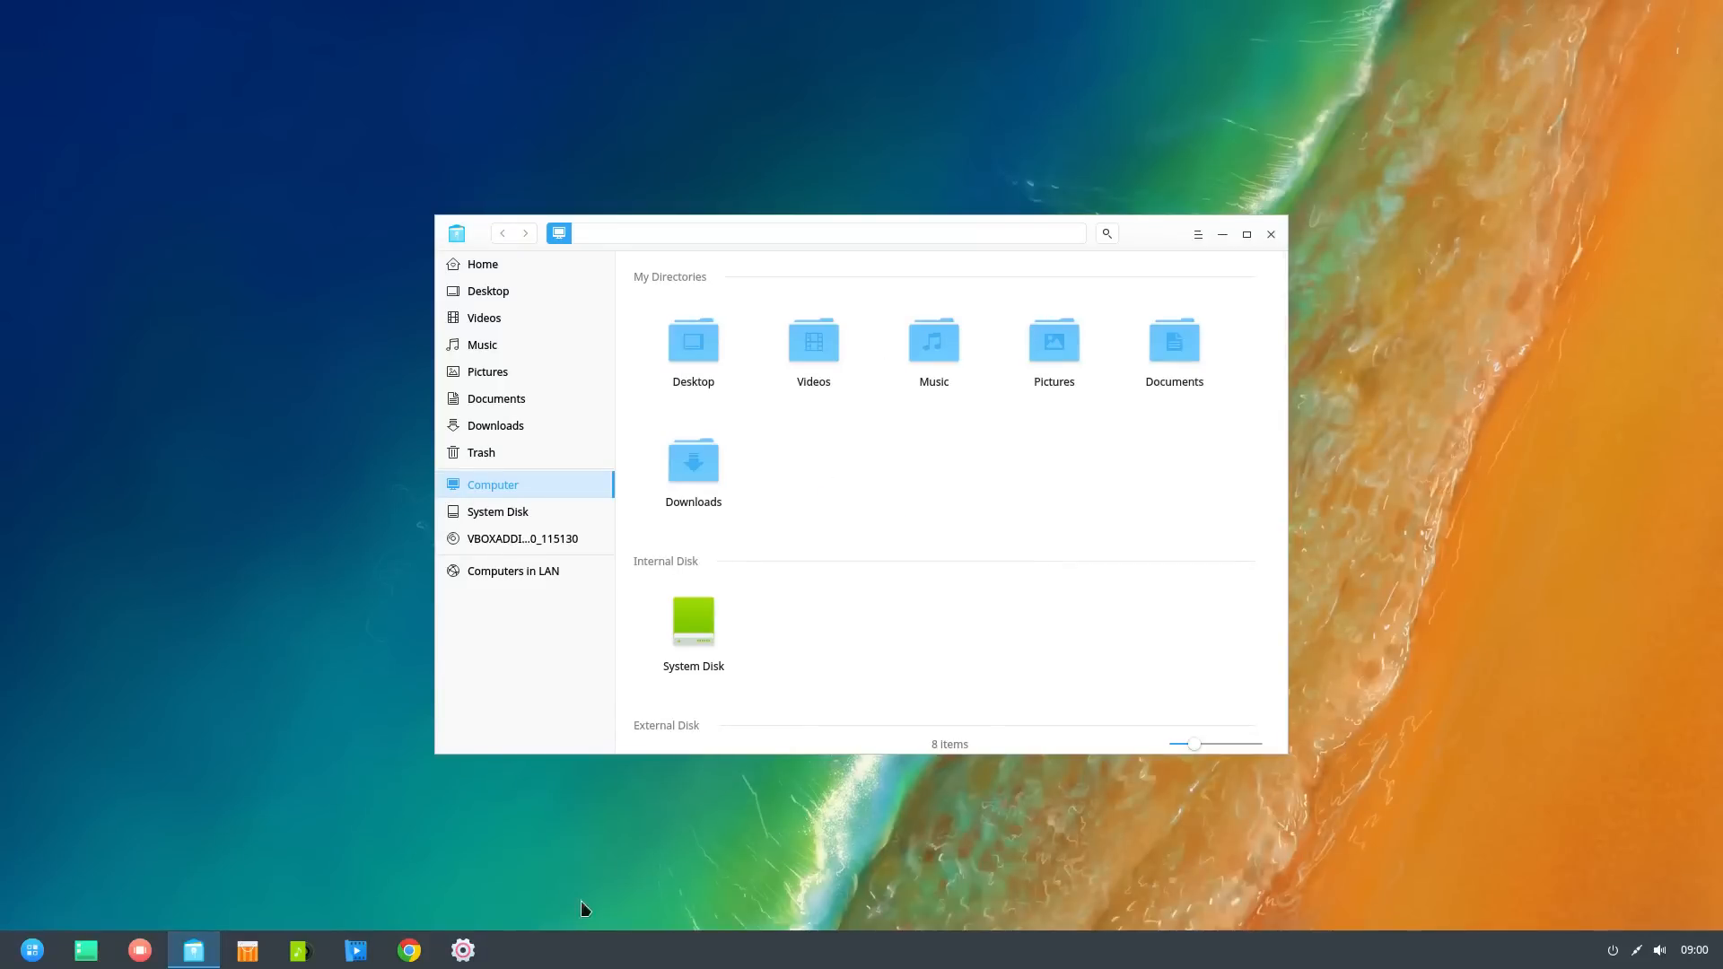
{"action": "left_click", "coordinate": [462, 949]}
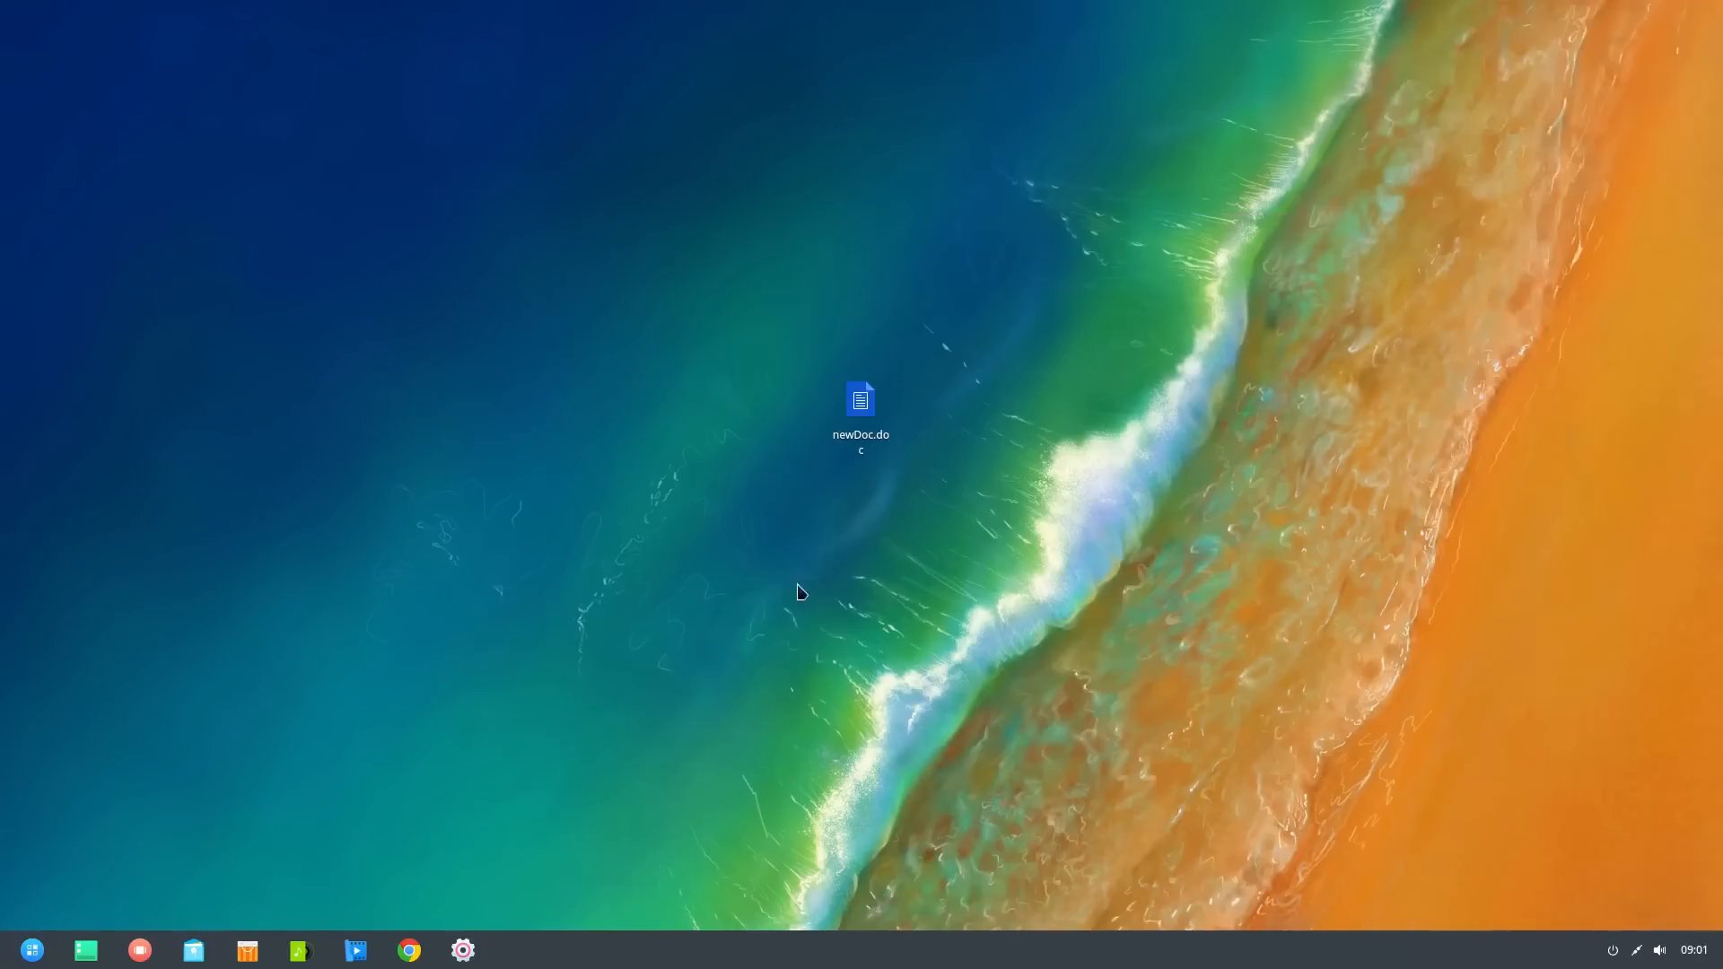
{"action": "left_click", "coordinate": [194, 952]}
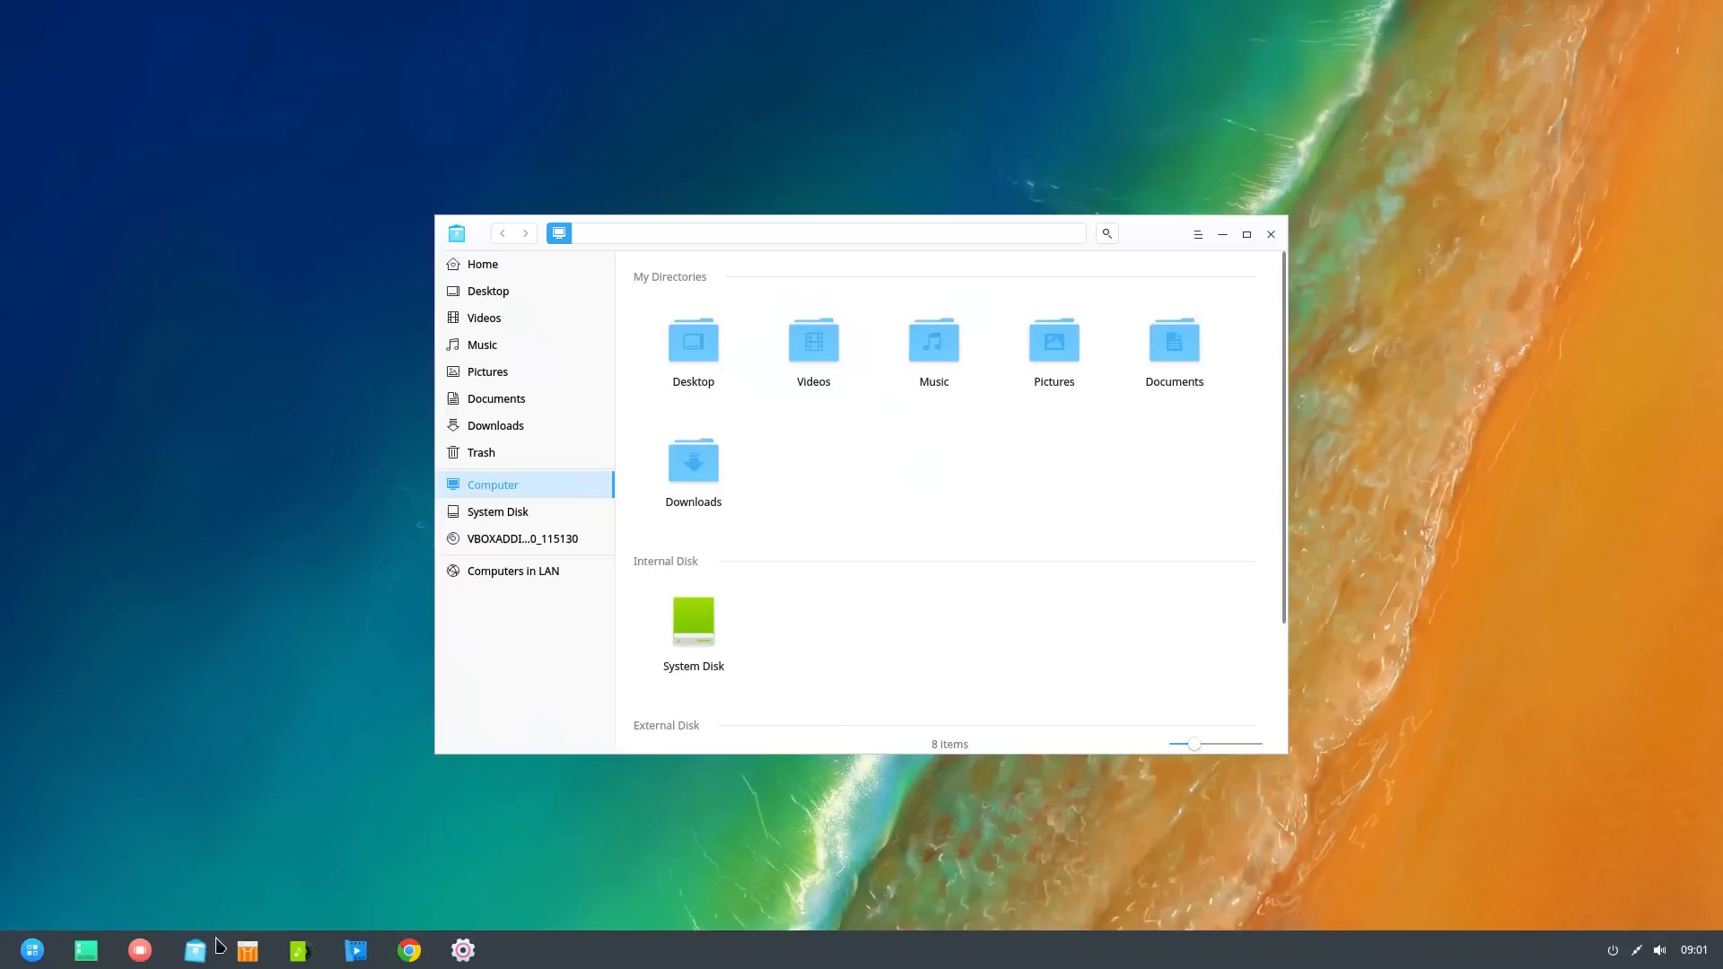
{"action": "left_click", "coordinate": [1197, 233]}
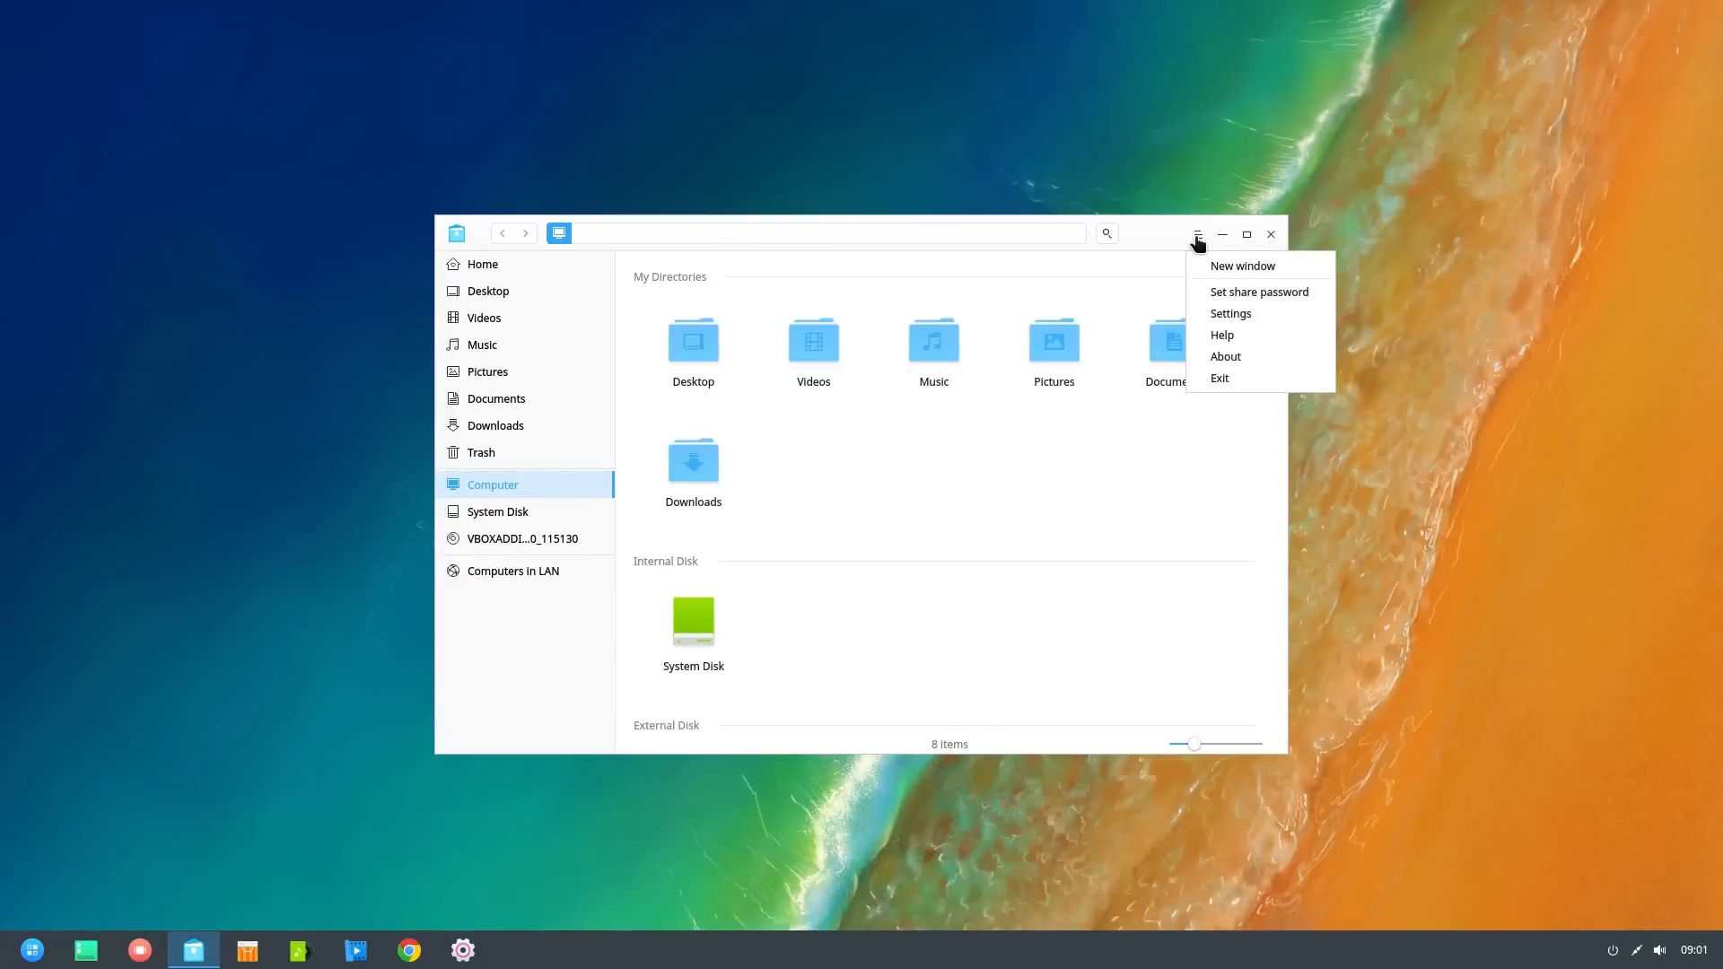
{"action": "left_click", "coordinate": [979, 523]}
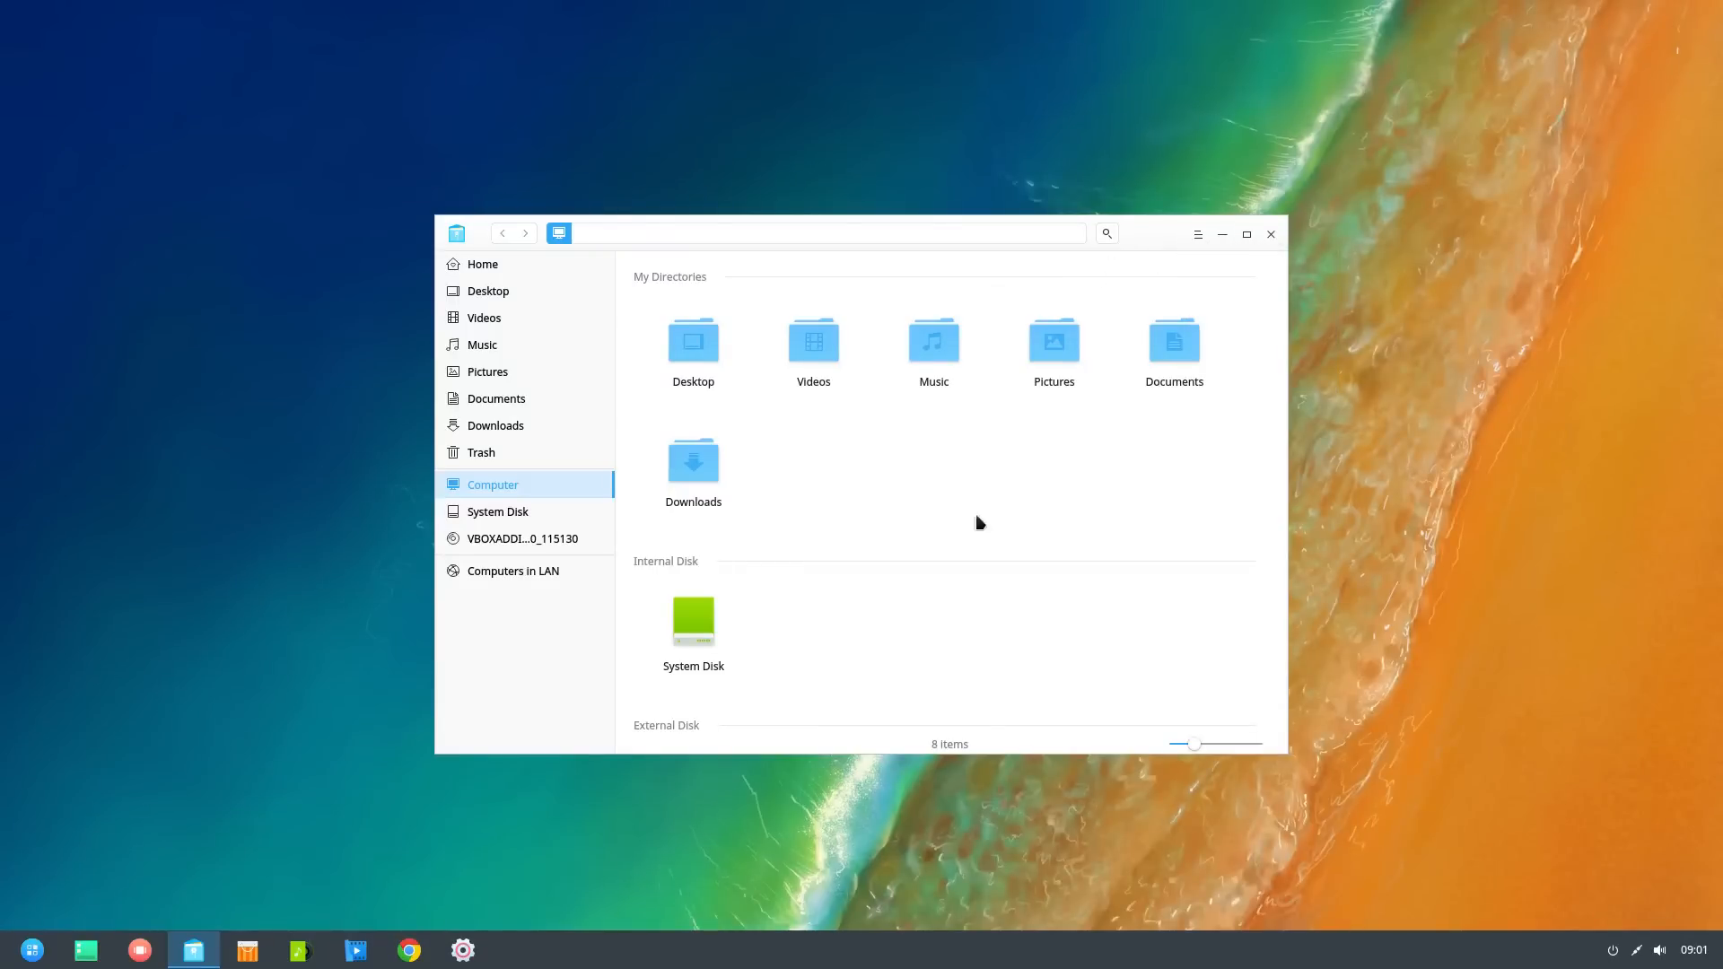
{"action": "left_click", "coordinate": [1271, 233]}
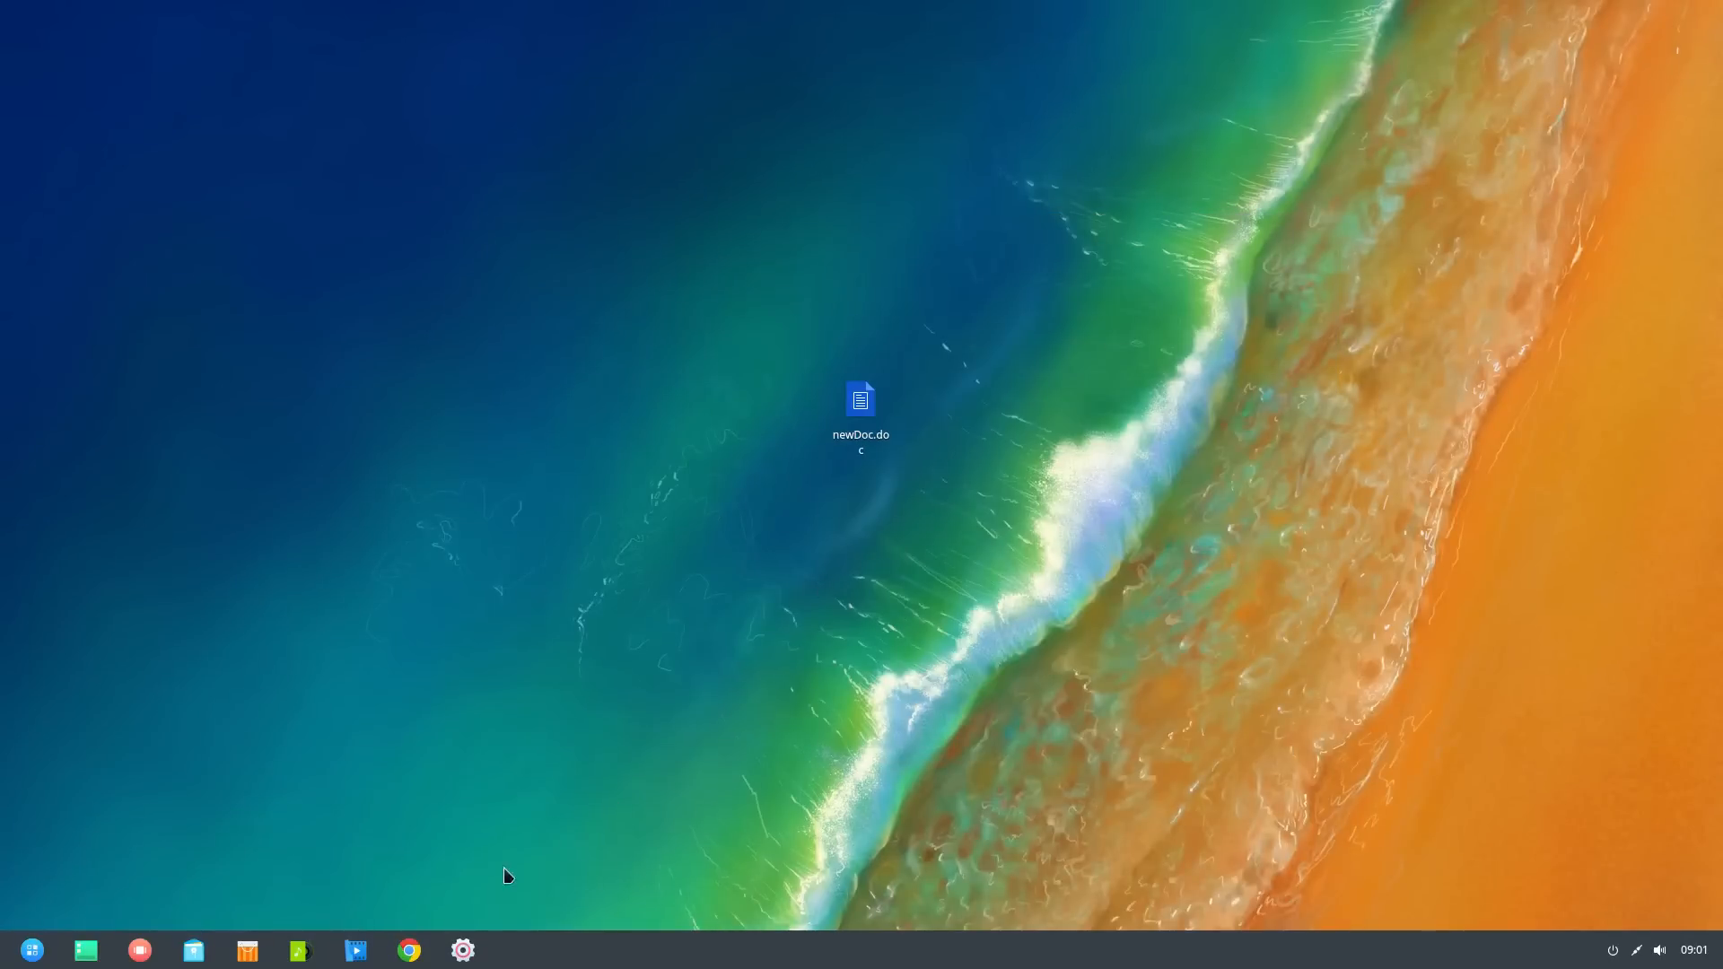
Launch Deepin Screenshot via the launcher search 'sc' and try the rectangle, ellipse and text annotation tools
{"action": "left_click", "coordinate": [31, 950]}
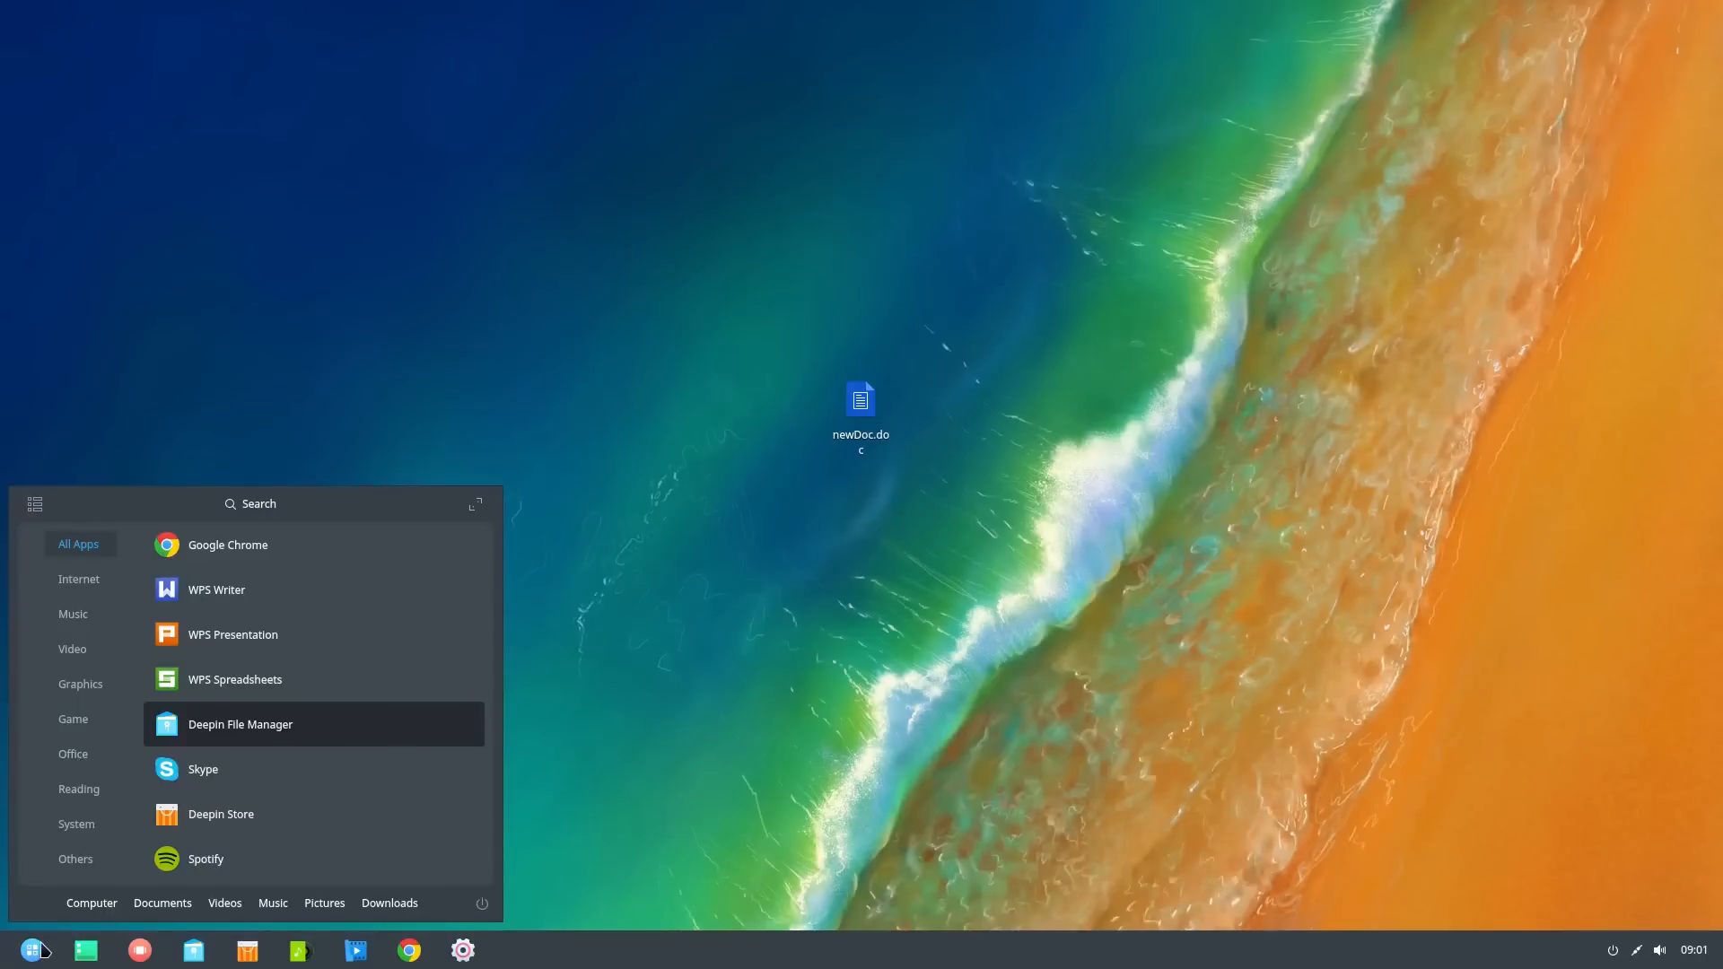
{"action": "type", "text": "sc"}
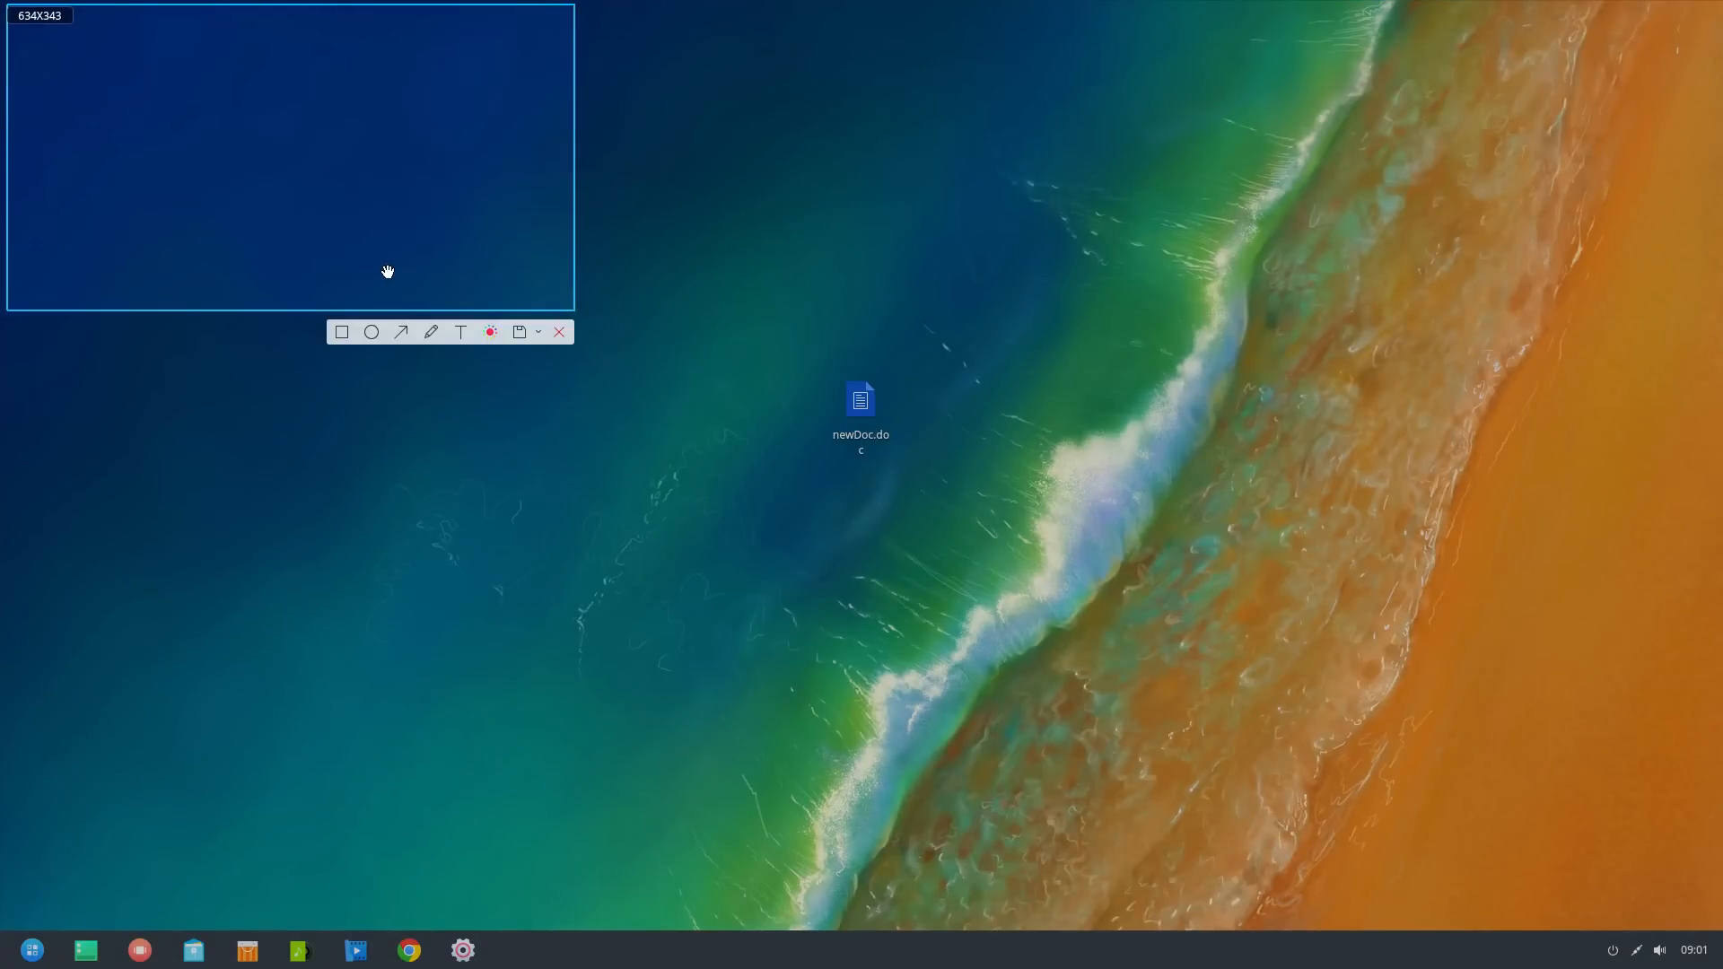
{"action": "left_click", "coordinate": [341, 332]}
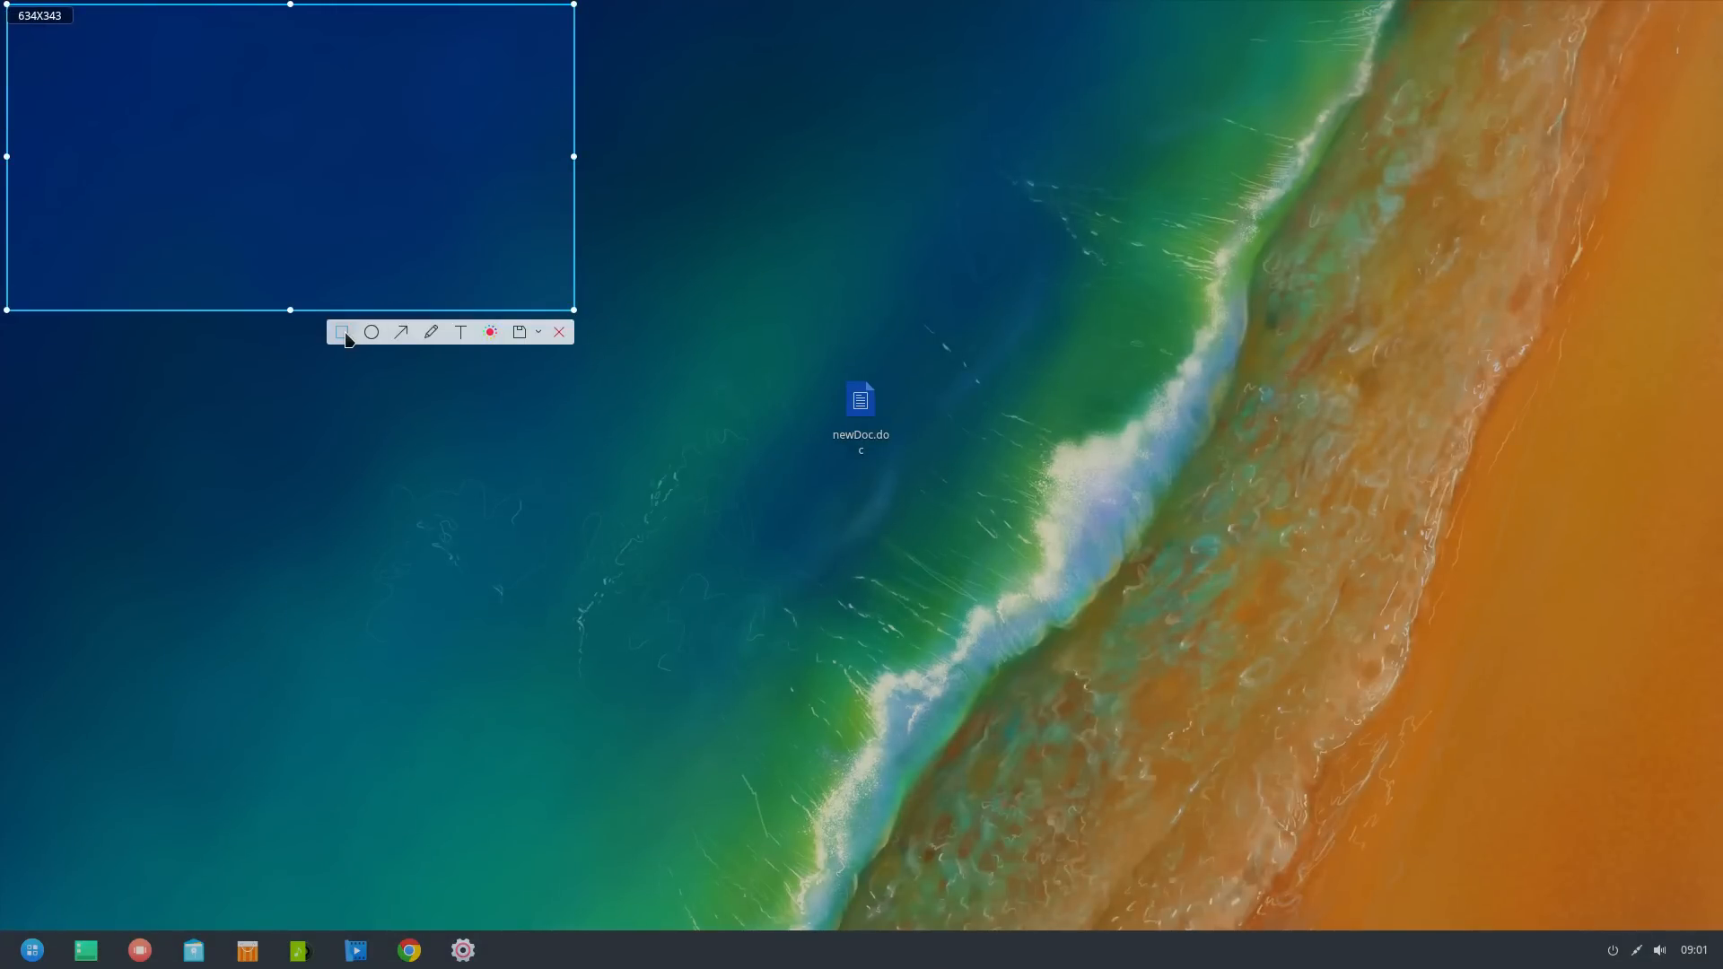
{"action": "left_click", "coordinate": [372, 332]}
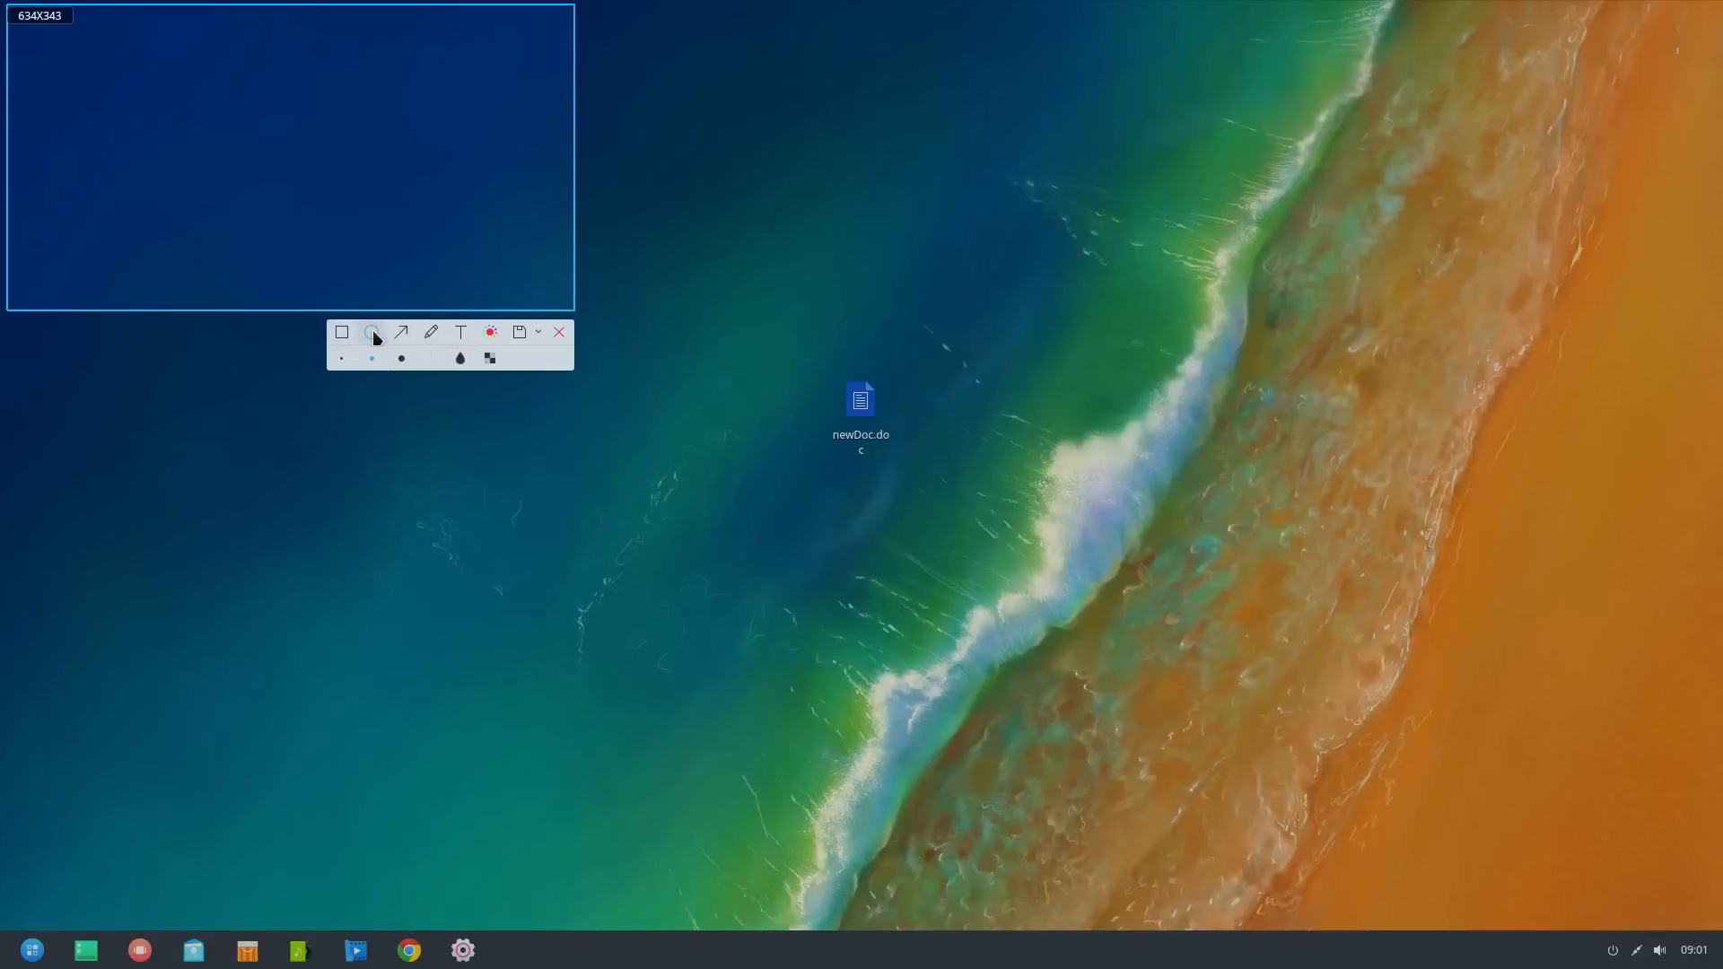
{"action": "left_click", "coordinate": [431, 332]}
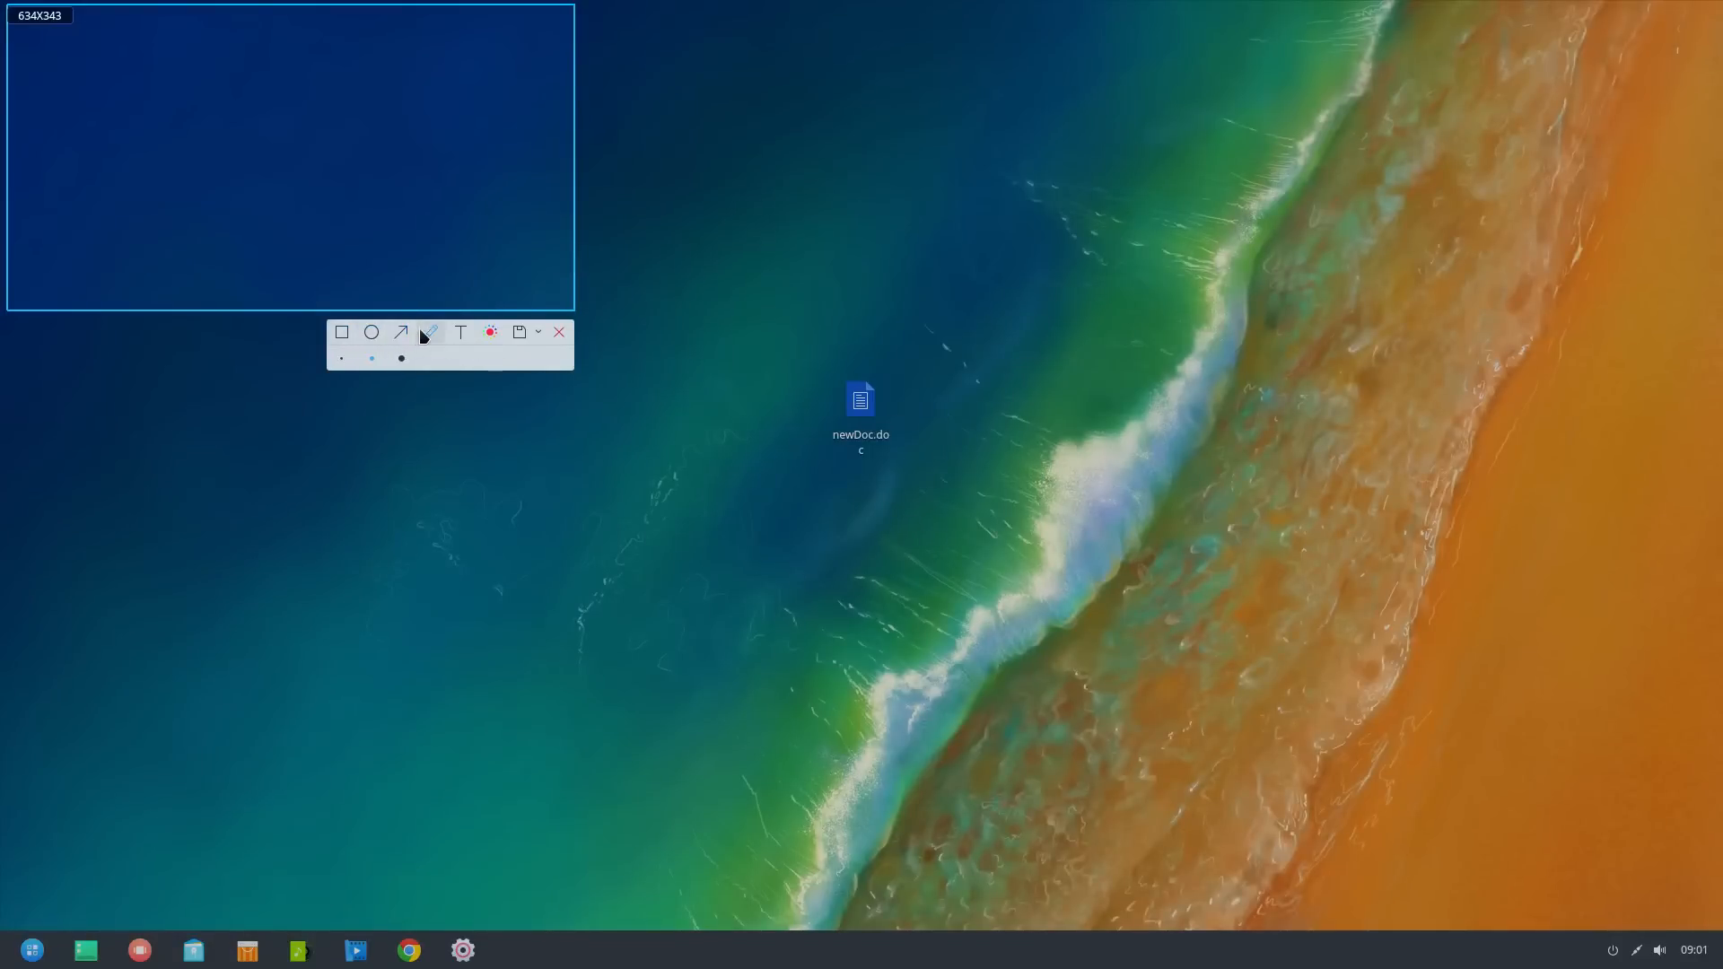
{"action": "left_click", "coordinate": [492, 332]}
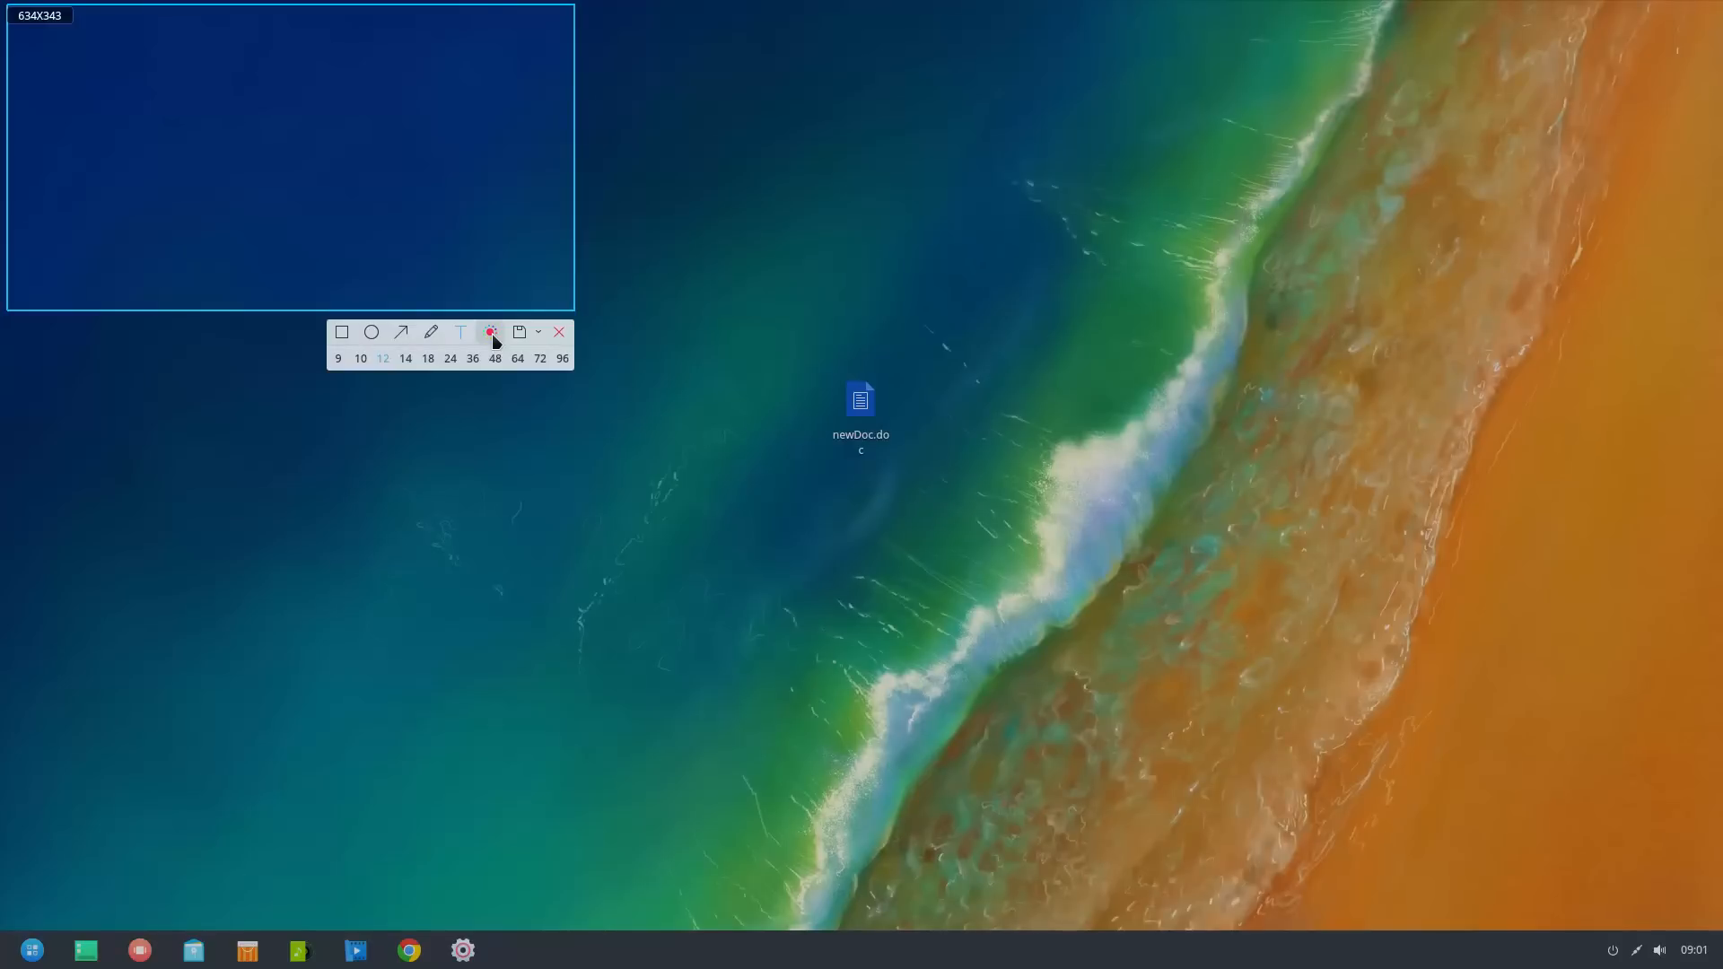
Save the selected desktop area as a PNG and close the screenshot preview
{"action": "left_click", "coordinate": [558, 332]}
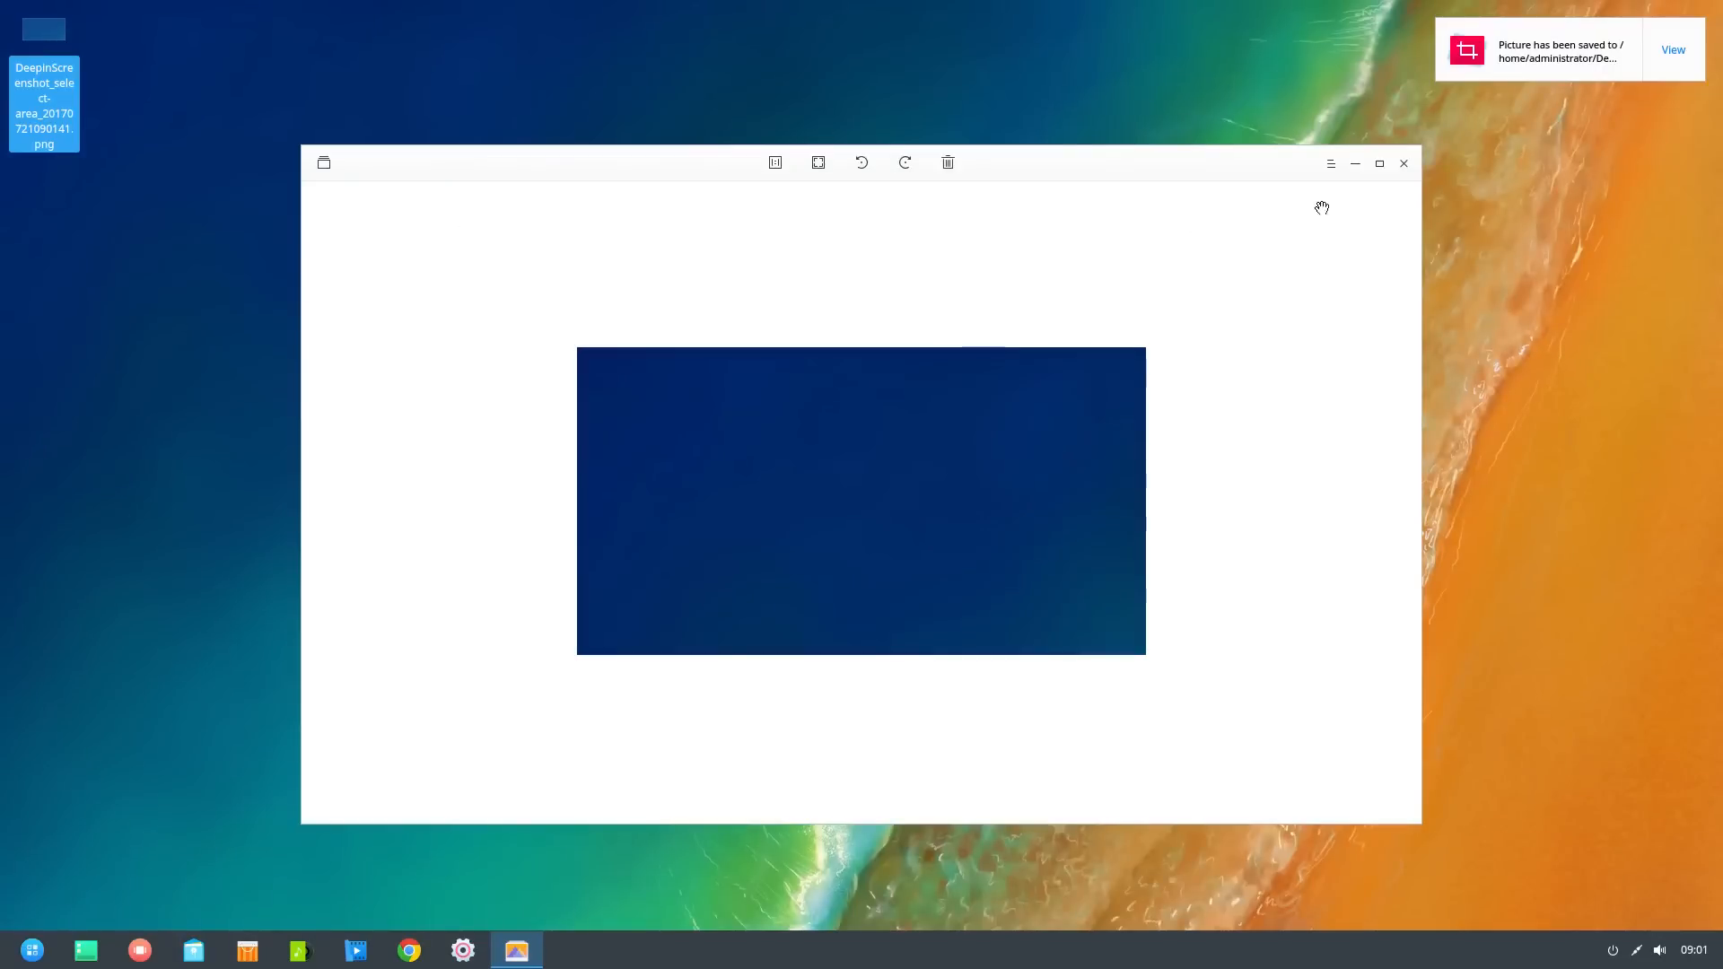
{"action": "left_click", "coordinate": [1404, 164]}
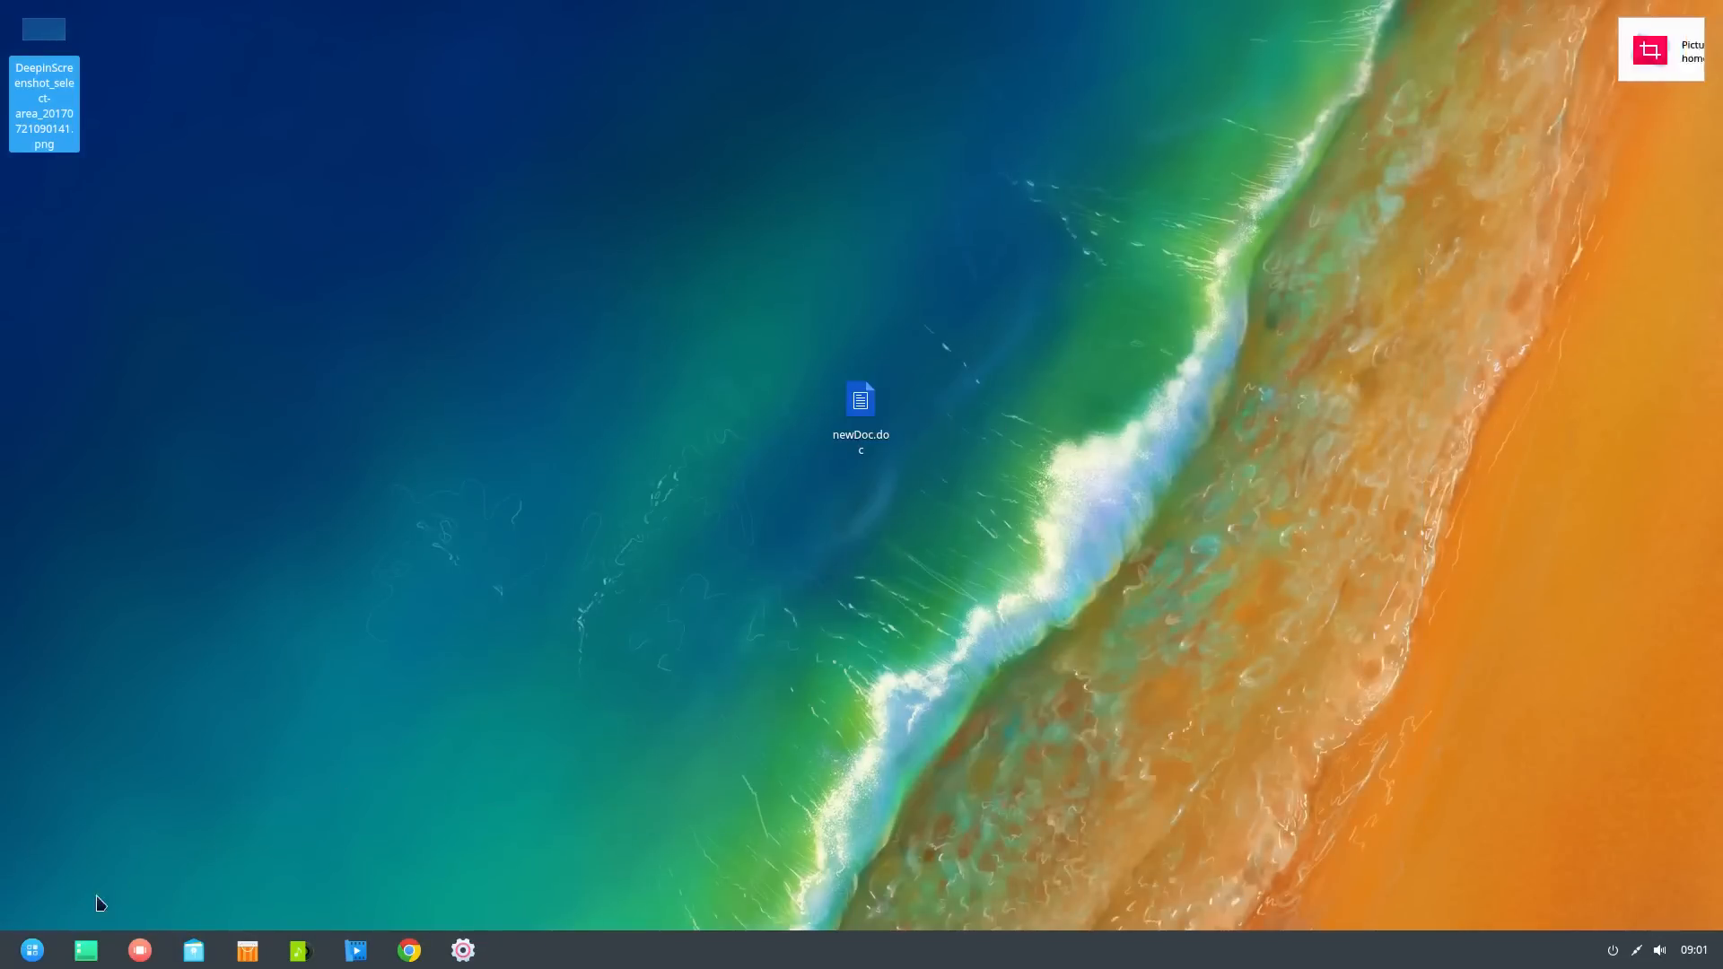
Launch Deepin Store, scroll its home page recommendations, then close the window
{"action": "left_click", "coordinate": [30, 952]}
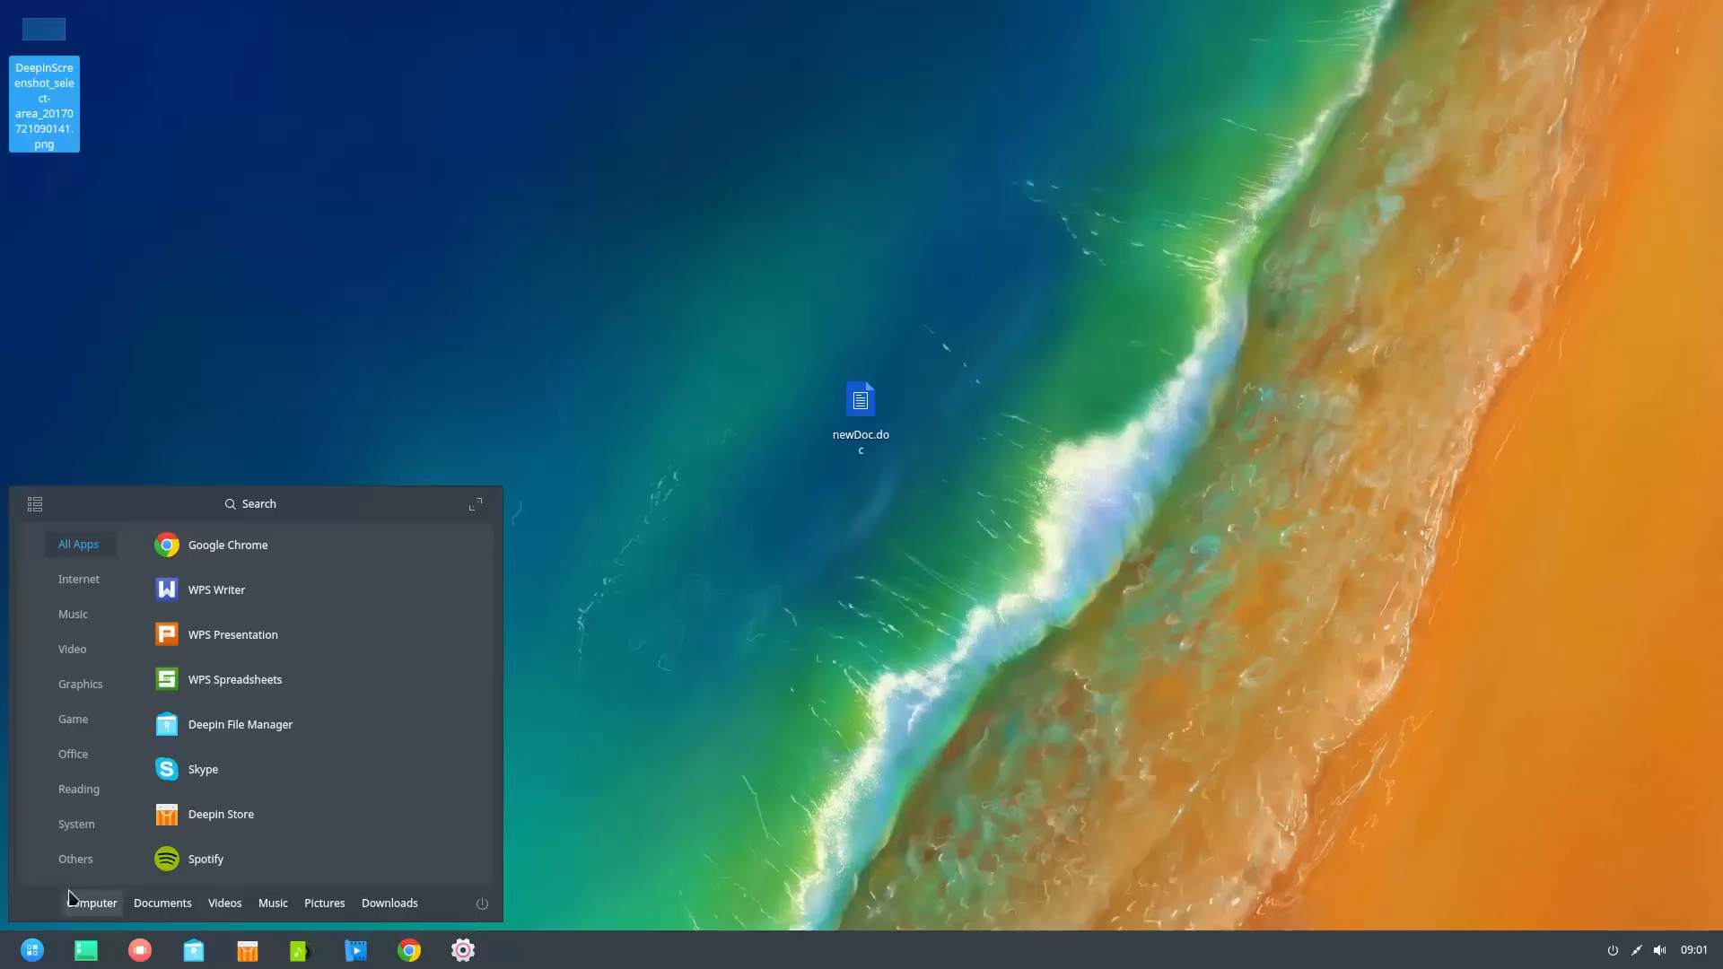
{"action": "left_click", "coordinate": [31, 952]}
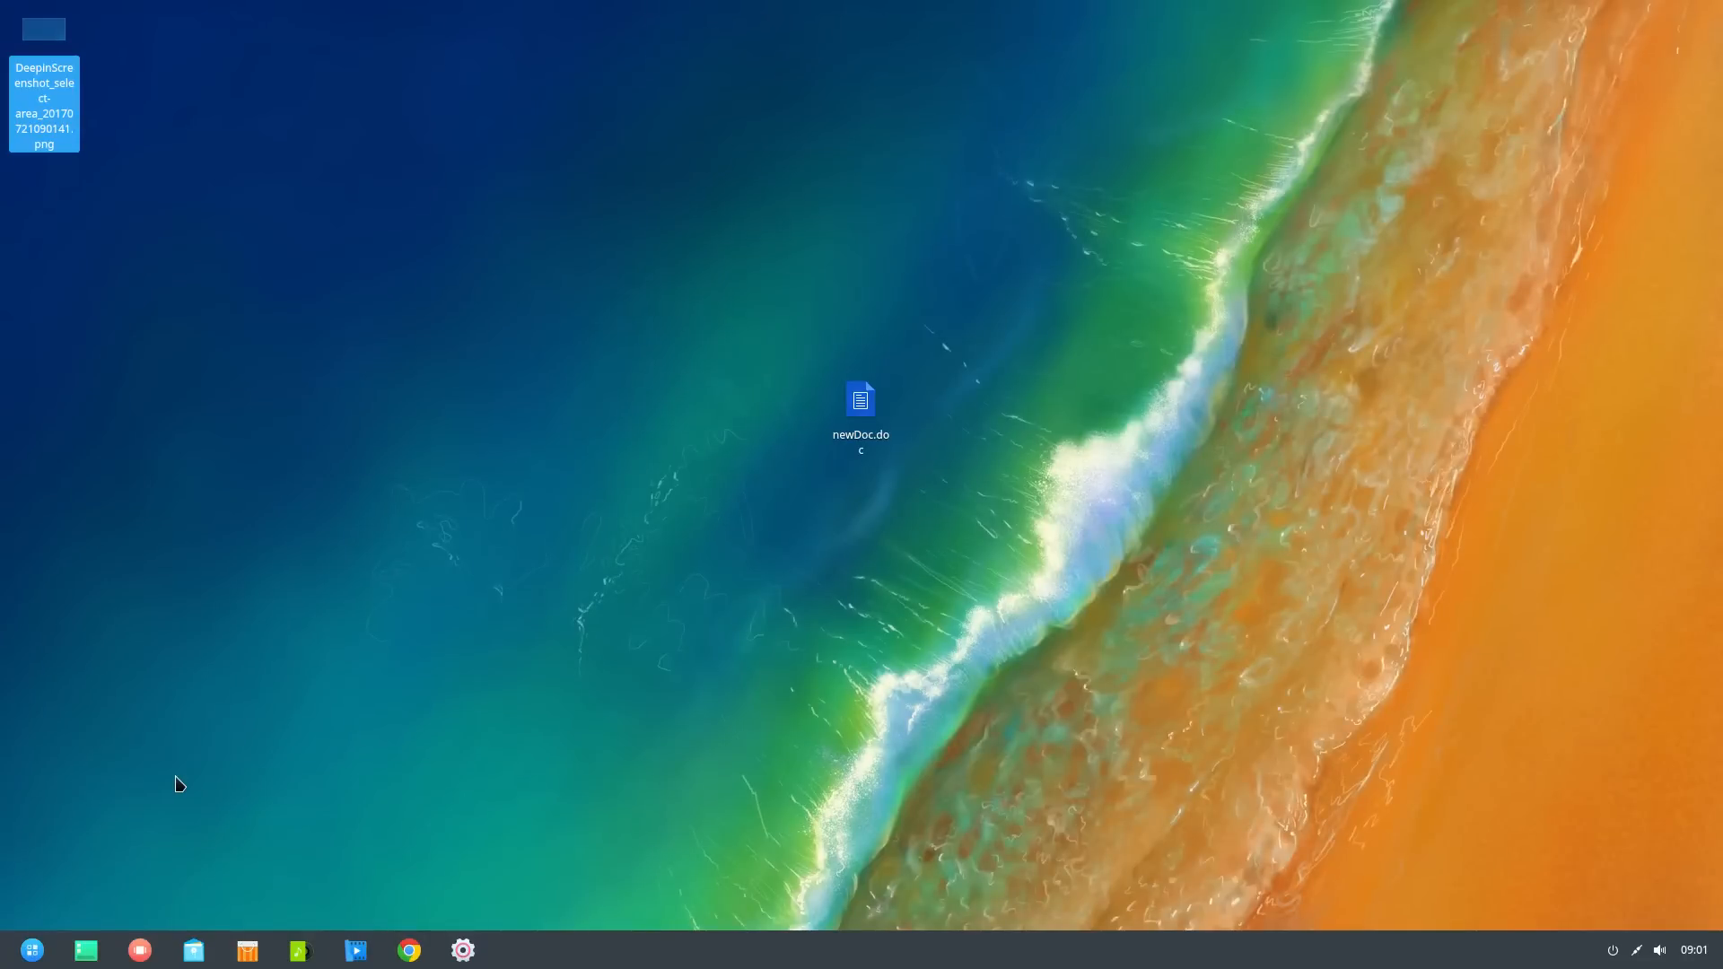
{"action": "mouse_move", "coordinate": [194, 831]}
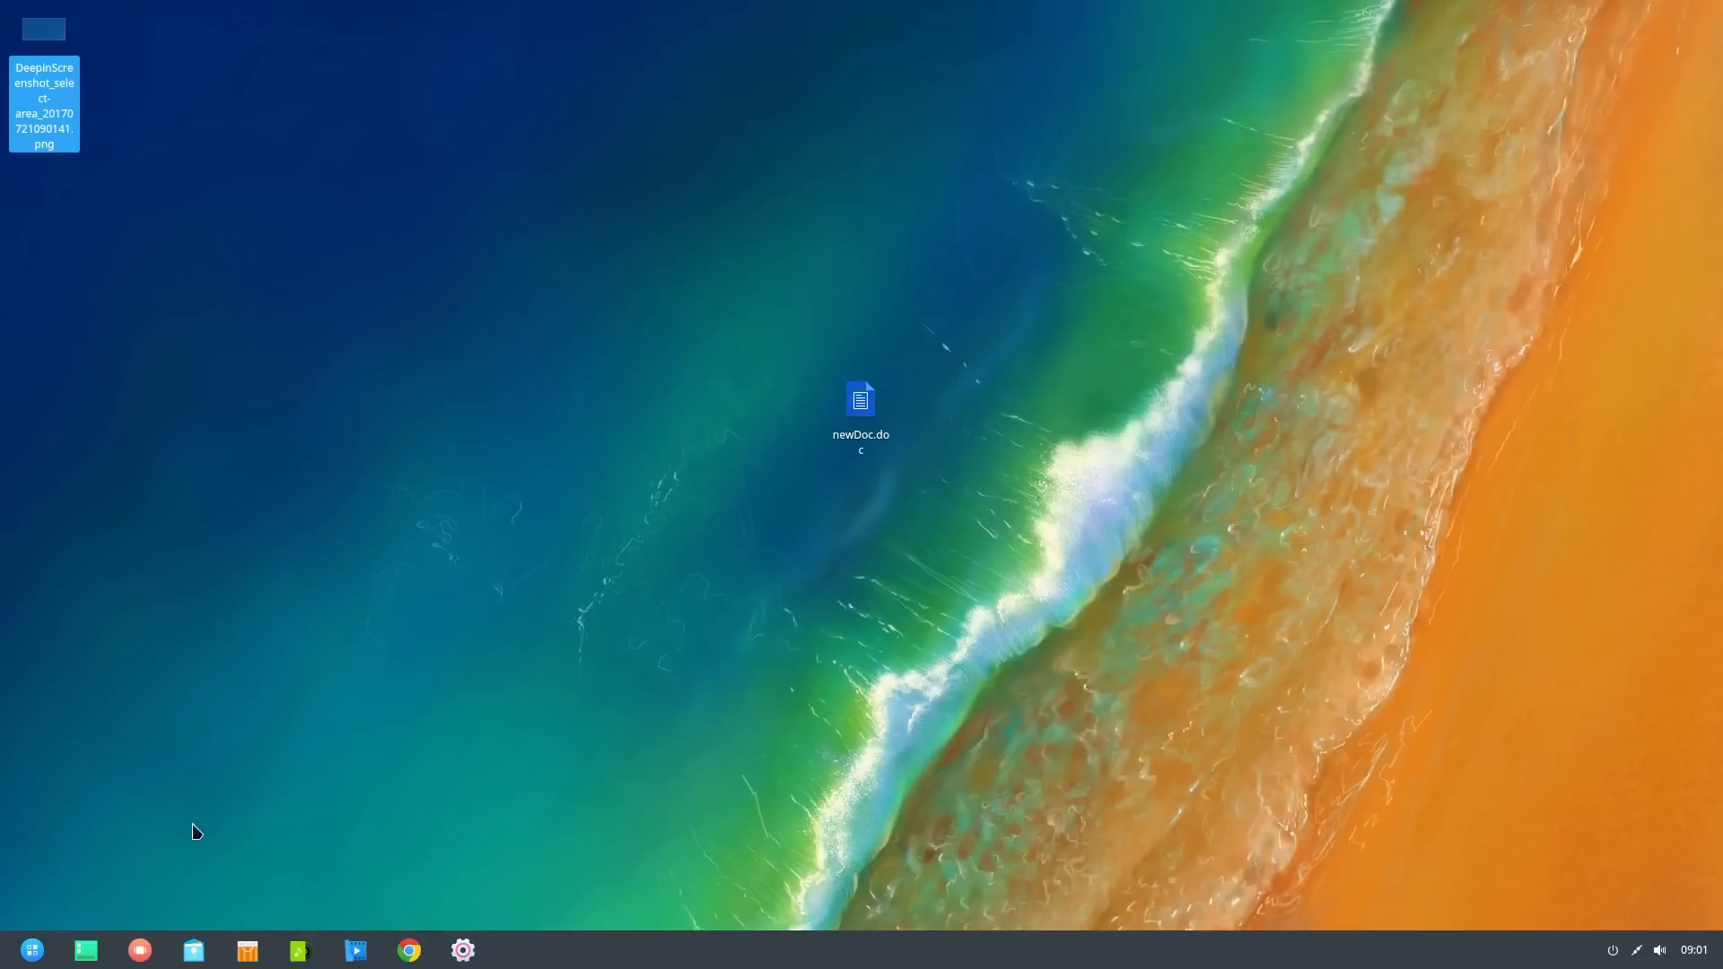
{"action": "mouse_move", "coordinate": [269, 932]}
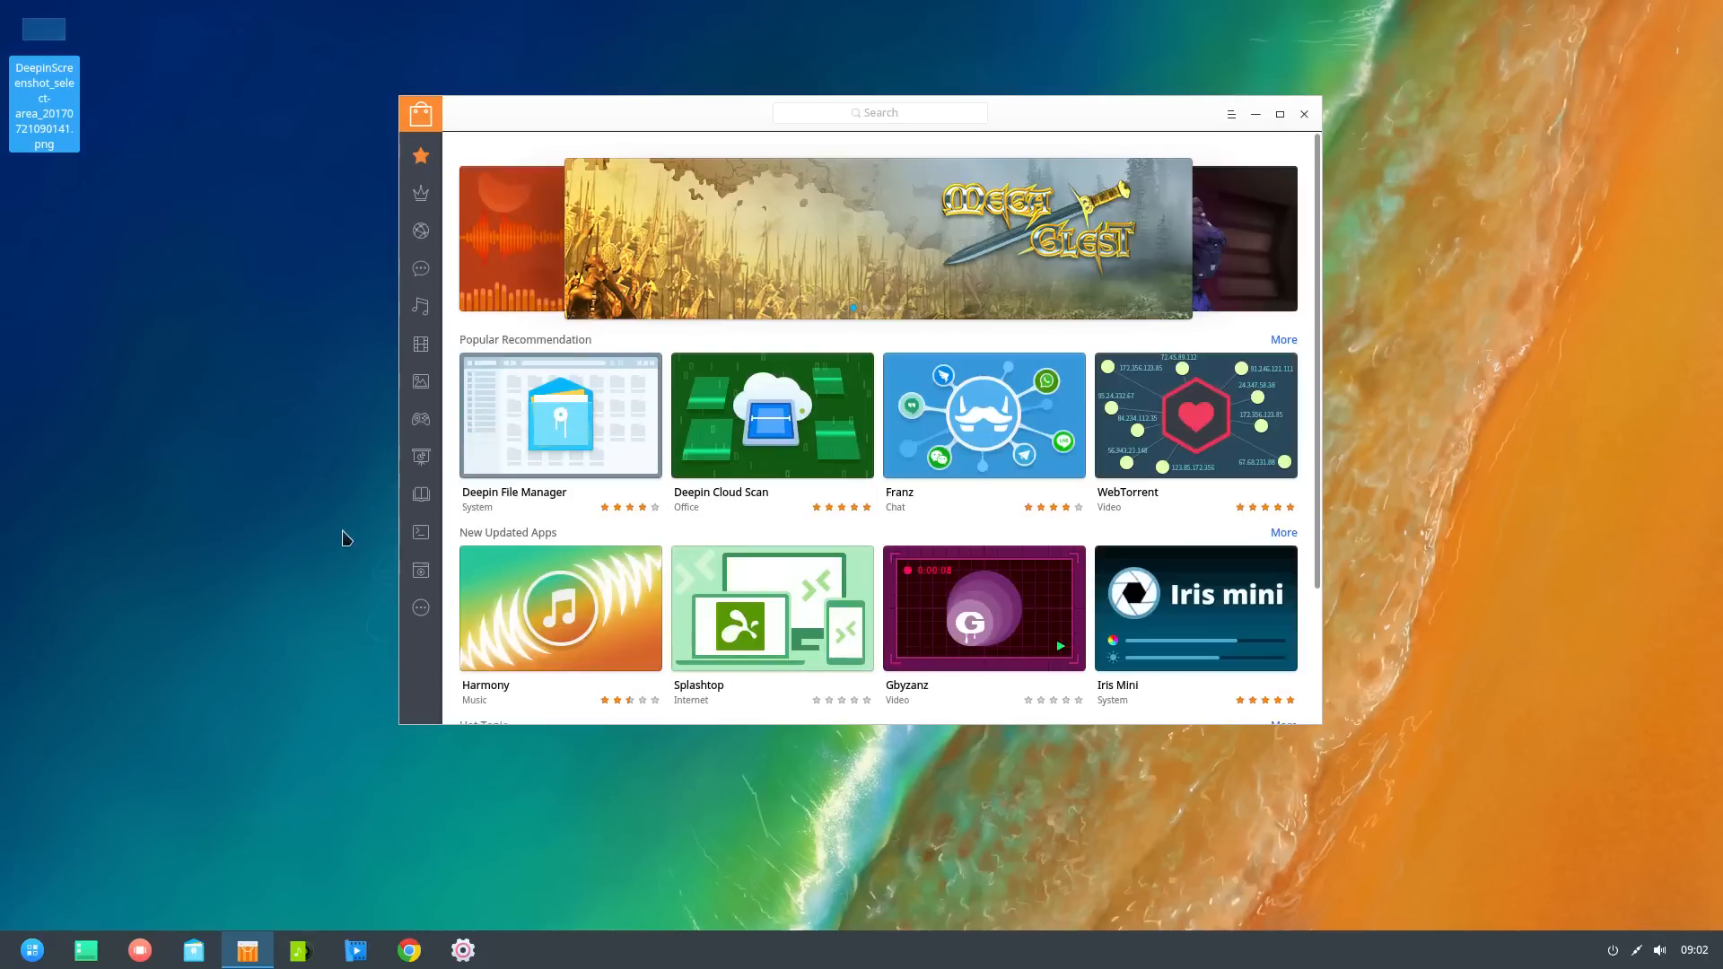
{"action": "scroll", "scroll_direction": "down", "scroll_amount": 3}
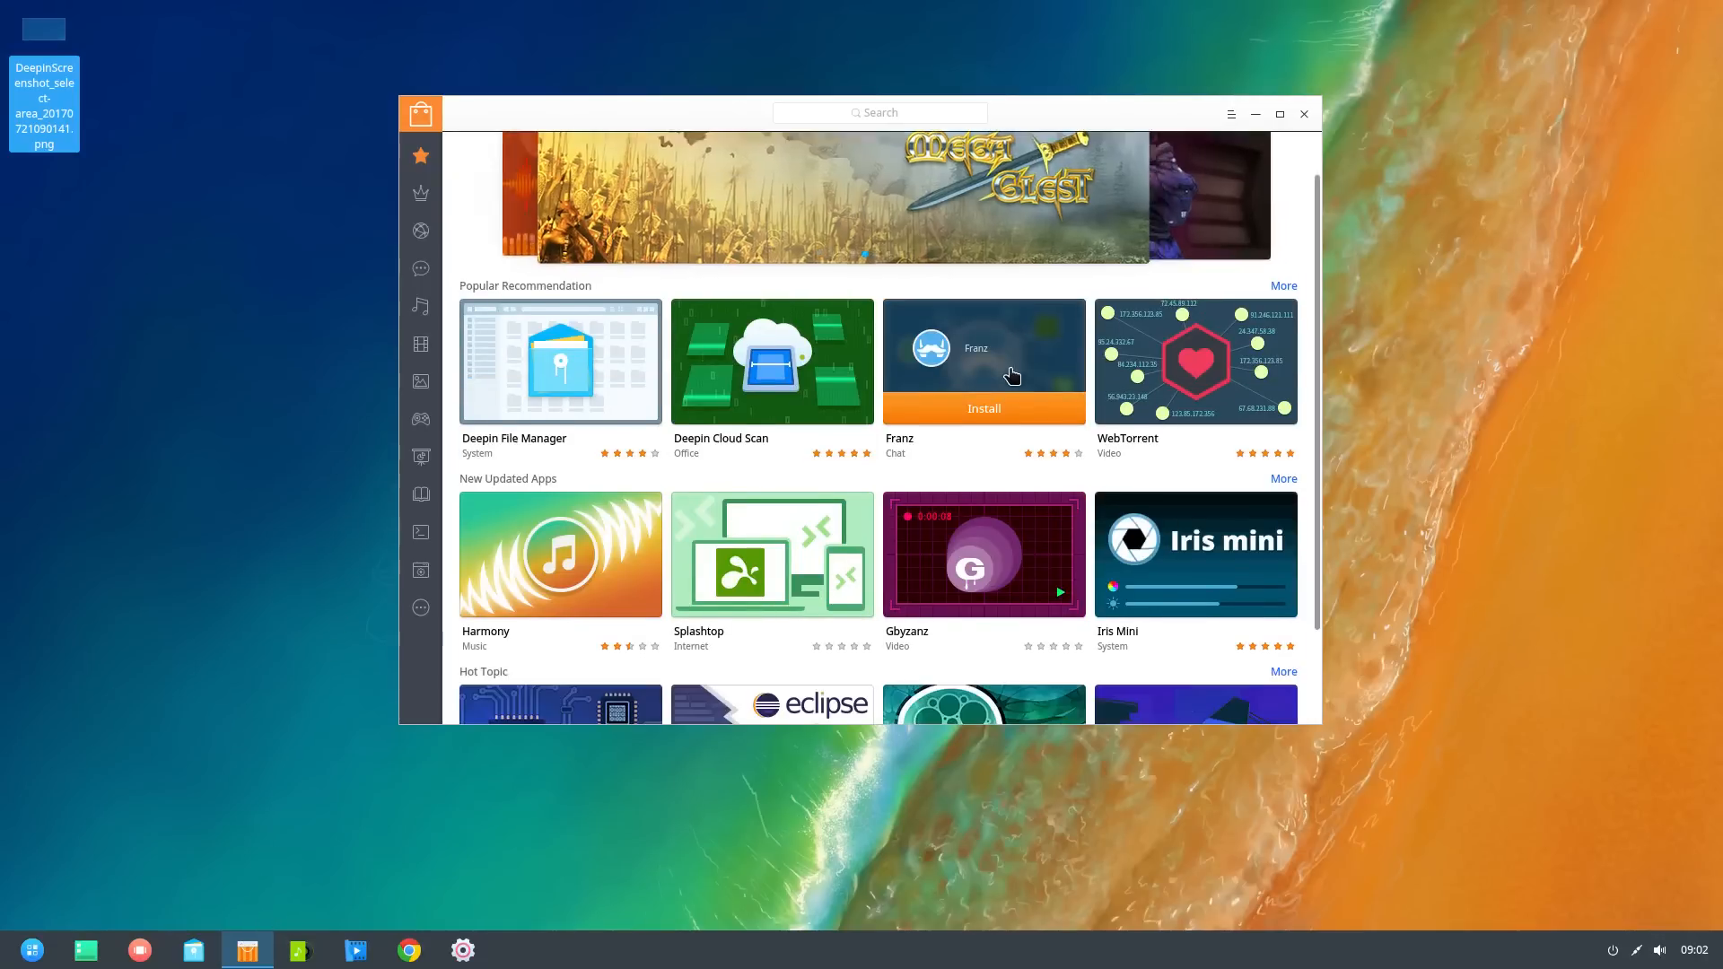
{"action": "left_click", "coordinate": [1280, 113]}
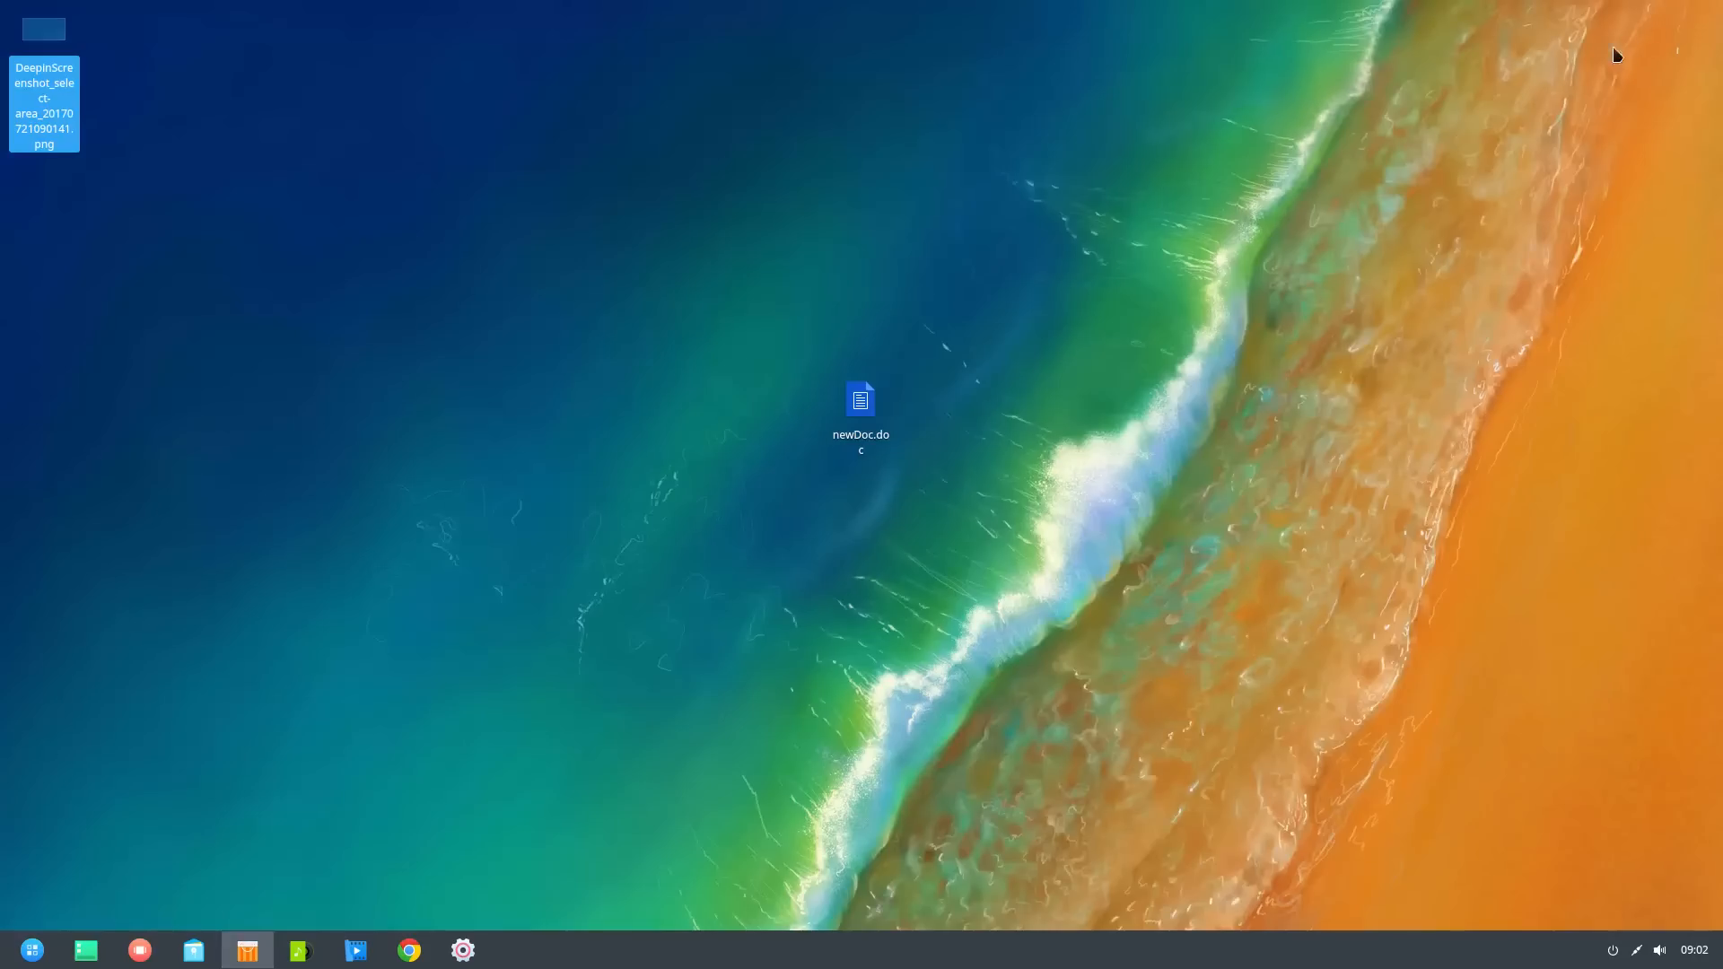
{"action": "mouse_move", "coordinate": [217, 924]}
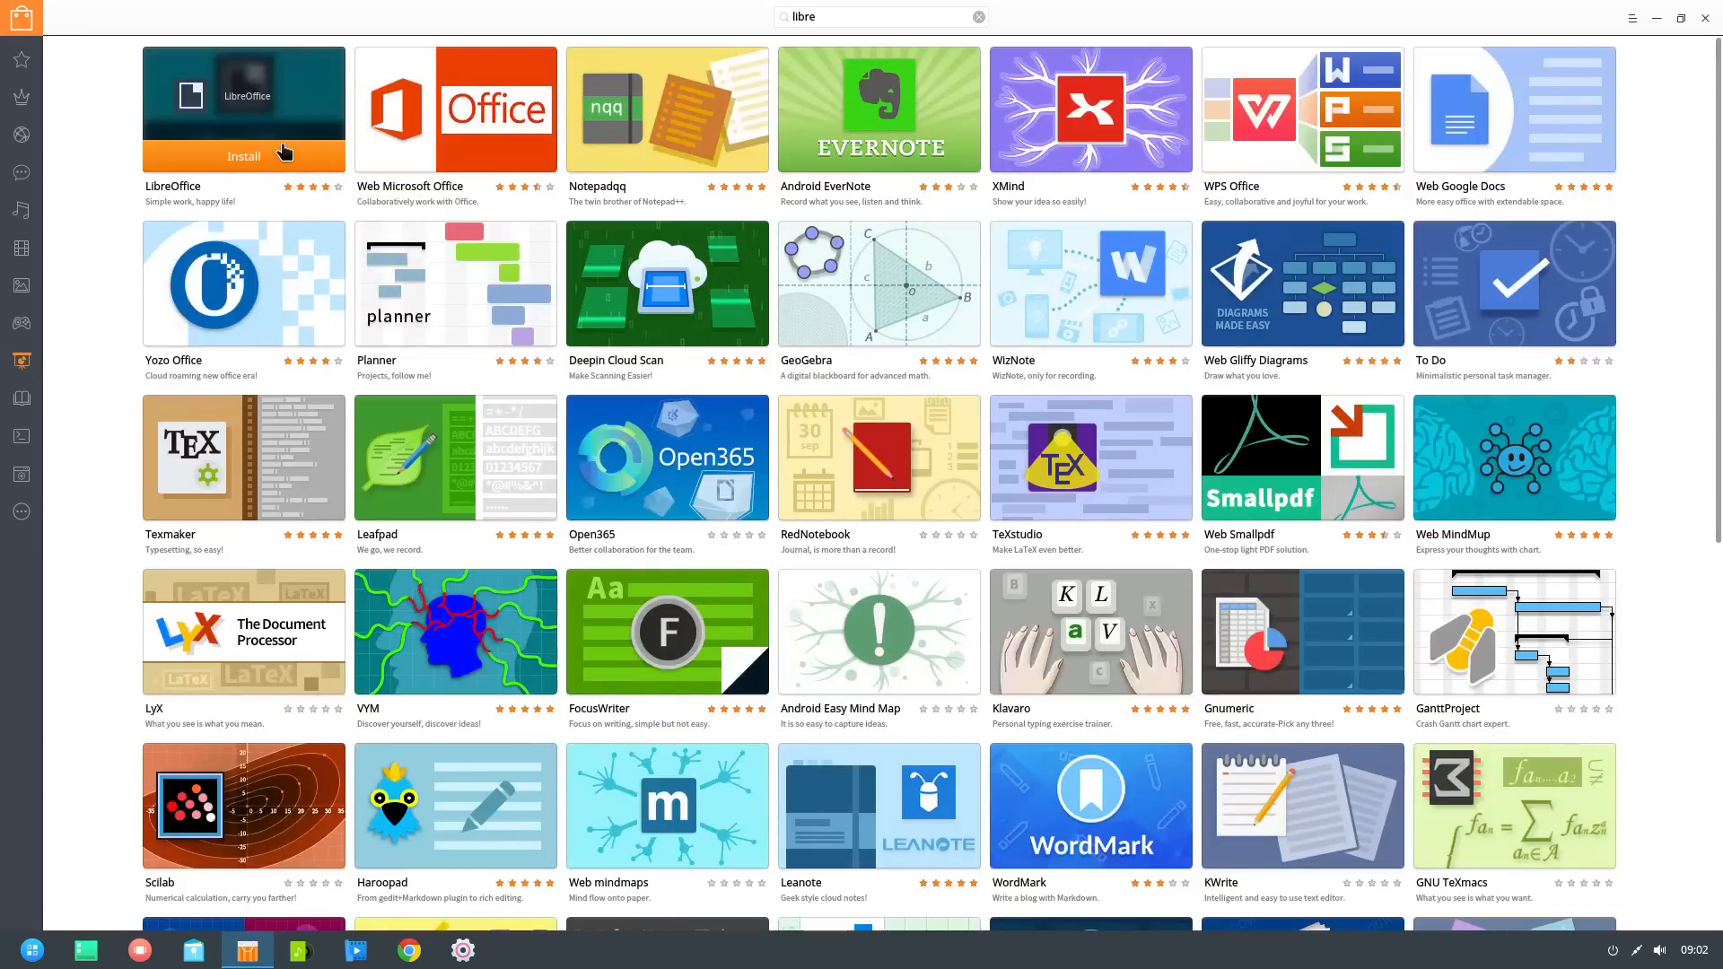
View LibreOffice's details page, then return to the 'libre' search results
{"action": "left_click", "coordinate": [242, 110]}
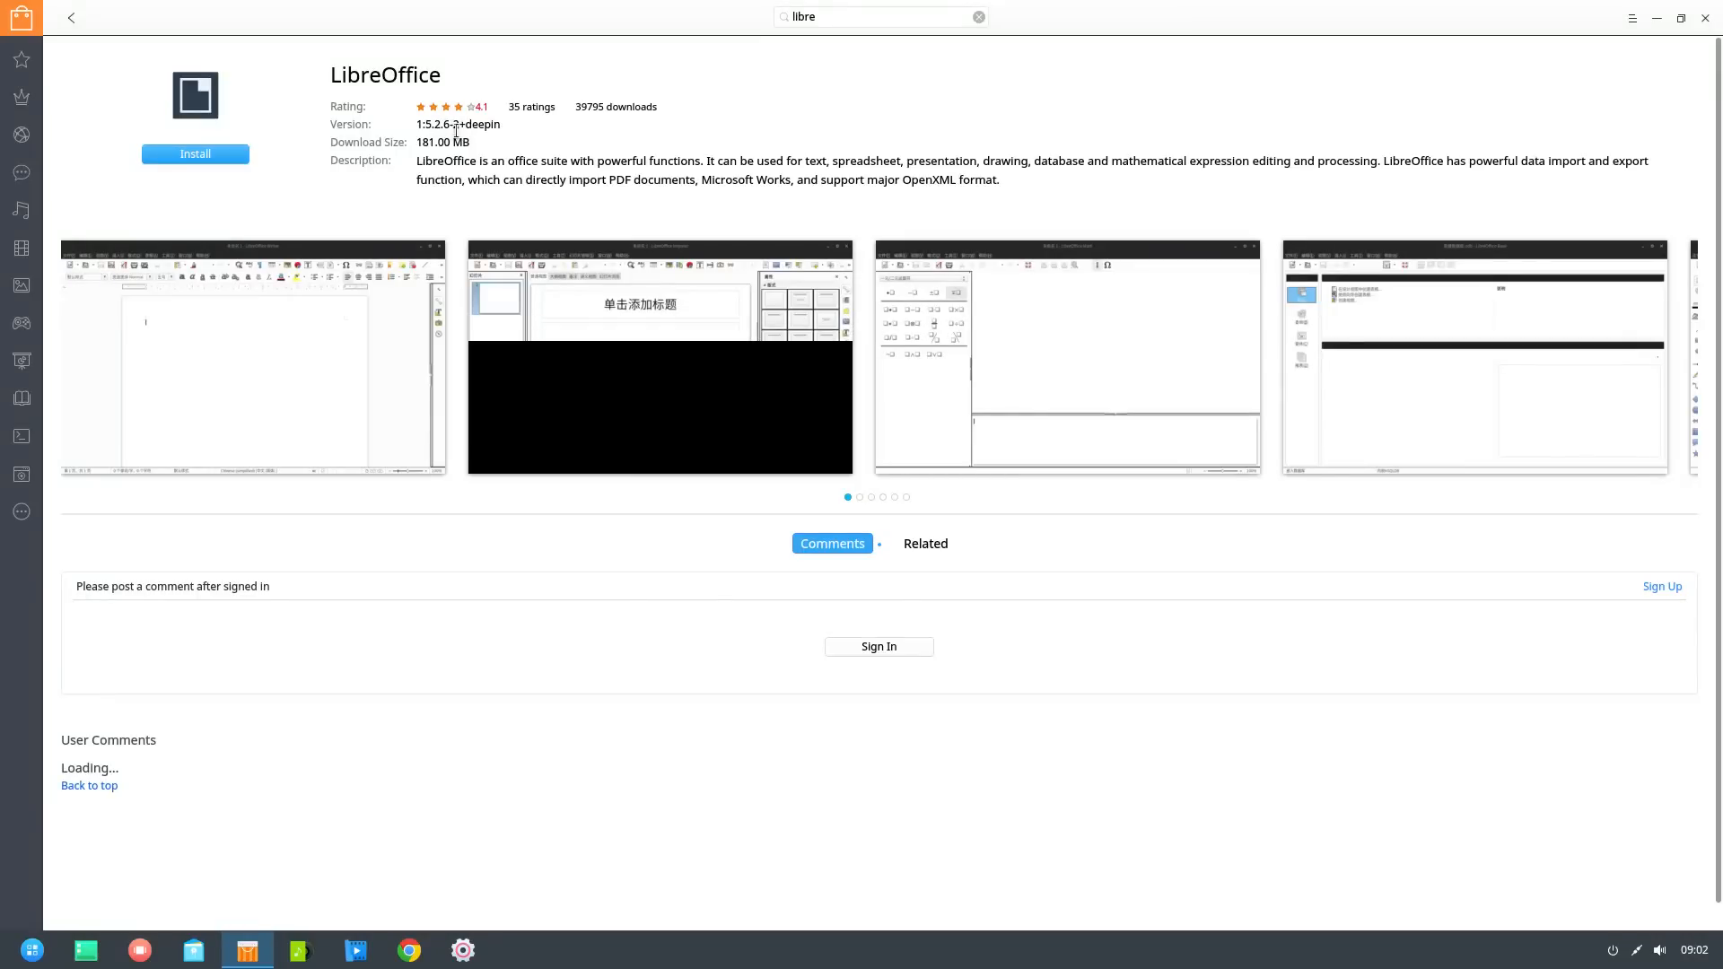
{"action": "mouse_move", "coordinate": [262, 79]}
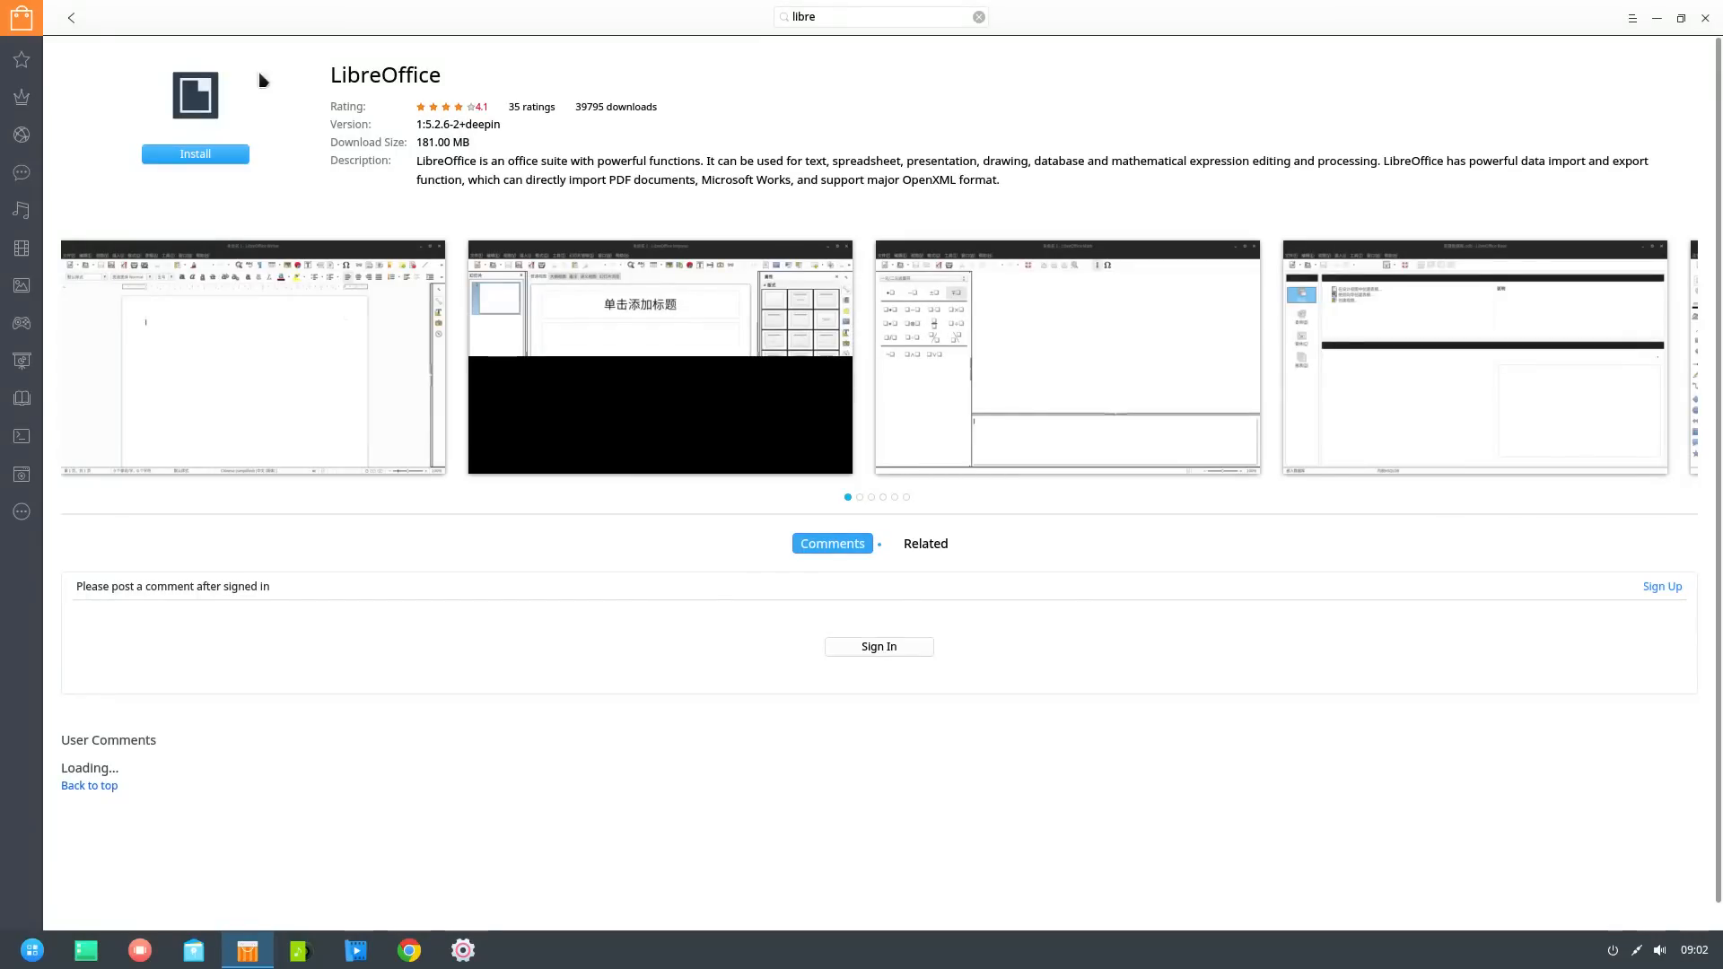
{"action": "left_click", "coordinate": [70, 16]}
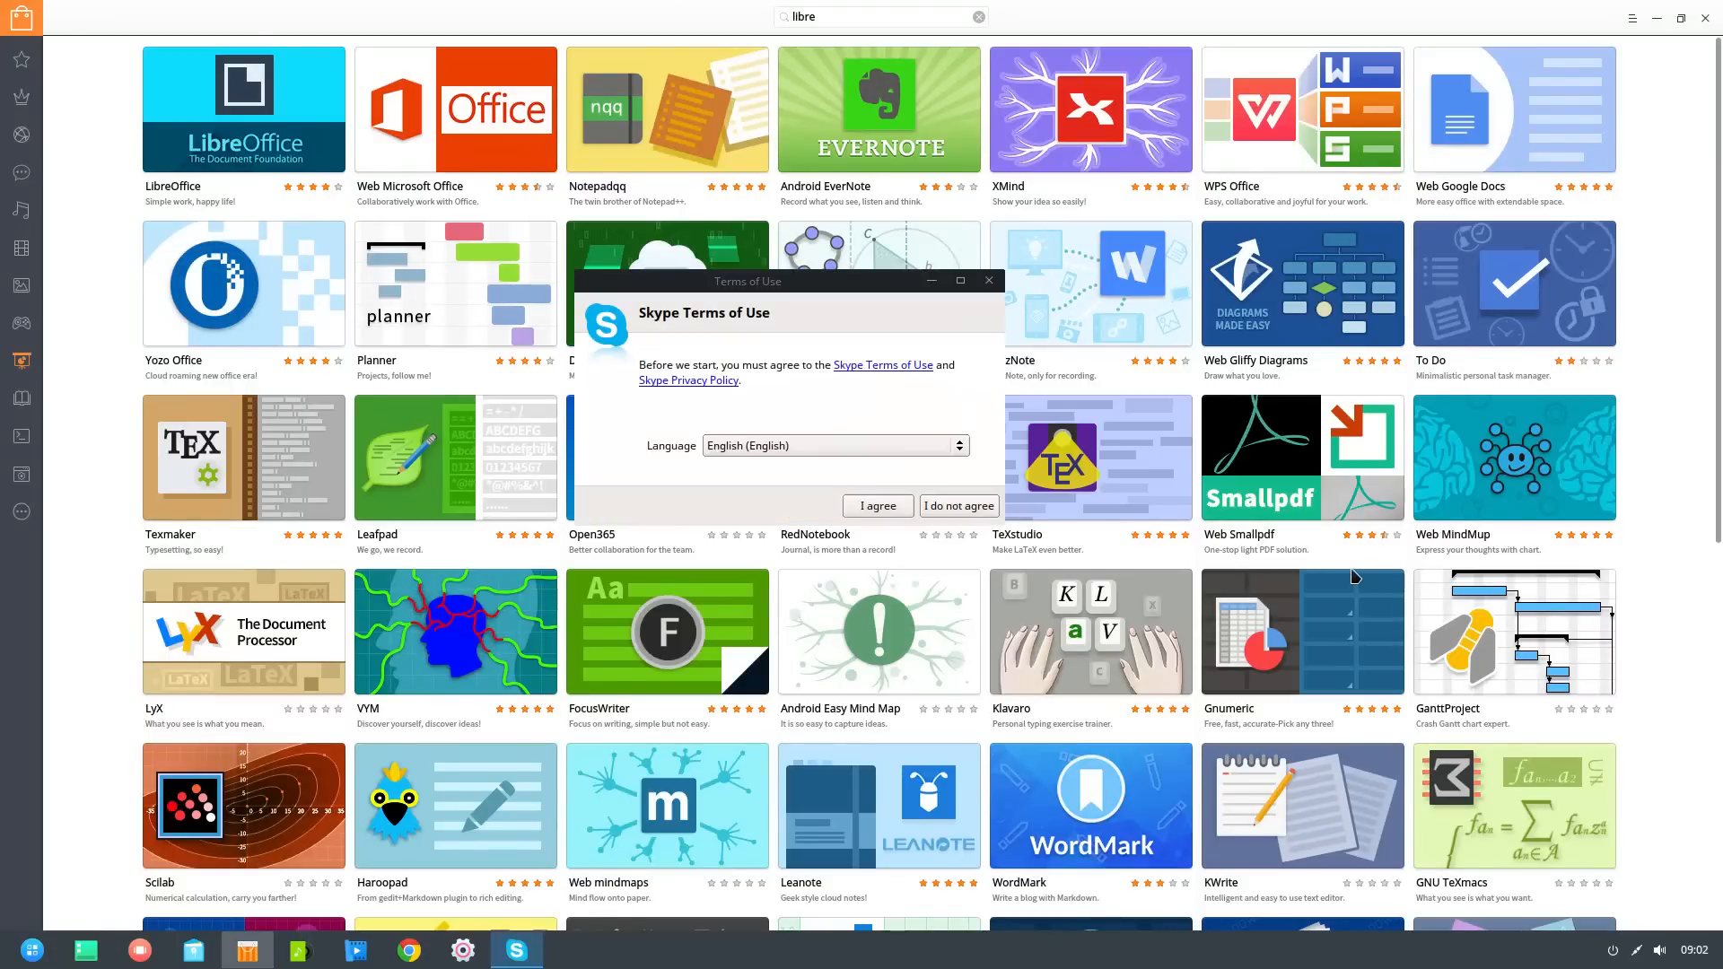
Accept Skype's Terms of Use and dismiss the Skype sign-in window
{"action": "scroll", "scroll_direction": "down", "scroll_amount": 3}
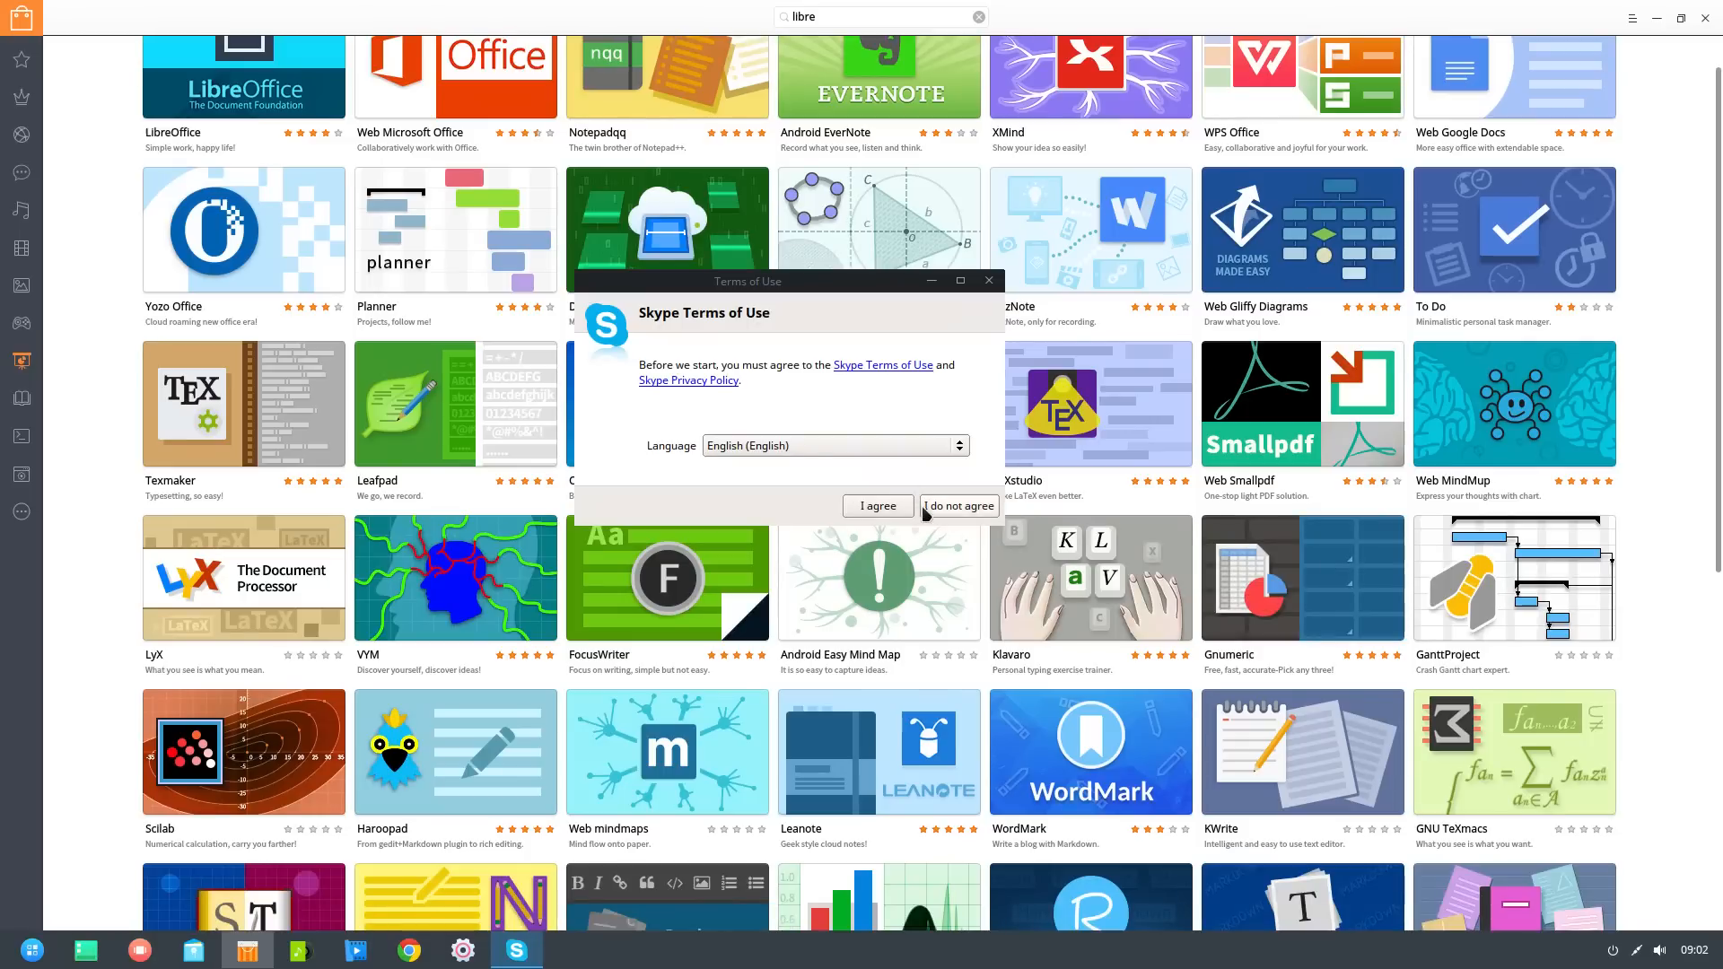
{"action": "left_click", "coordinate": [957, 506]}
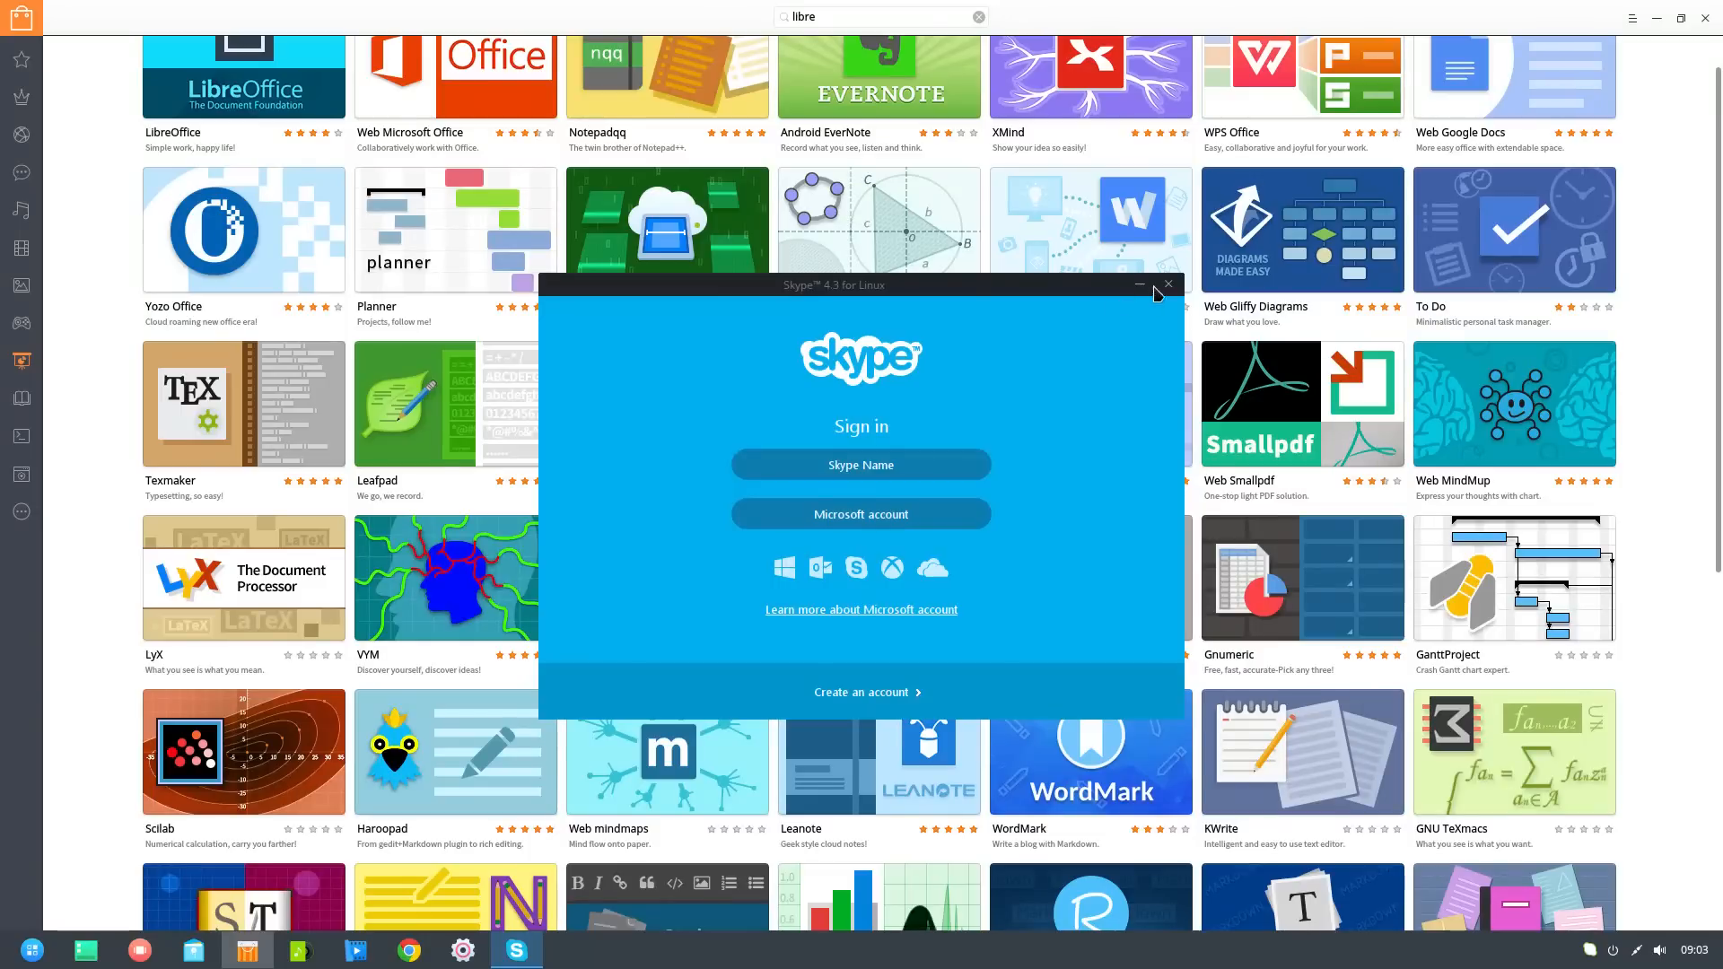
{"action": "left_click", "coordinate": [1166, 286]}
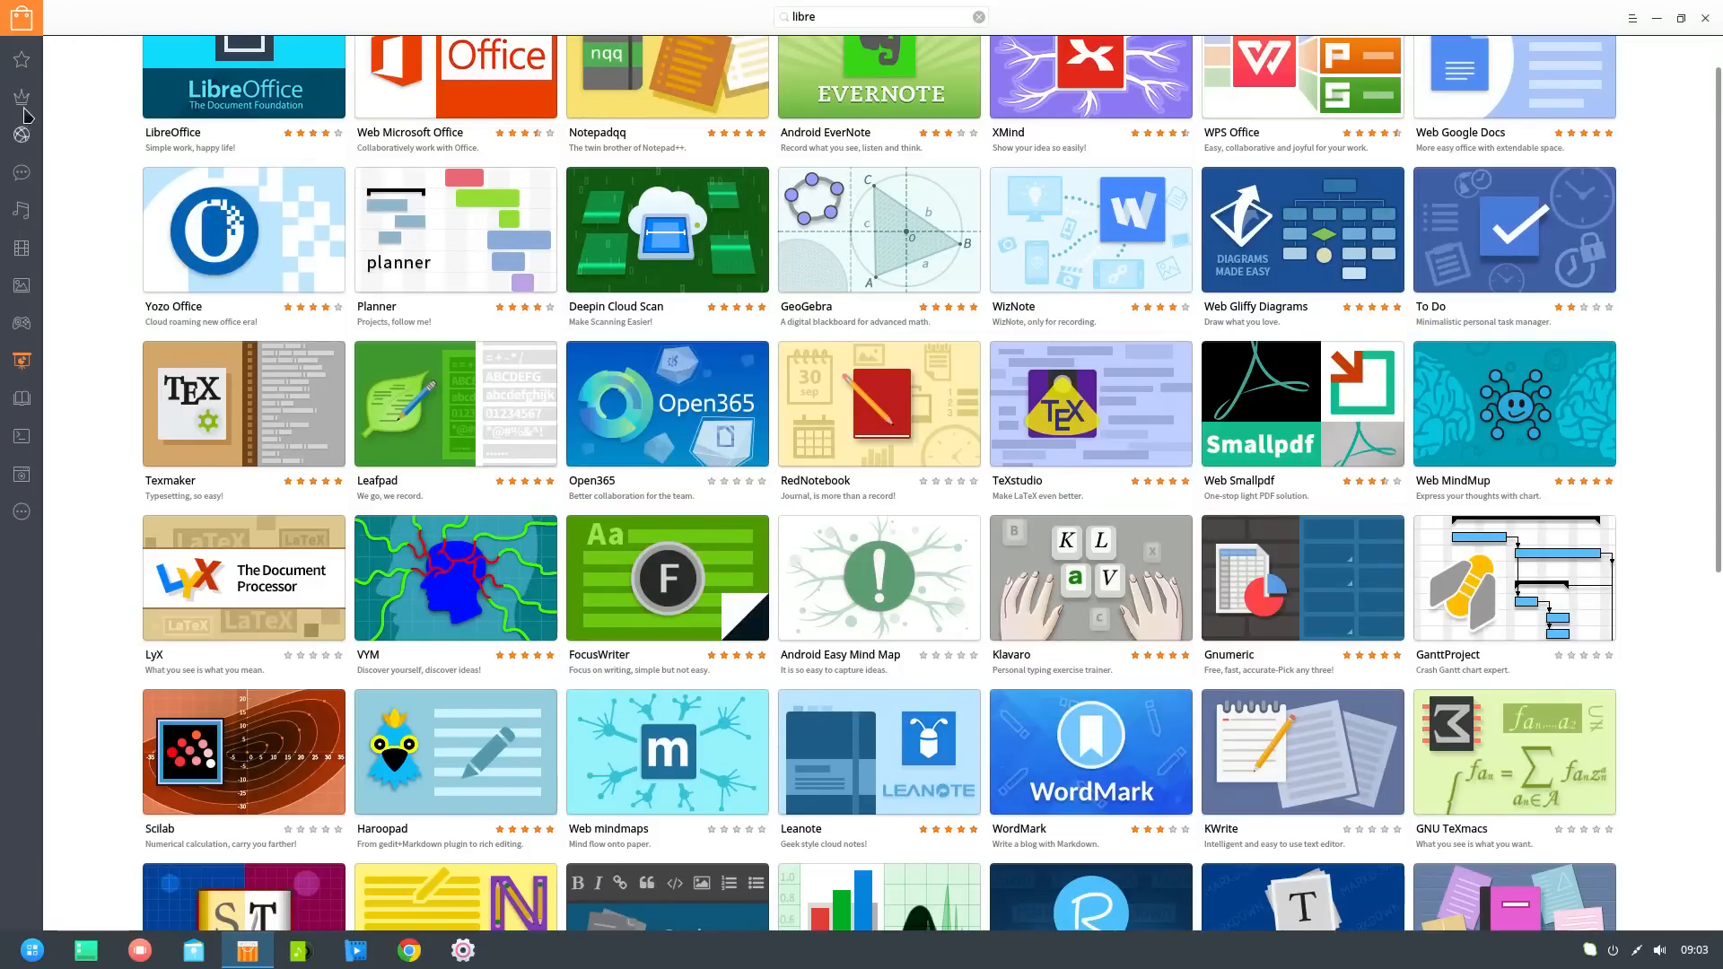
Switch the store to the Games category and dismiss the window-effect reminder
{"action": "left_click", "coordinate": [876, 16]}
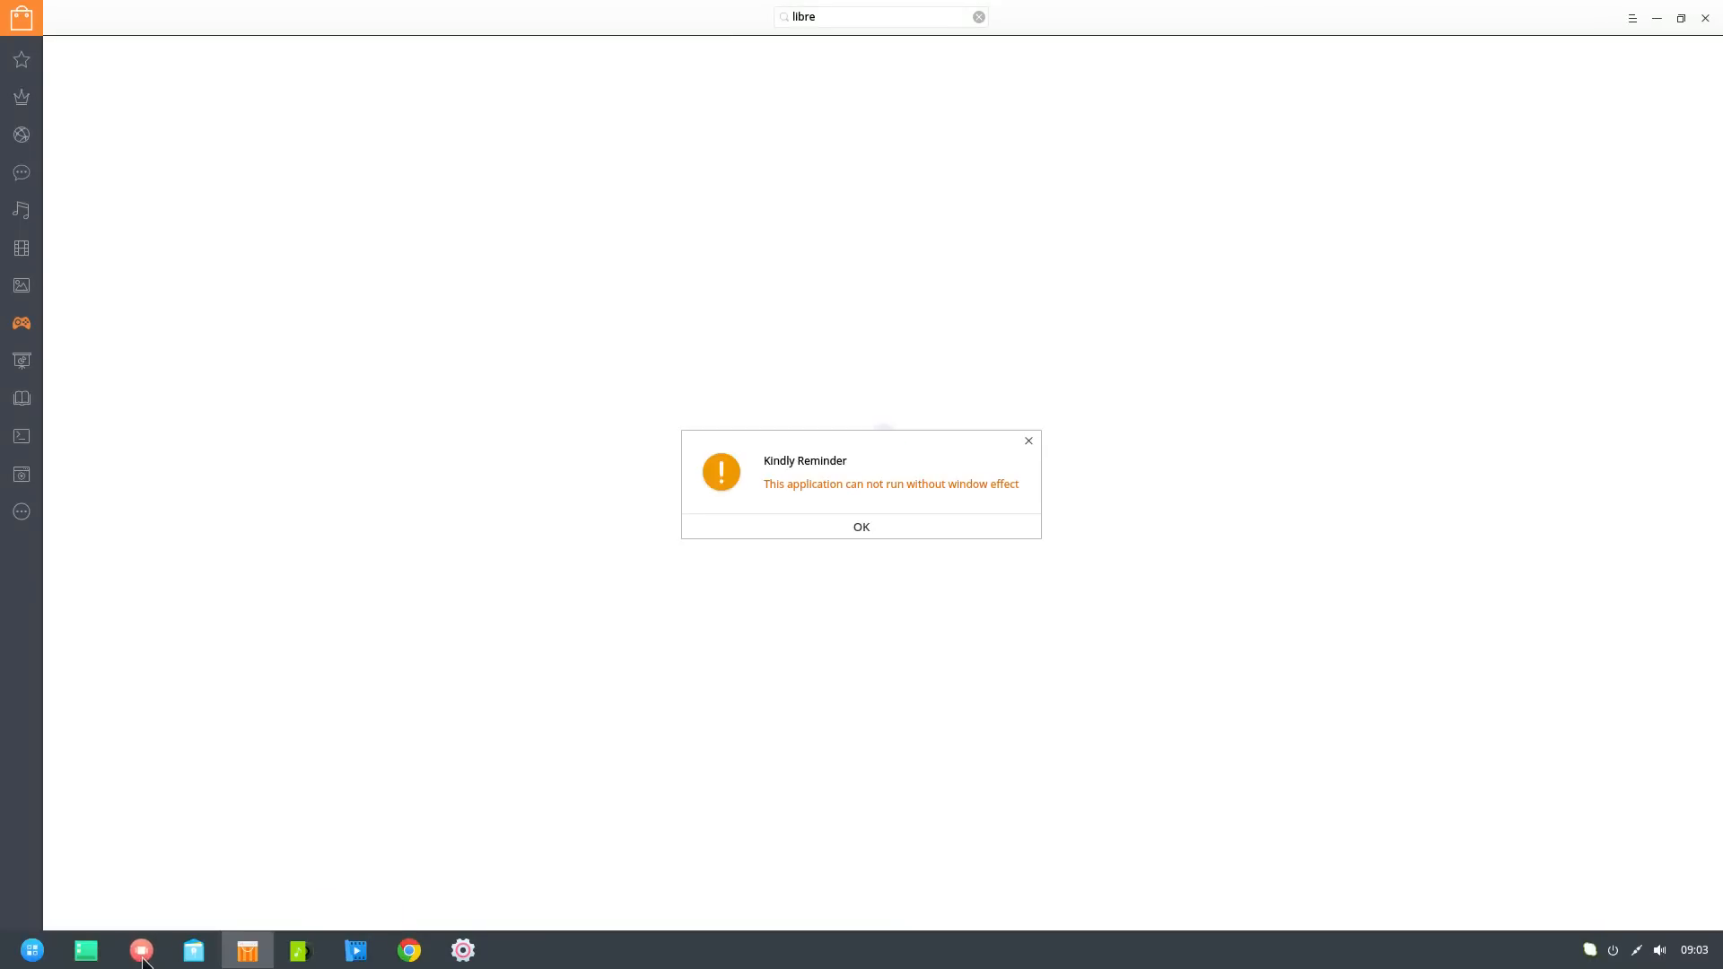
{"action": "left_click", "coordinate": [860, 526]}
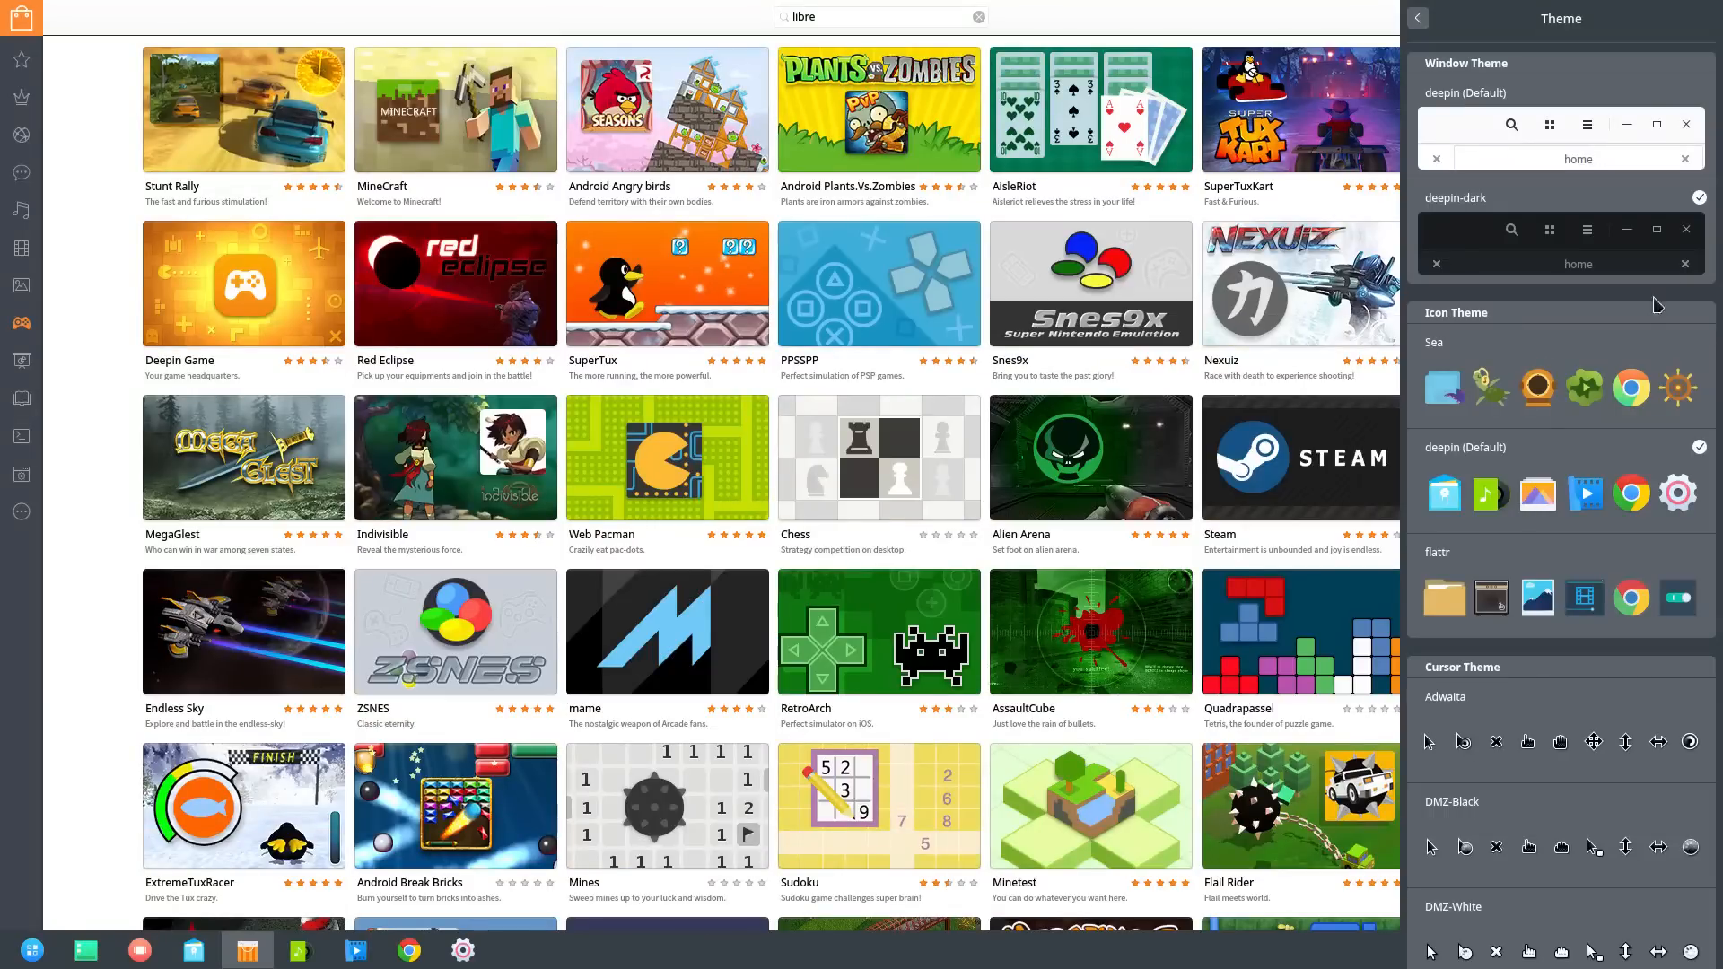
Return to the full settings list and switch window effects back on
{"action": "left_click", "coordinate": [1418, 18]}
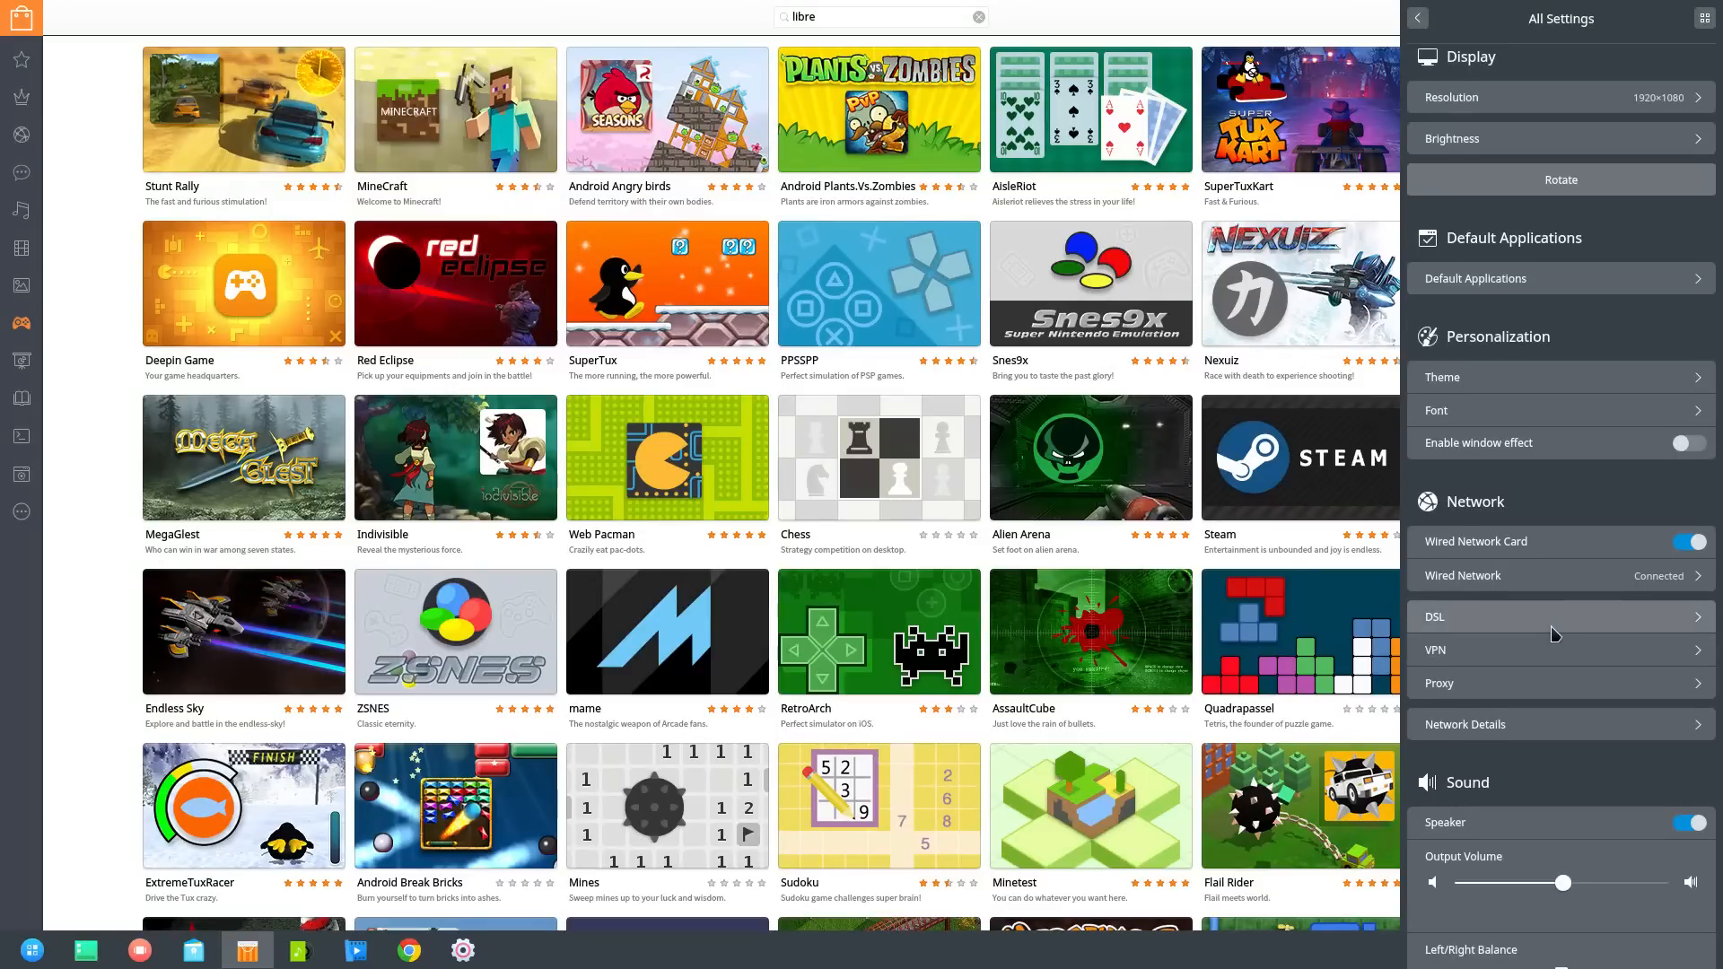
{"action": "scroll", "scroll_direction": "down", "scroll_amount": 3}
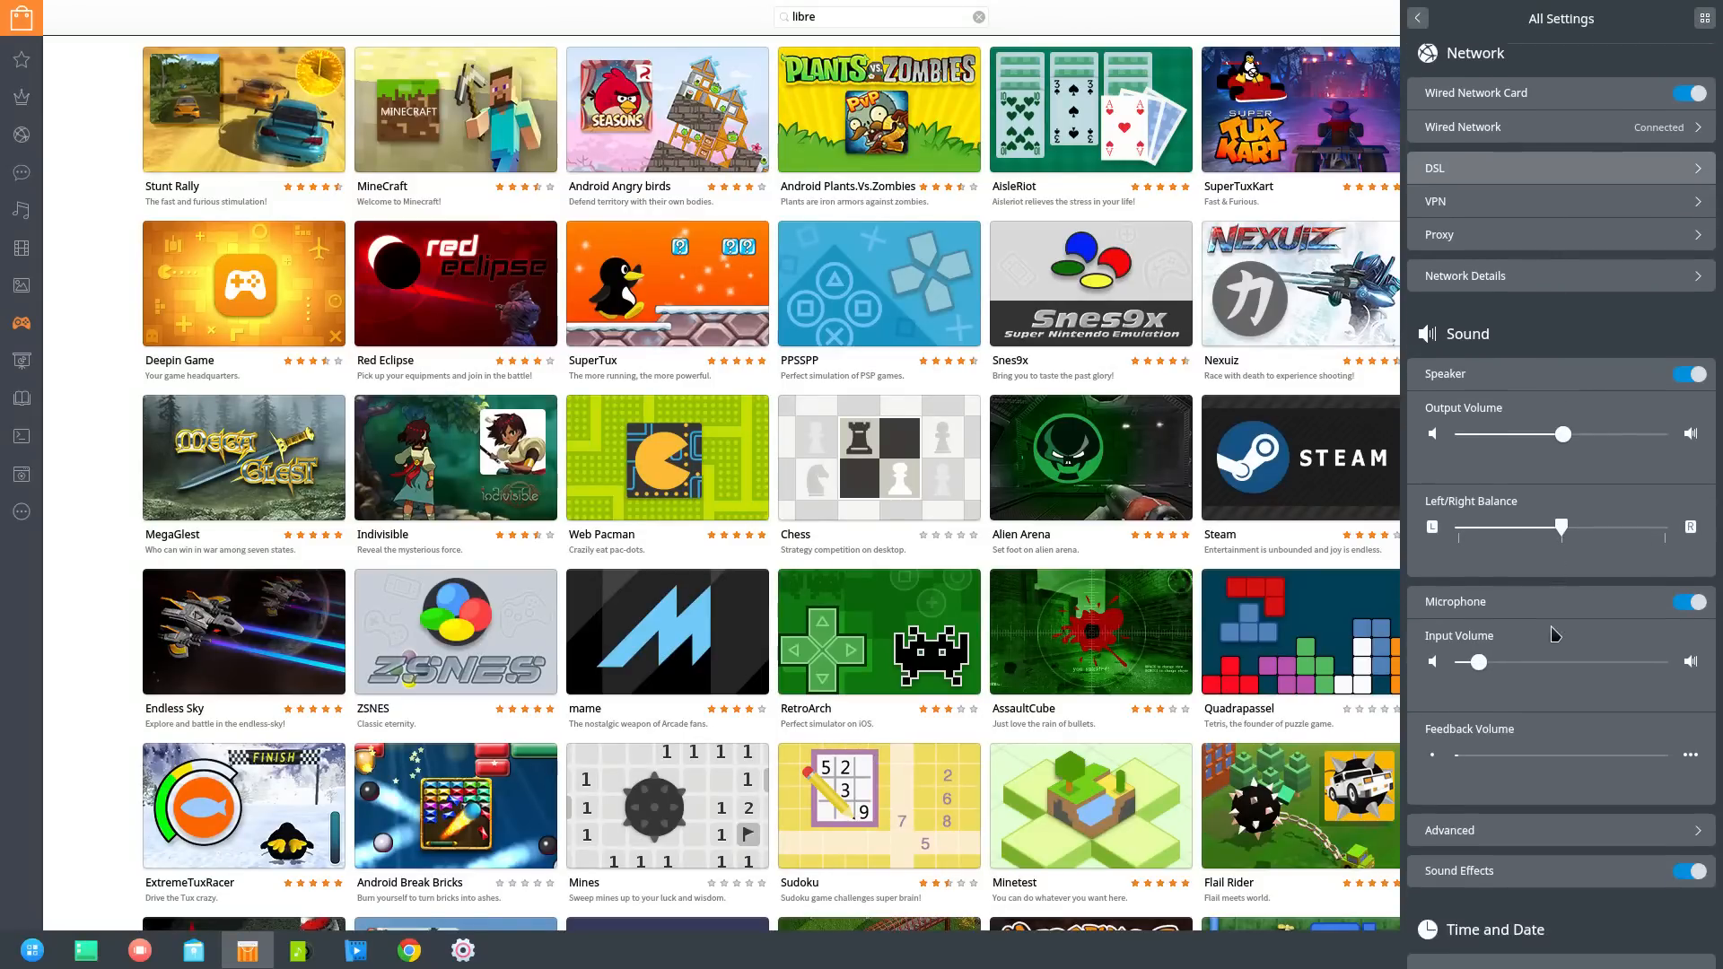
{"action": "scroll", "scroll_direction": "down", "scroll_amount": 3}
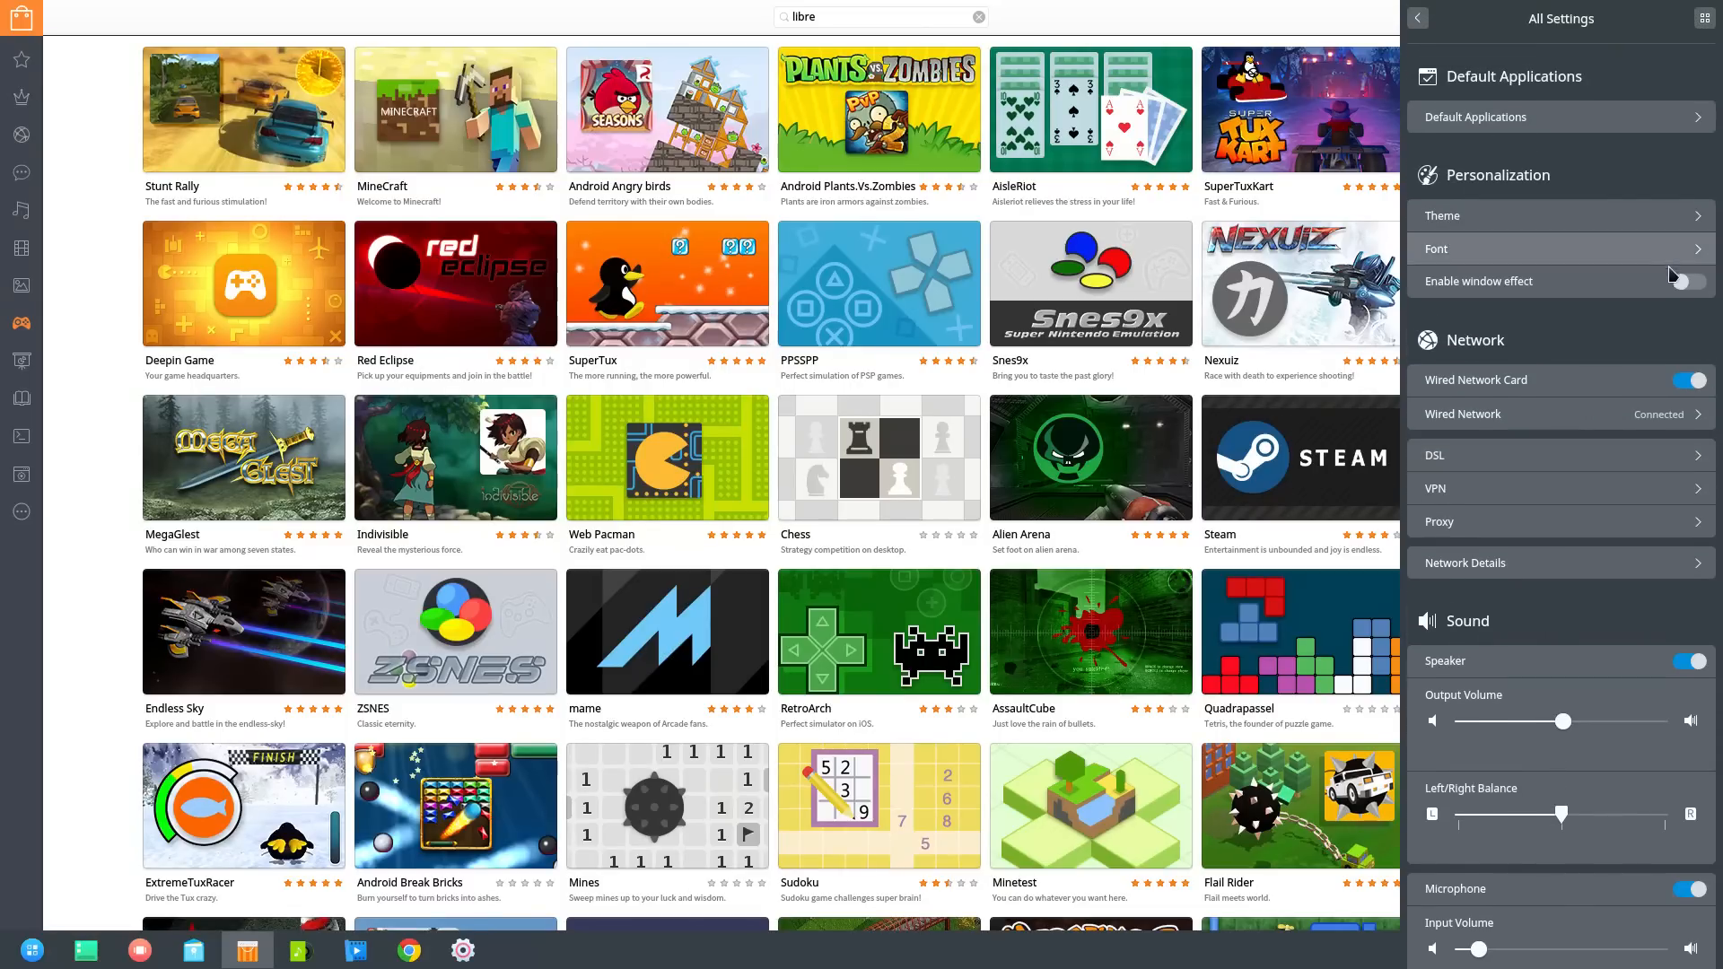
{"action": "left_click", "coordinate": [1692, 280]}
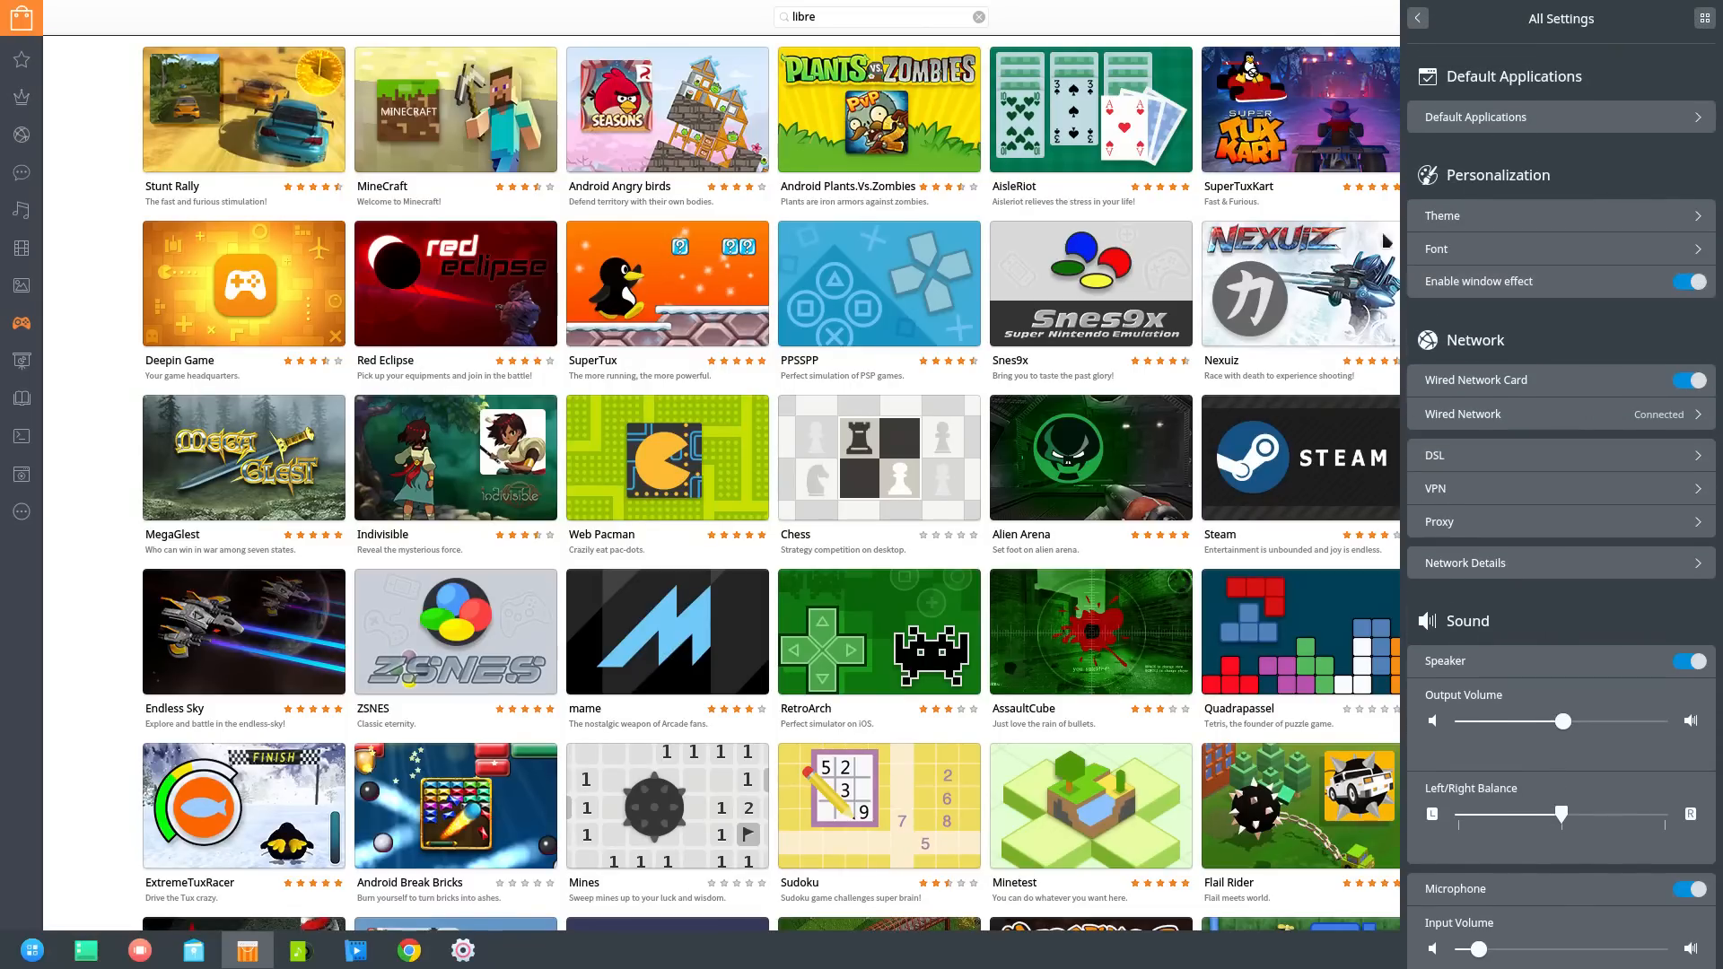
{"action": "mouse_move", "coordinate": [770, 747]}
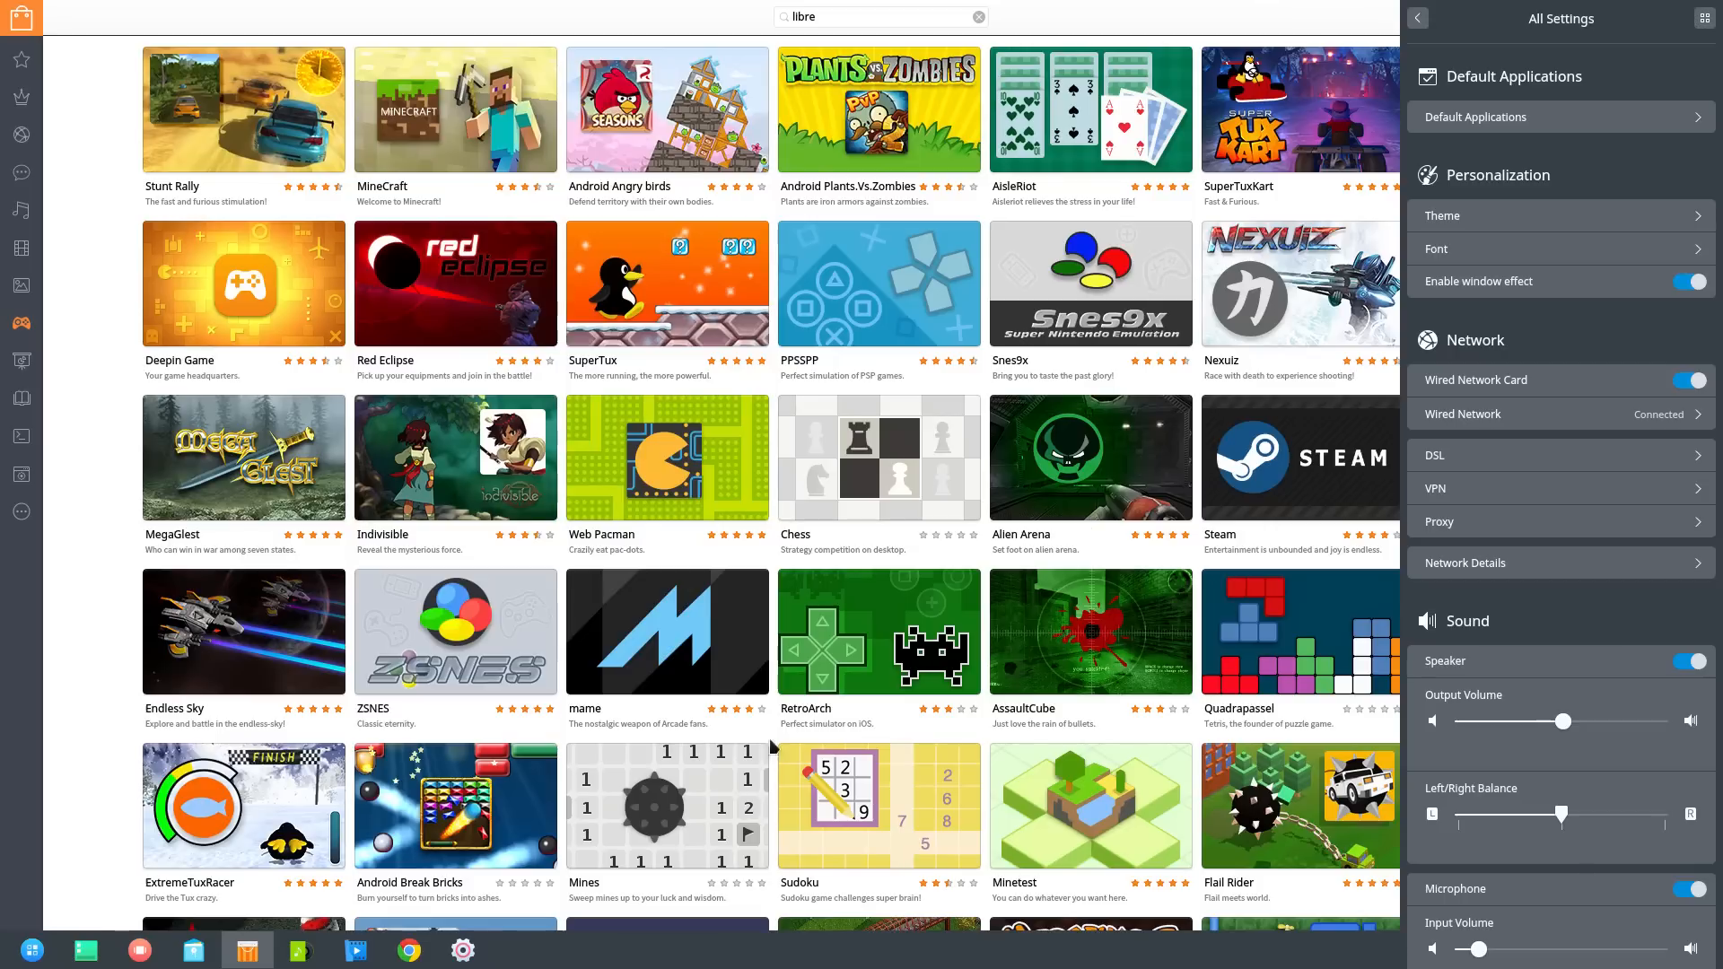
{"action": "mouse_move", "coordinate": [630, 905]}
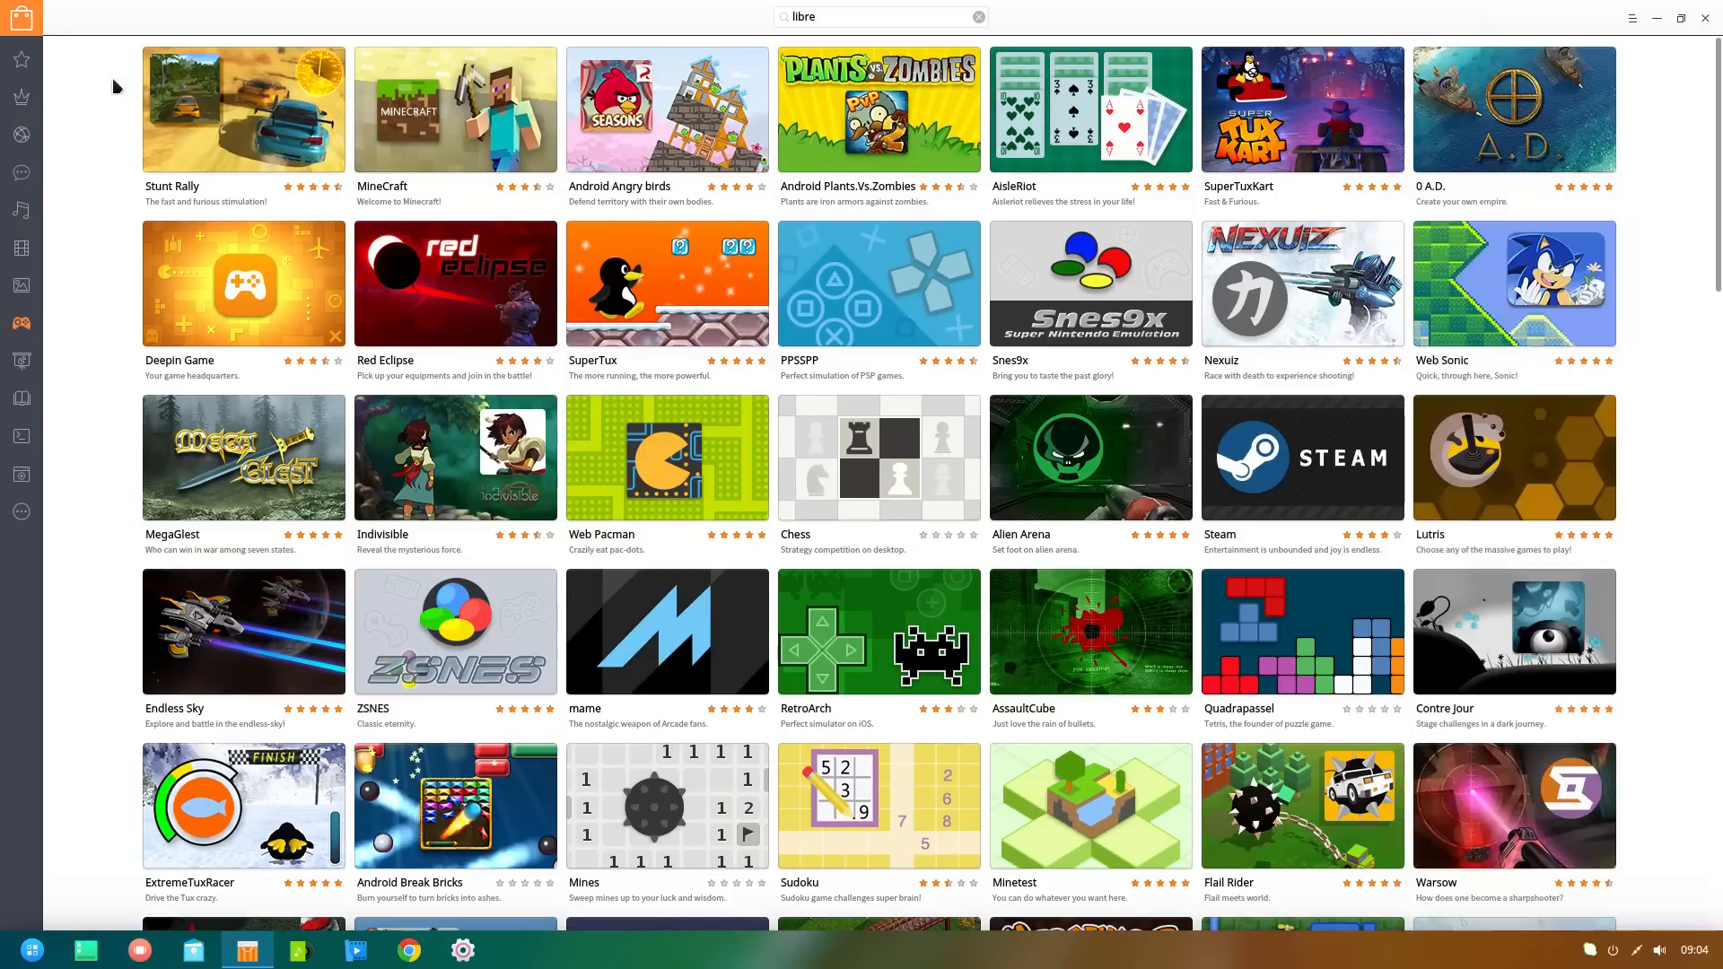
{"action": "mouse_move", "coordinate": [242, 109]}
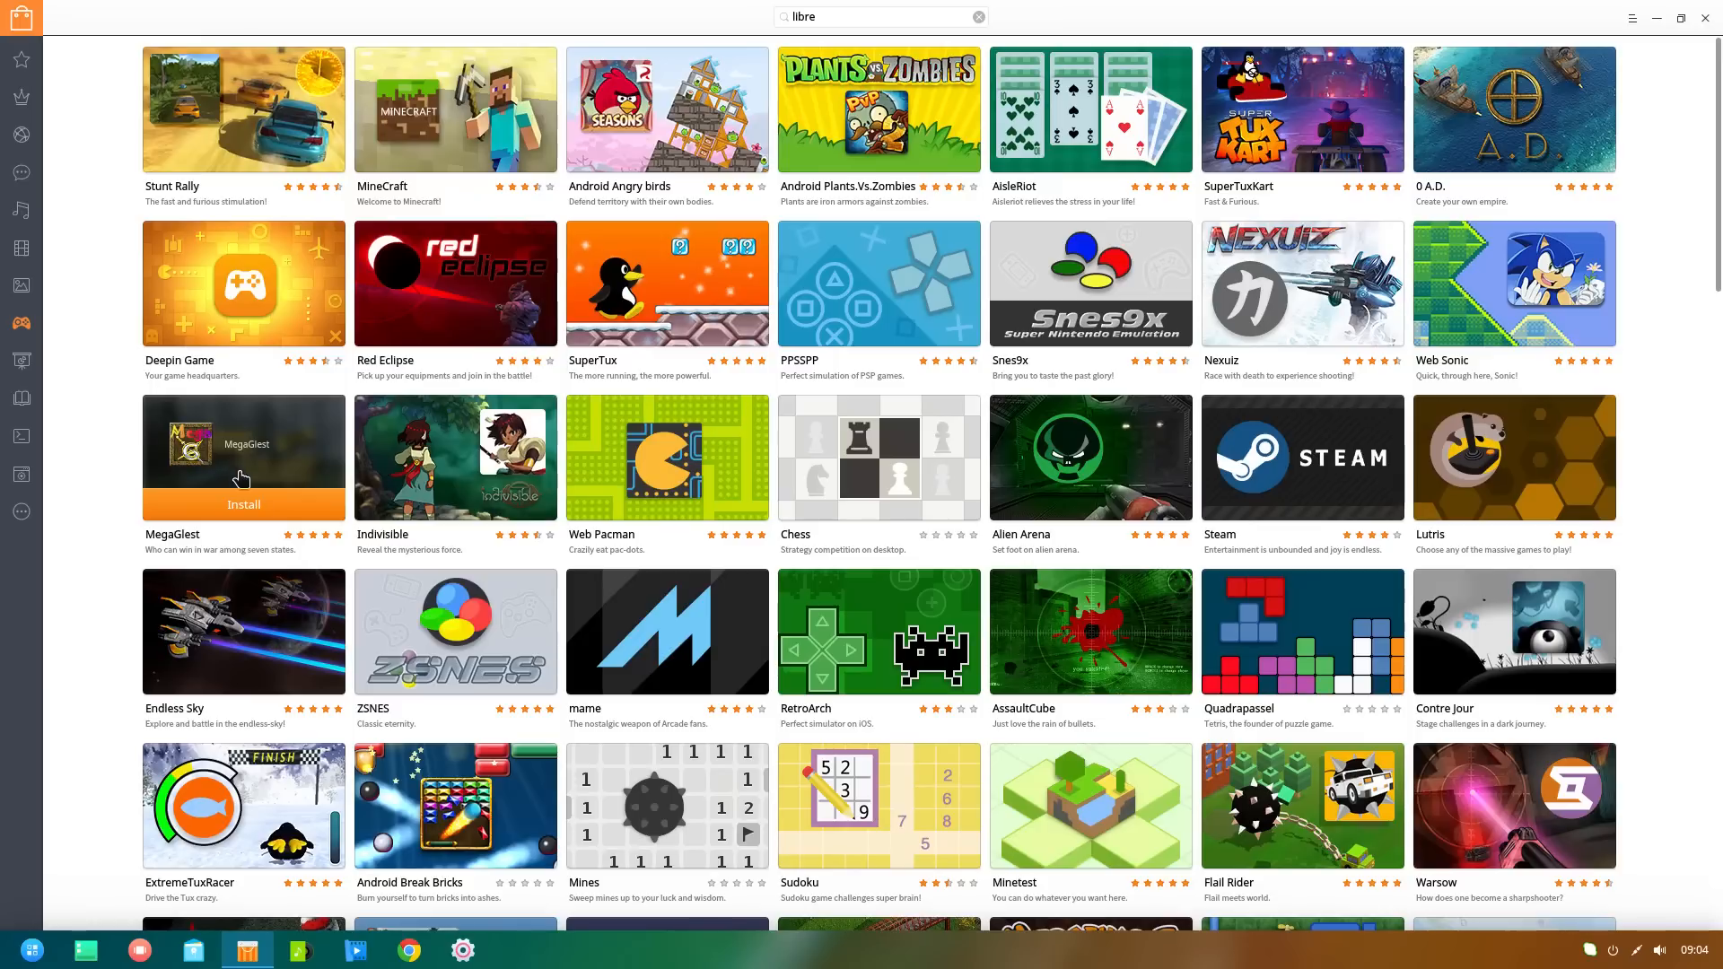
{"action": "mouse_move", "coordinate": [1646, 106]}
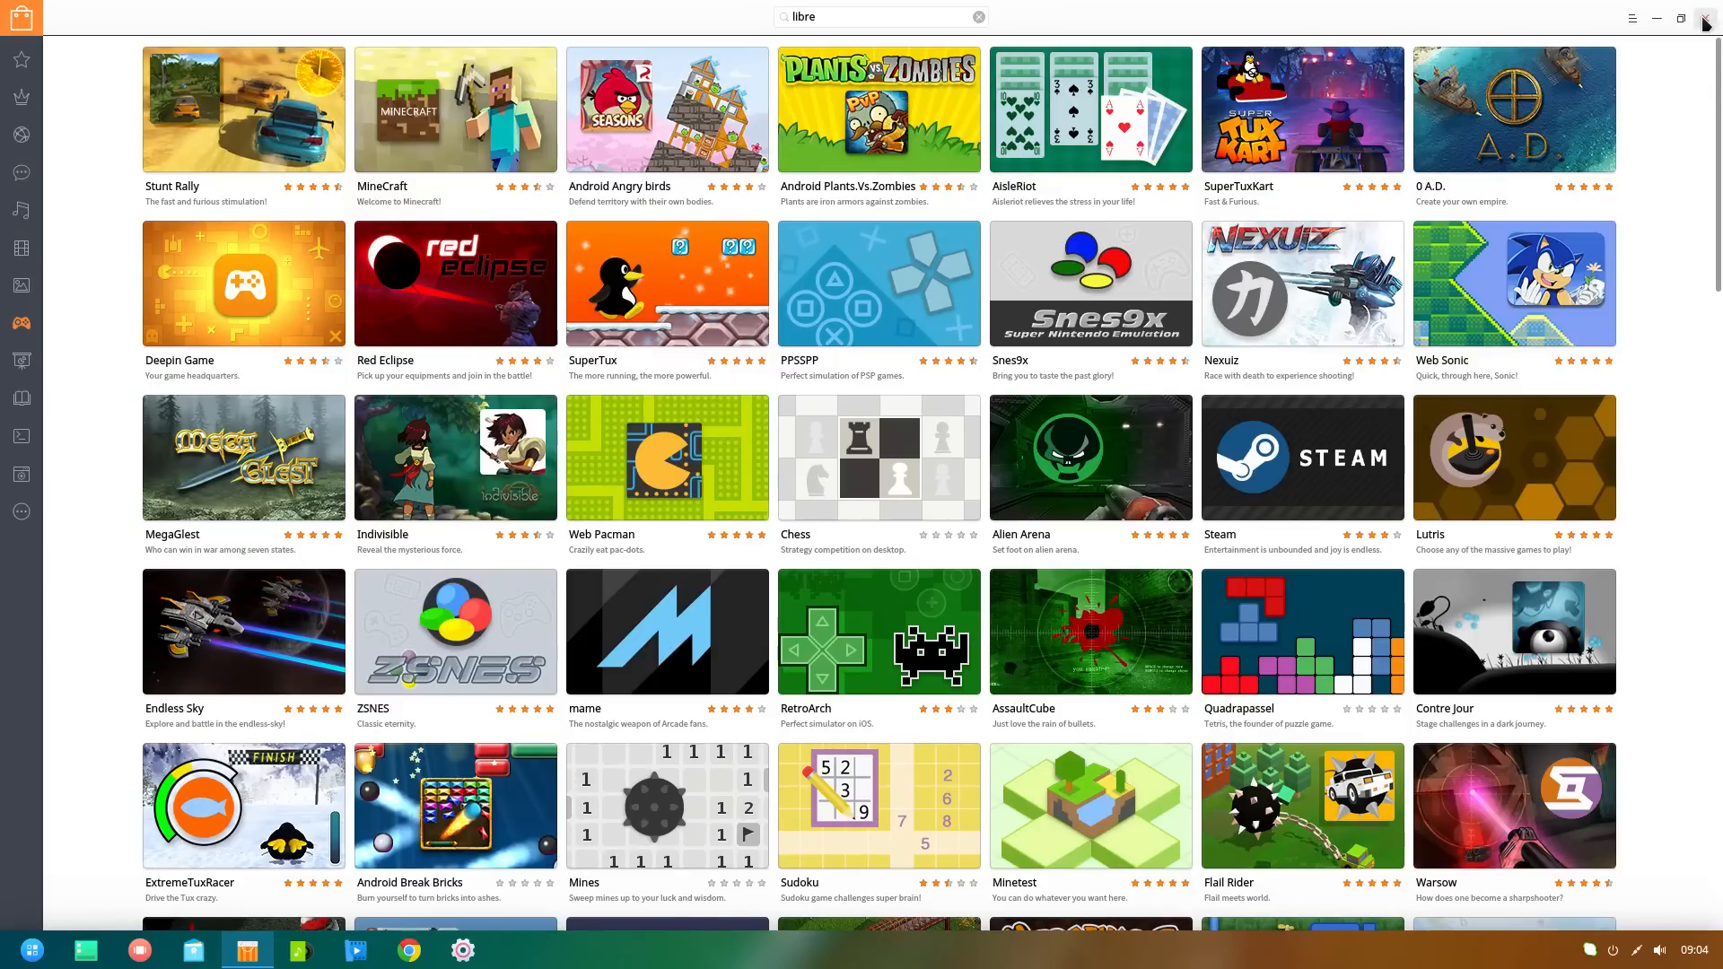
Close Deepin Store and launch System Monitor from the dock
{"action": "left_click", "coordinate": [1710, 18]}
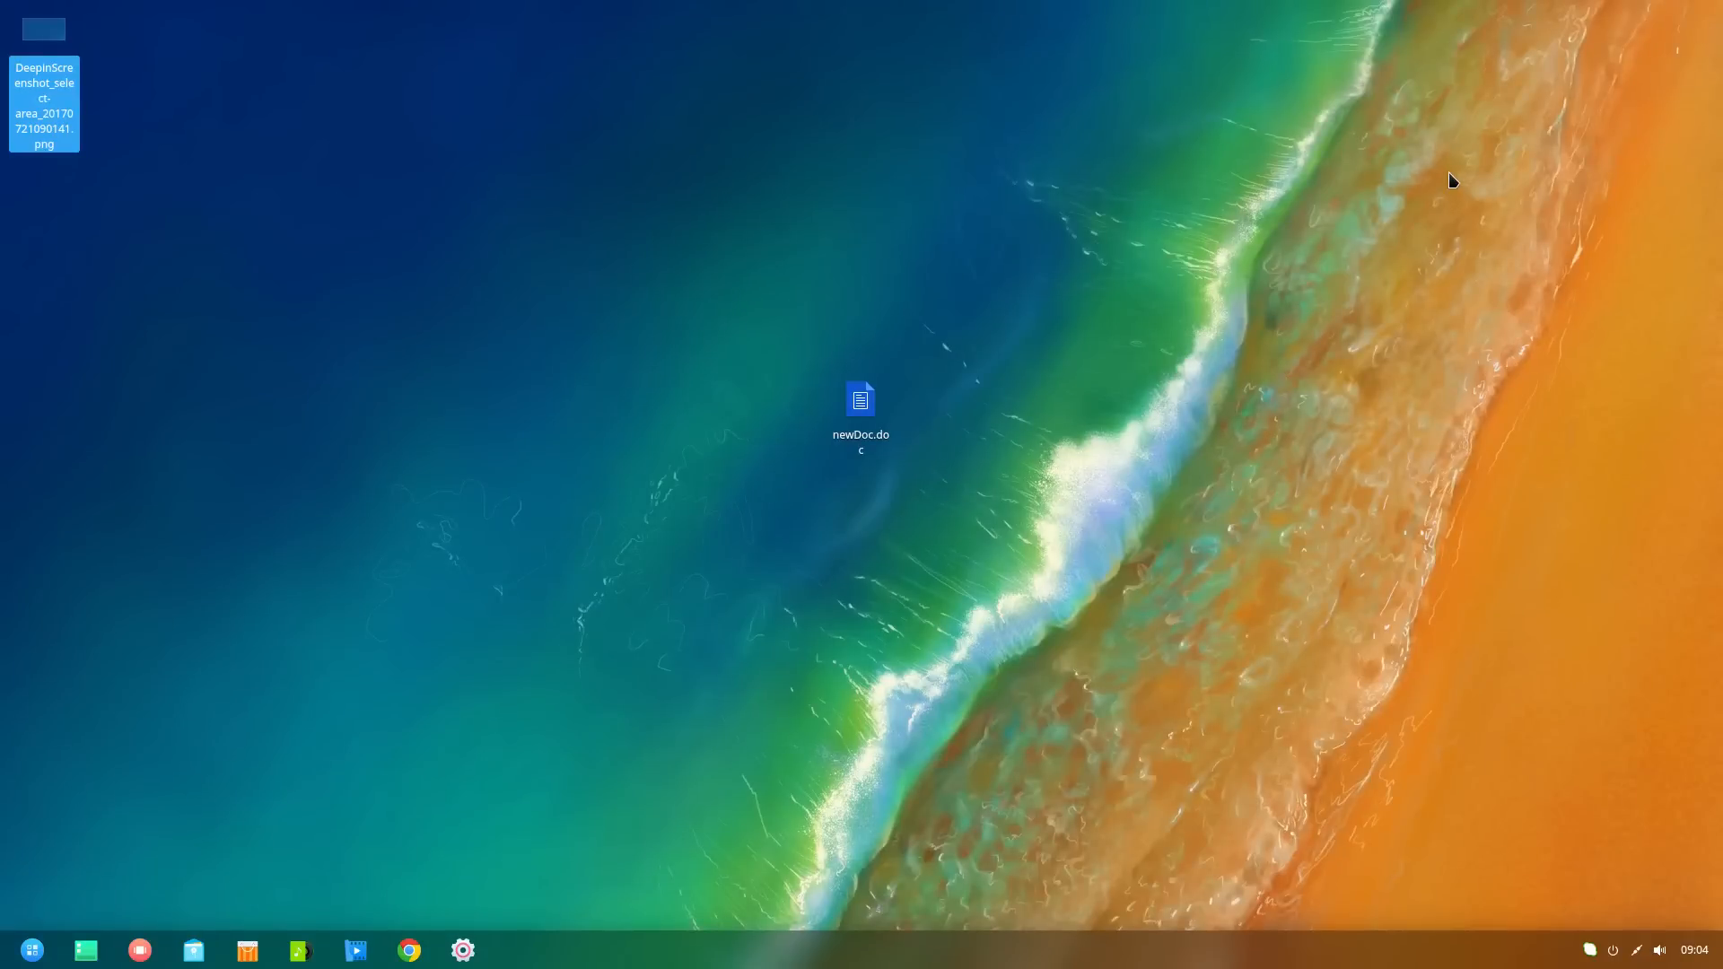
{"action": "mouse_move", "coordinate": [149, 602]}
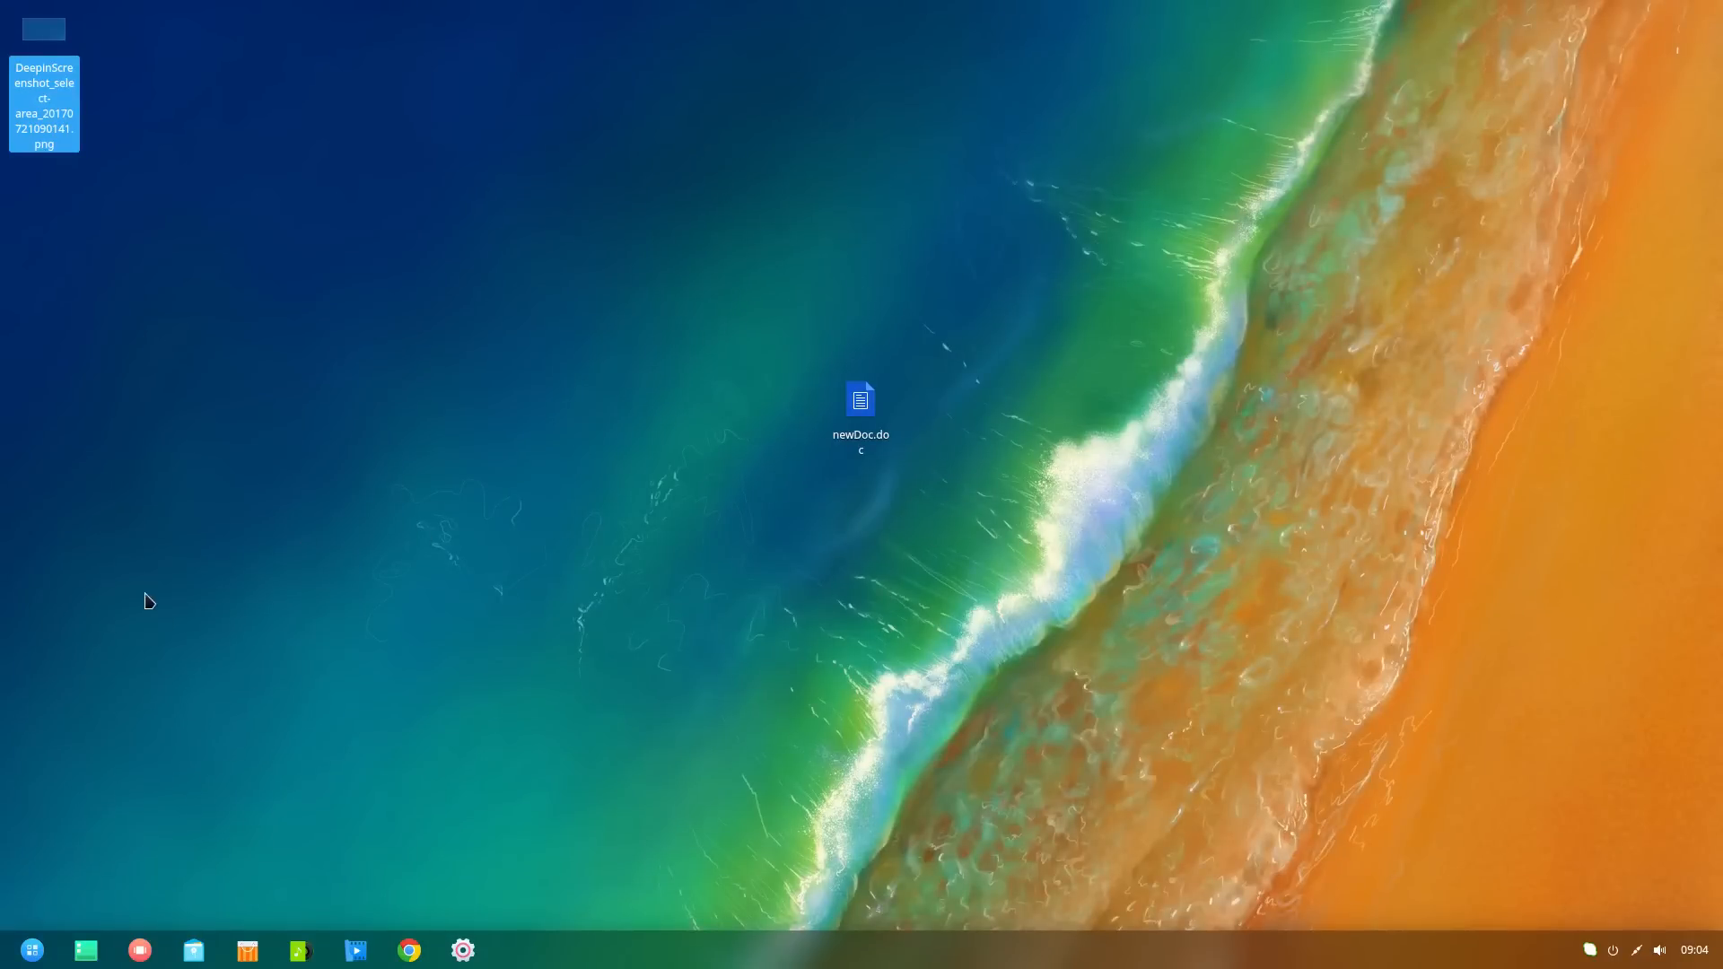
{"action": "mouse_move", "coordinate": [844, 673]}
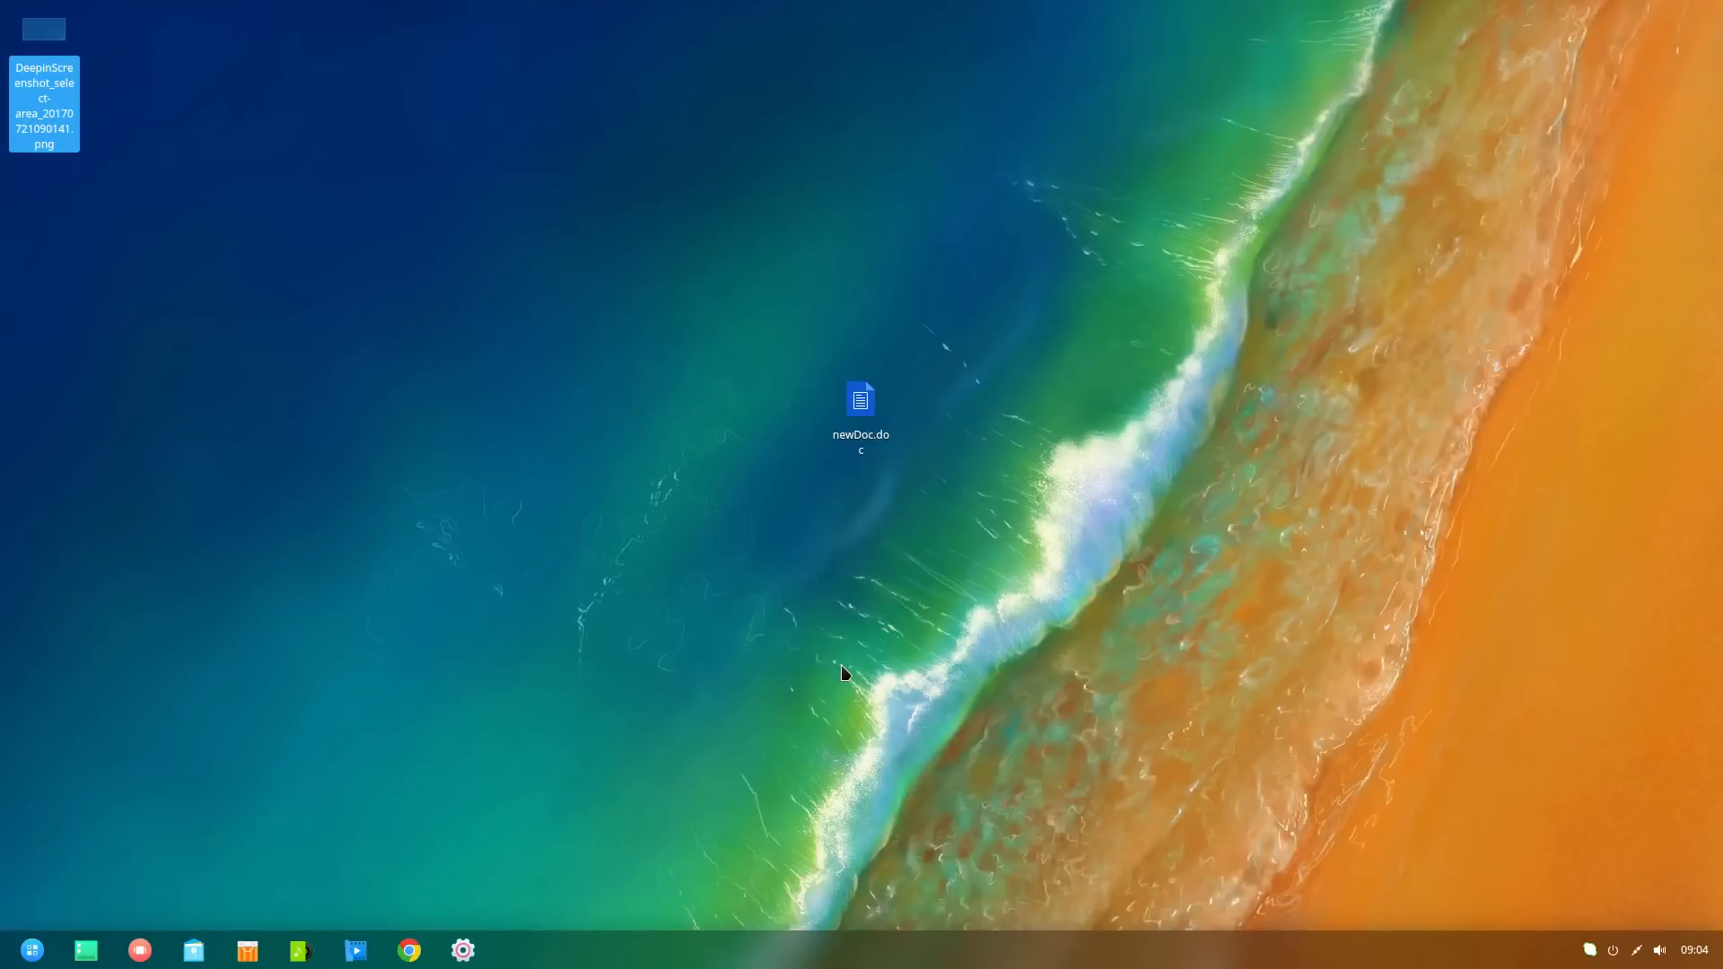
{"action": "mouse_move", "coordinate": [323, 826]}
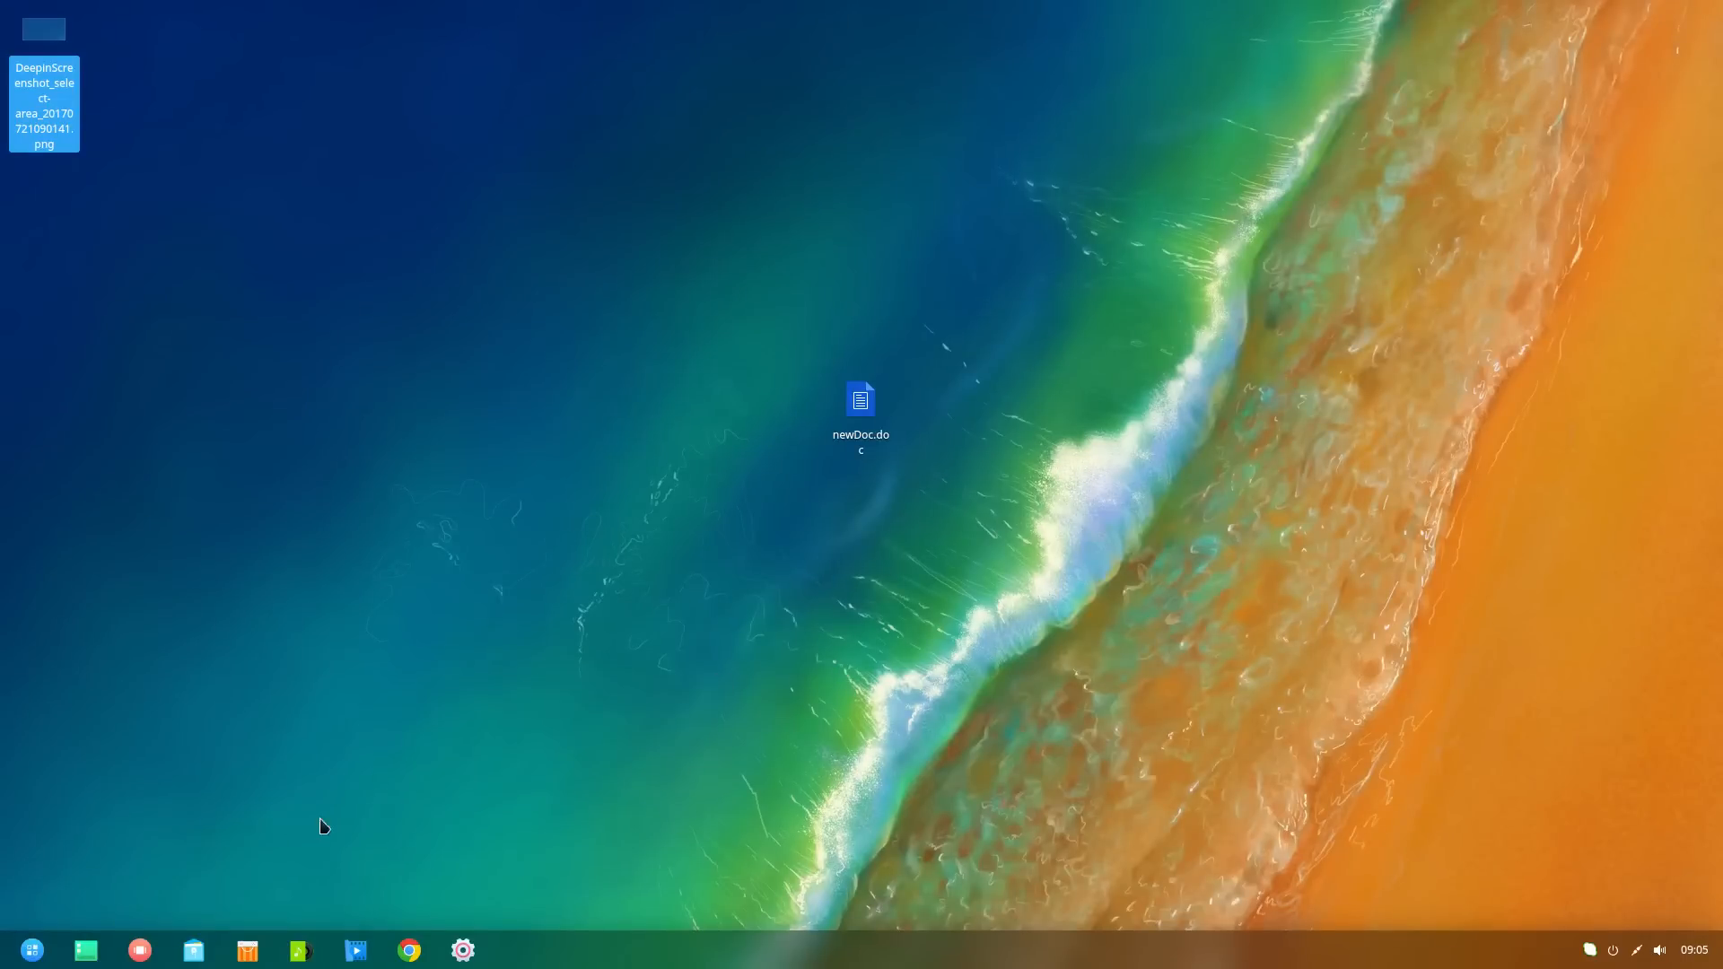
{"action": "mouse_move", "coordinate": [52, 897]}
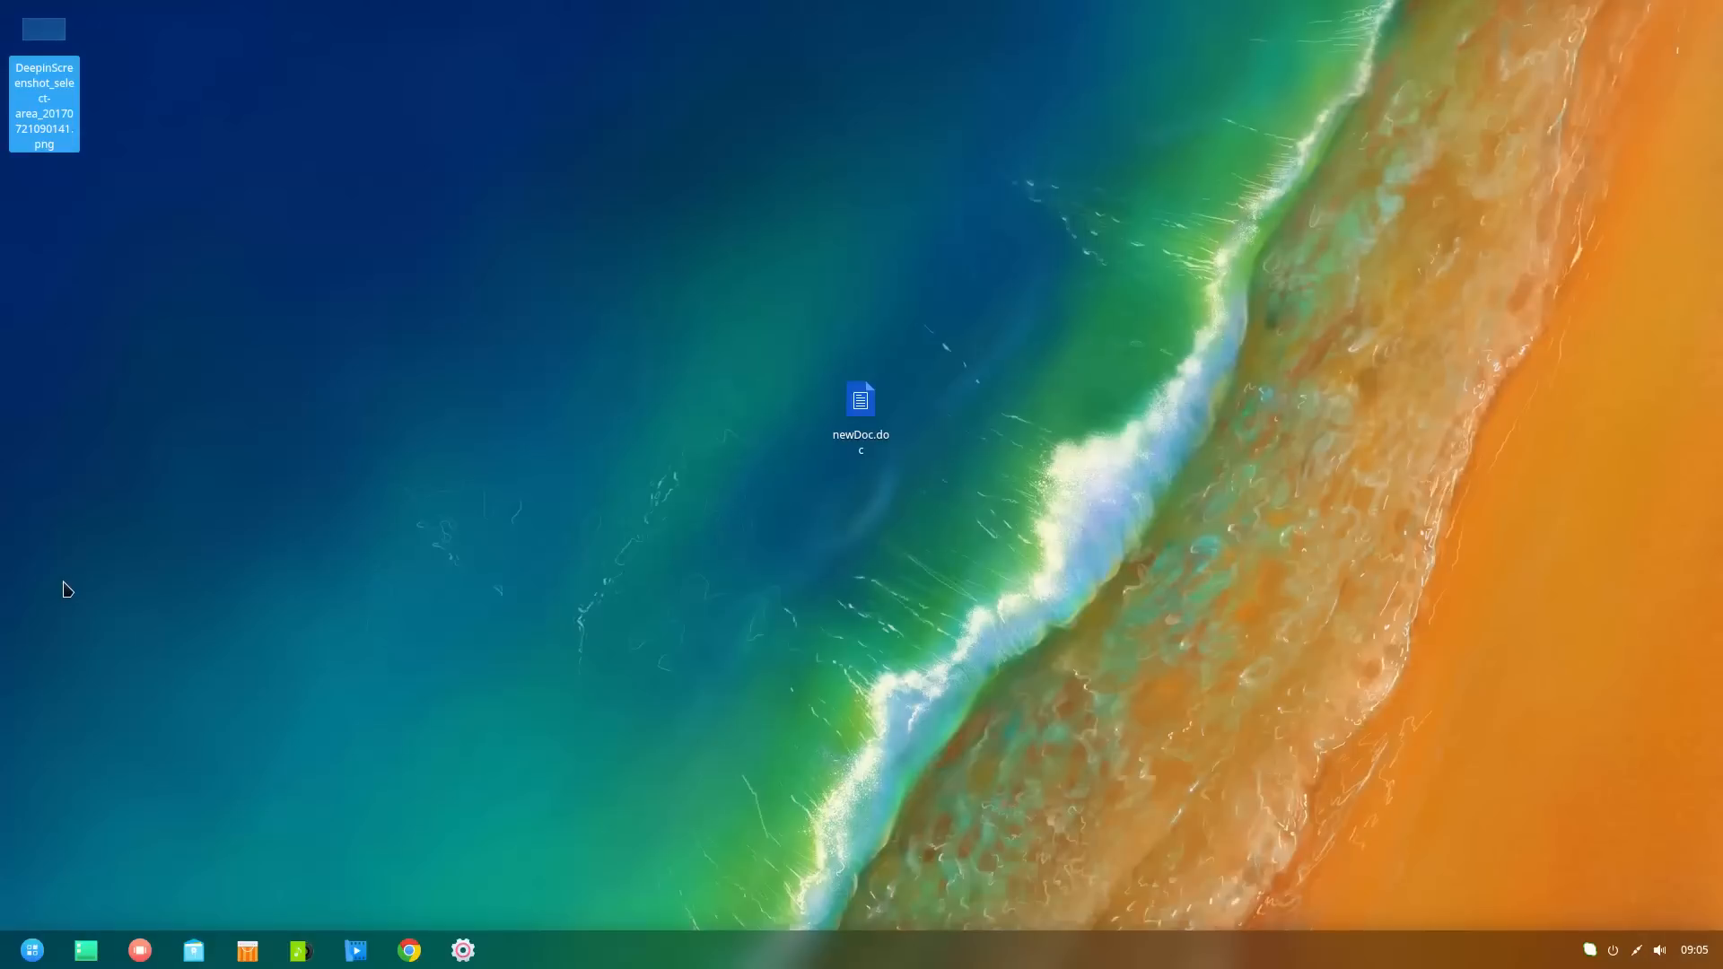
{"action": "left_click", "coordinate": [515, 952]}
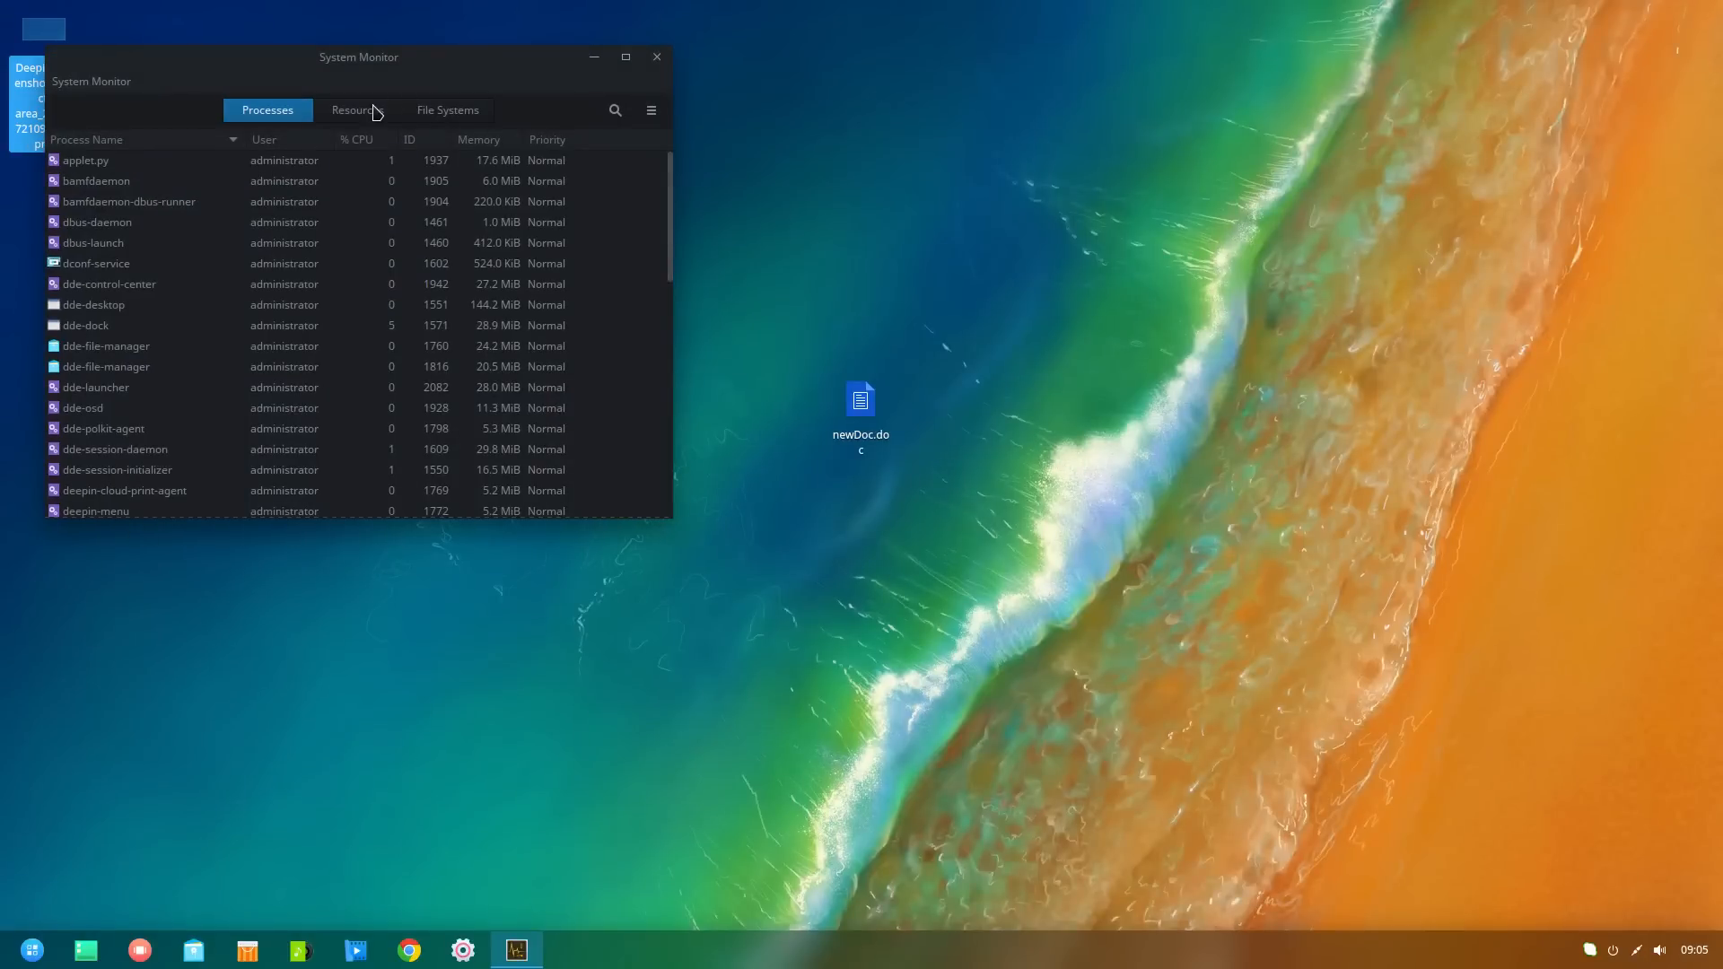
Show System Monitor's resource graphs and drag its window around the screen
{"action": "left_click", "coordinate": [356, 109]}
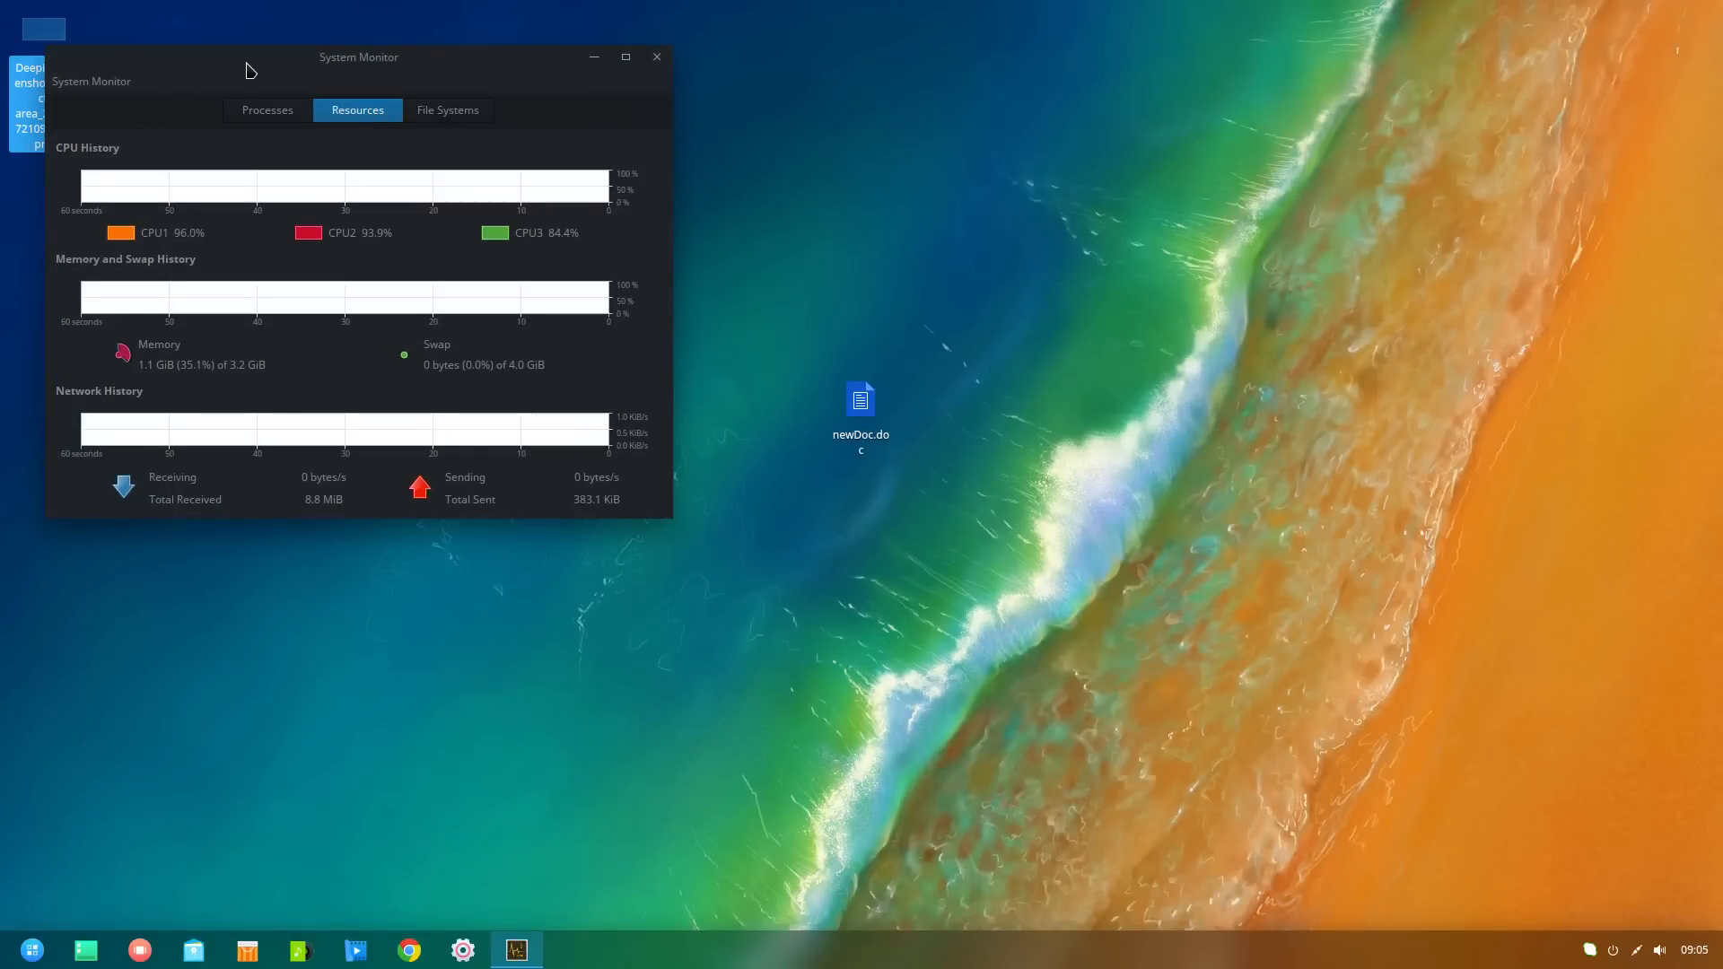
{"action": "left_click_drag", "start_coordinate": [359, 57], "coordinate": [1450, 57]}
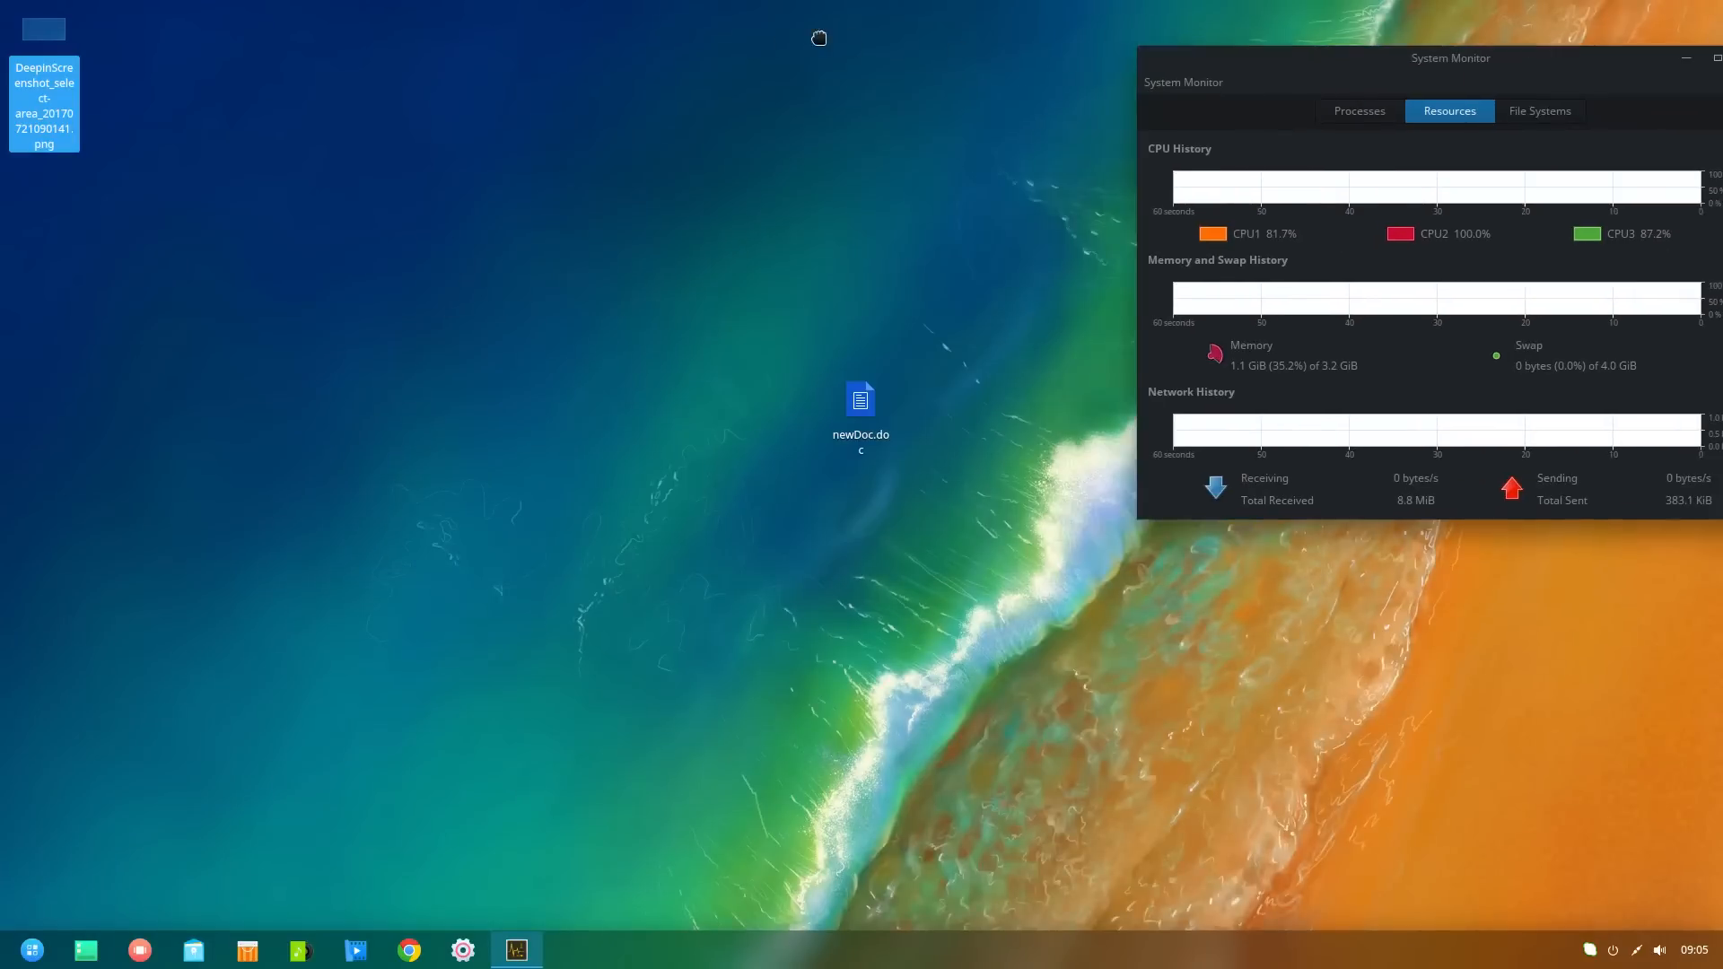
{"action": "left_click_drag", "start_coordinate": [1451, 58], "coordinate": [863, 43]}
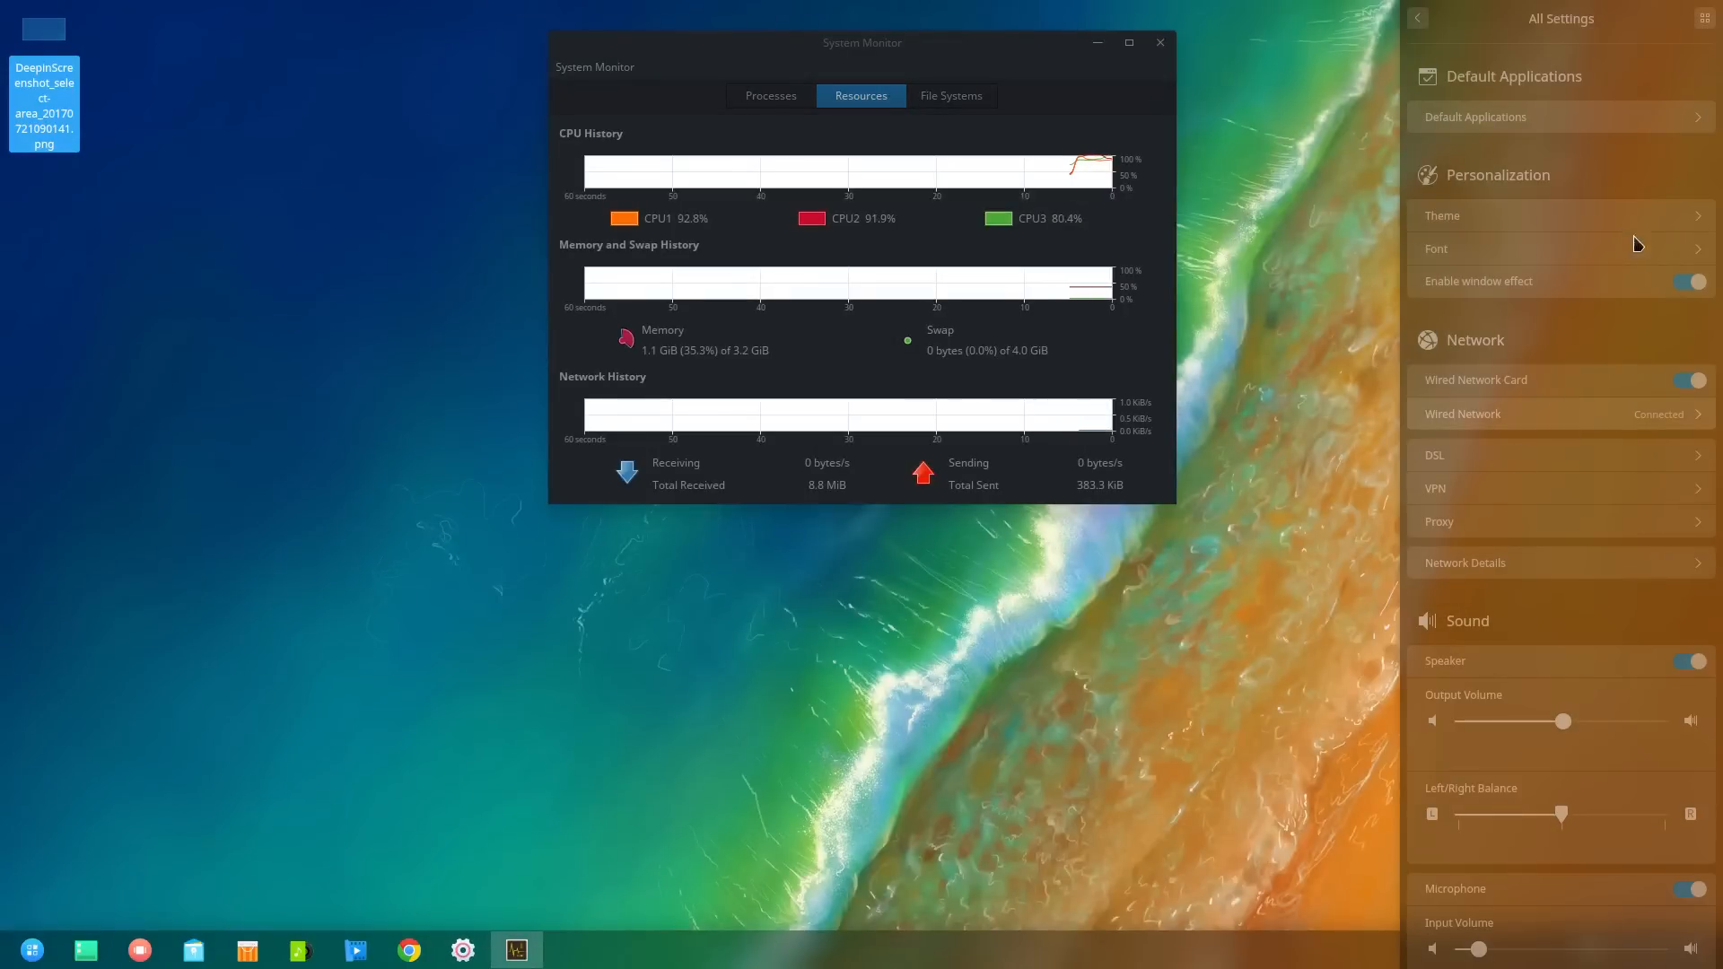
Turn off window effects and the wired network card in Control Center
{"action": "left_click", "coordinate": [1691, 282]}
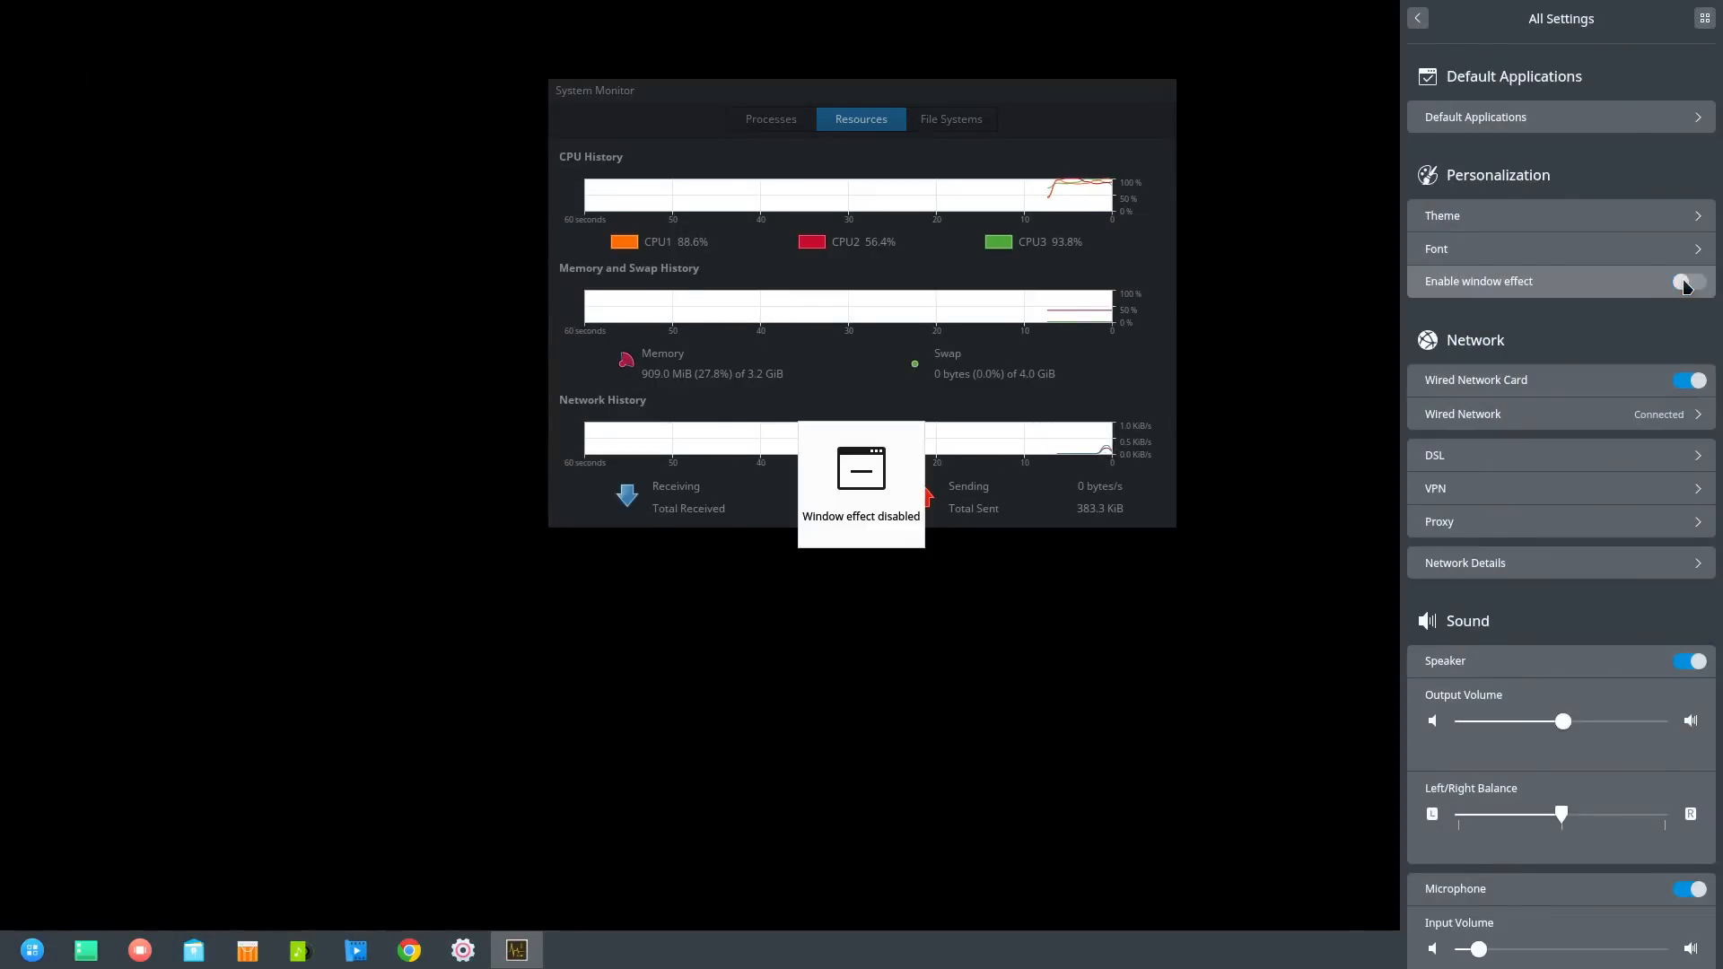
{"action": "left_click", "coordinate": [1686, 280]}
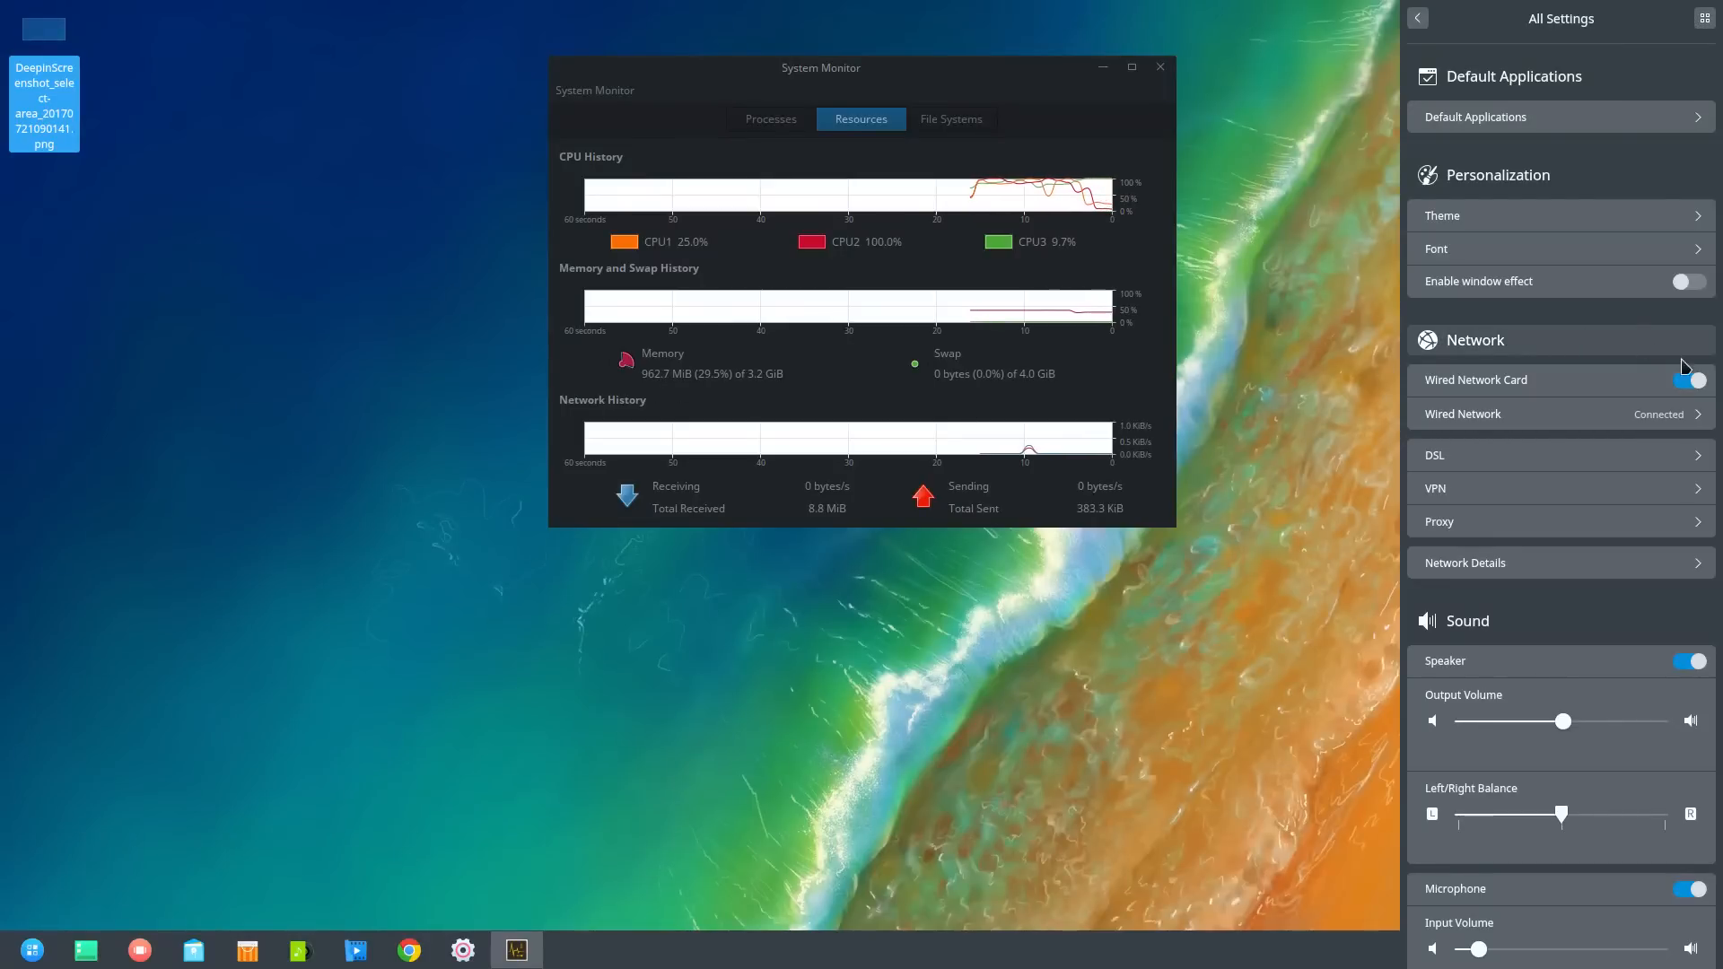
{"action": "left_click", "coordinate": [1689, 379]}
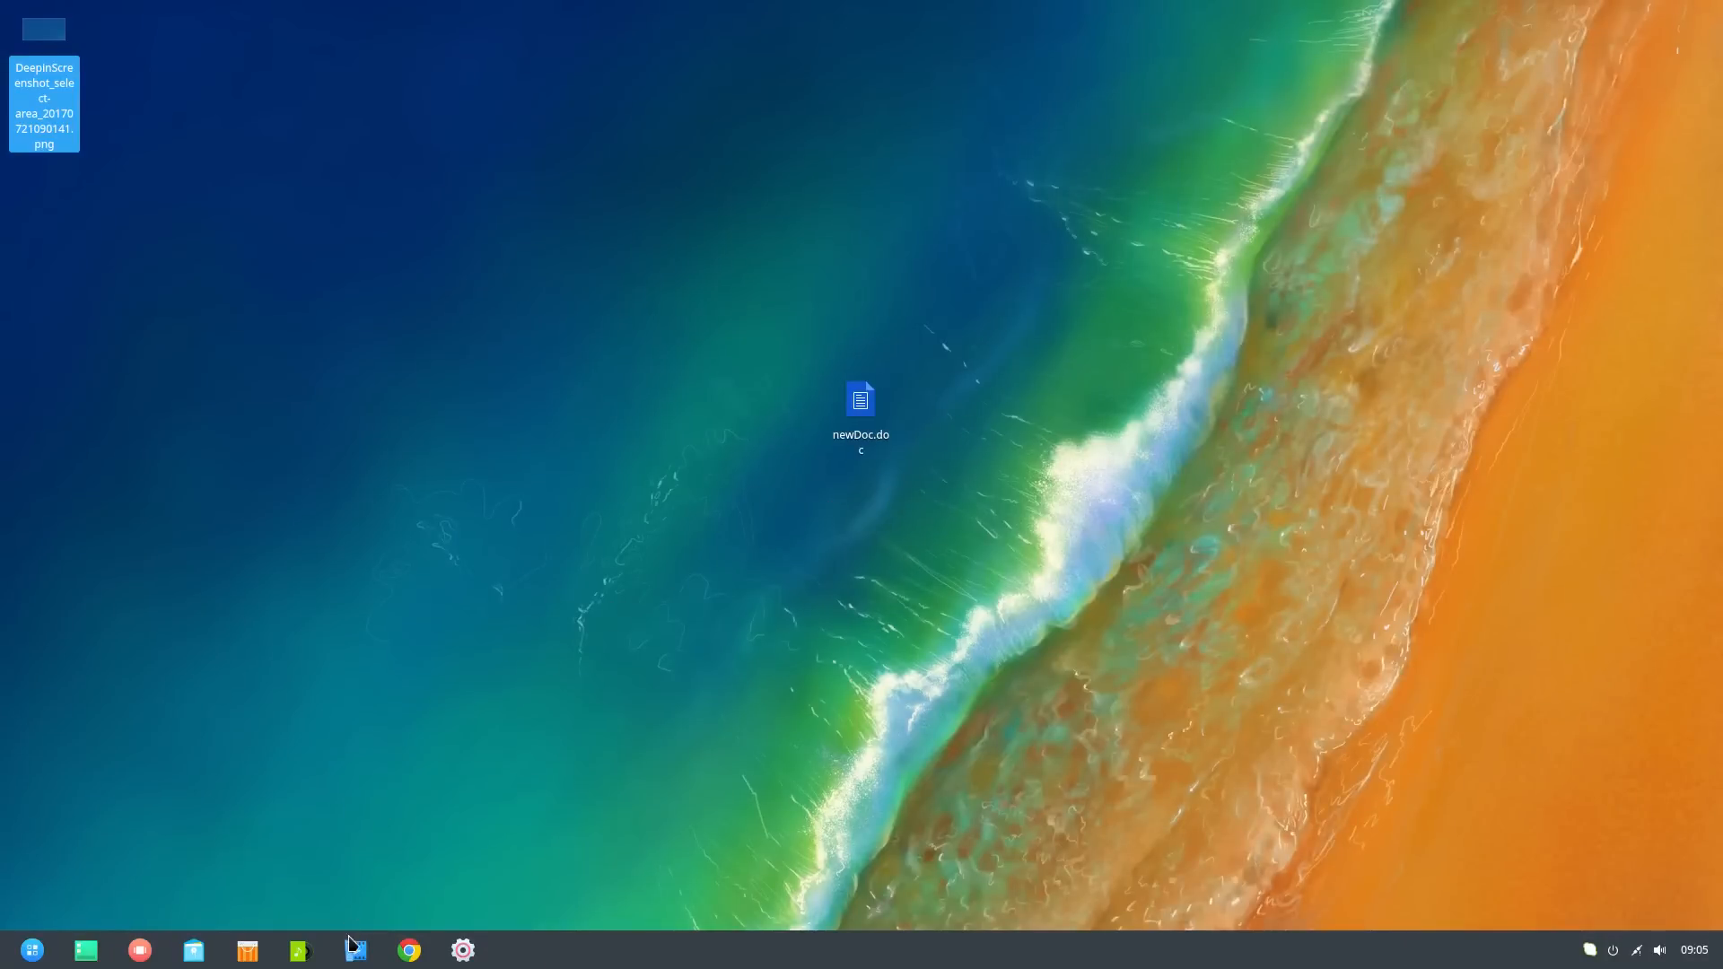
{"action": "left_click", "coordinate": [462, 951]}
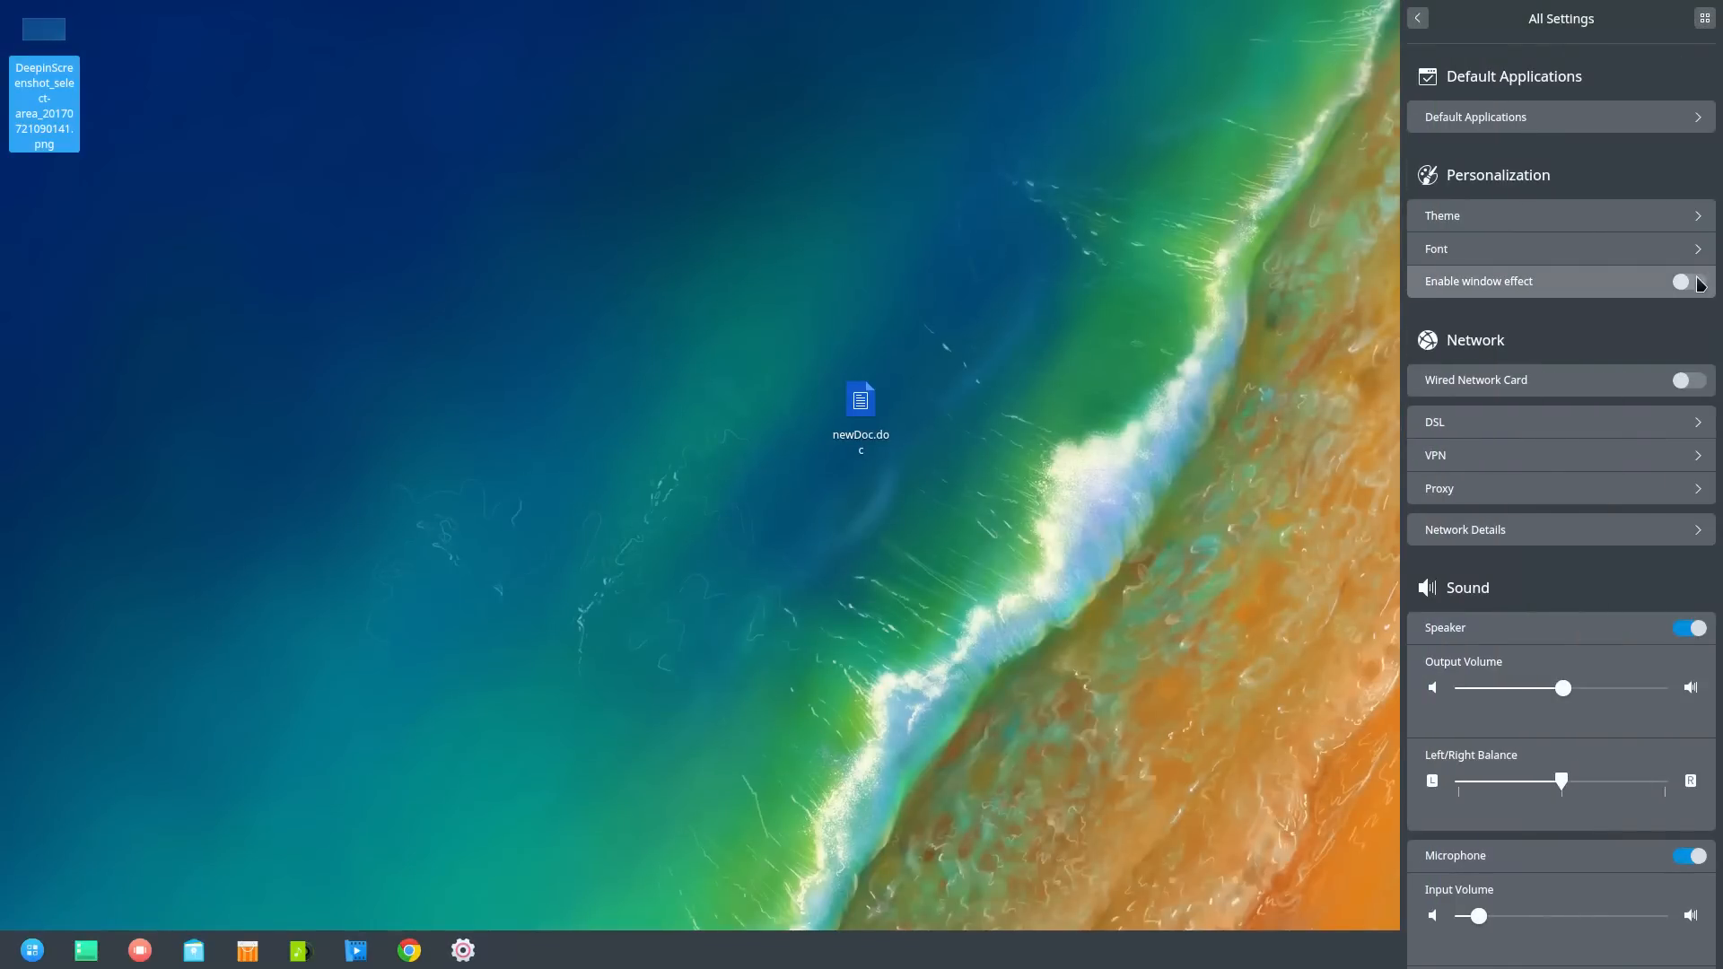
{"action": "left_click", "coordinate": [1687, 281]}
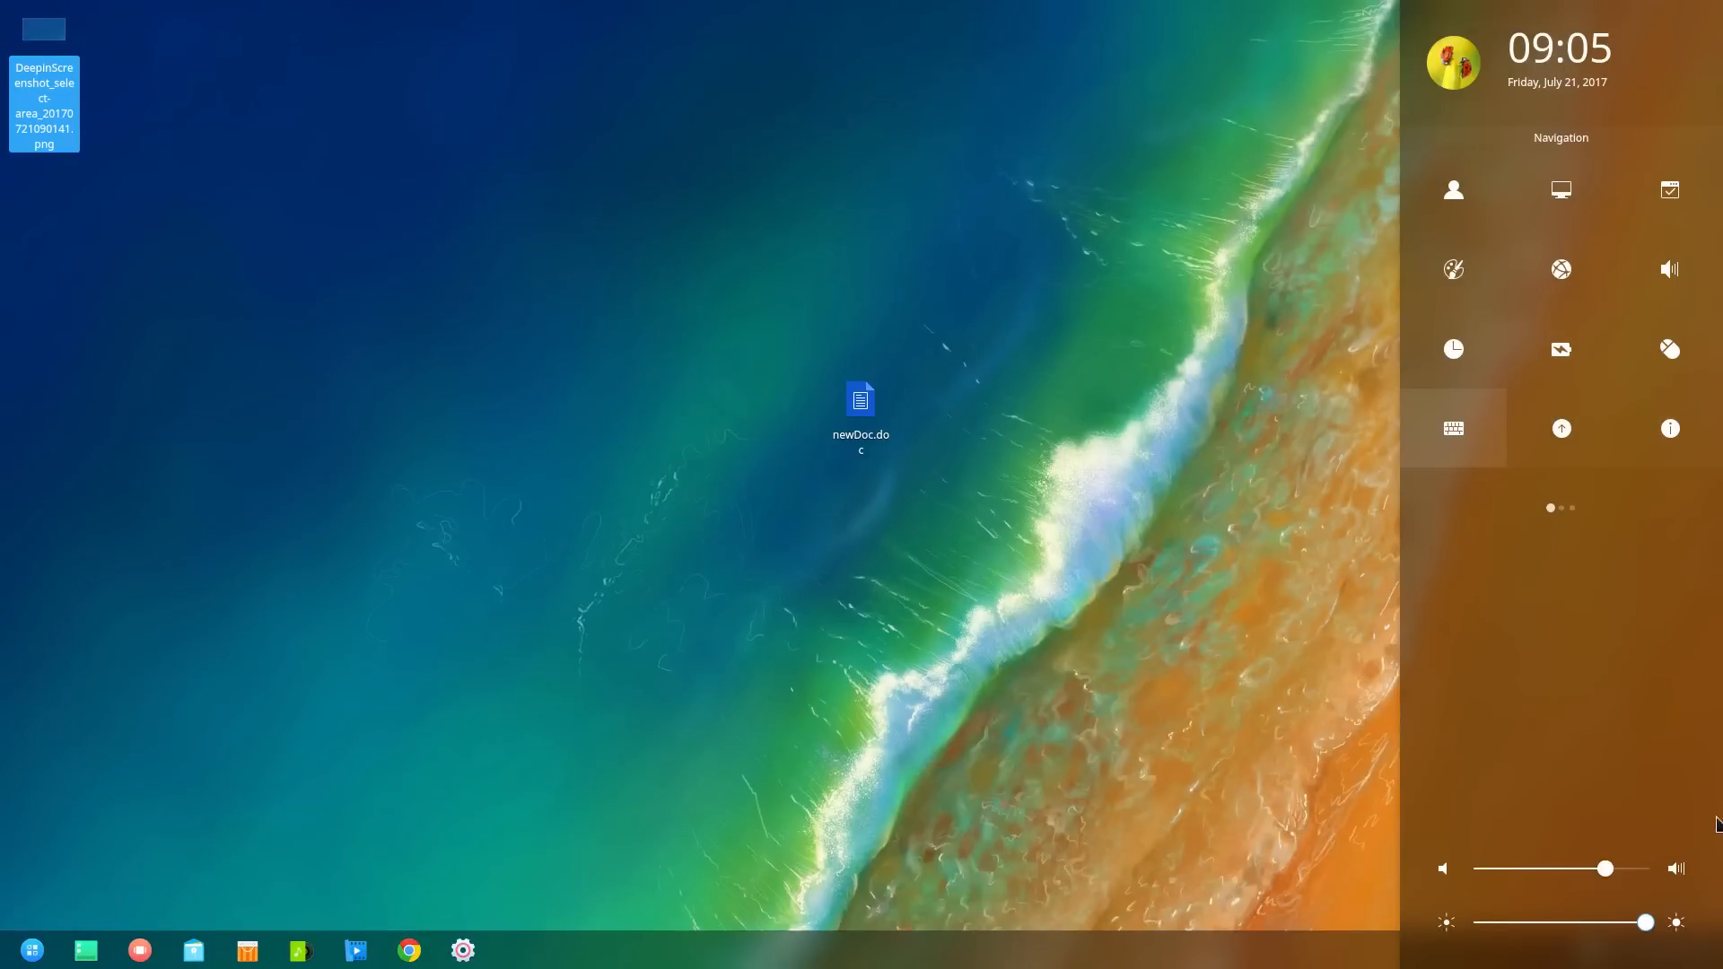
{"action": "left_click_drag", "start_coordinate": [1646, 923], "coordinate": [1639, 922]}
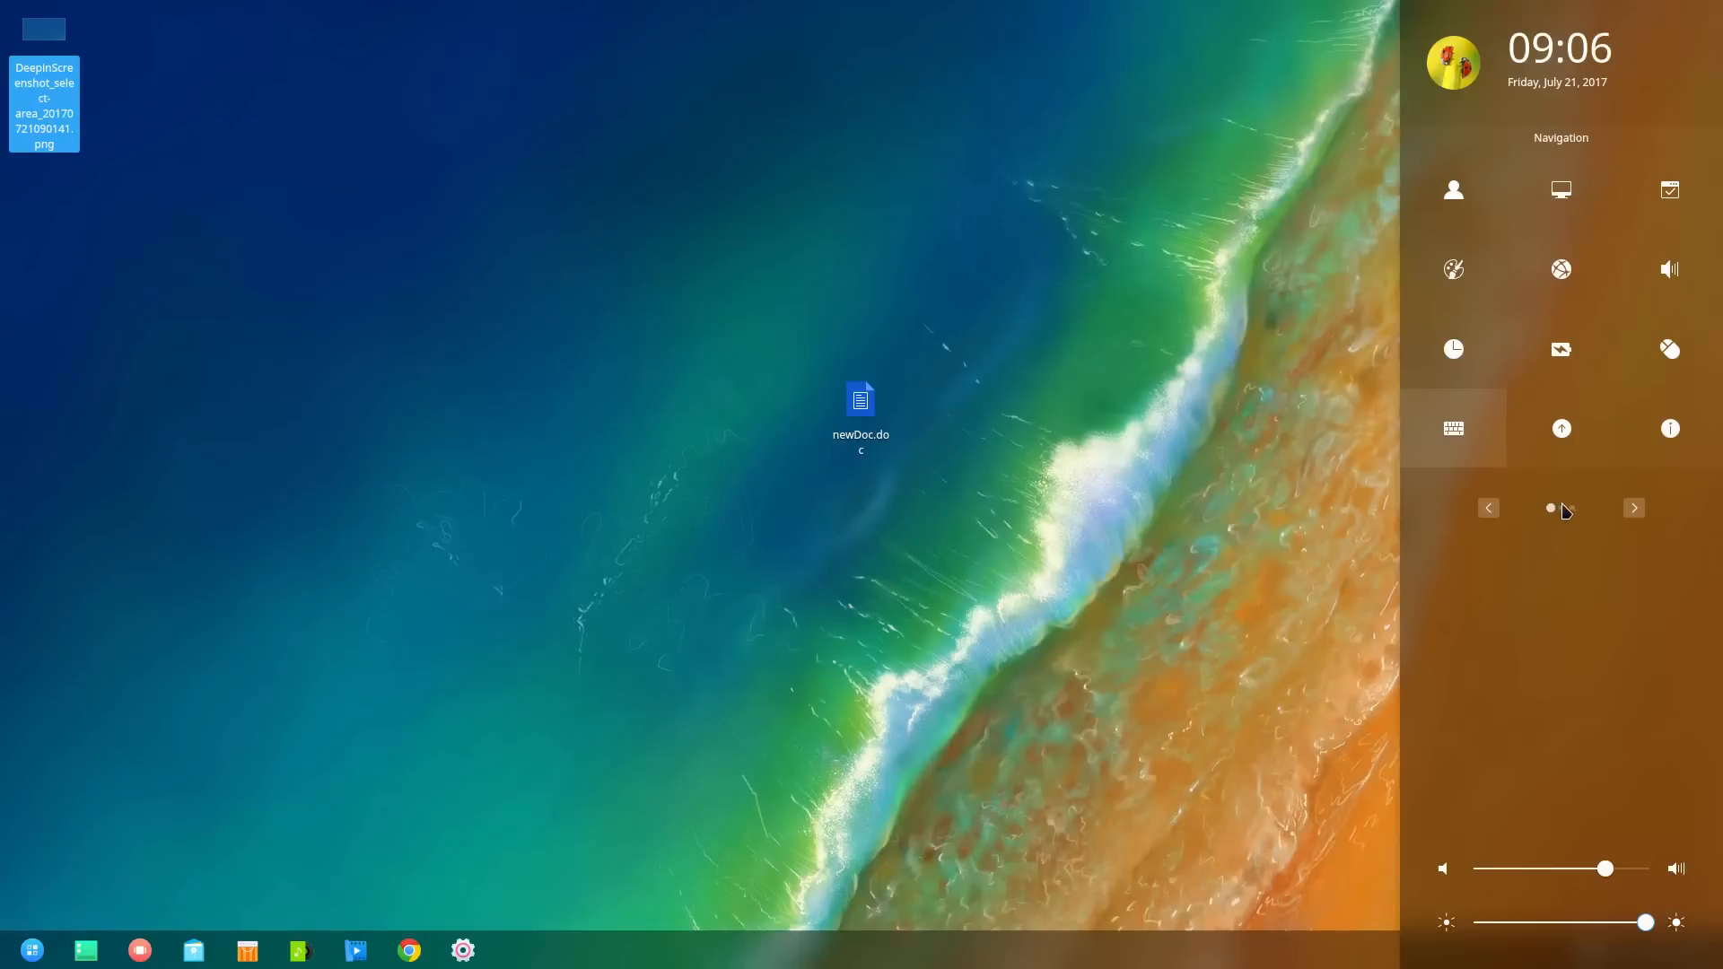
{"action": "left_click", "coordinate": [1634, 508]}
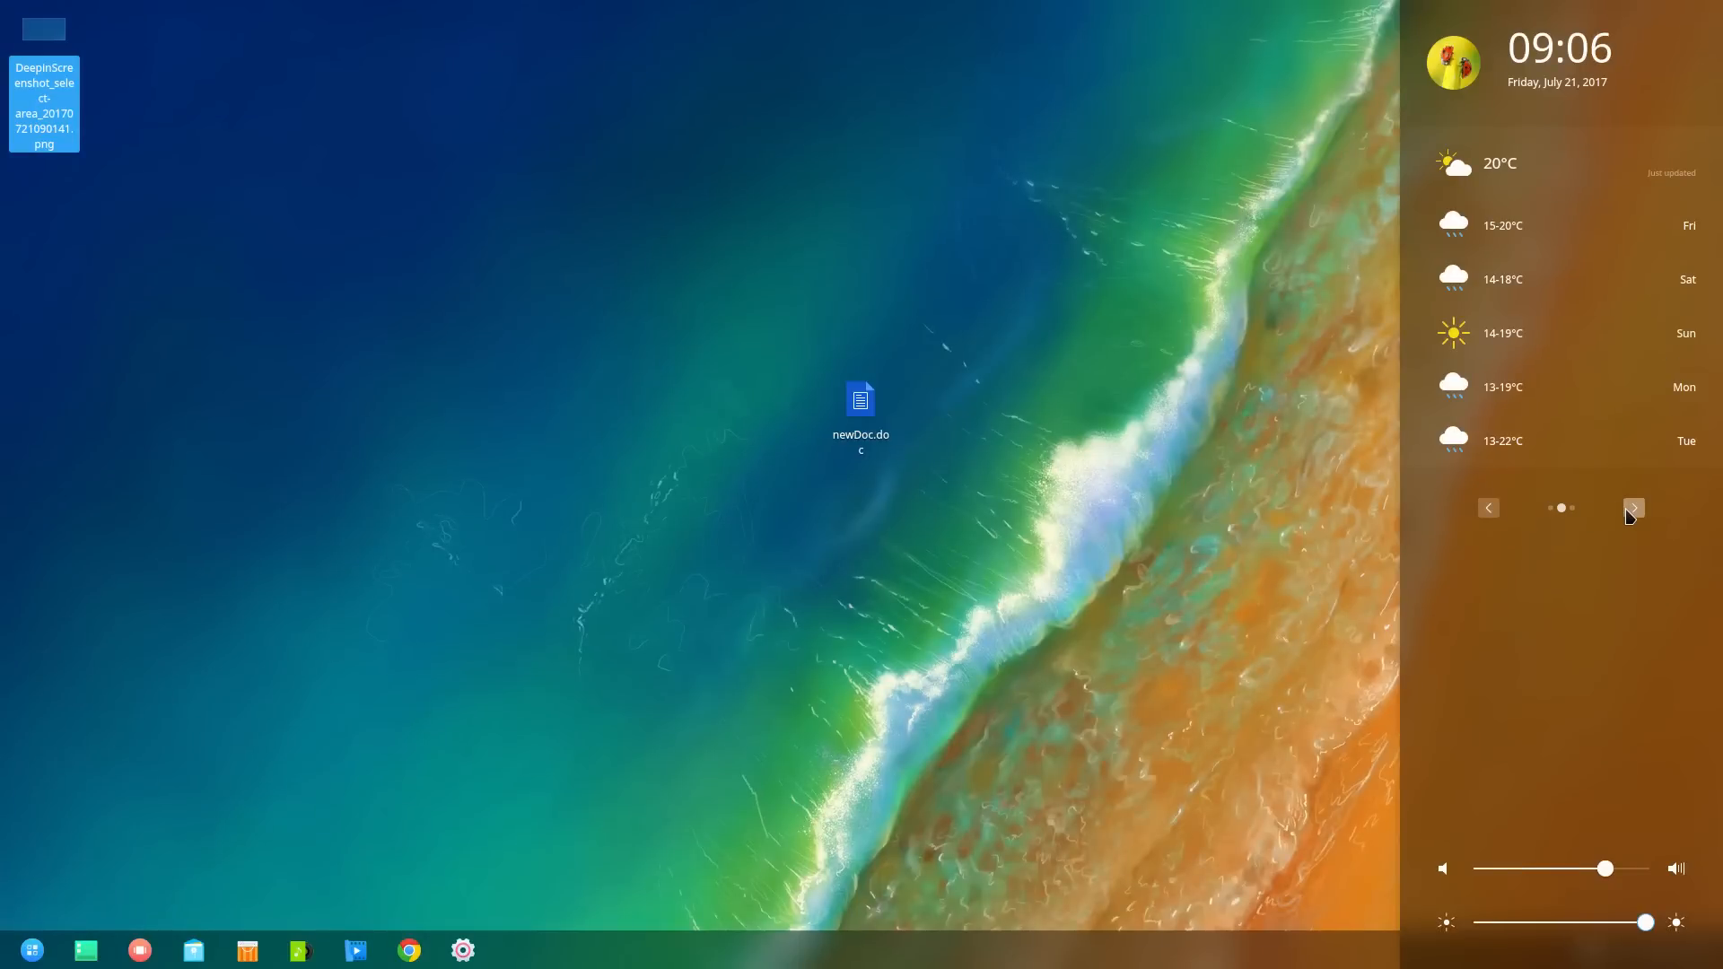
{"action": "left_click", "coordinate": [1634, 508]}
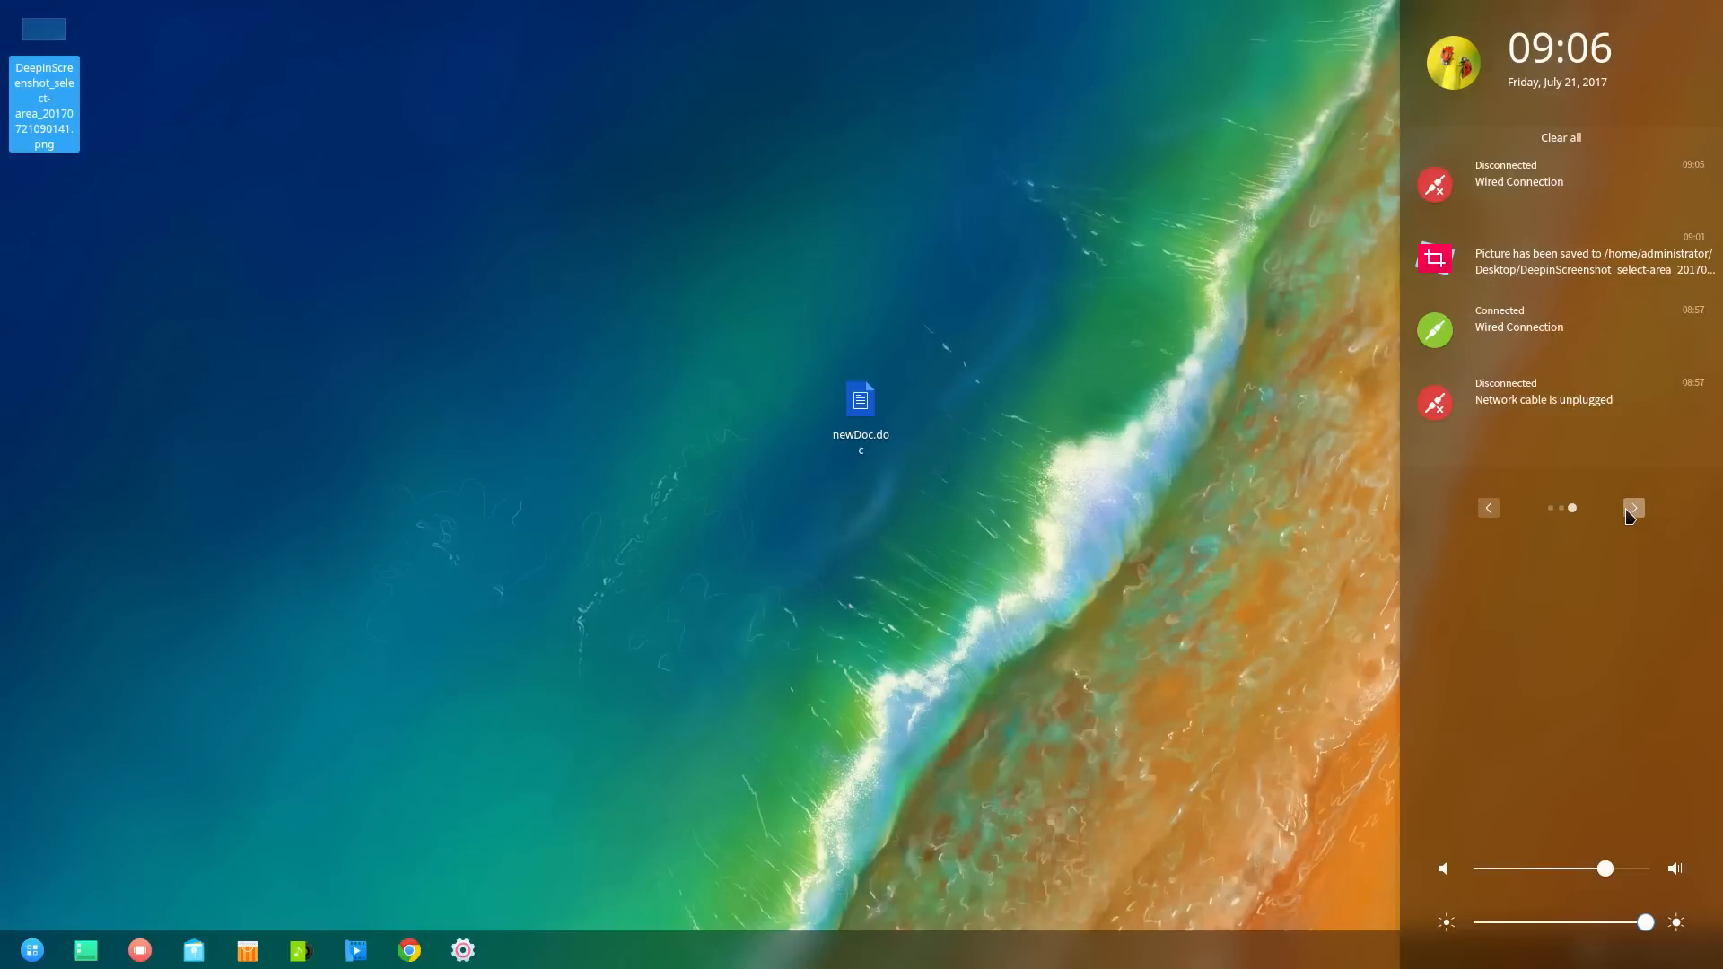
{"action": "left_click", "coordinate": [1633, 508]}
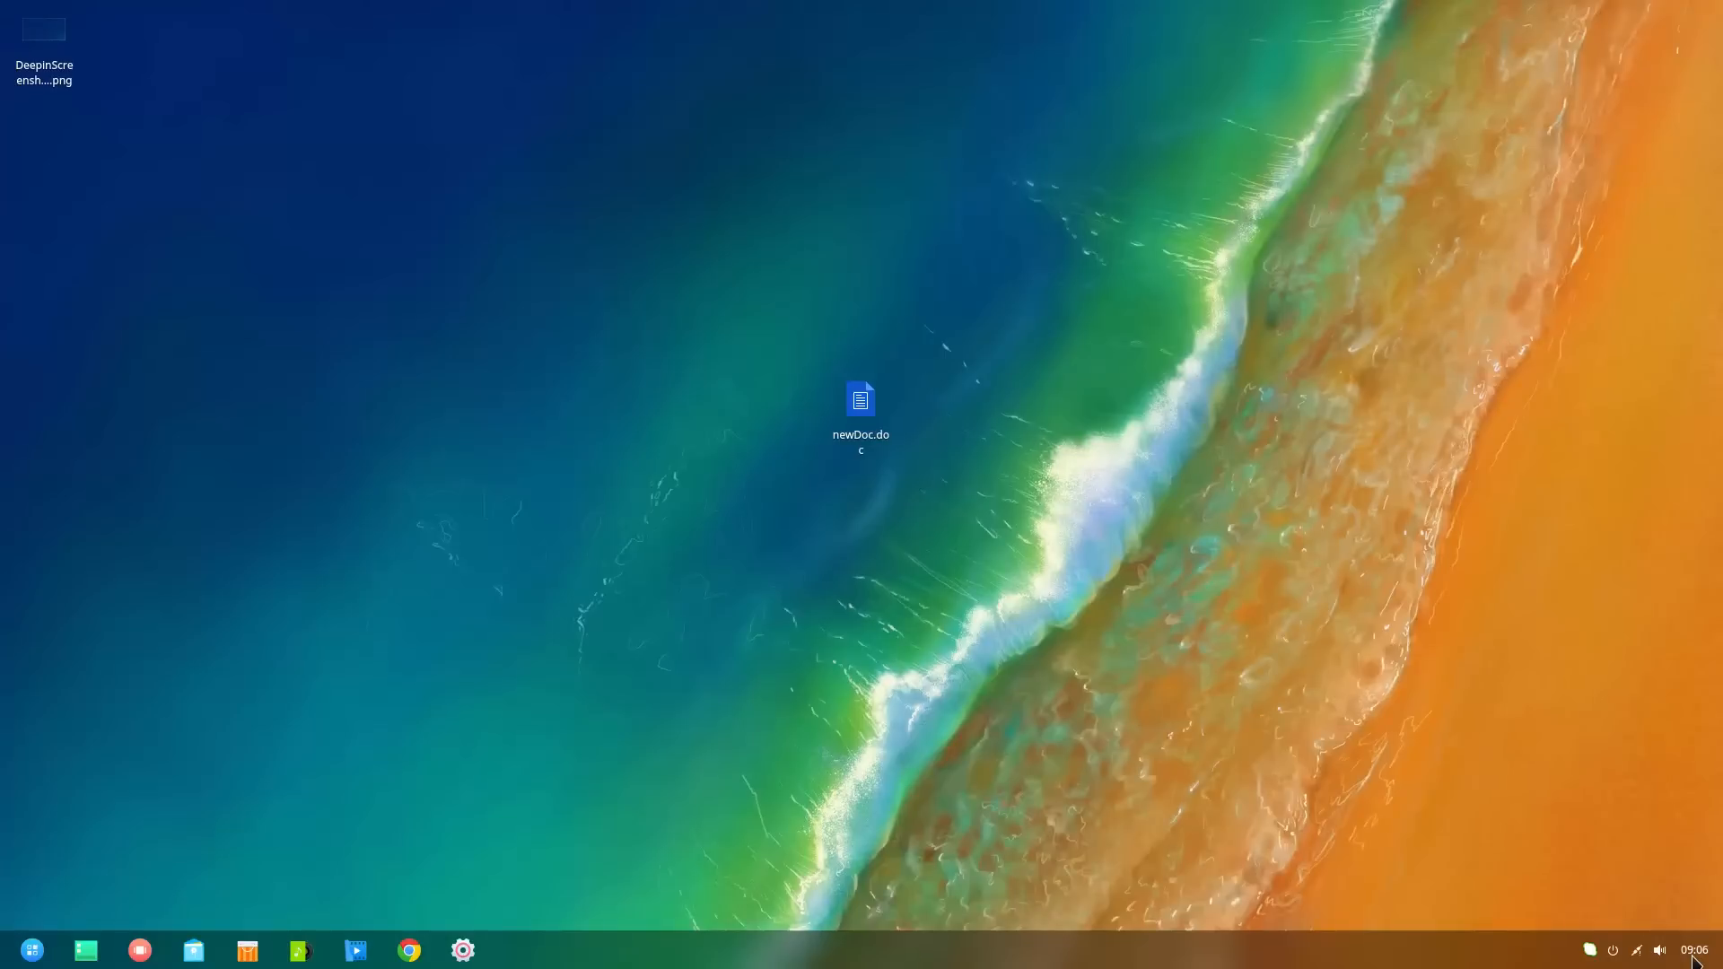
{"action": "left_click", "coordinate": [1693, 949]}
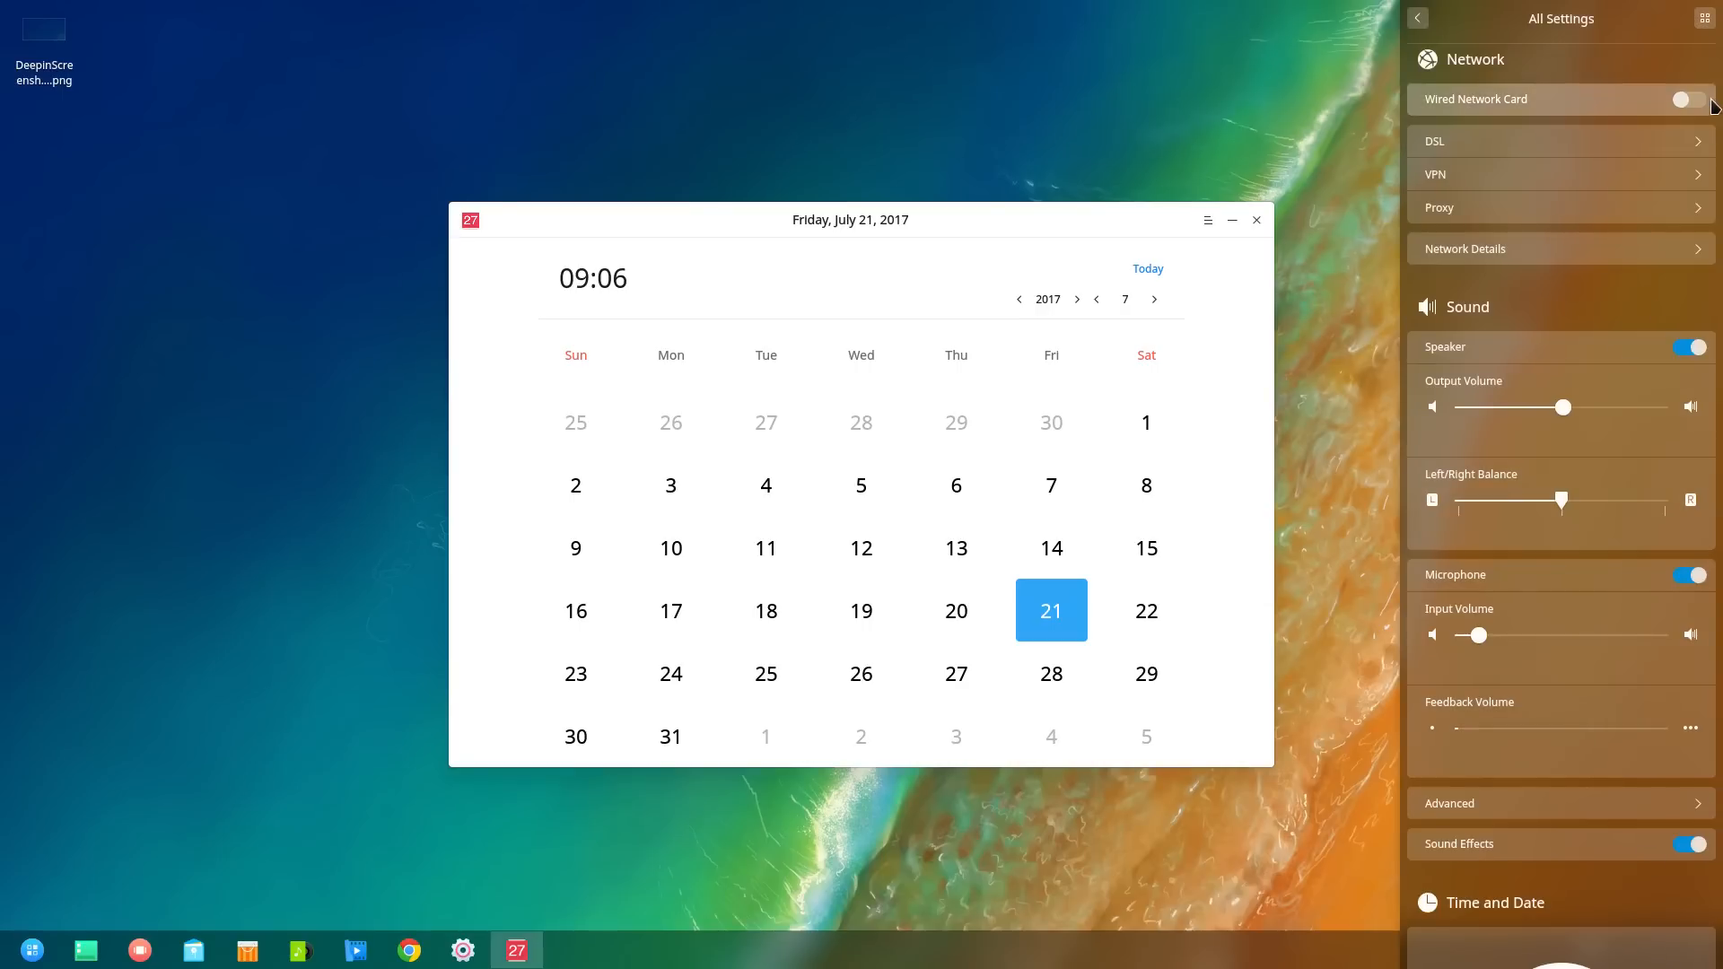
Switch the wired network card back on and close the calendar
{"action": "left_click", "coordinate": [1687, 98]}
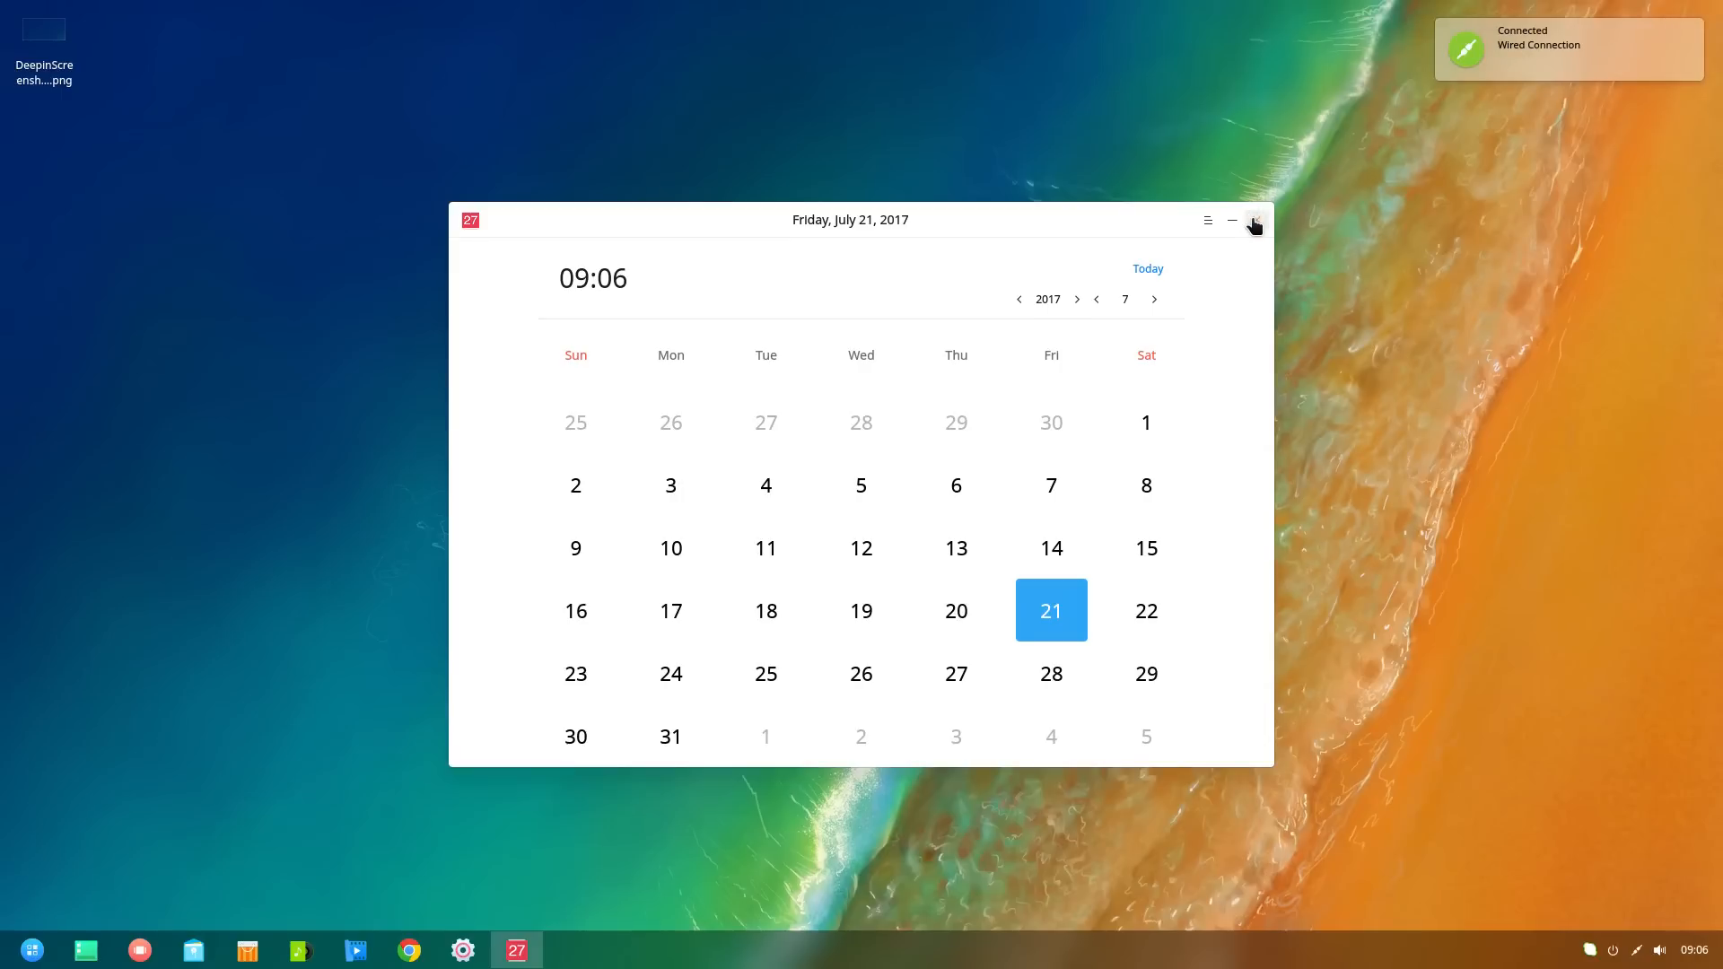
{"action": "left_click", "coordinate": [1231, 219]}
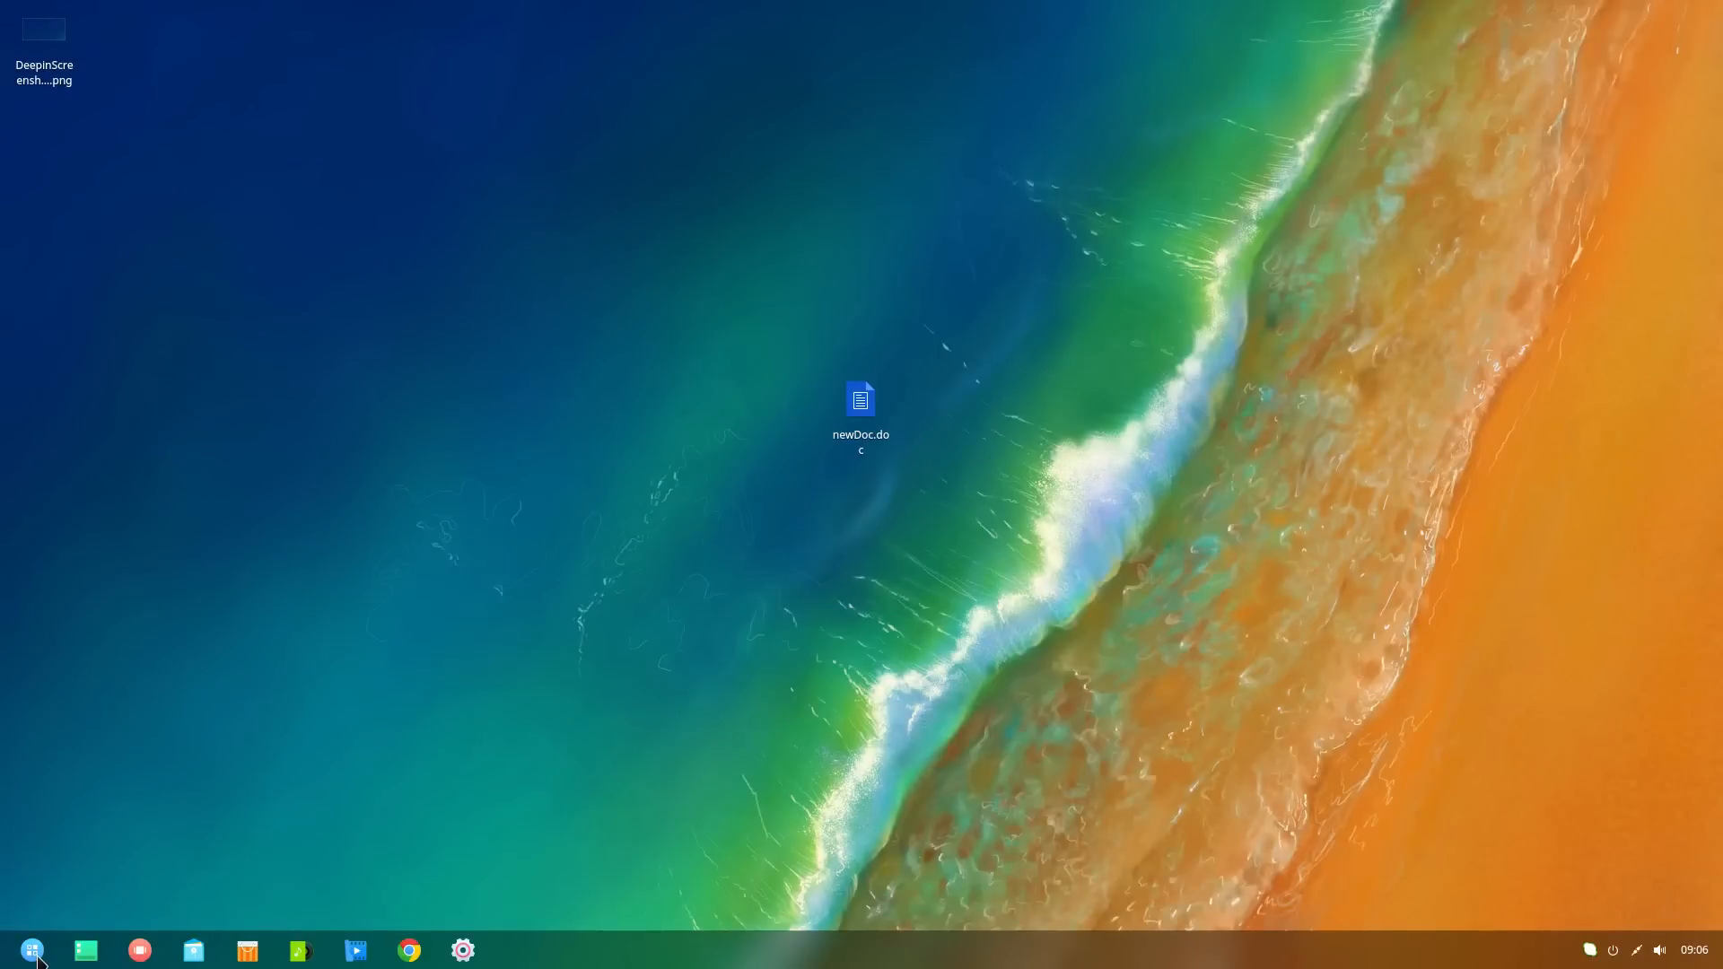
Launch CrossOver from the launcher by searching 'cro'
{"action": "left_click", "coordinate": [31, 951]}
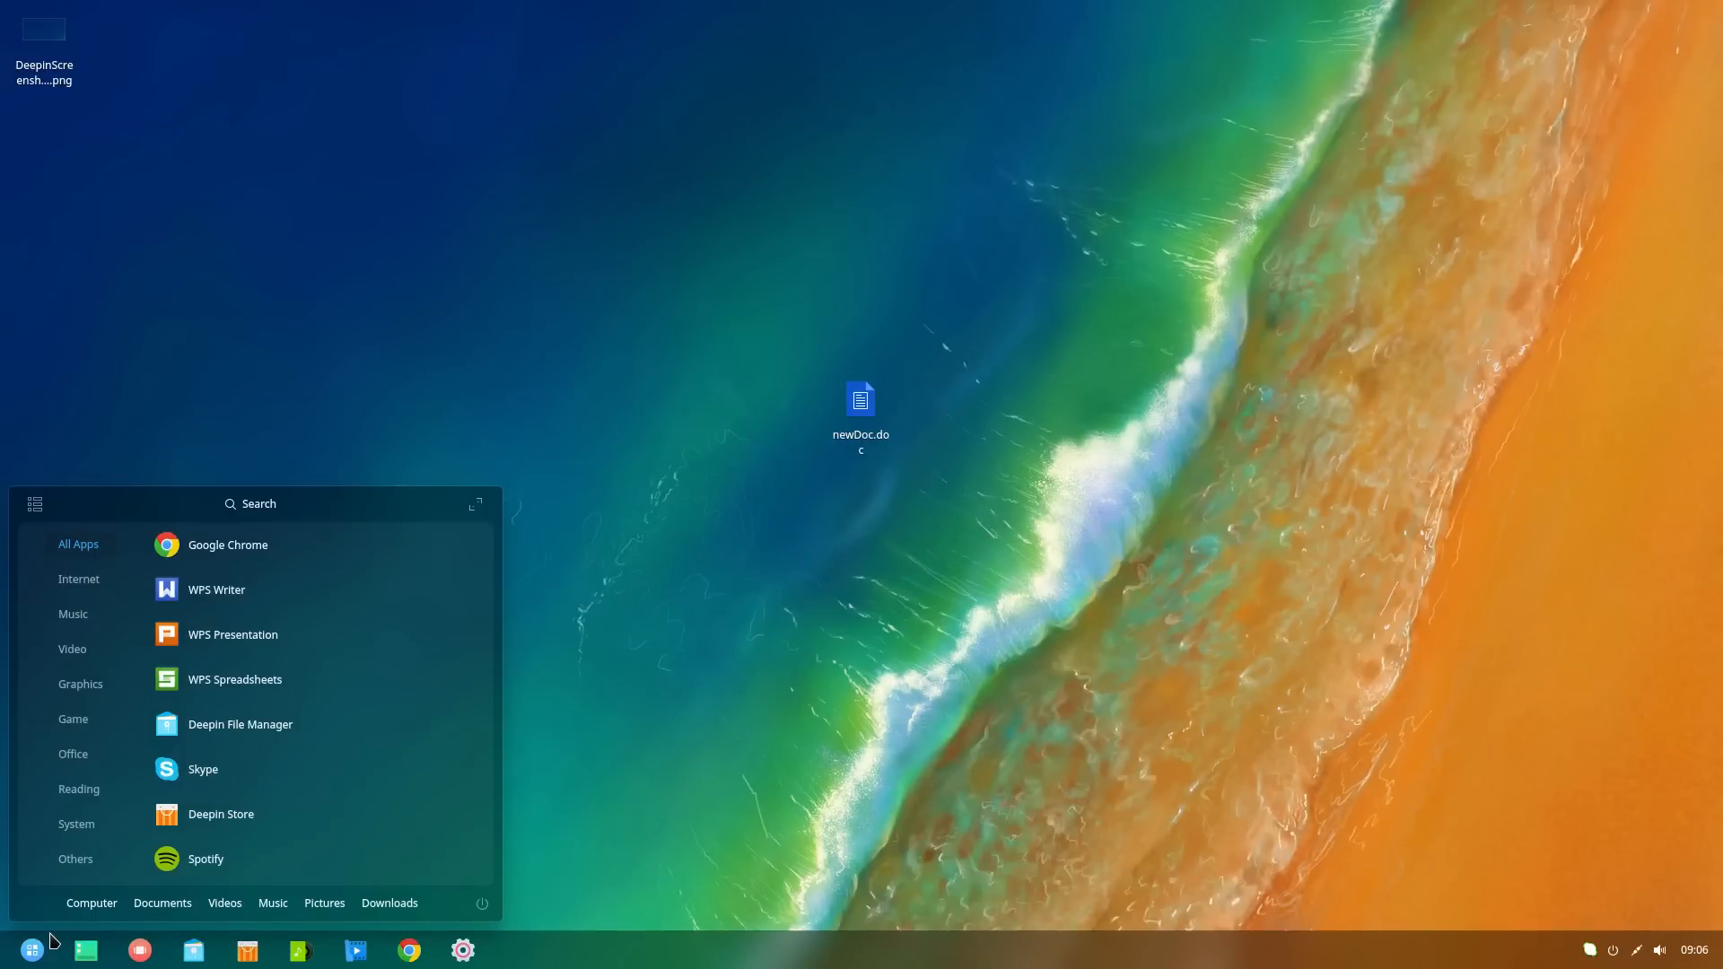
{"action": "type", "text": "cro"}
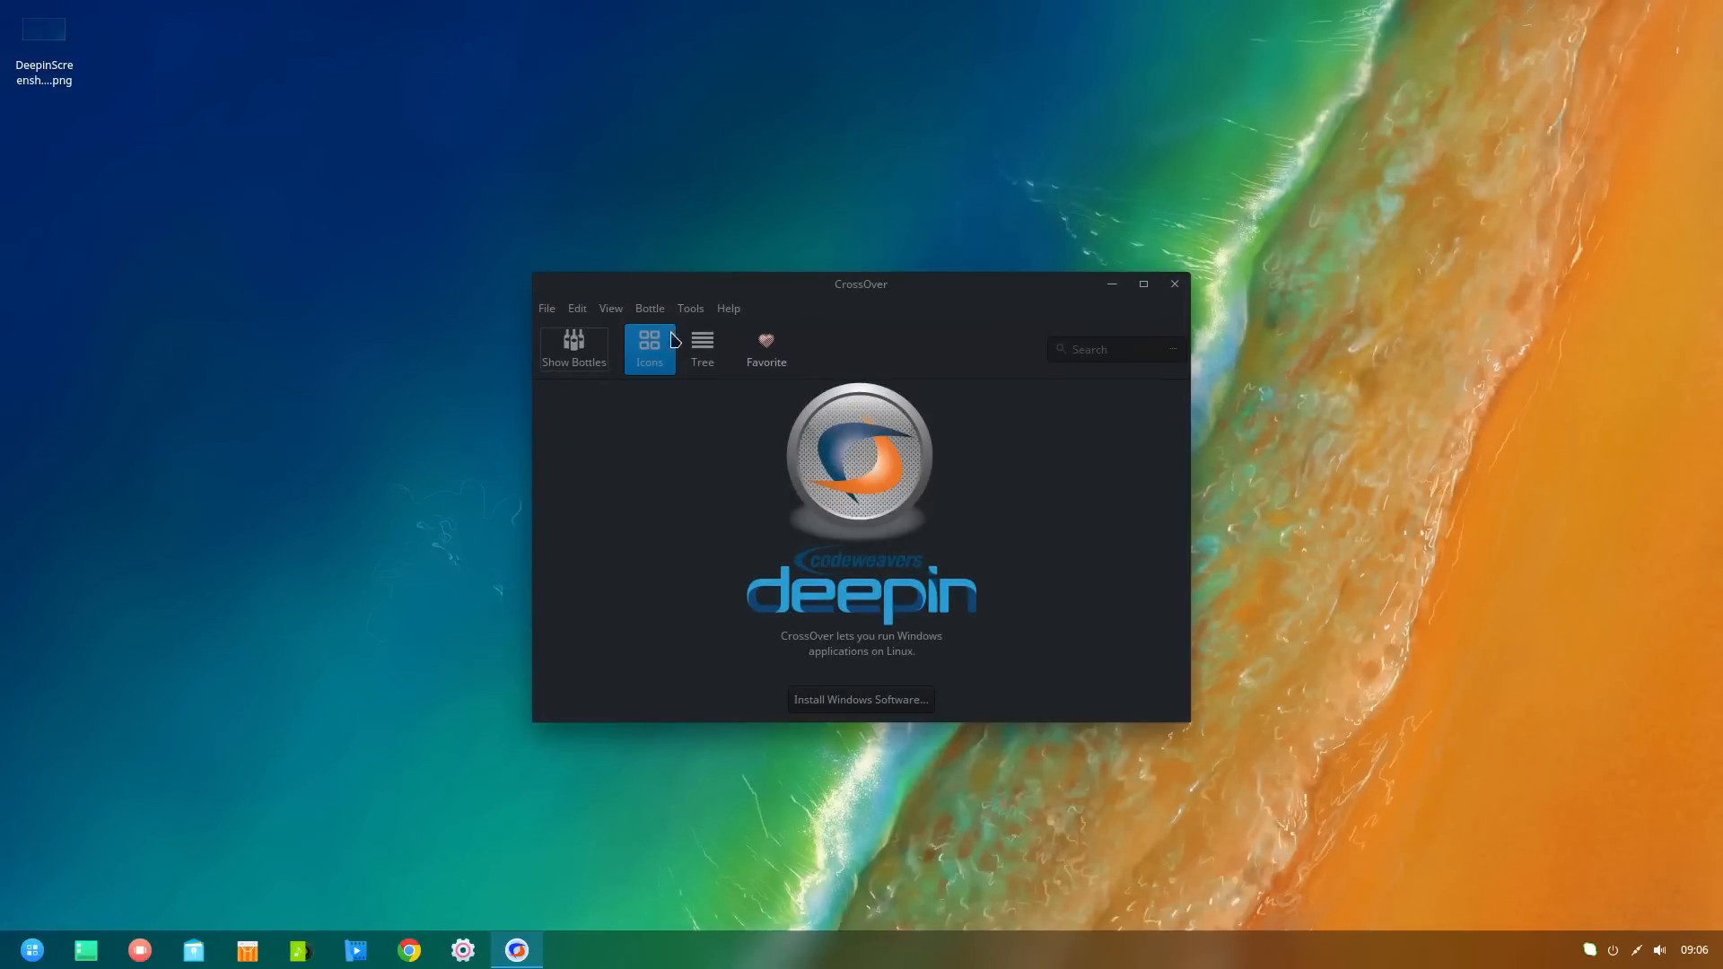
Browse CrossOver's Help menu, then close CrossOver to return to the desktop
{"action": "left_click", "coordinate": [727, 307]}
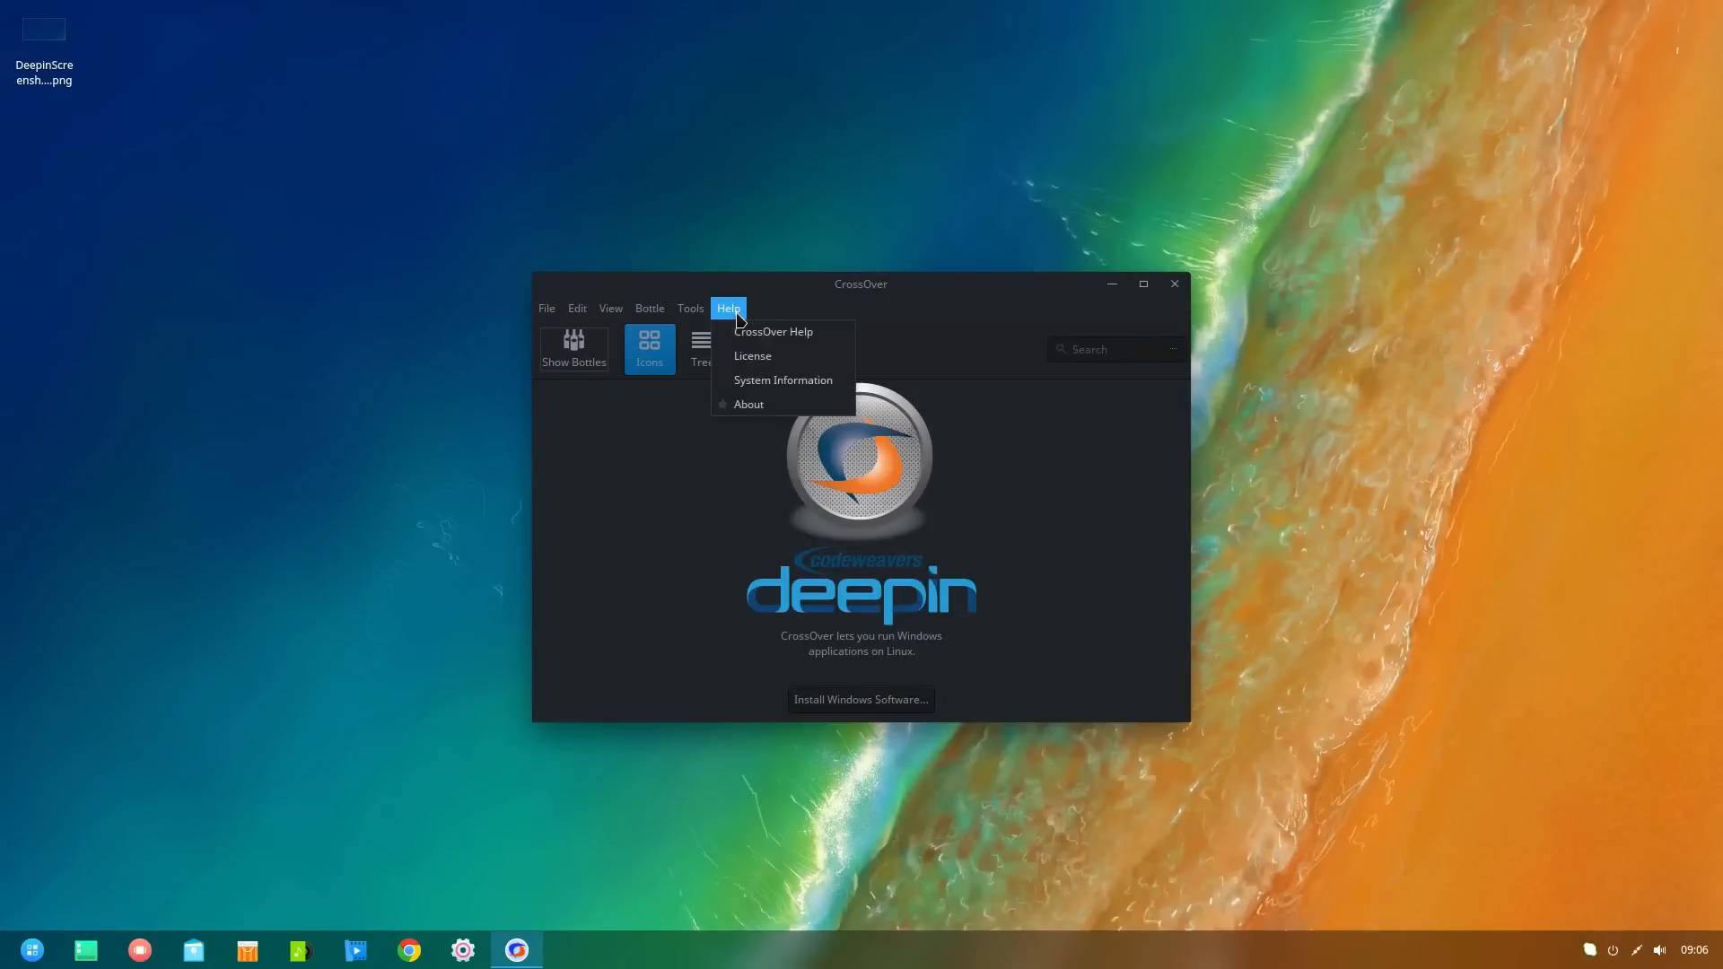
{"action": "left_click", "coordinate": [748, 404]}
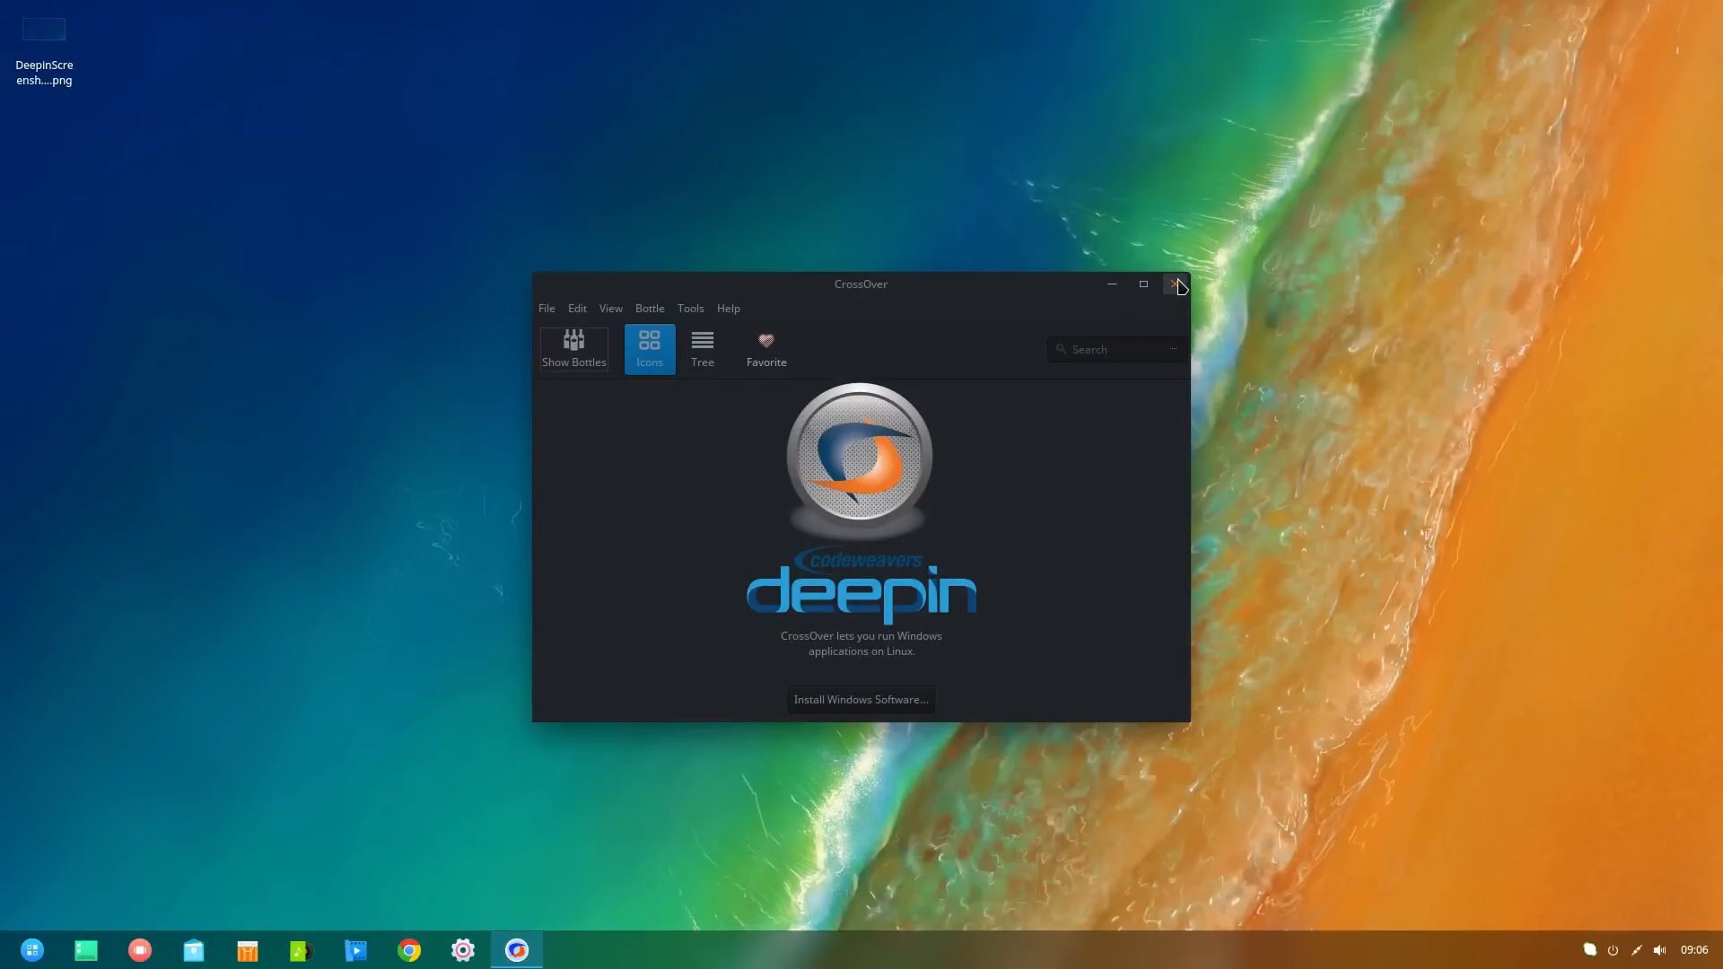
{"action": "left_click", "coordinate": [1175, 286]}
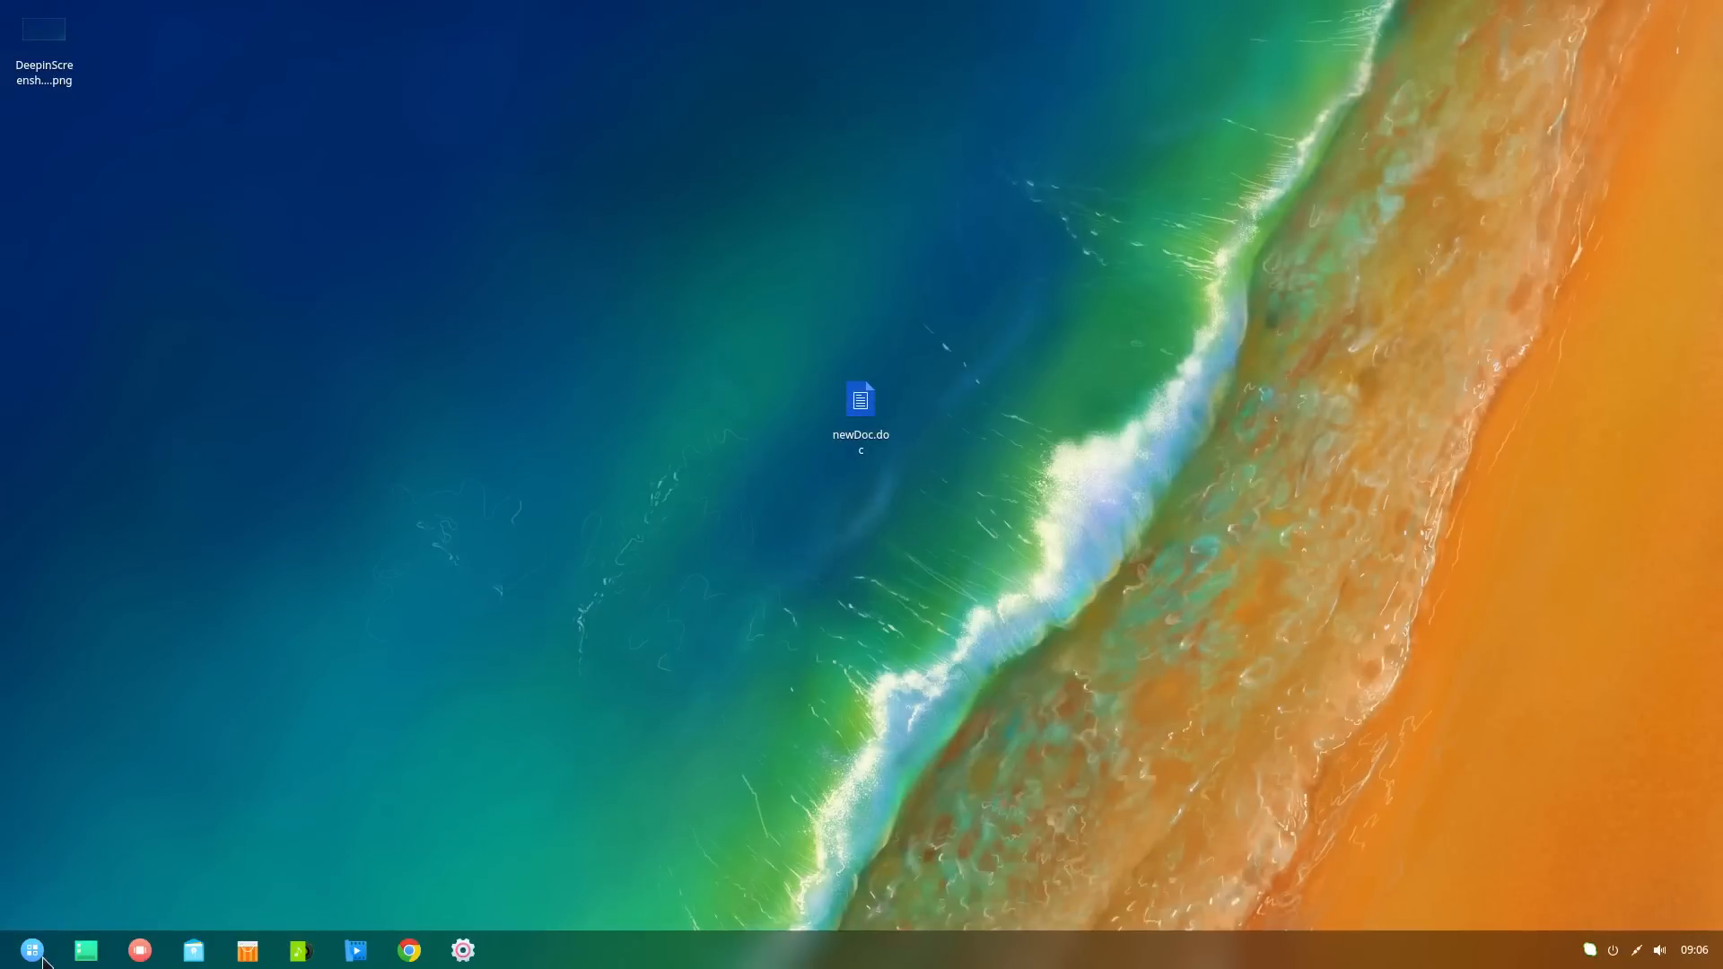
Launch WPS Writer from the launcher to get a blank Document1
{"action": "left_click", "coordinate": [31, 951]}
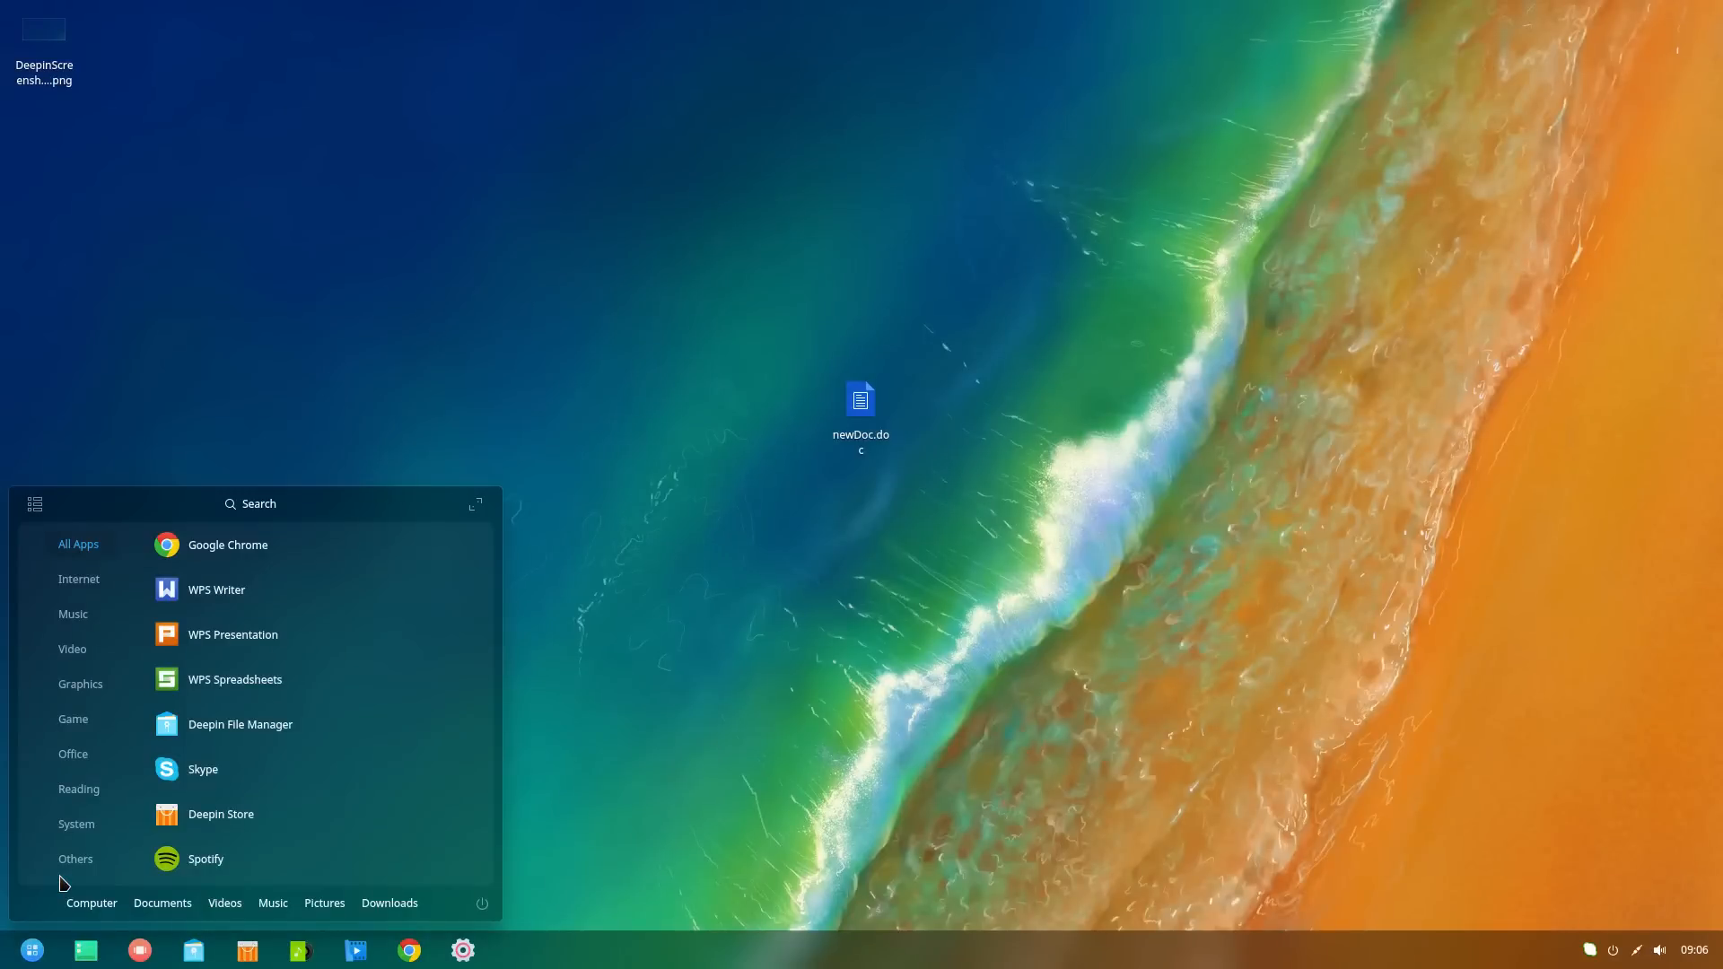
{"action": "mouse_move", "coordinate": [231, 634]}
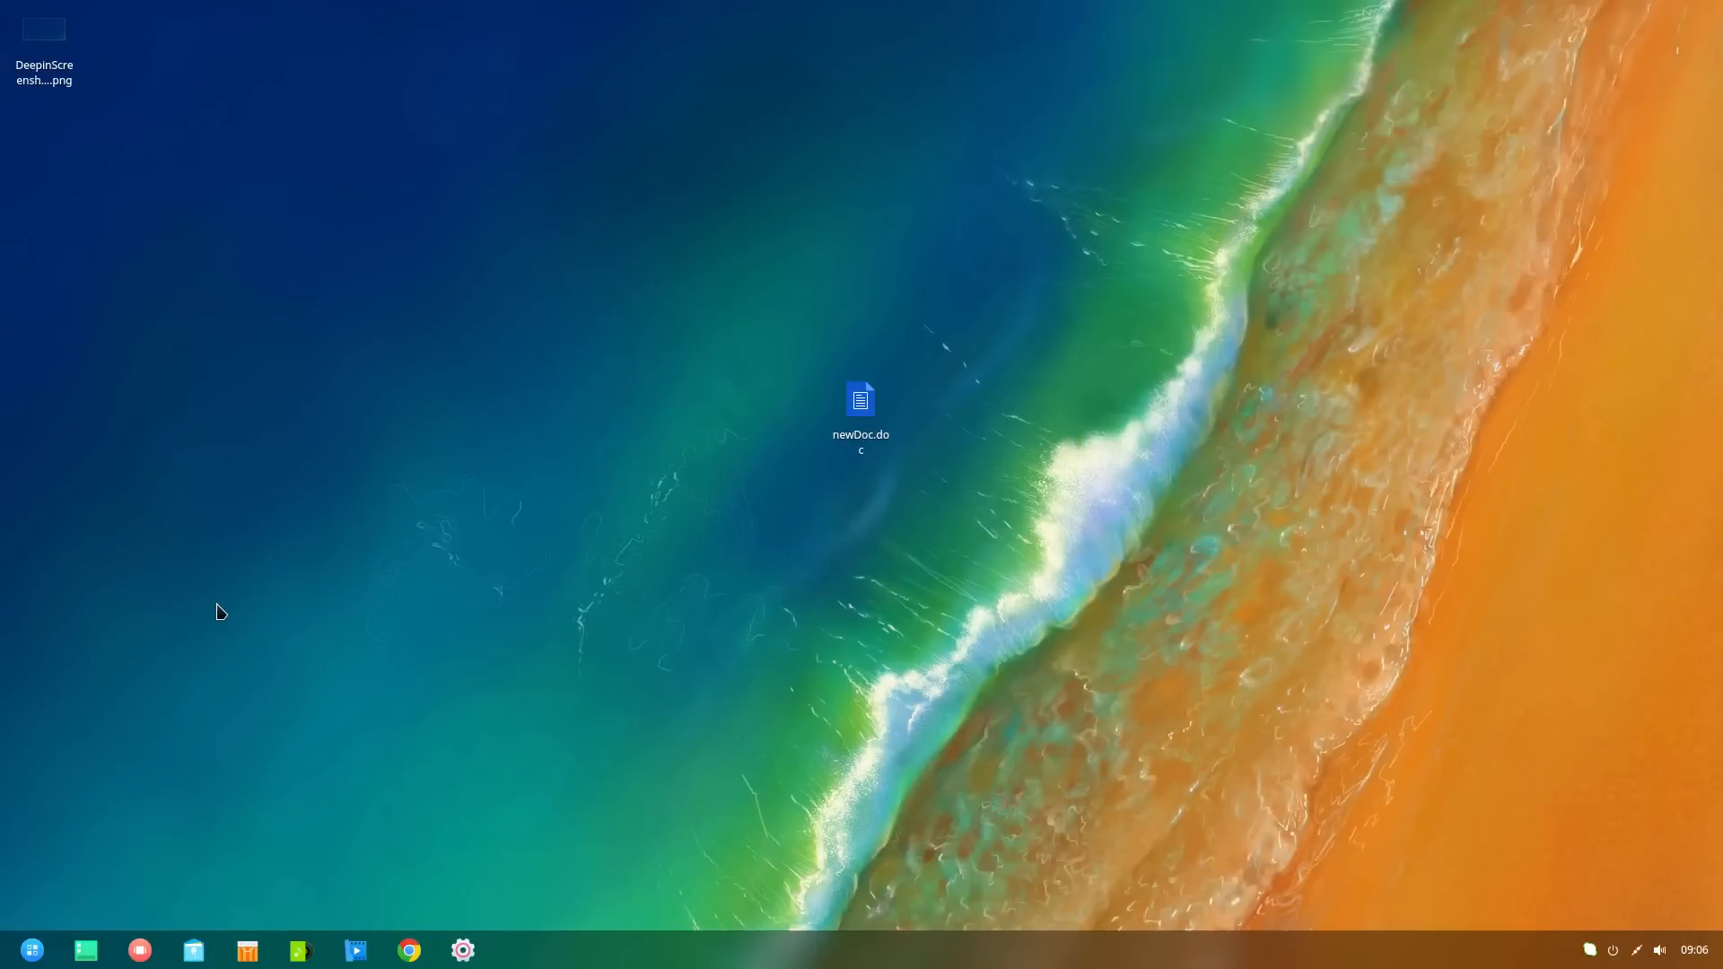
{"action": "double_click", "coordinate": [860, 401]}
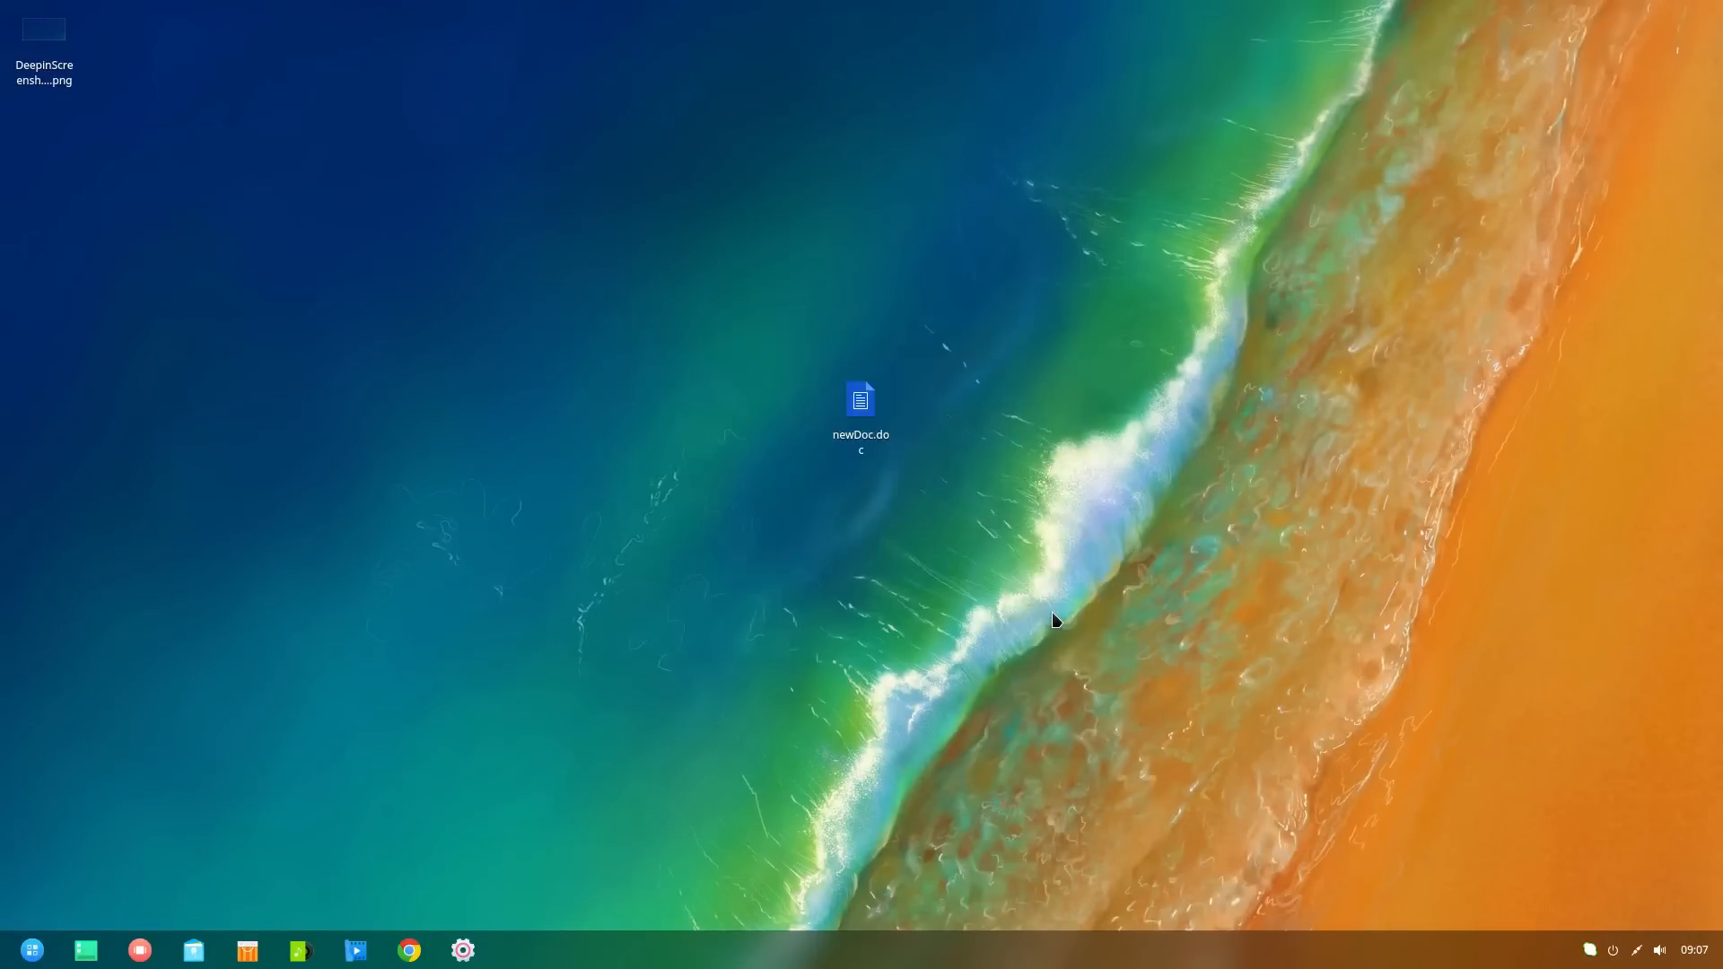
{"action": "double_click", "coordinate": [860, 398]}
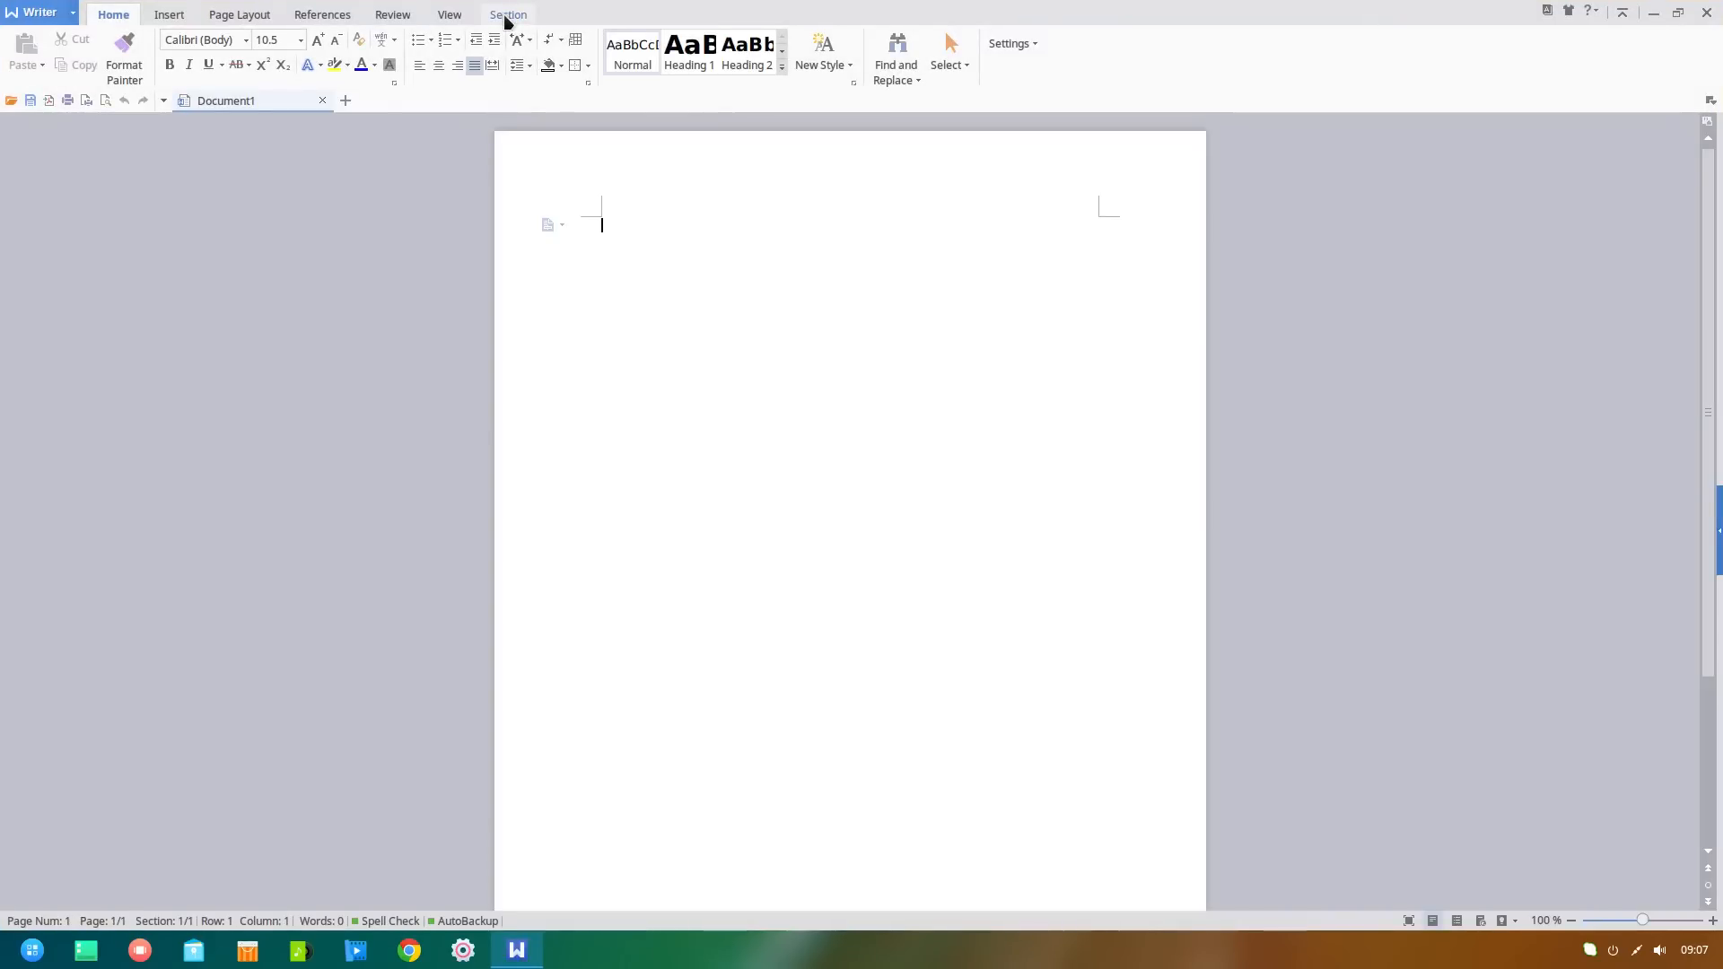
Browse the View, References and Page Layout ribbon groups in WPS Writer
{"action": "left_click", "coordinate": [449, 14]}
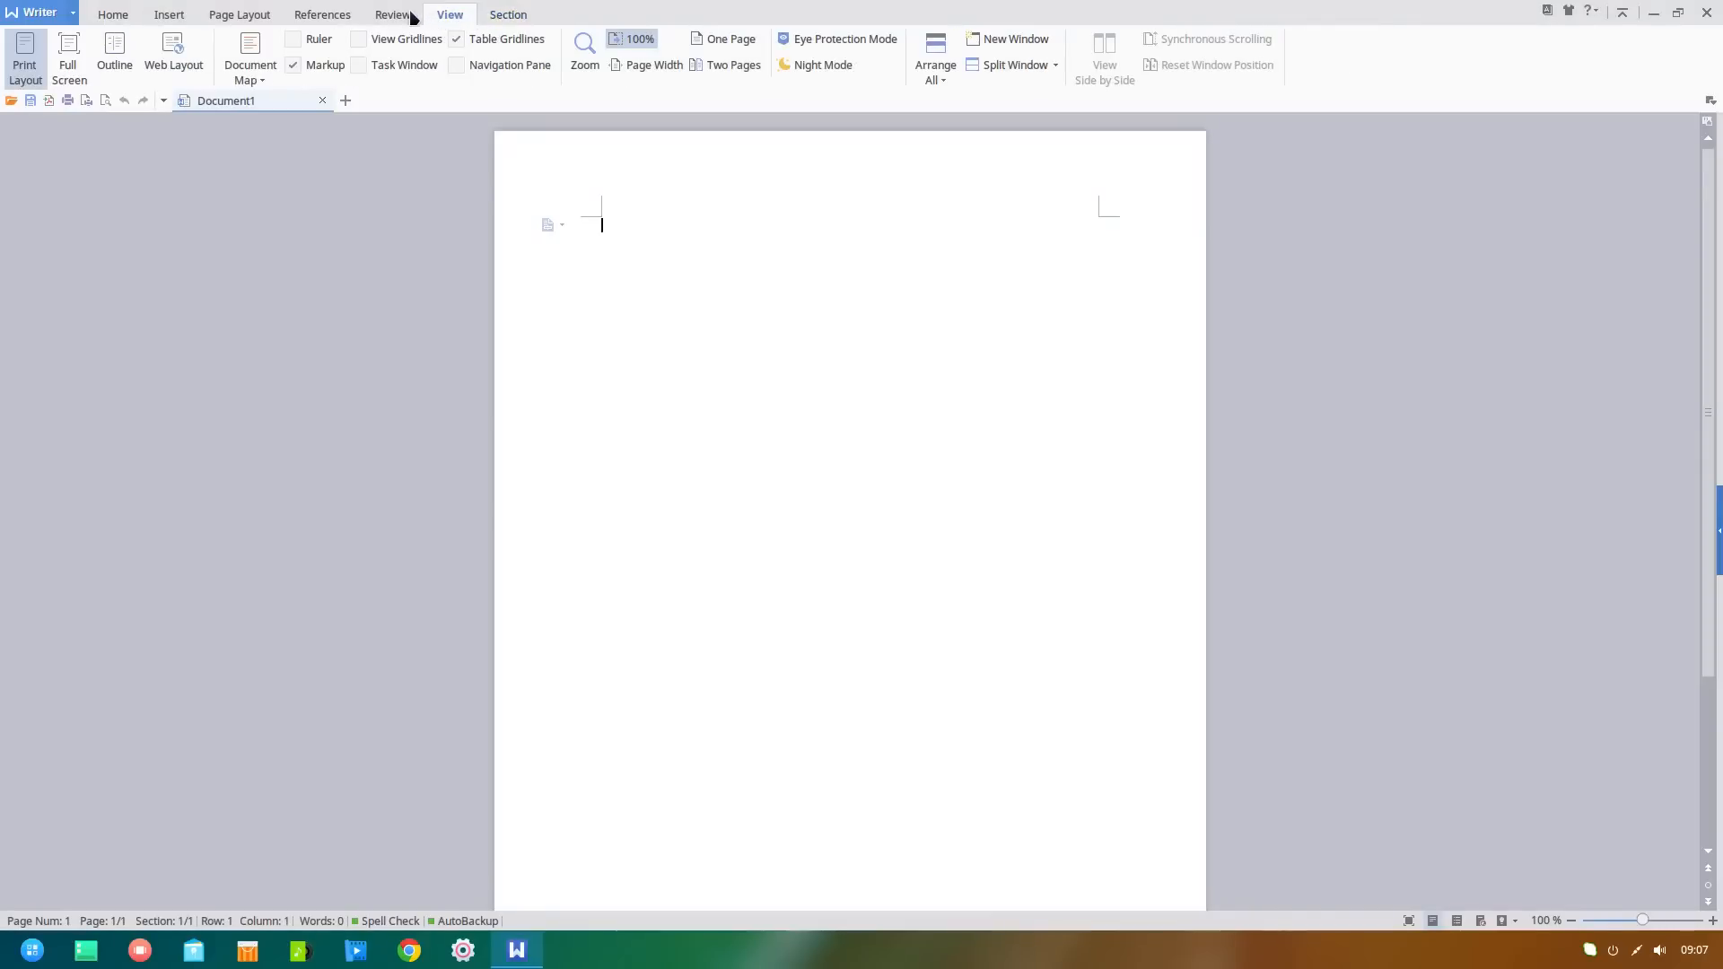
{"action": "left_click", "coordinate": [322, 15]}
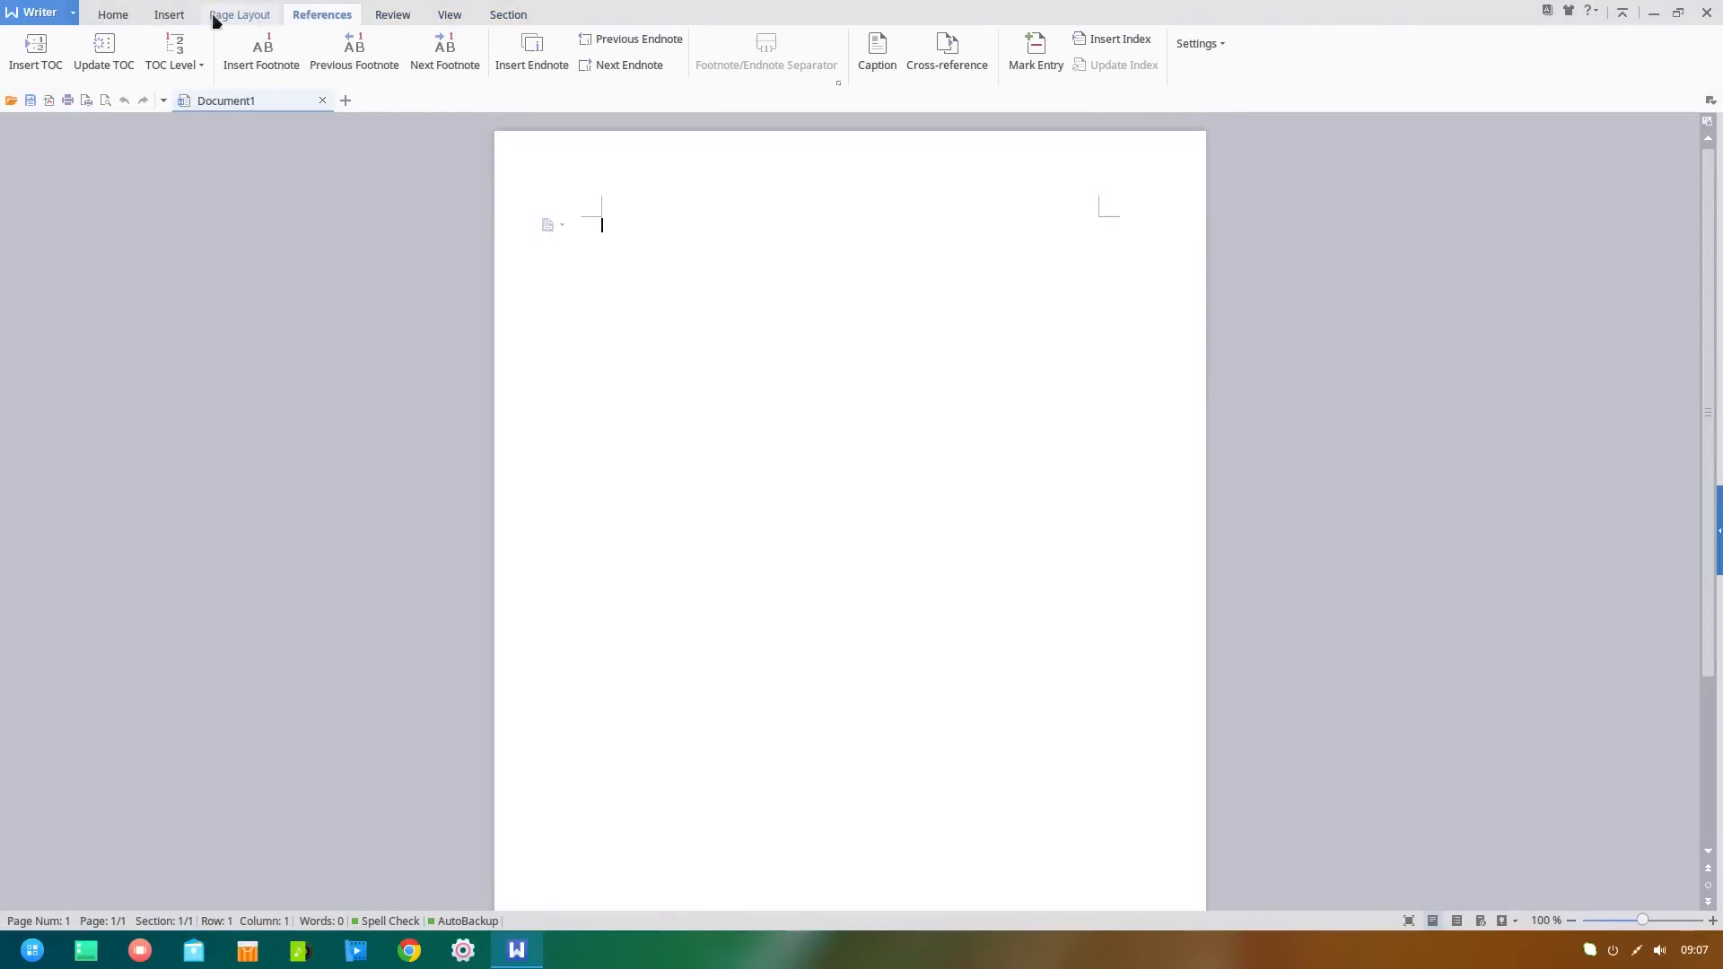
{"action": "left_click", "coordinate": [111, 15]}
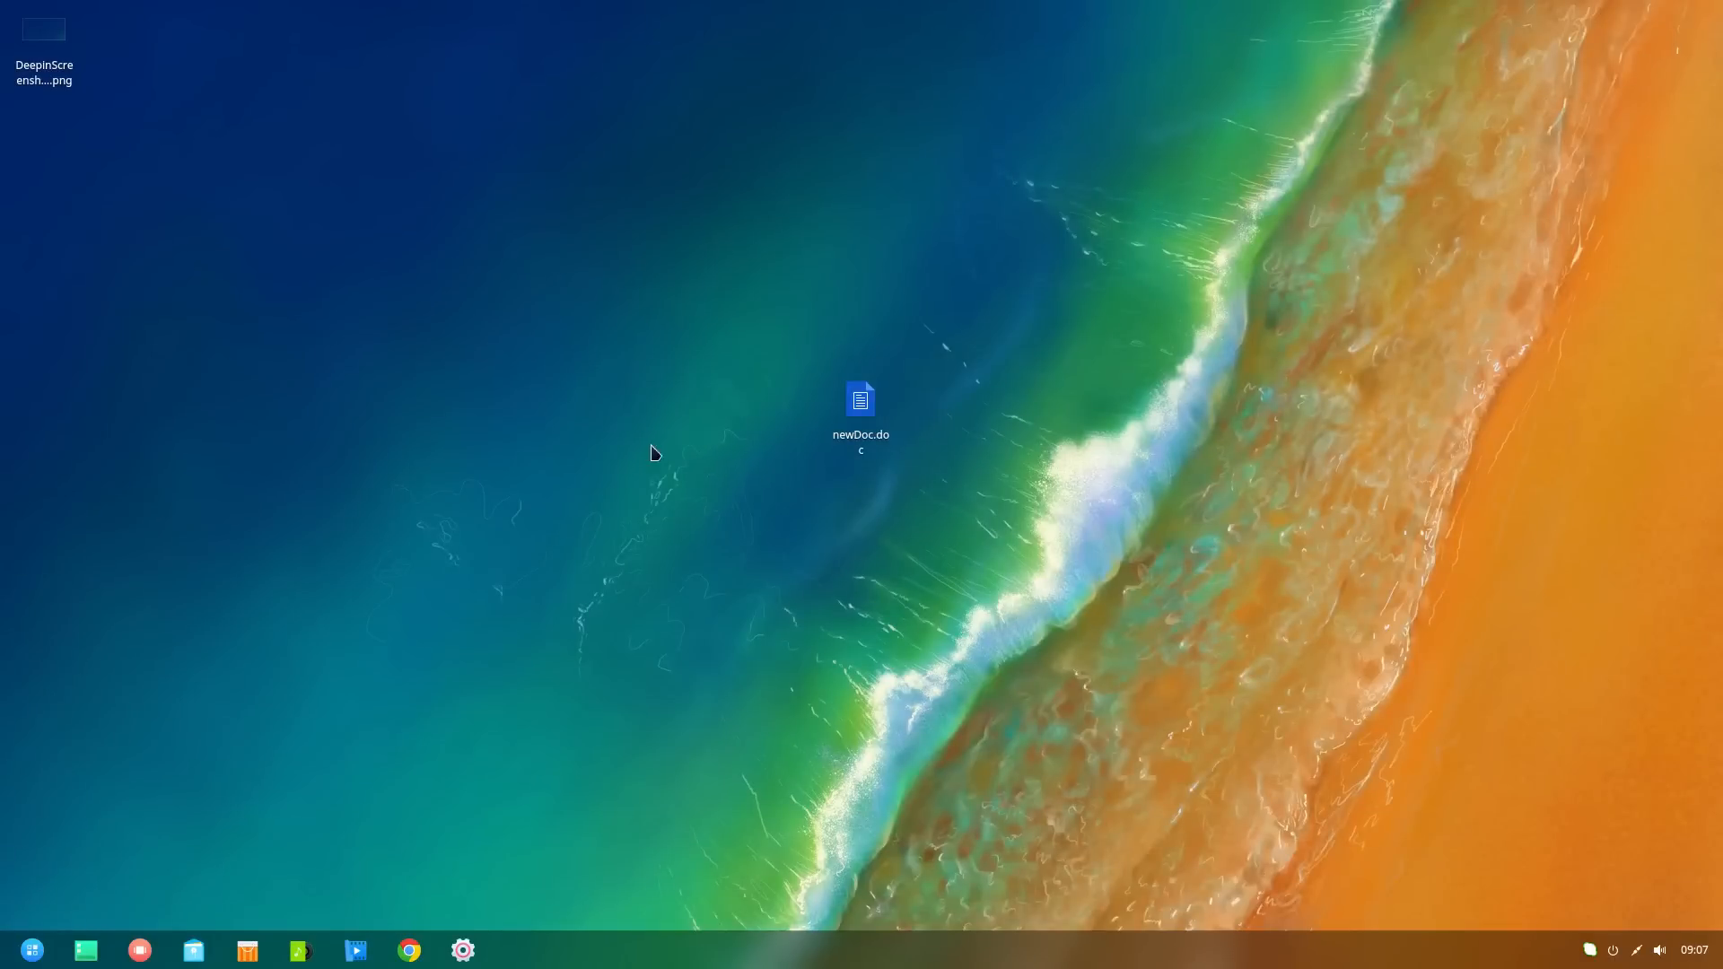
{"action": "mouse_move", "coordinate": [538, 524]}
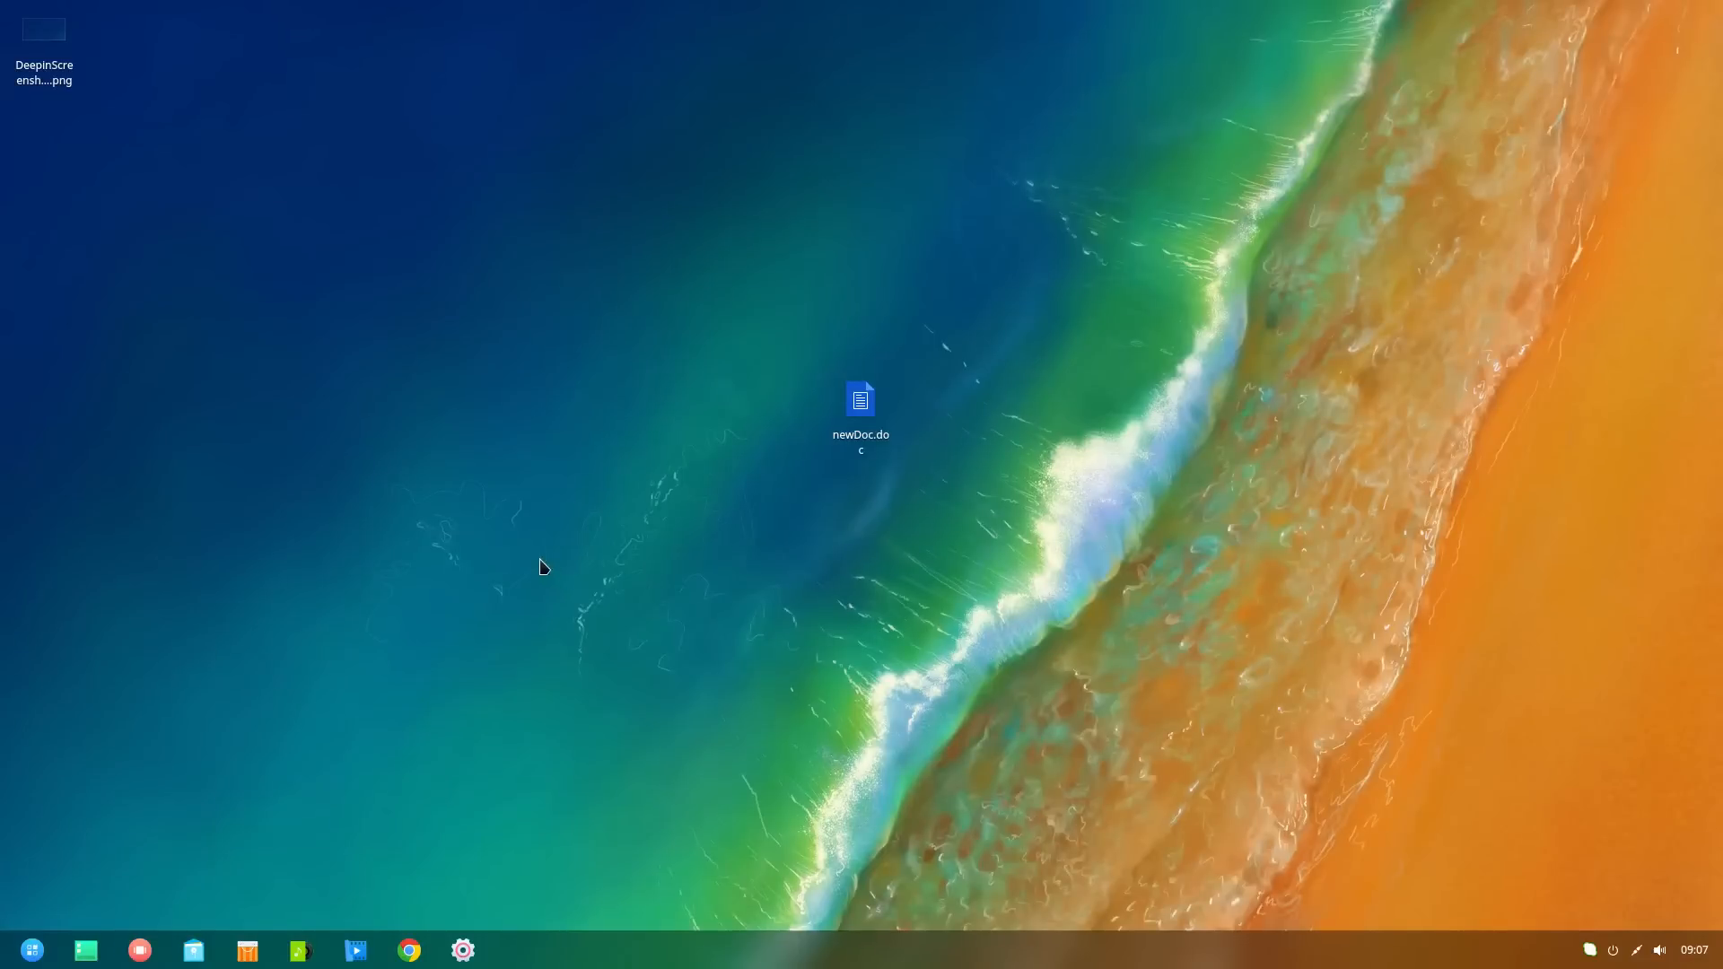
{"action": "mouse_move", "coordinate": [464, 951]}
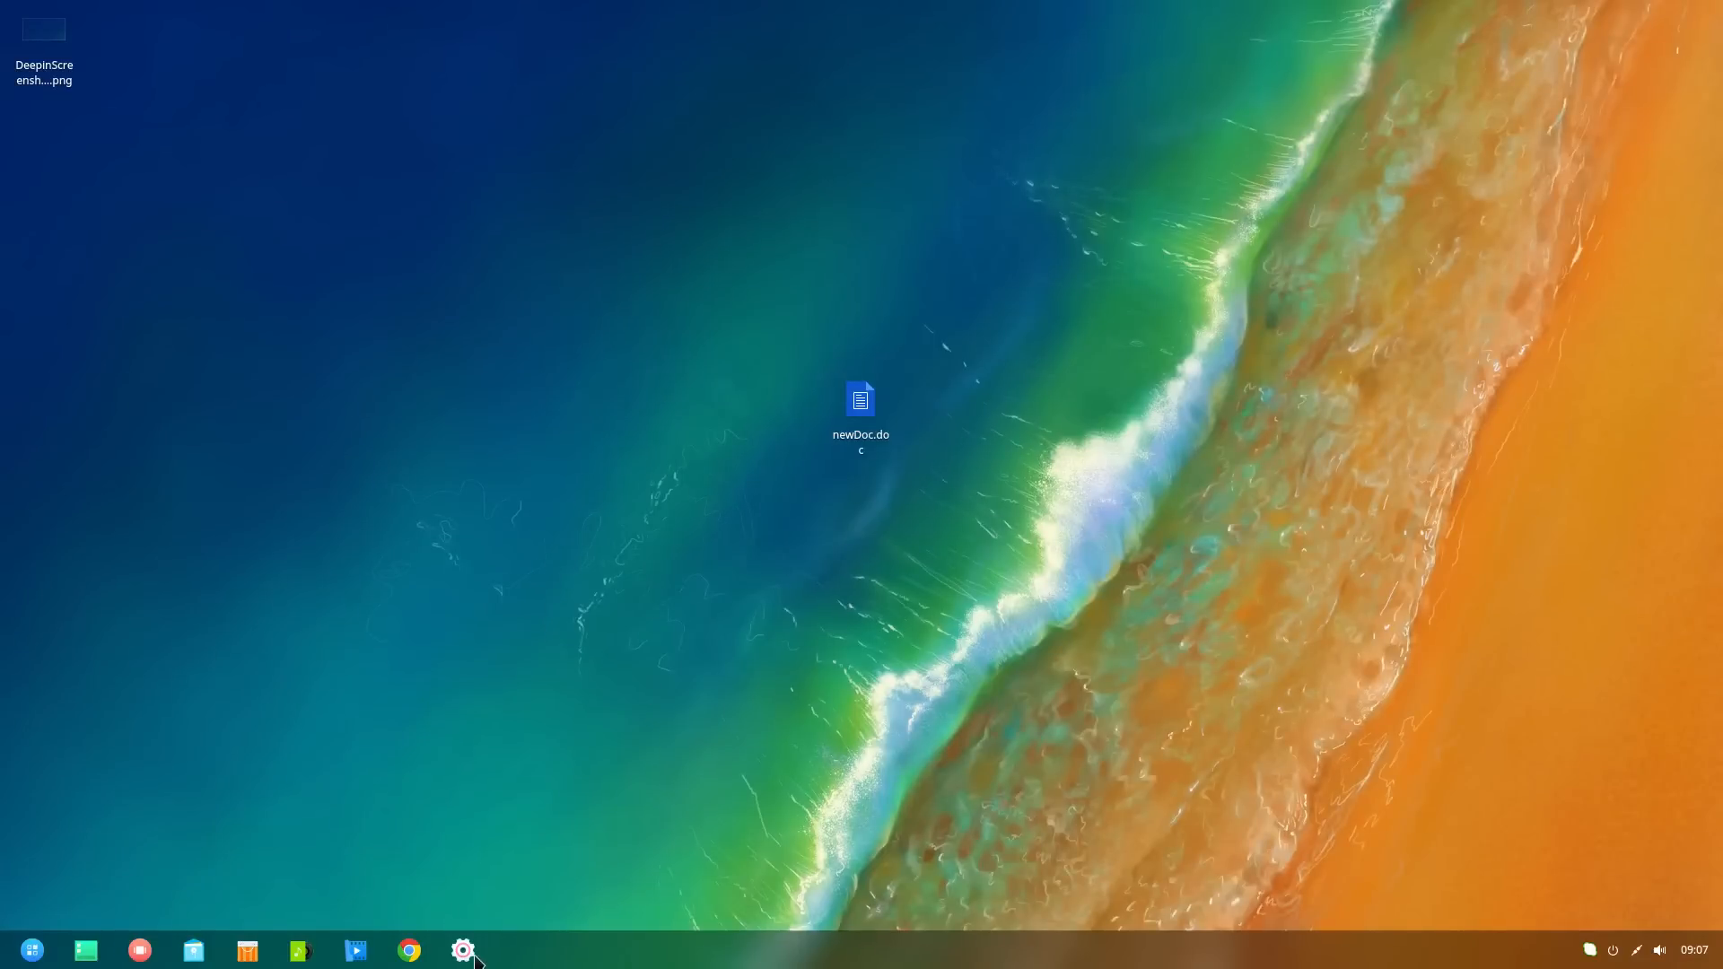
Bring up the Control Center side panel from the dock's gear icon
{"action": "left_click", "coordinate": [463, 952]}
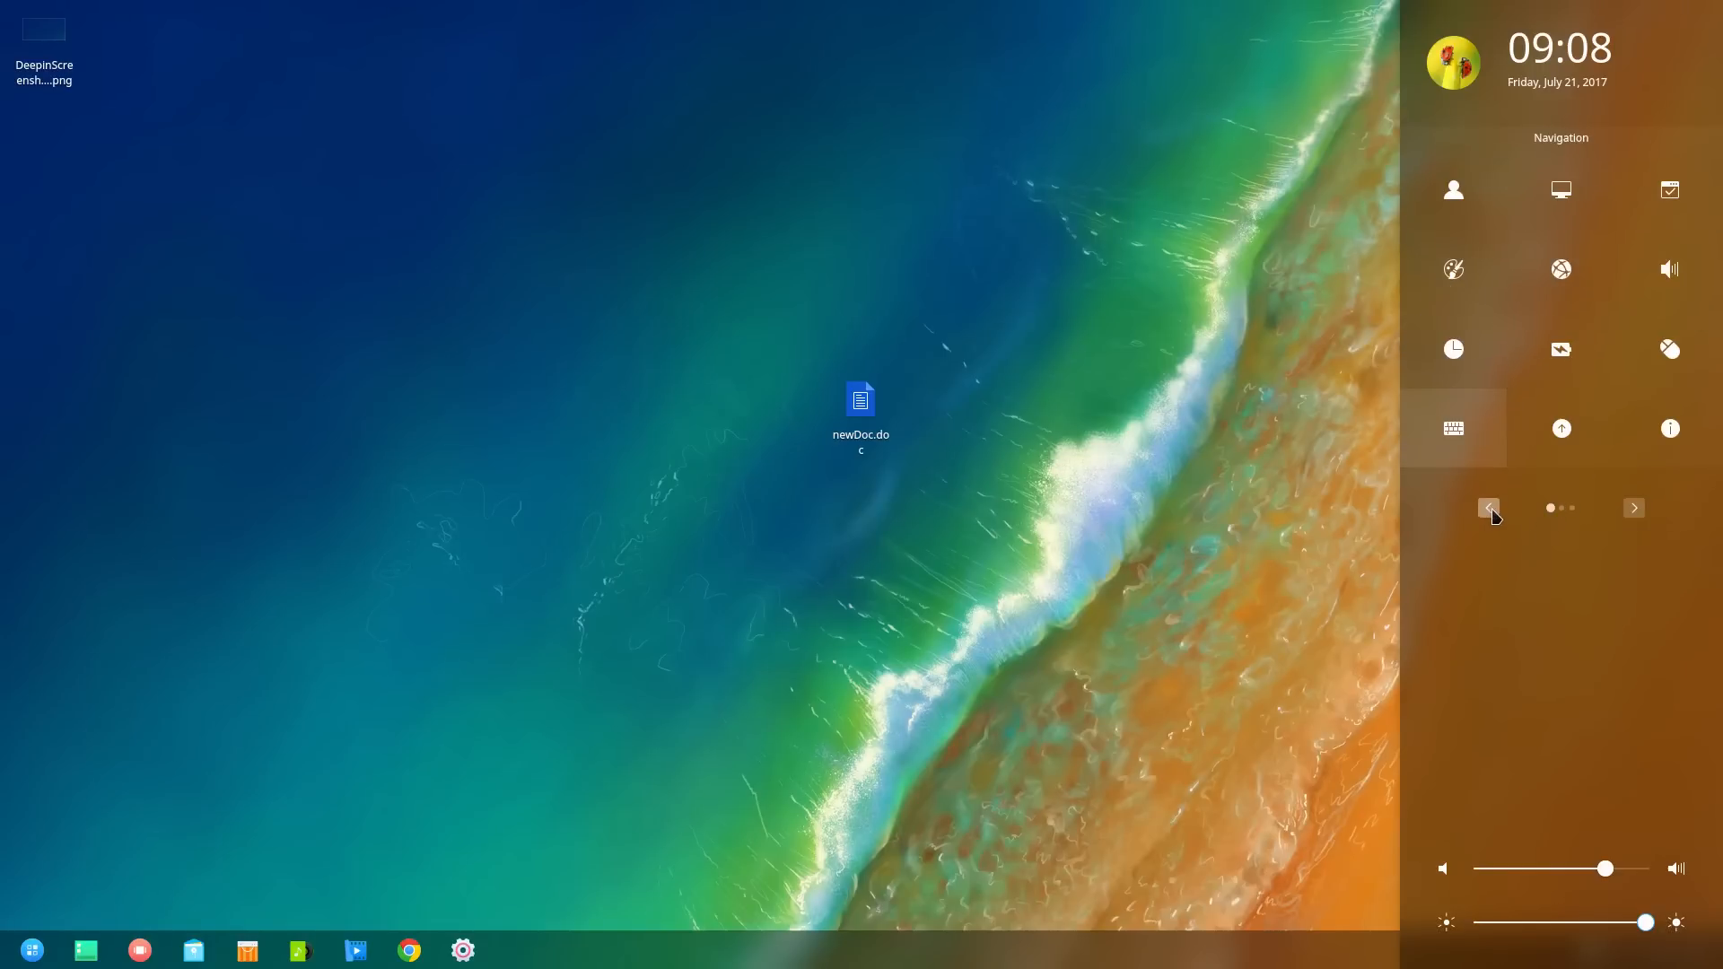
Review the Update Settings mirror list, keep the official mirror, and close the panel
{"action": "left_click", "coordinate": [1453, 427]}
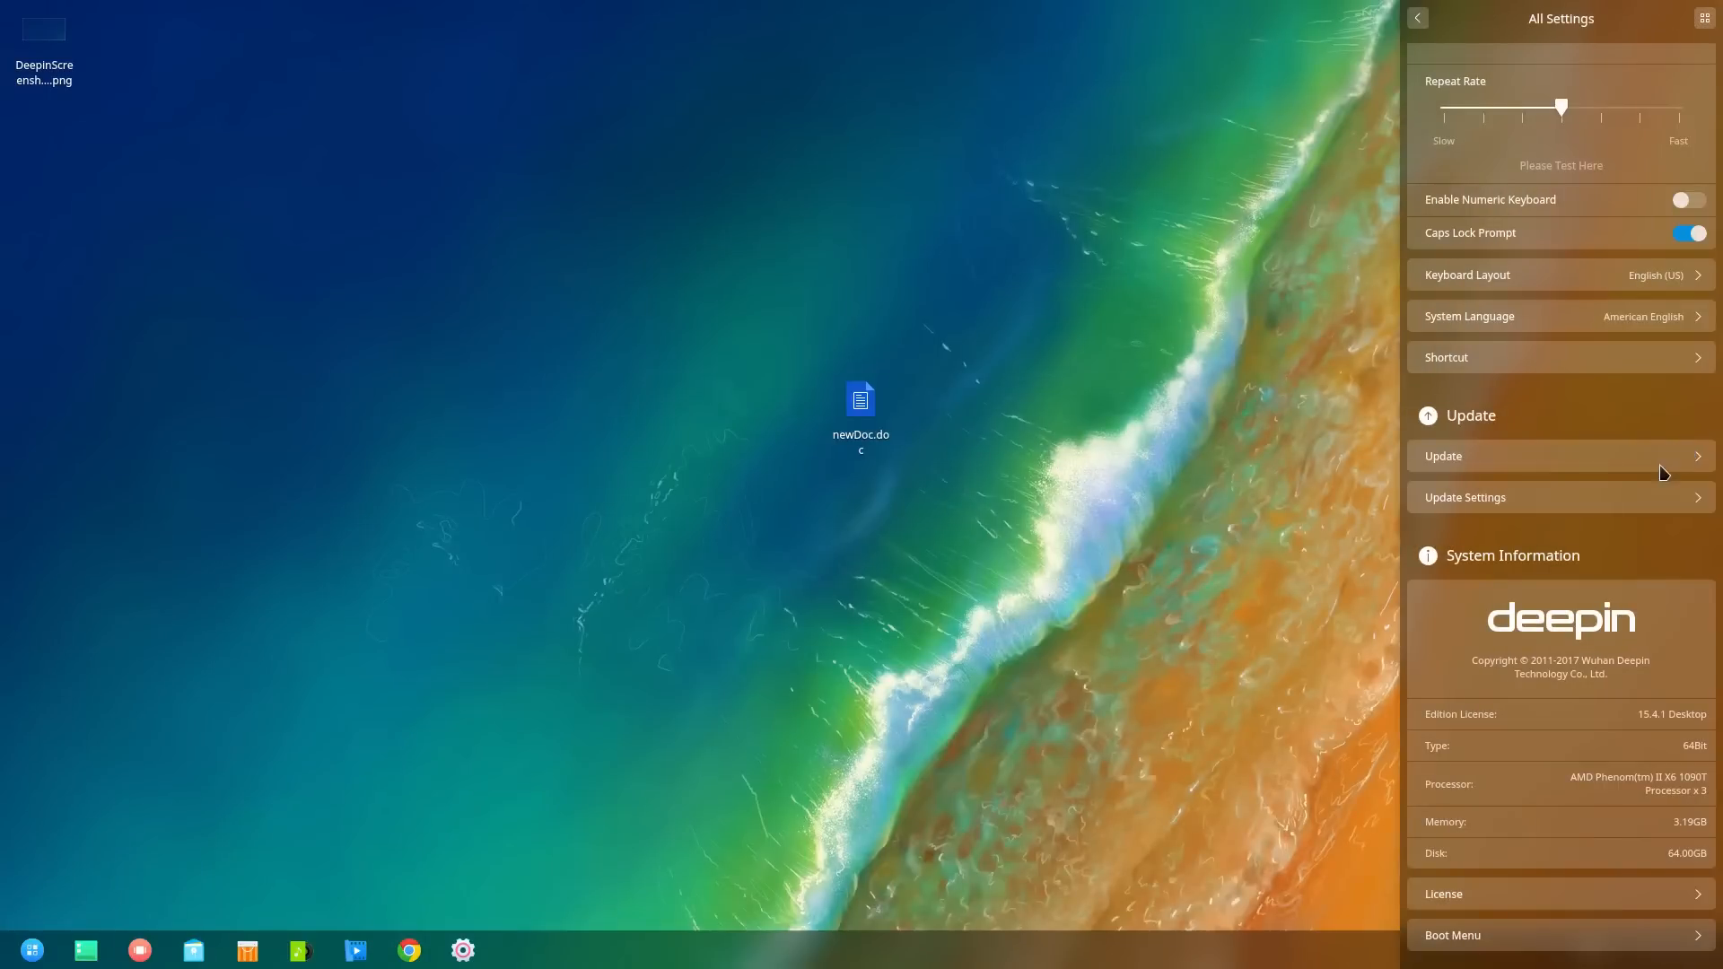
{"action": "mouse_move", "coordinate": [1569, 498]}
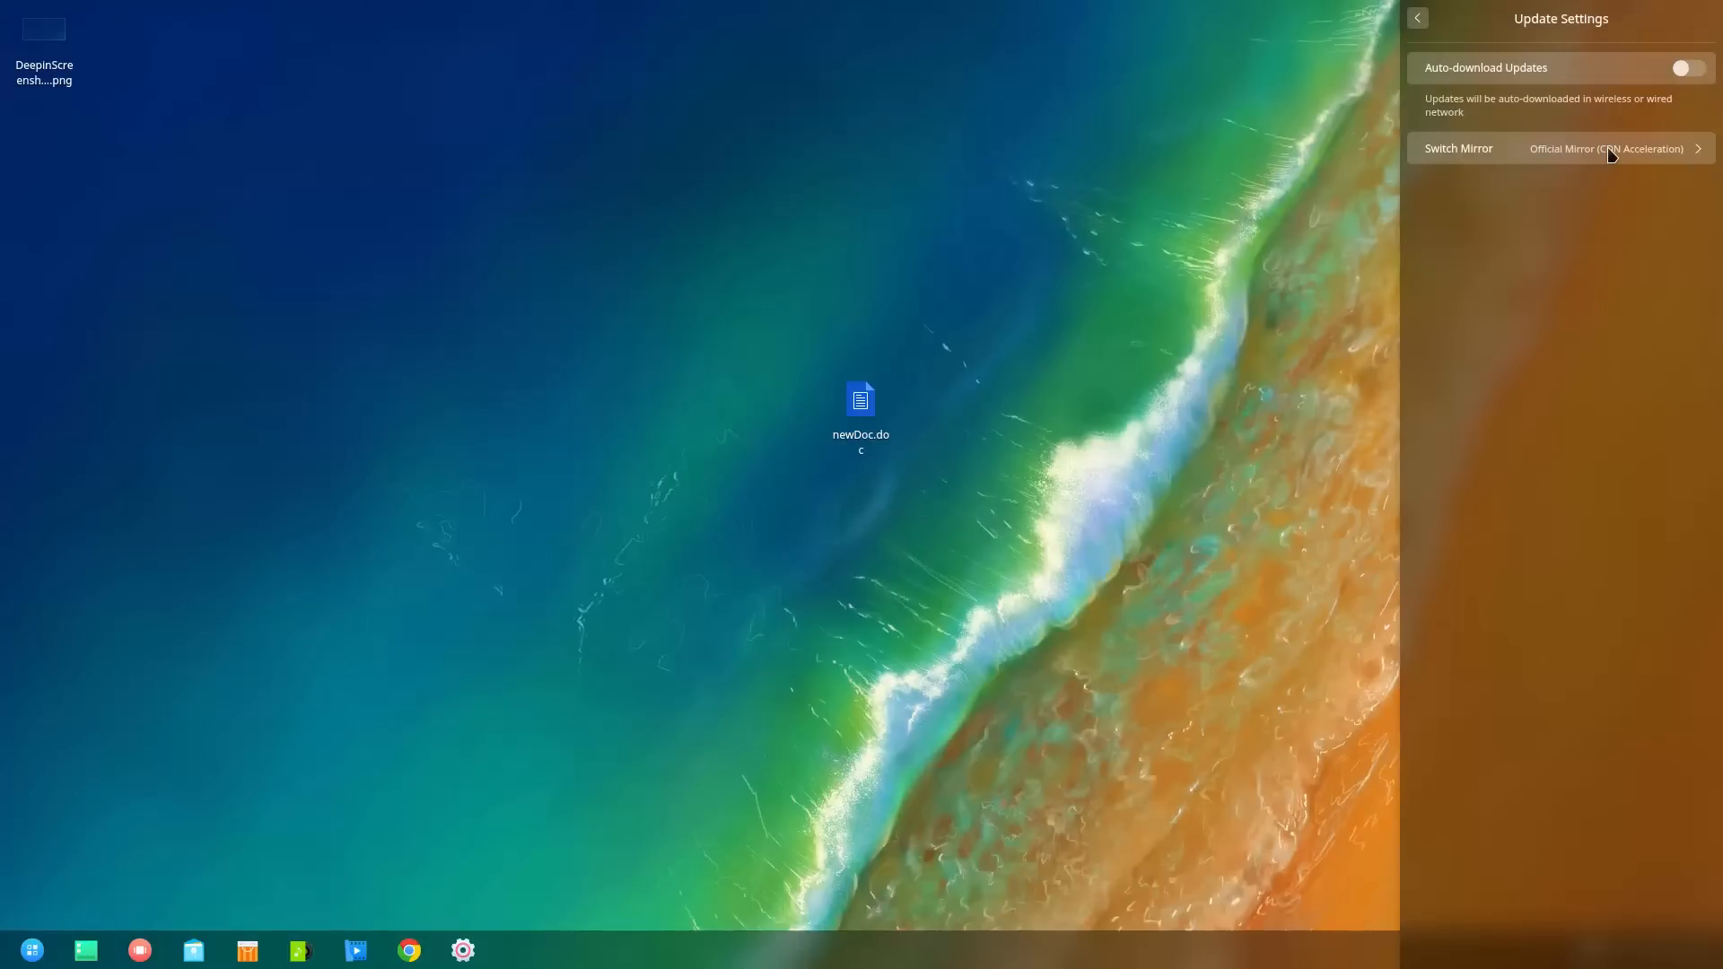
{"action": "left_click", "coordinate": [1560, 149]}
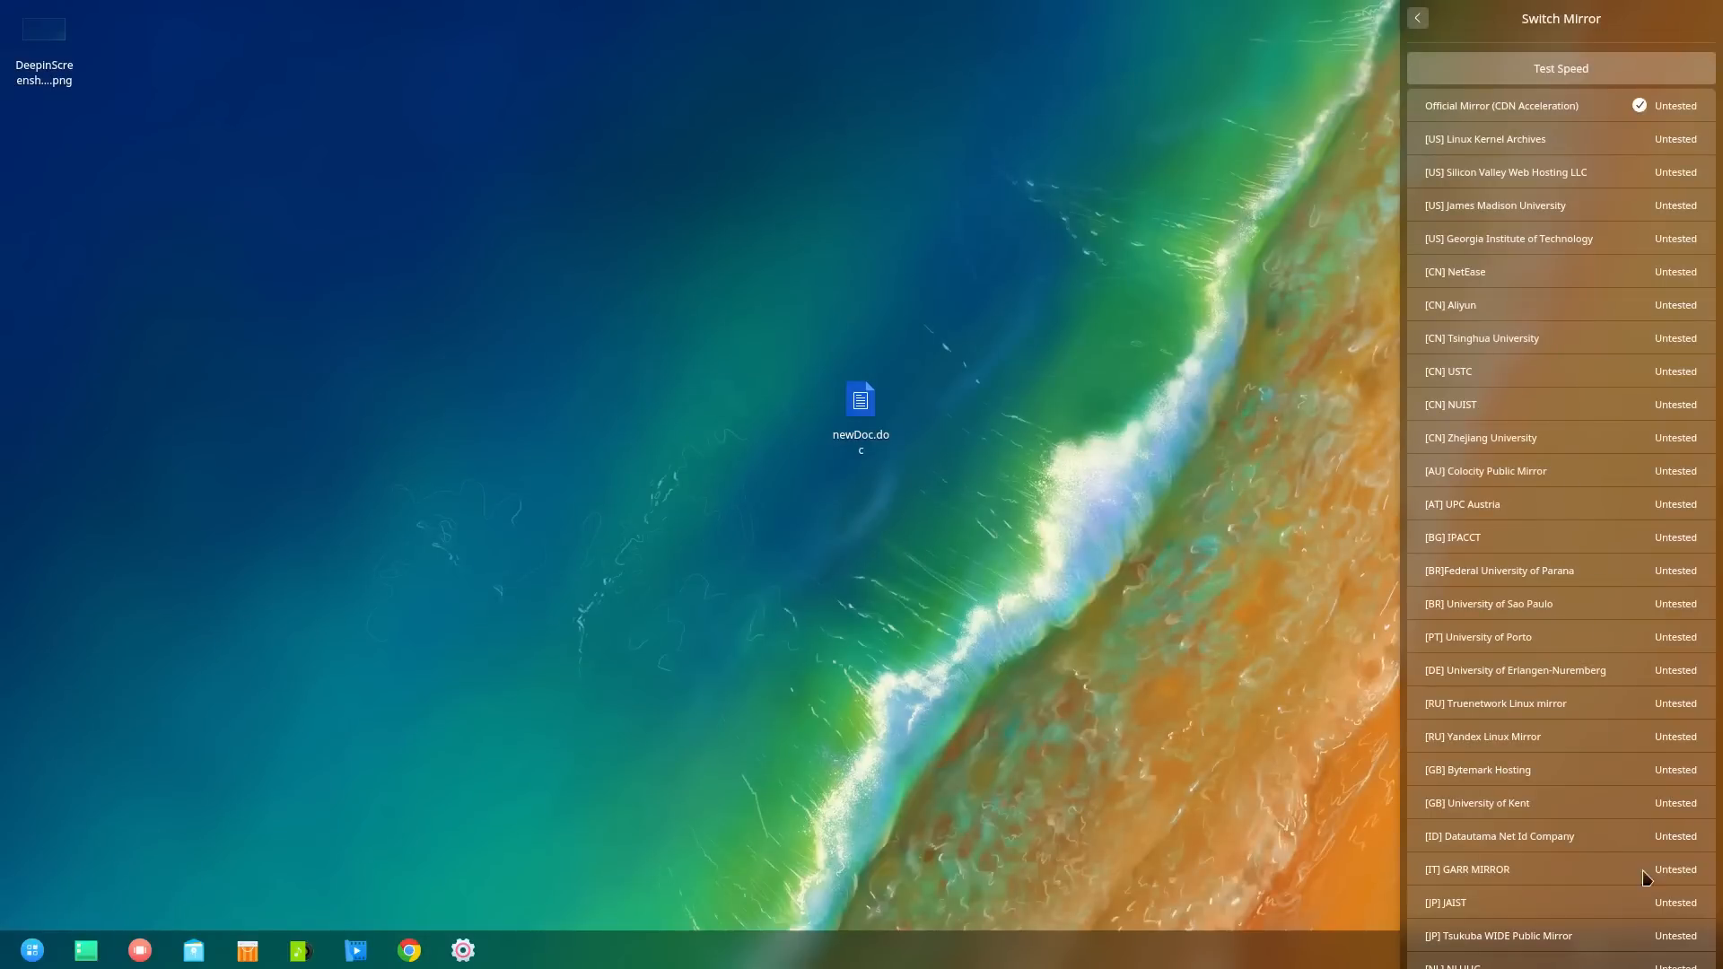
{"action": "scroll", "scroll_direction": "down", "scroll_amount": 3}
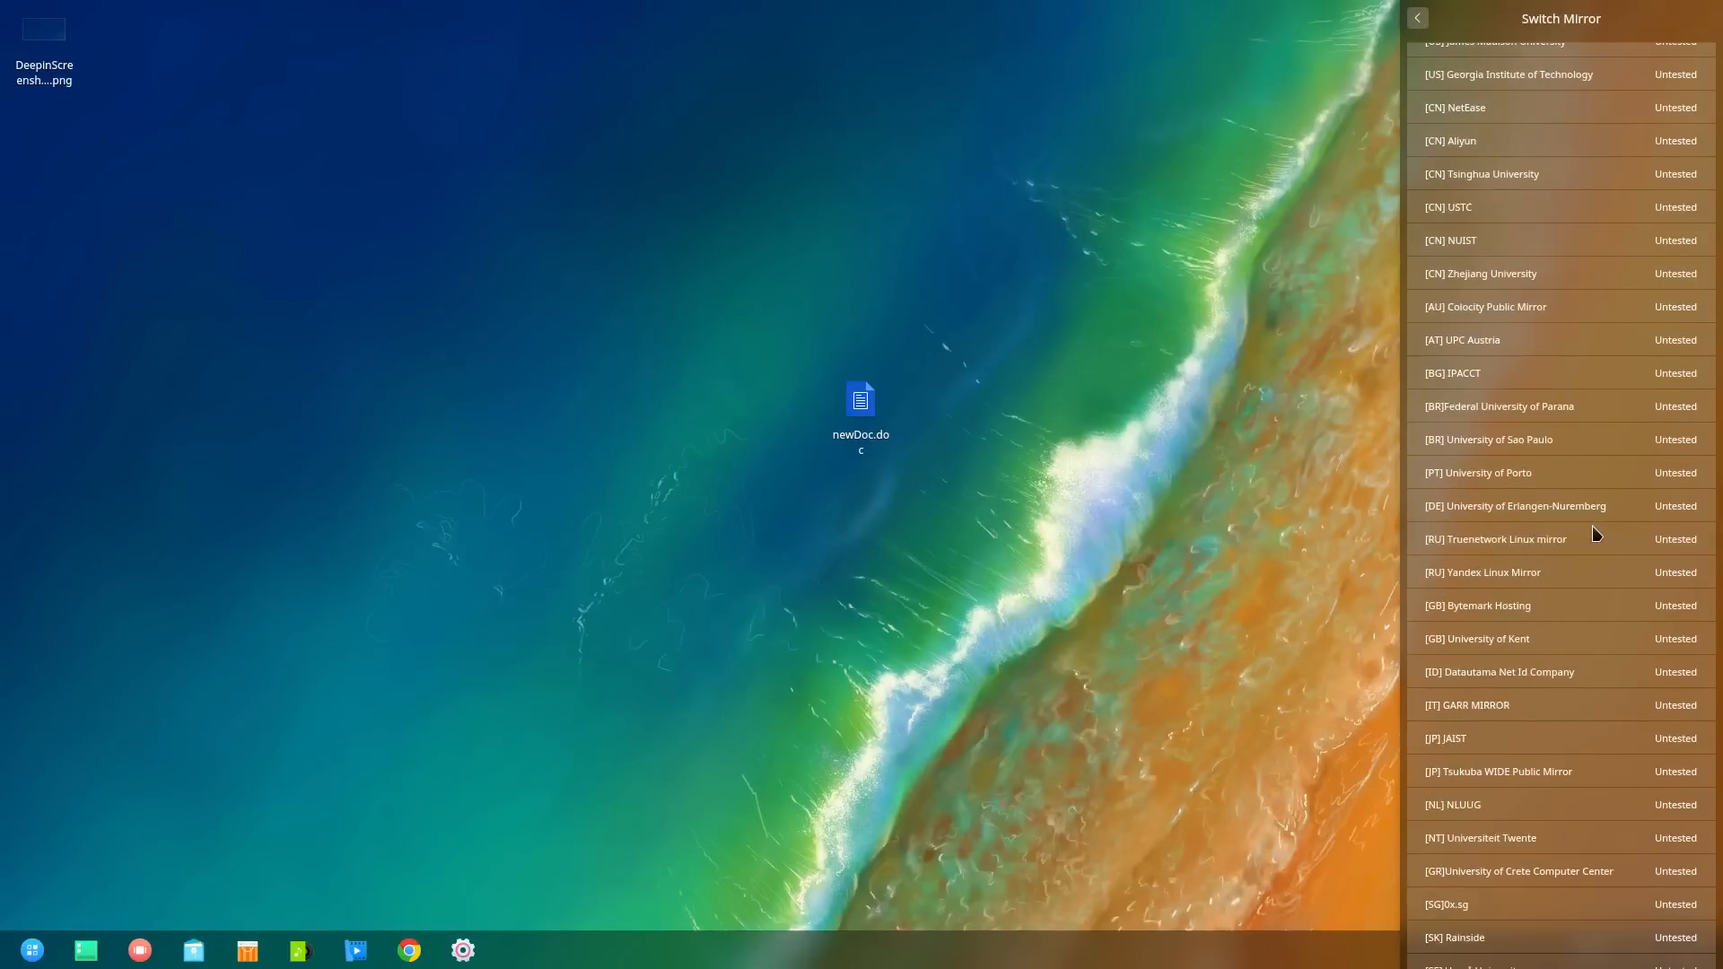
{"action": "scroll", "scroll_direction": "down", "scroll_amount": 3}
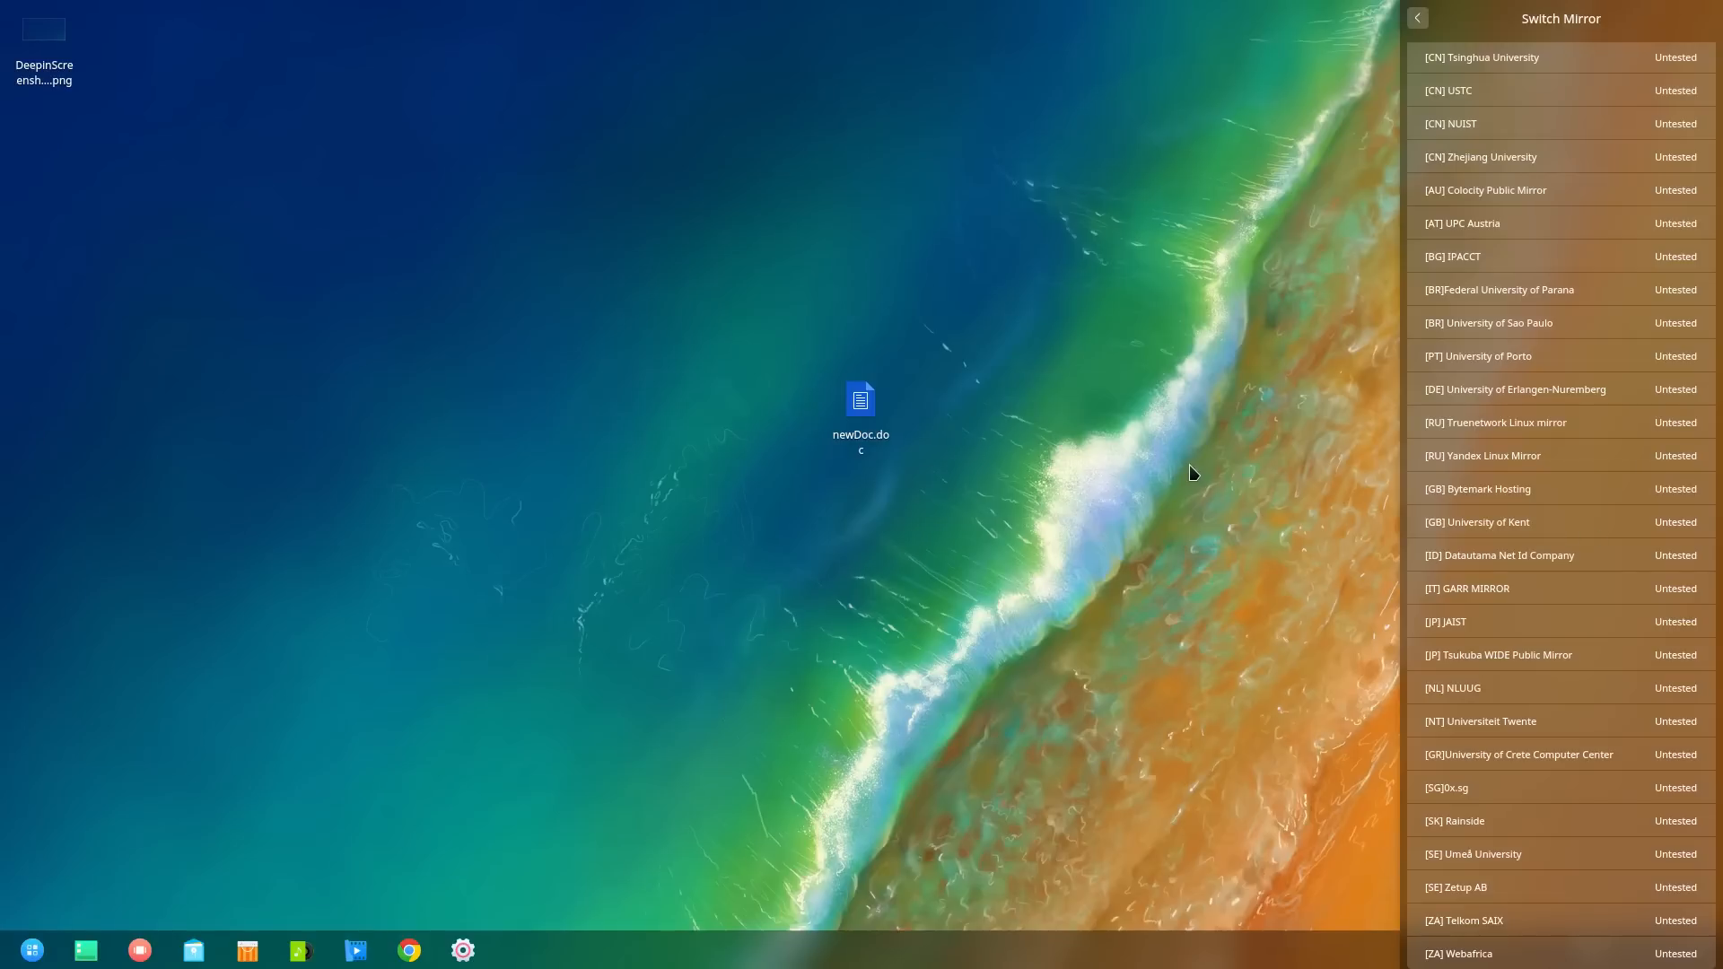
{"action": "left_click", "coordinate": [1418, 18]}
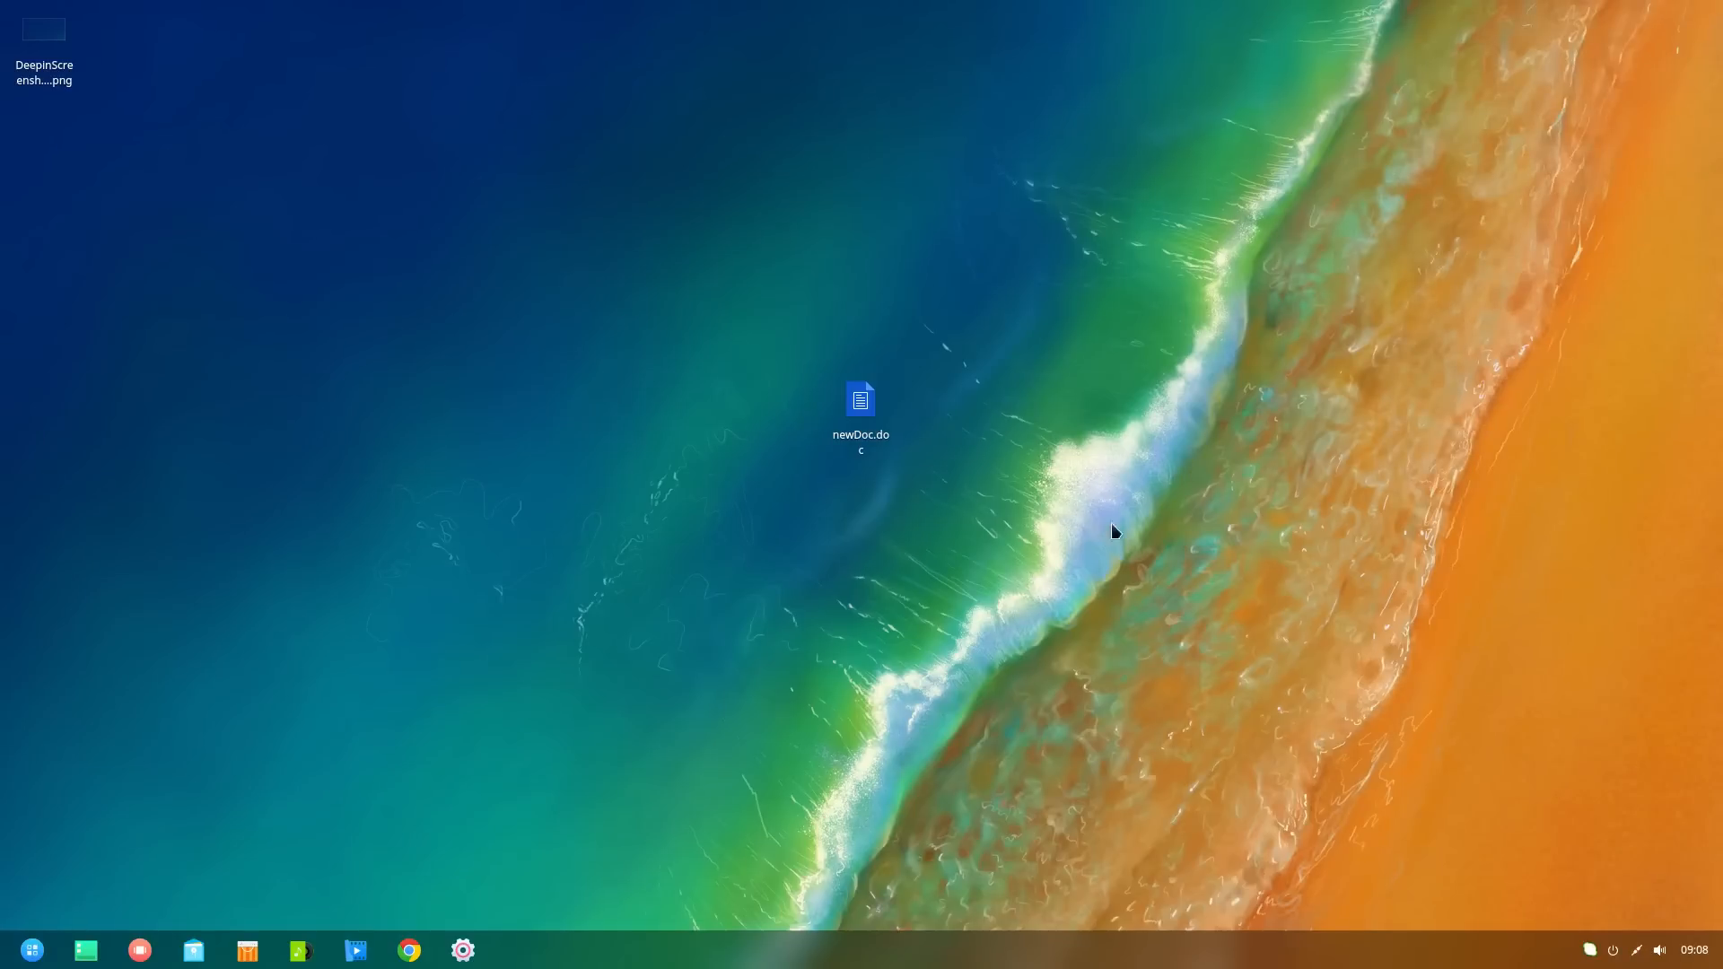
{"action": "mouse_move", "coordinate": [359, 657]}
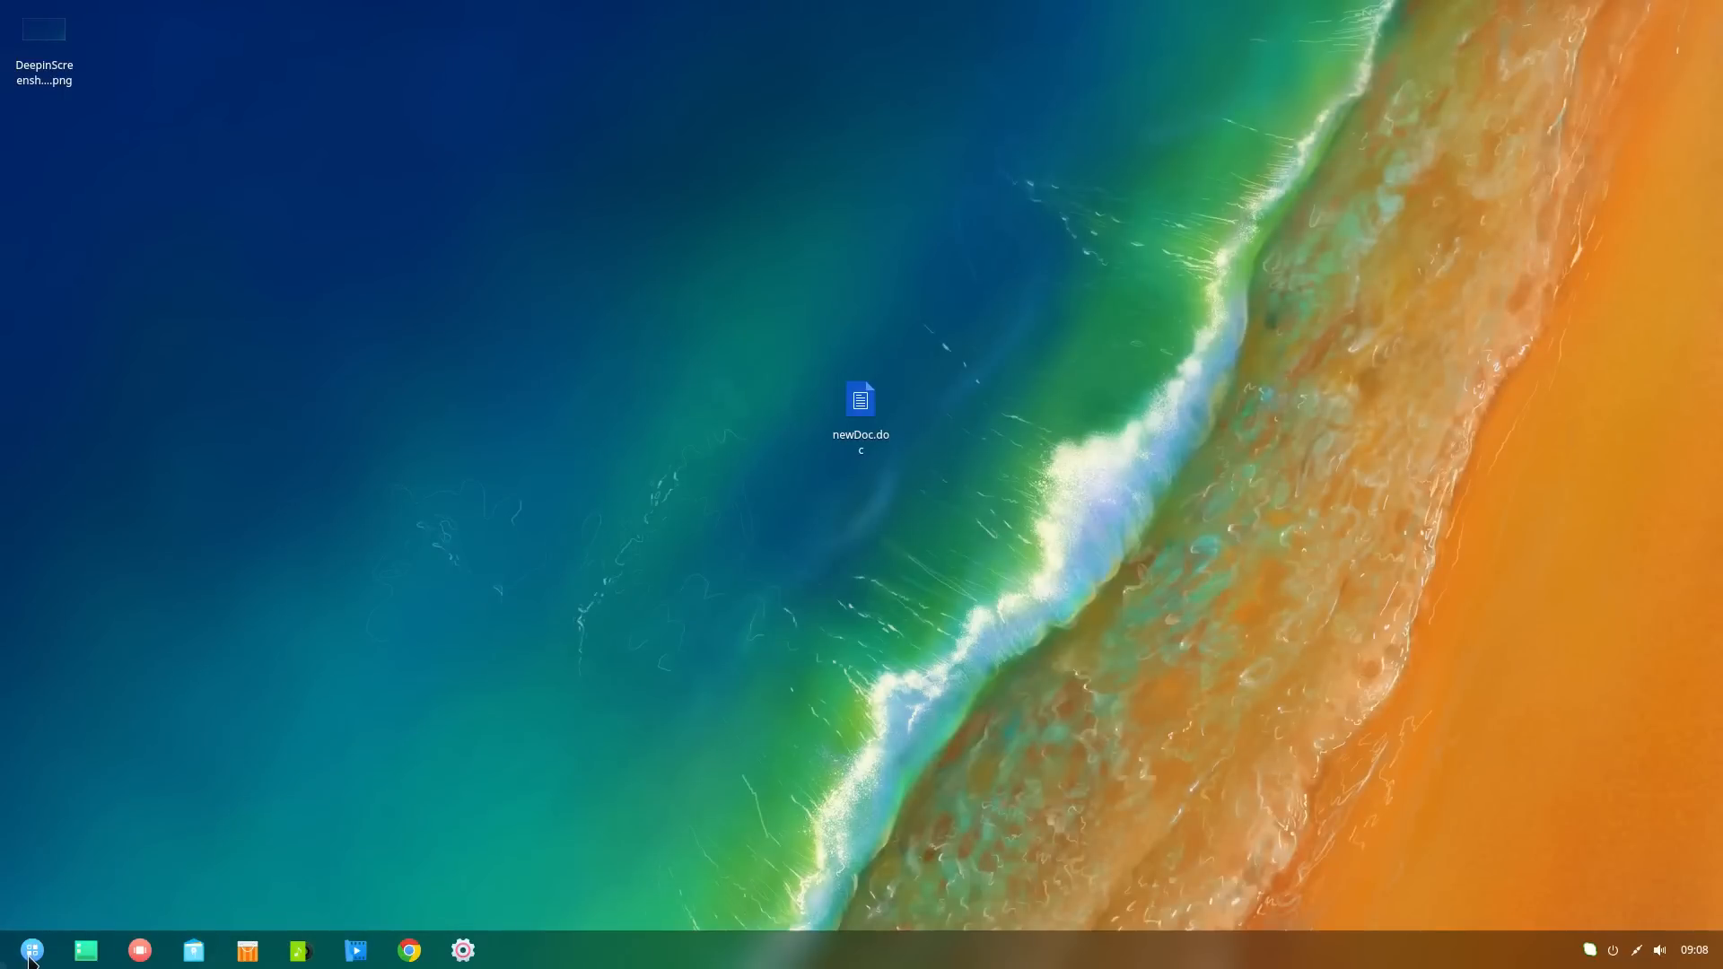
Launch Deepin Terminal from the launcher and refresh package lists with sudo apt update
{"action": "left_click", "coordinate": [30, 950]}
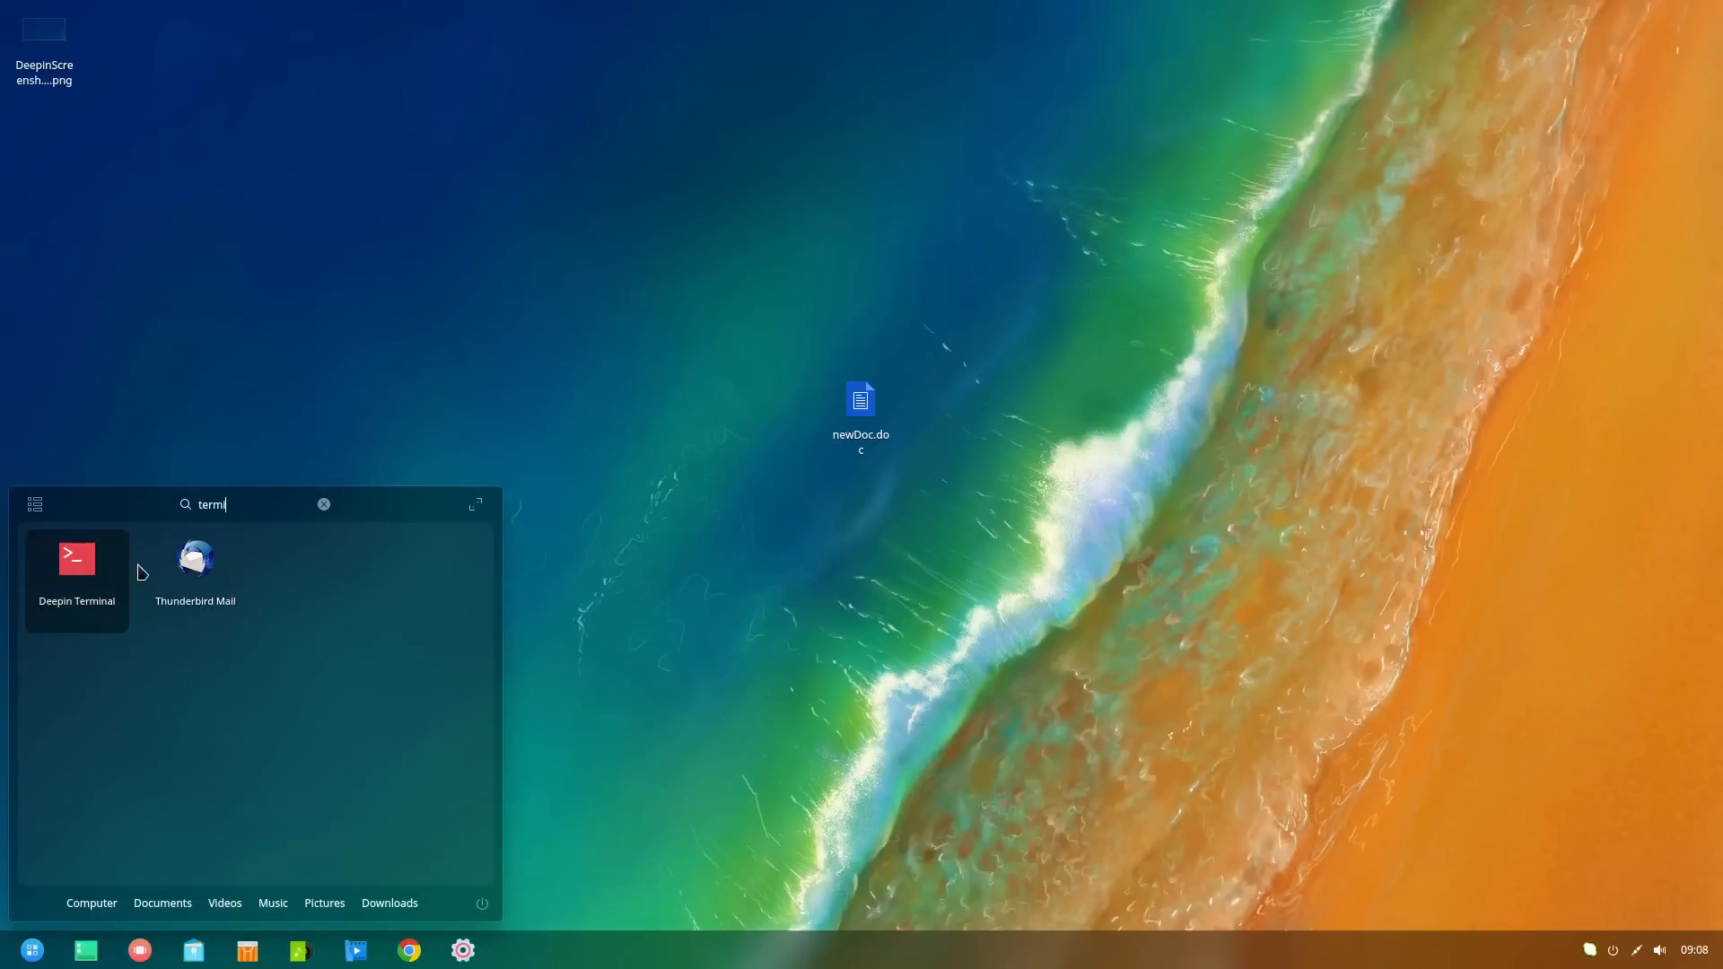
{"action": "left_click", "coordinate": [76, 558]}
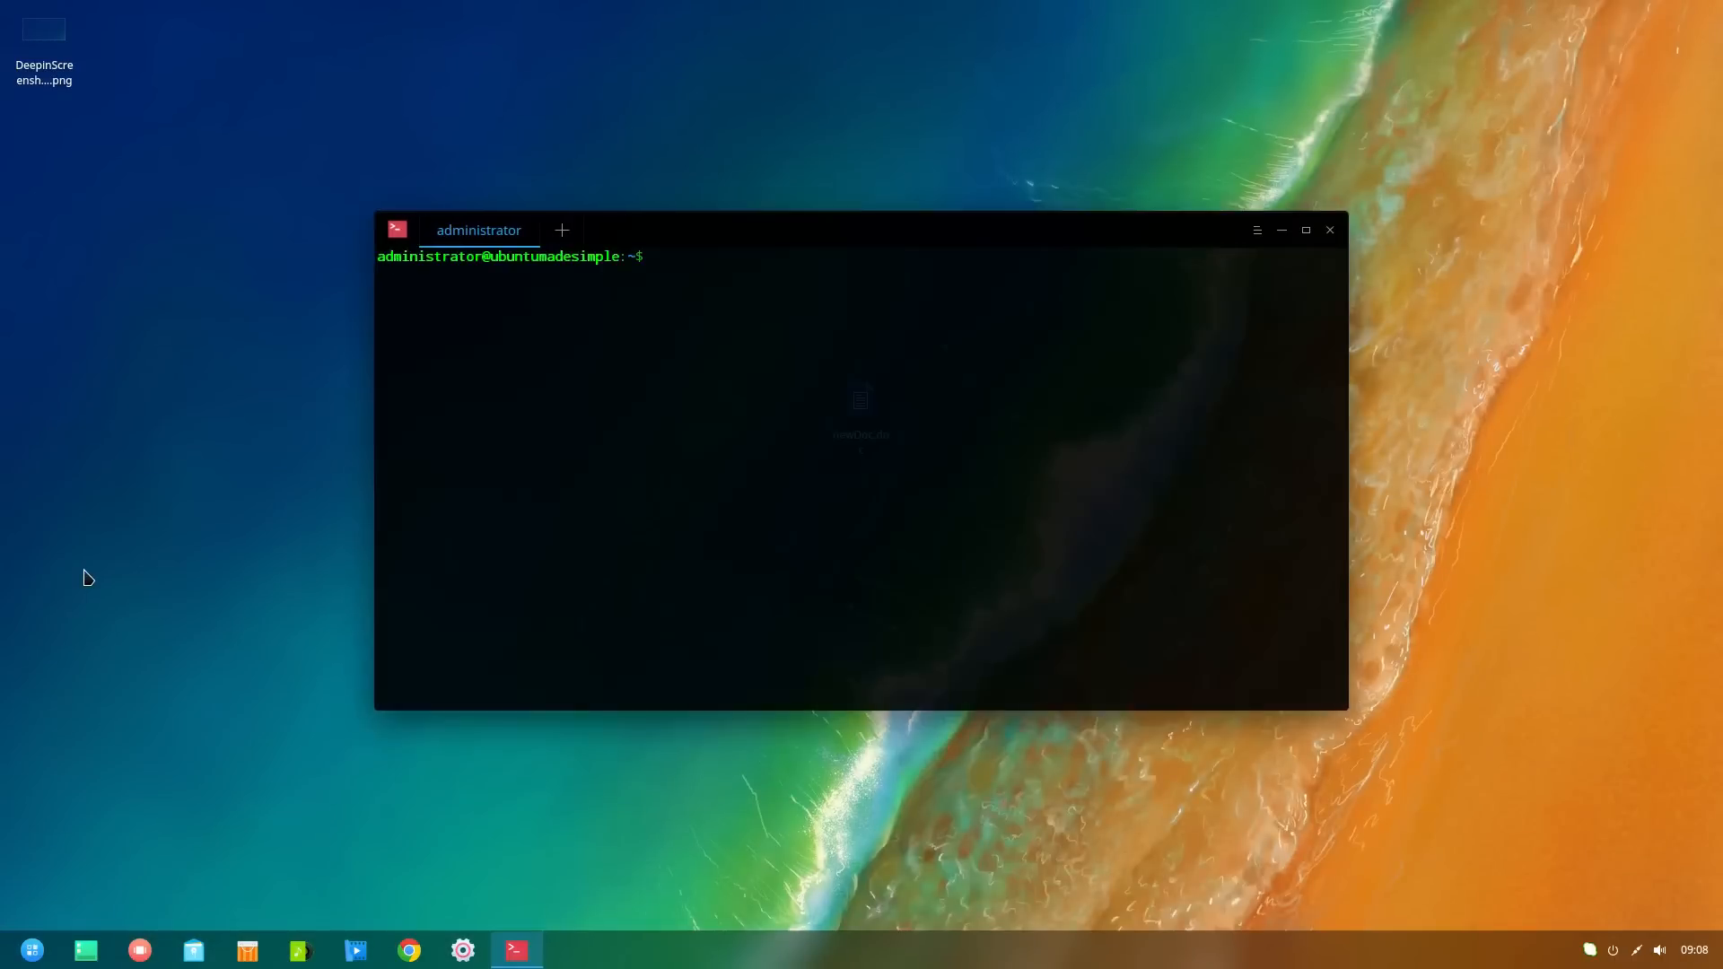
{"action": "type", "text": "sudo apt"}
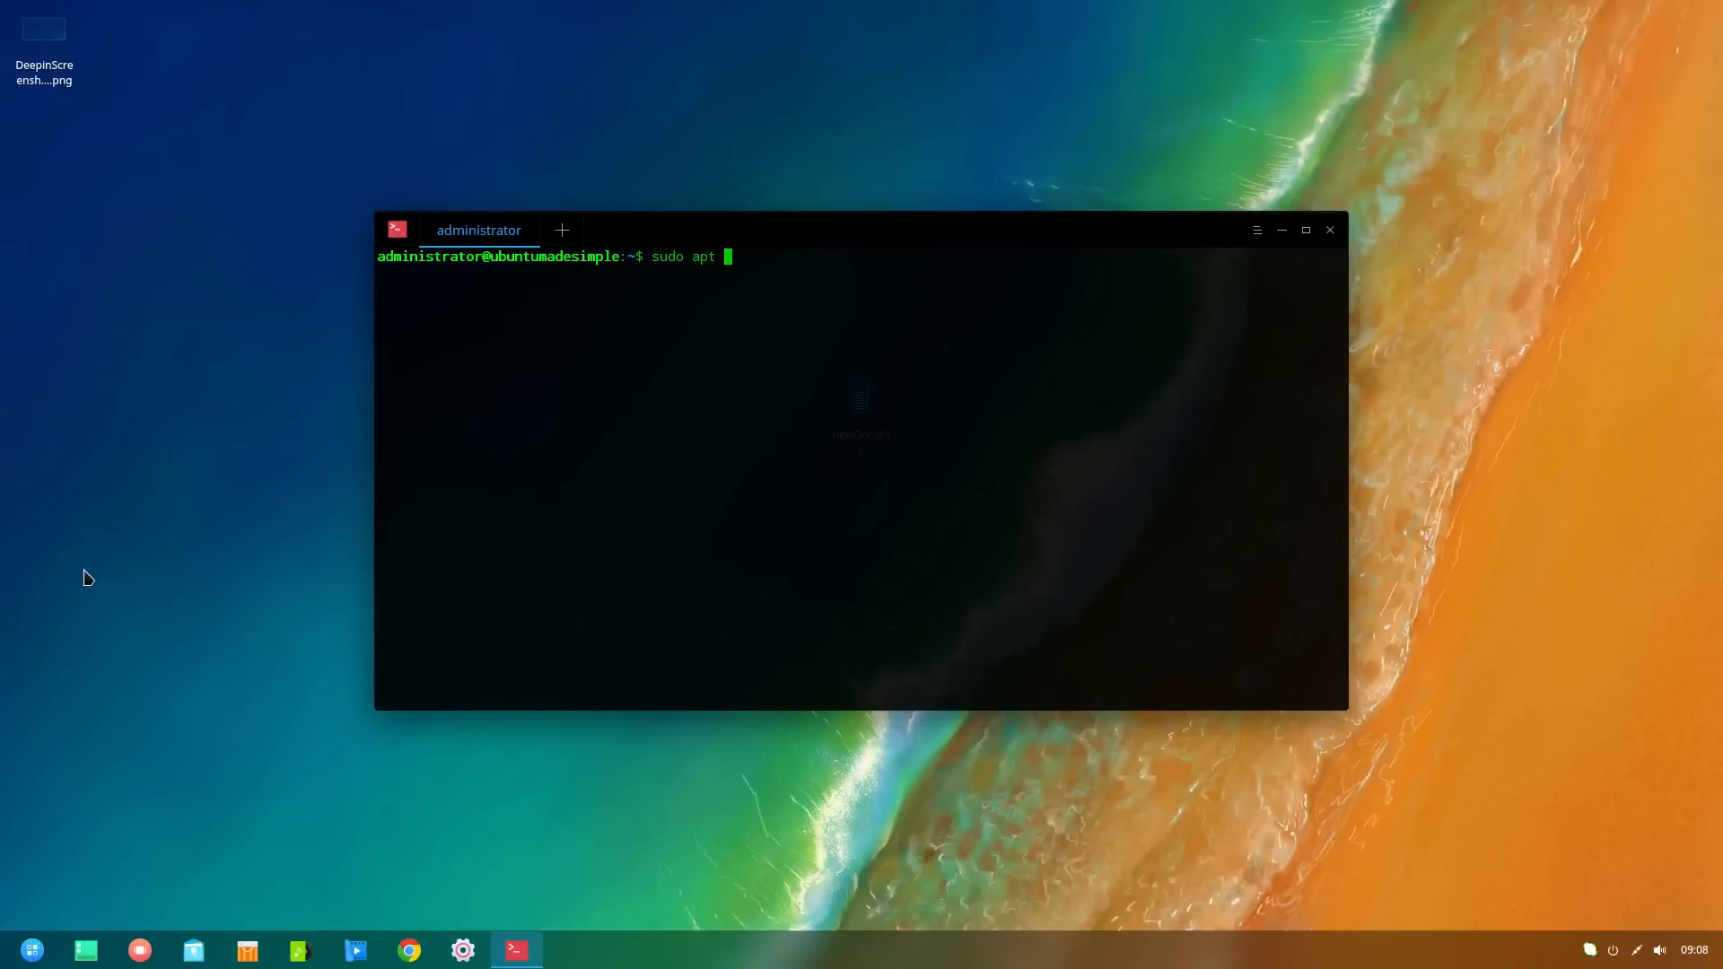
{"action": "type", "text": "update"}
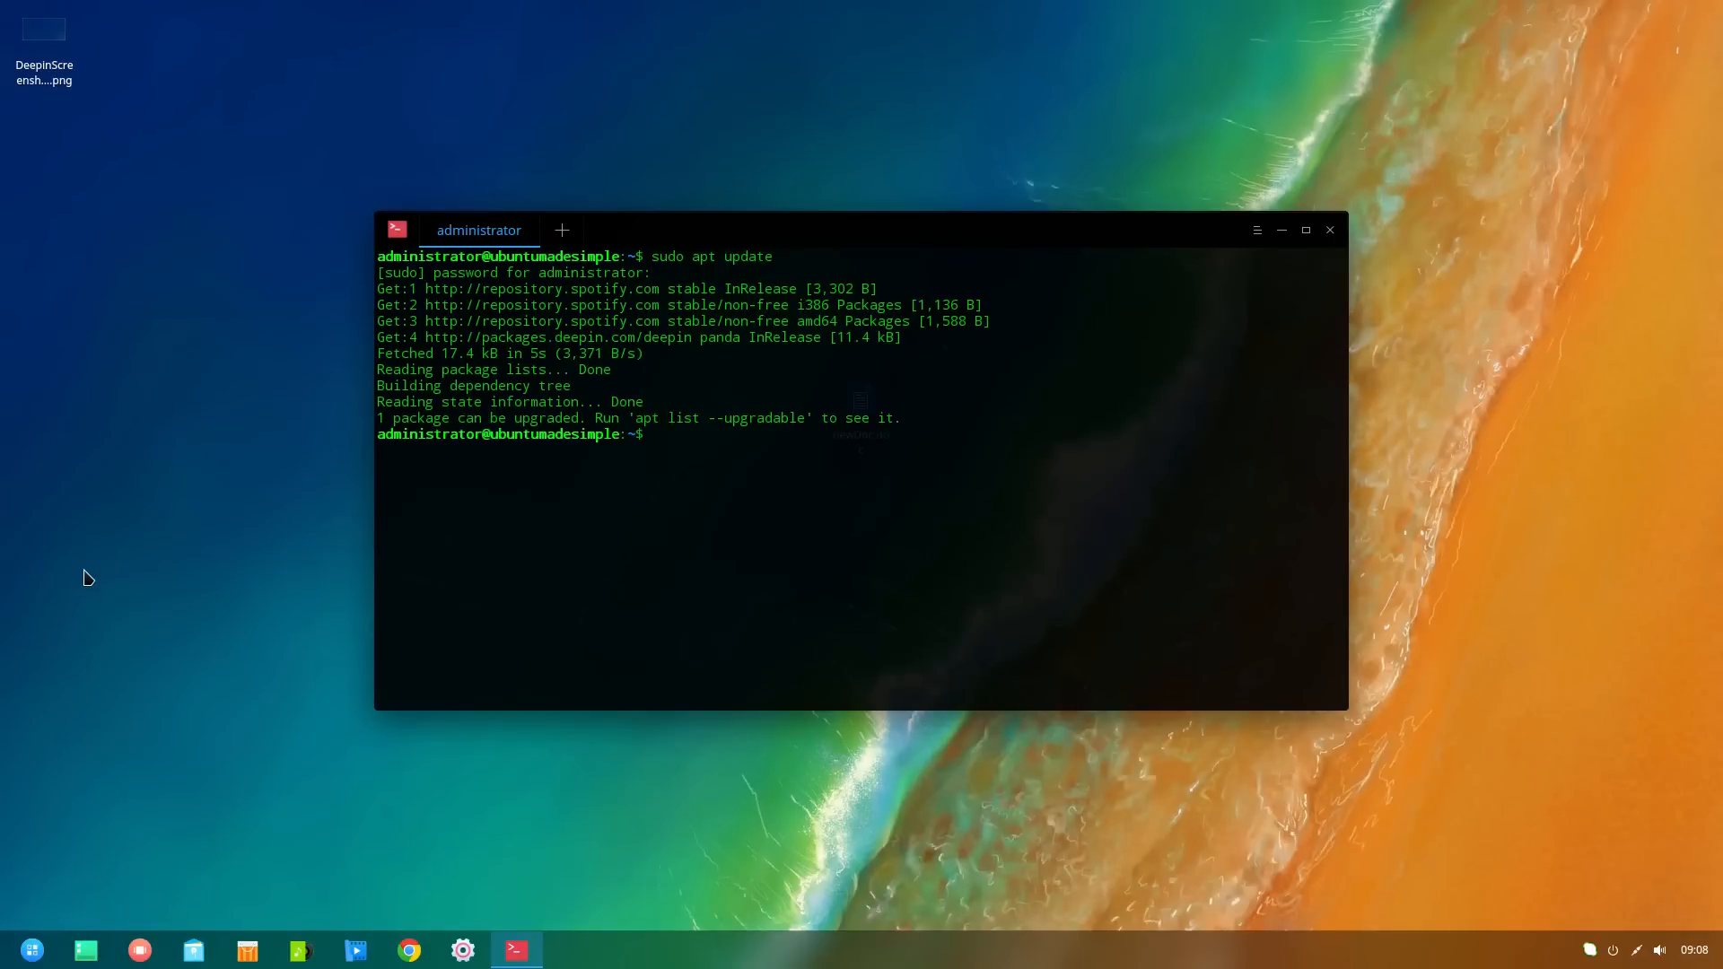
{"action": "type", "text": "sudo apt update"}
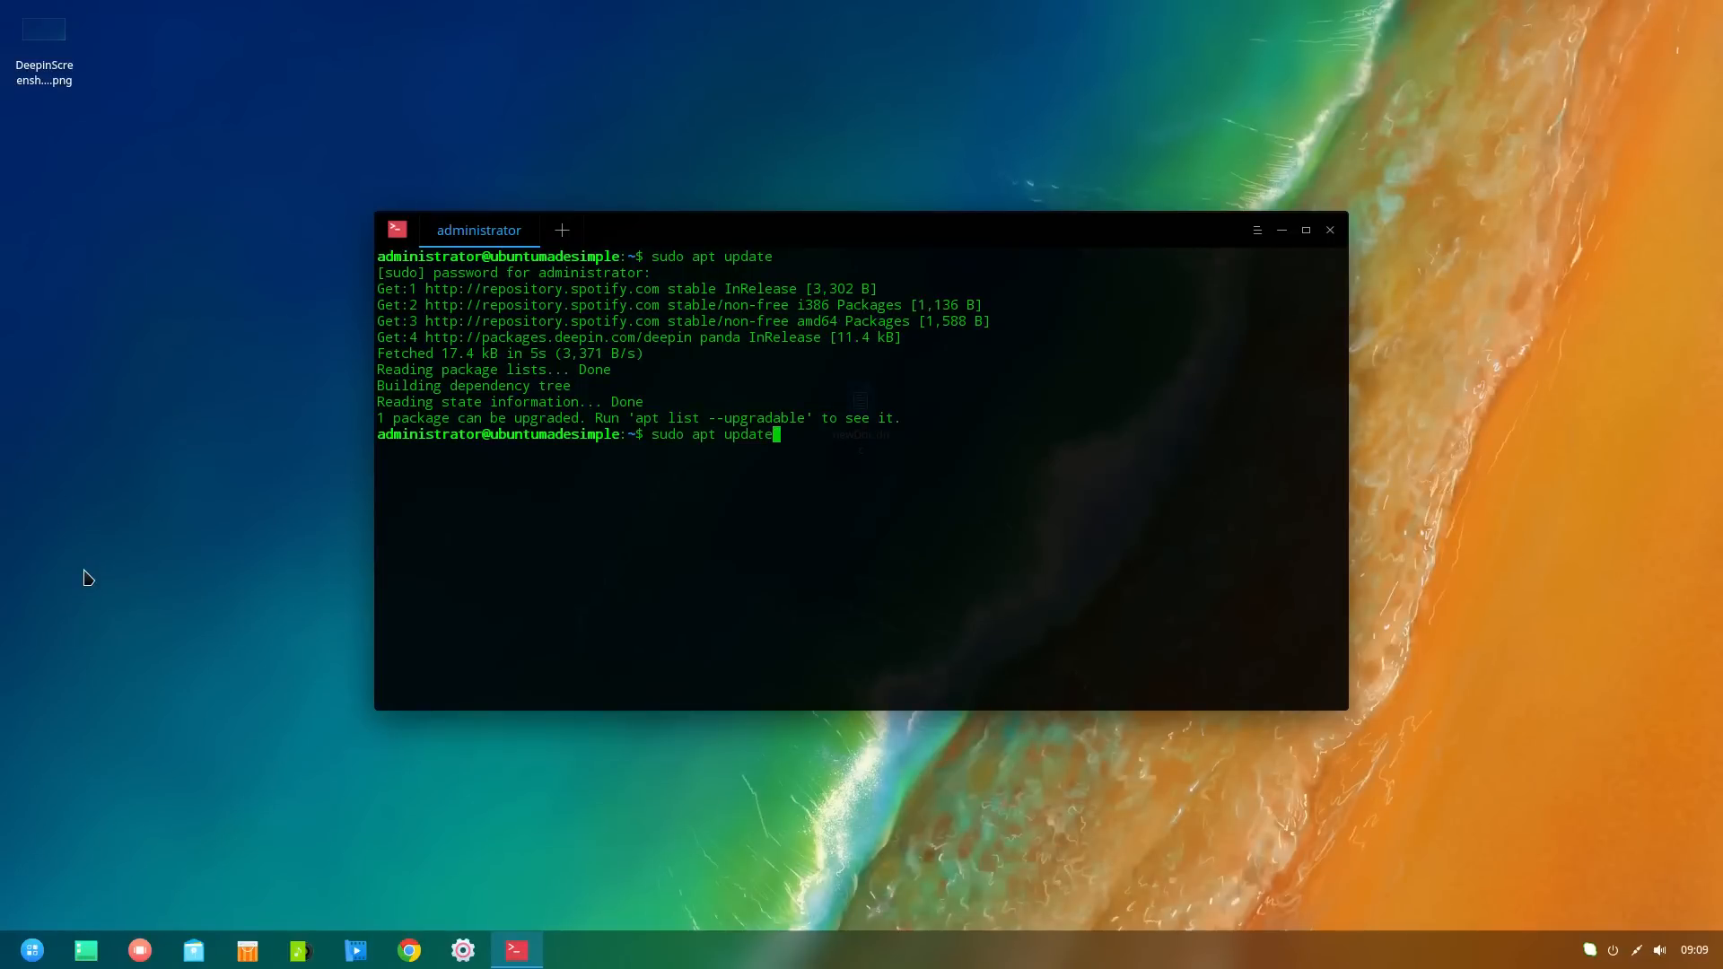
Run sudo apt dist-upgrade, reaching the confirmation prompt for upgrading spotify-client
{"action": "key", "text": "BackSpace"}
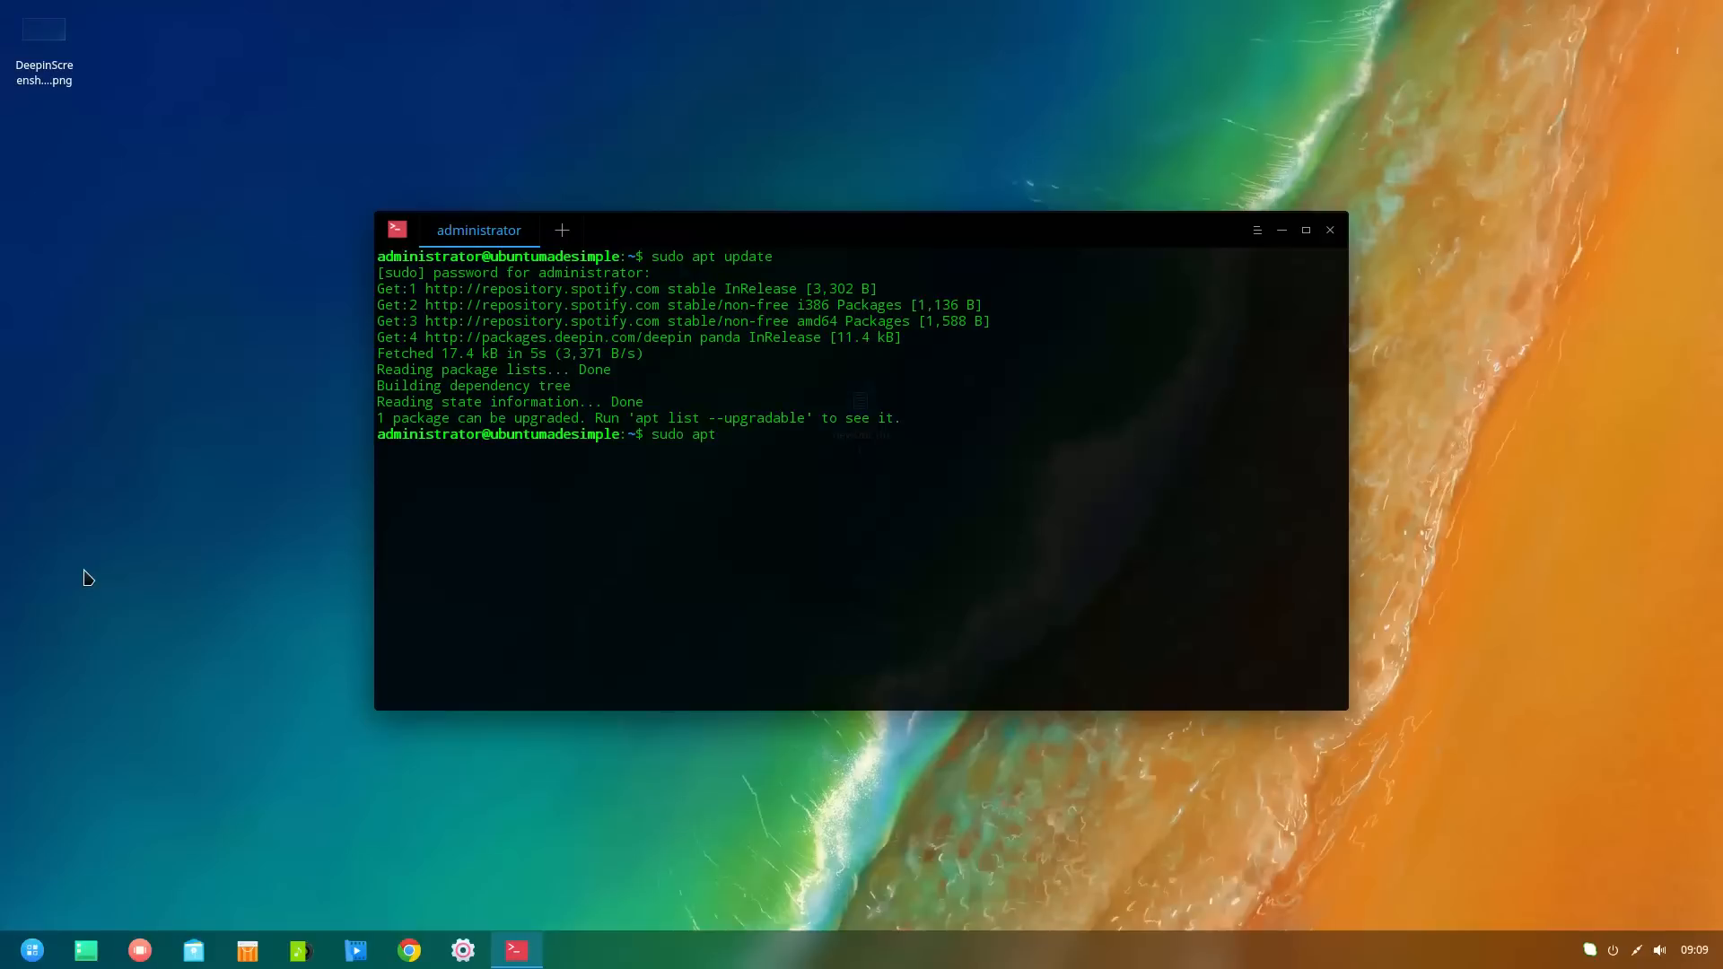
{"action": "type", "text": "dist-upgrade"}
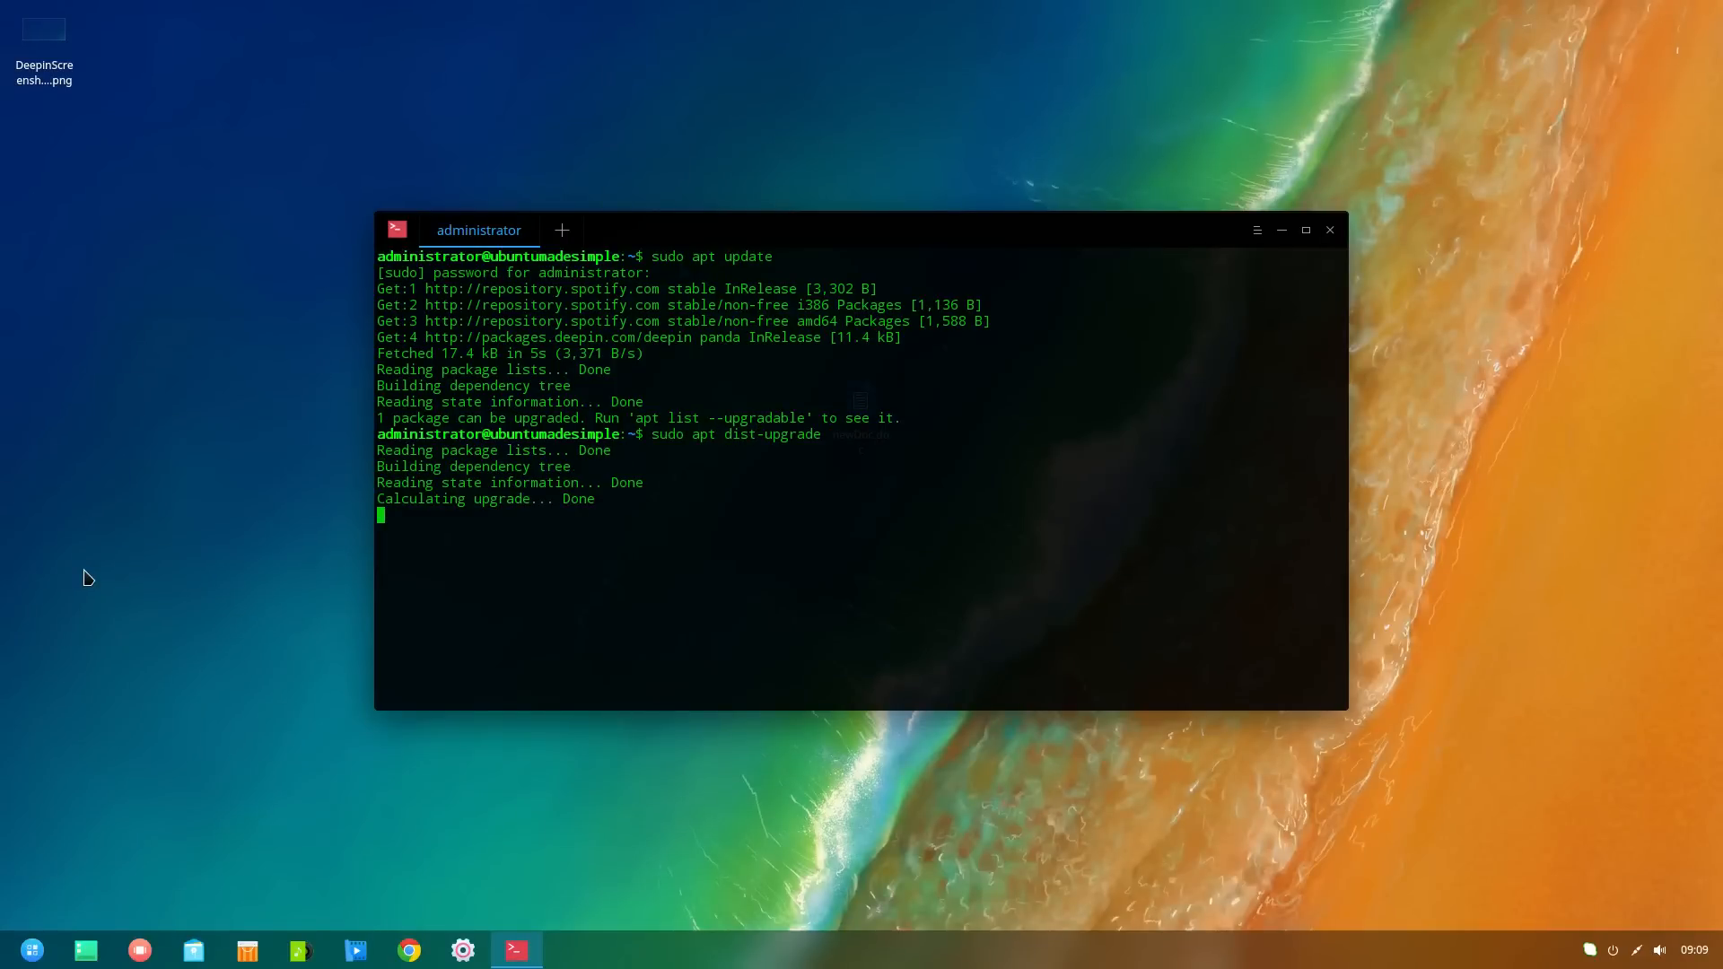
{"action": "key", "text": "Return"}
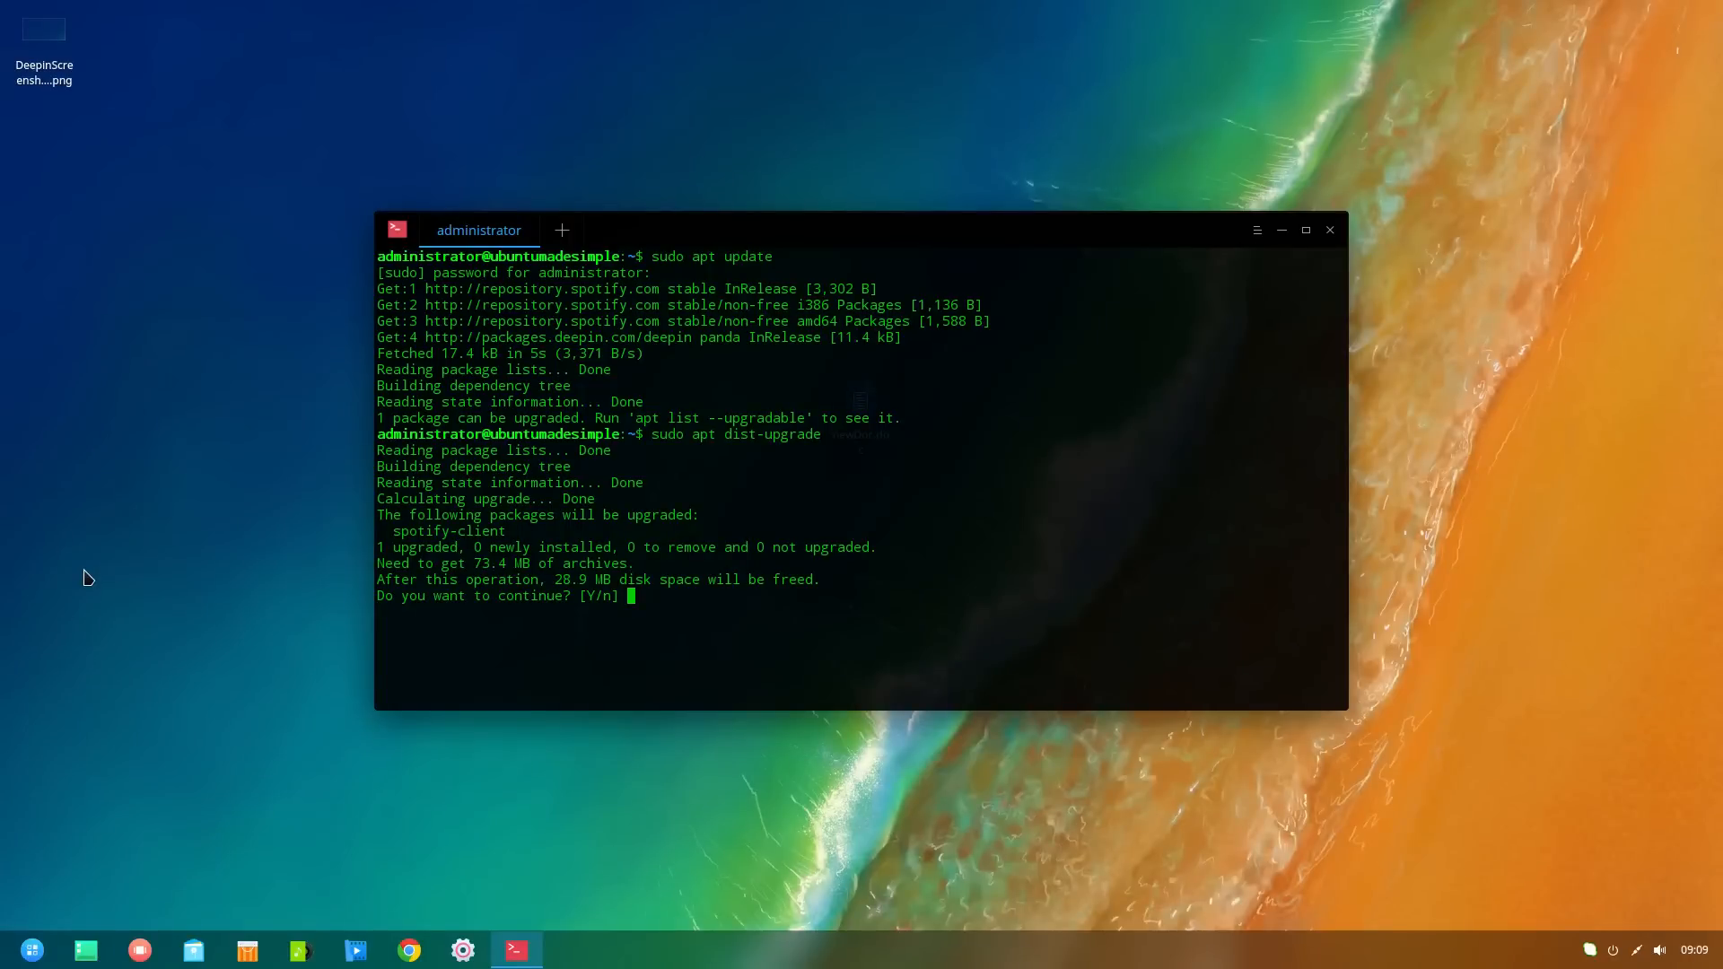